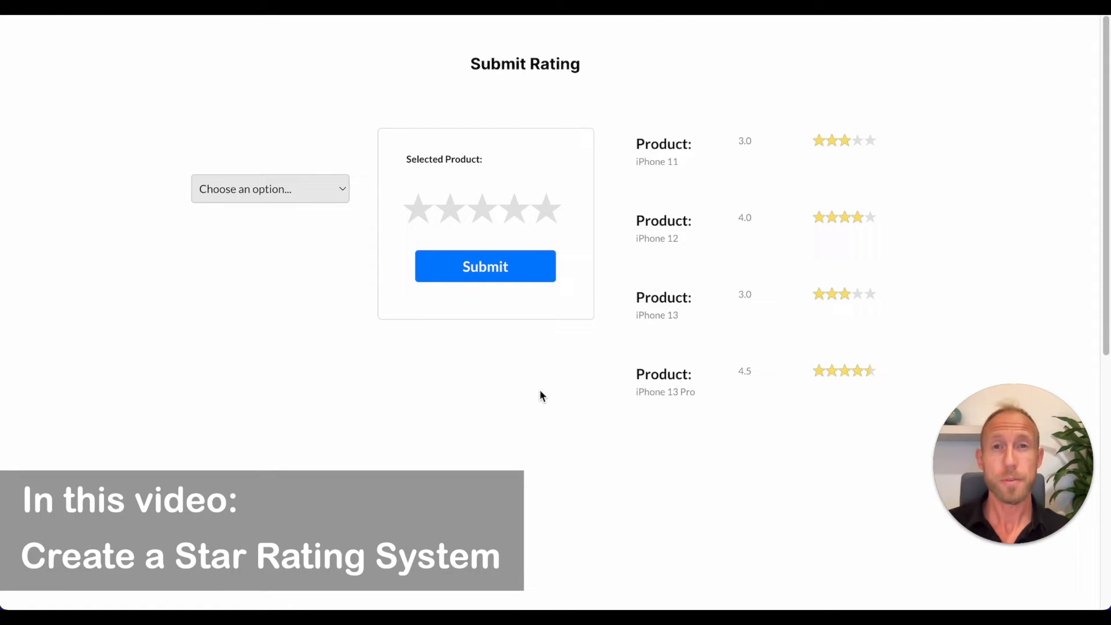
mouse_move(585, 388)
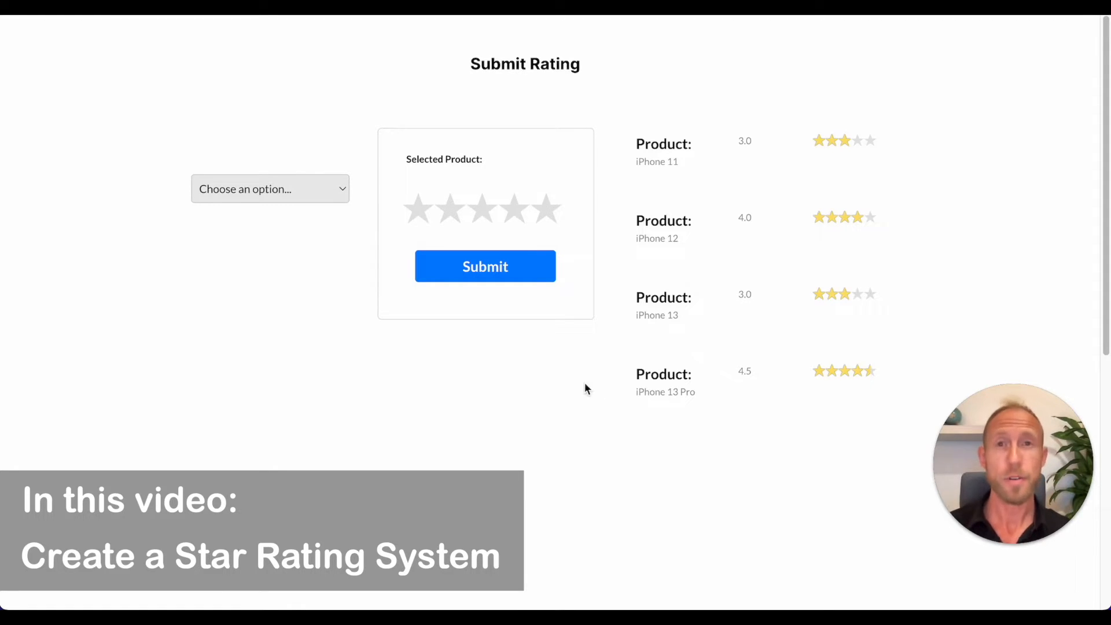
mouse_move(674, 355)
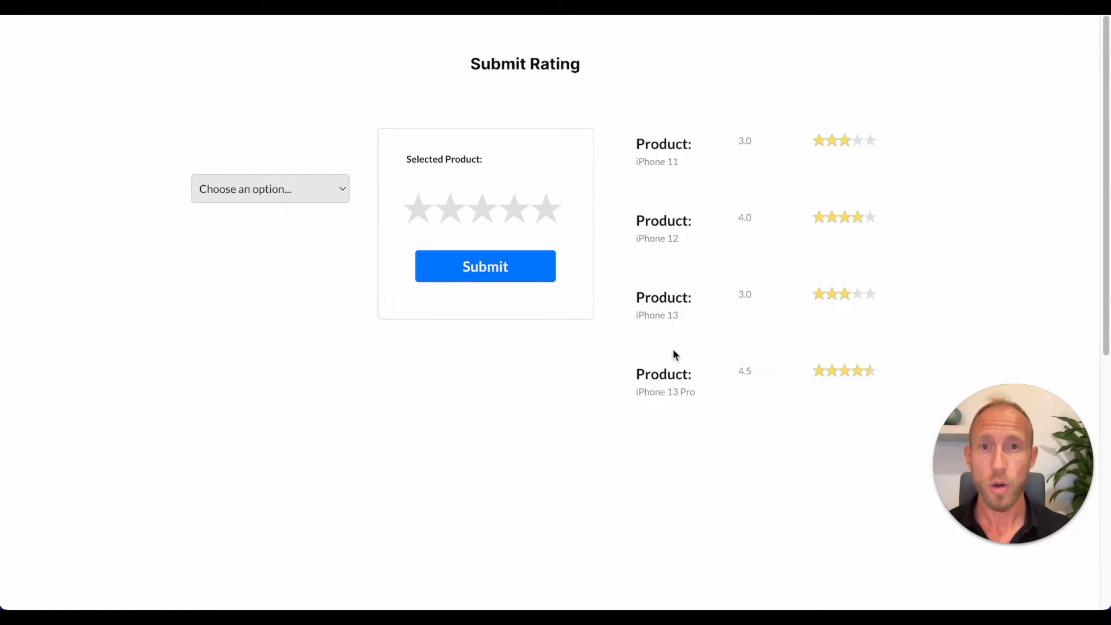
mouse_move(608, 139)
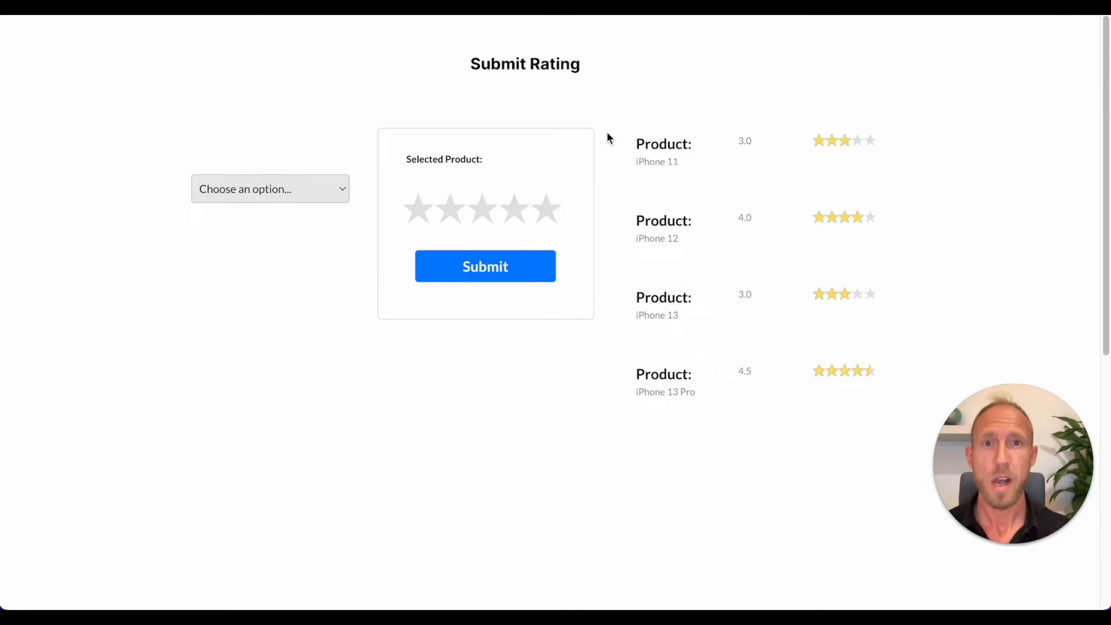
mouse_move(594, 133)
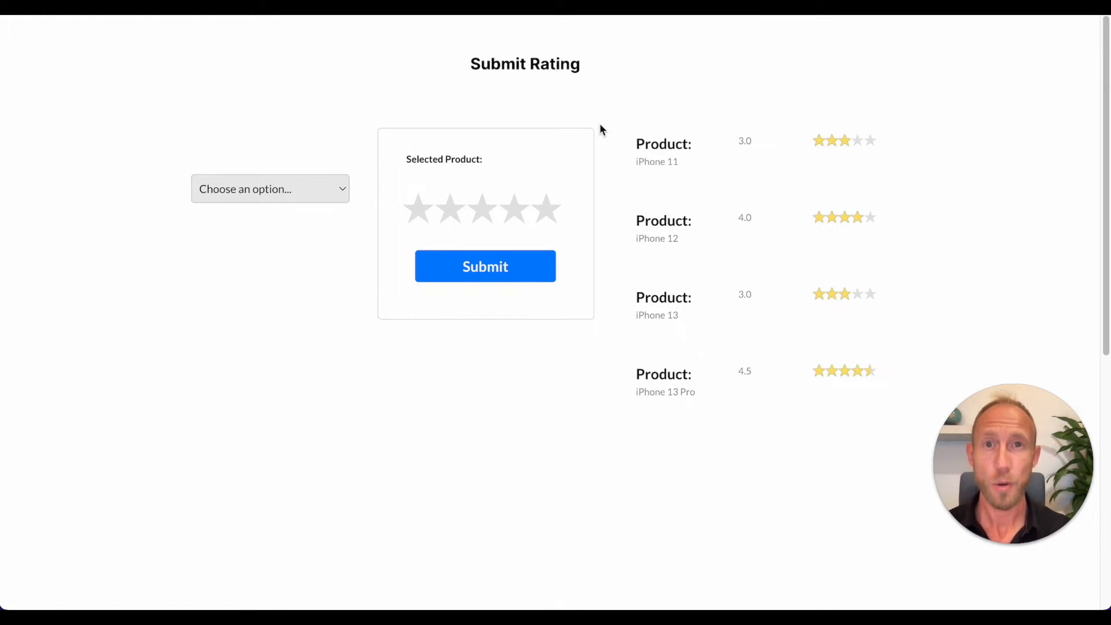
mouse_move(603, 160)
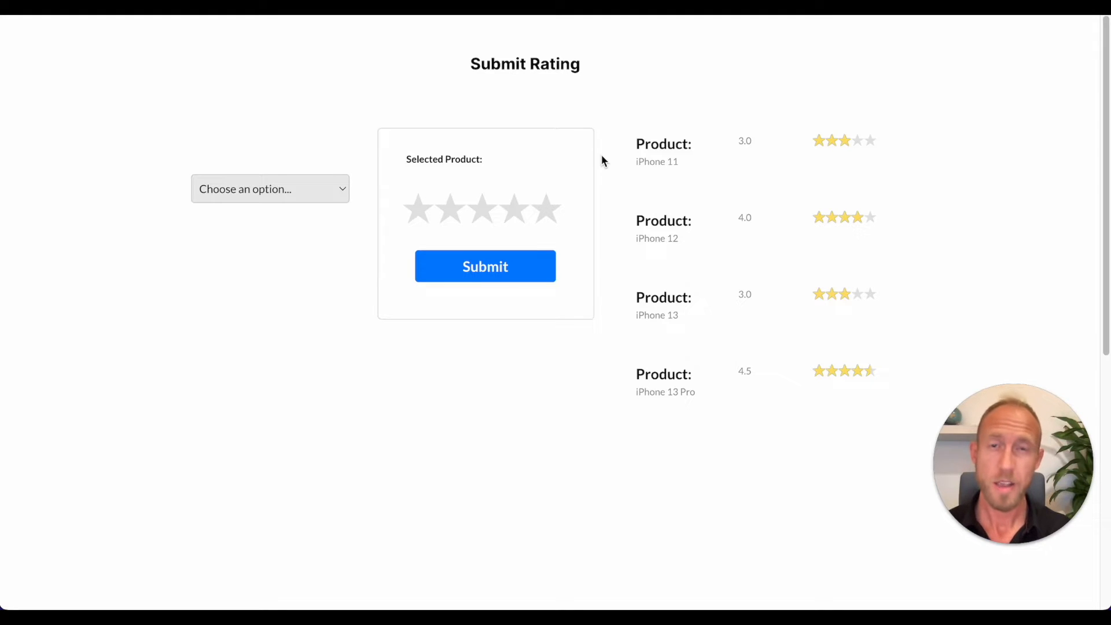
mouse_move(298, 188)
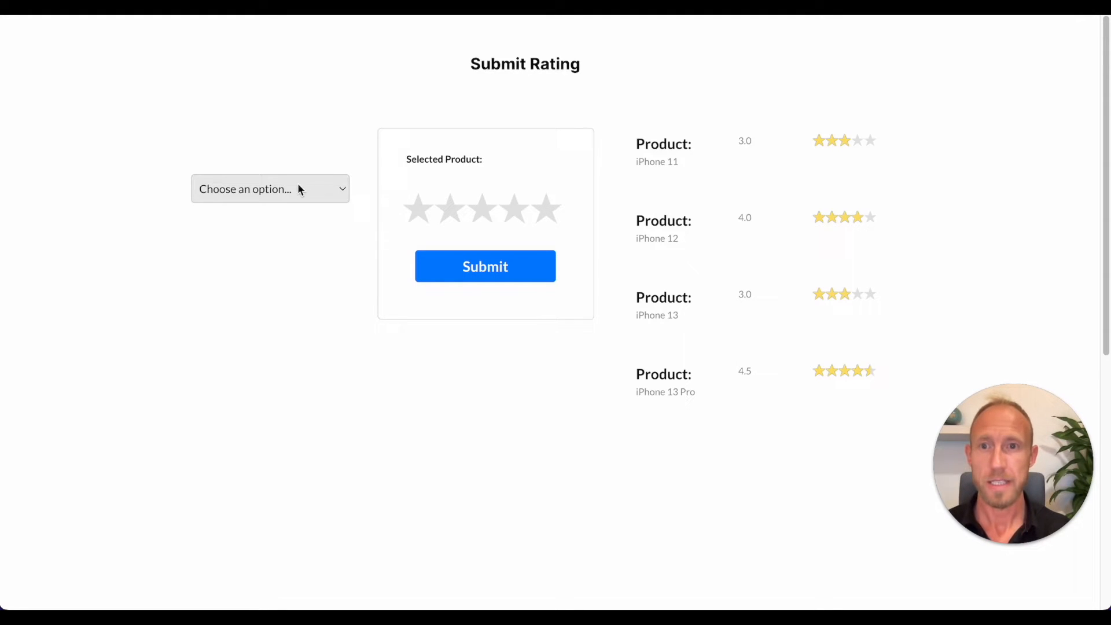
Rate iPhone 12 five stars and submit, raising its average from 4.0 to 4.5.
left_click(269, 189)
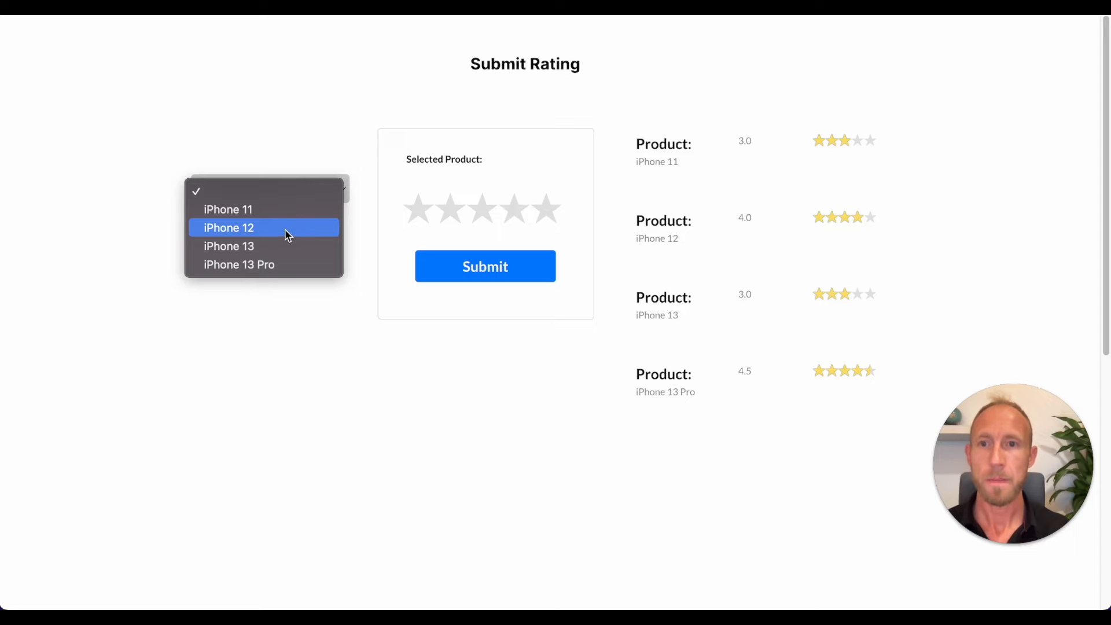
left_click(228, 227)
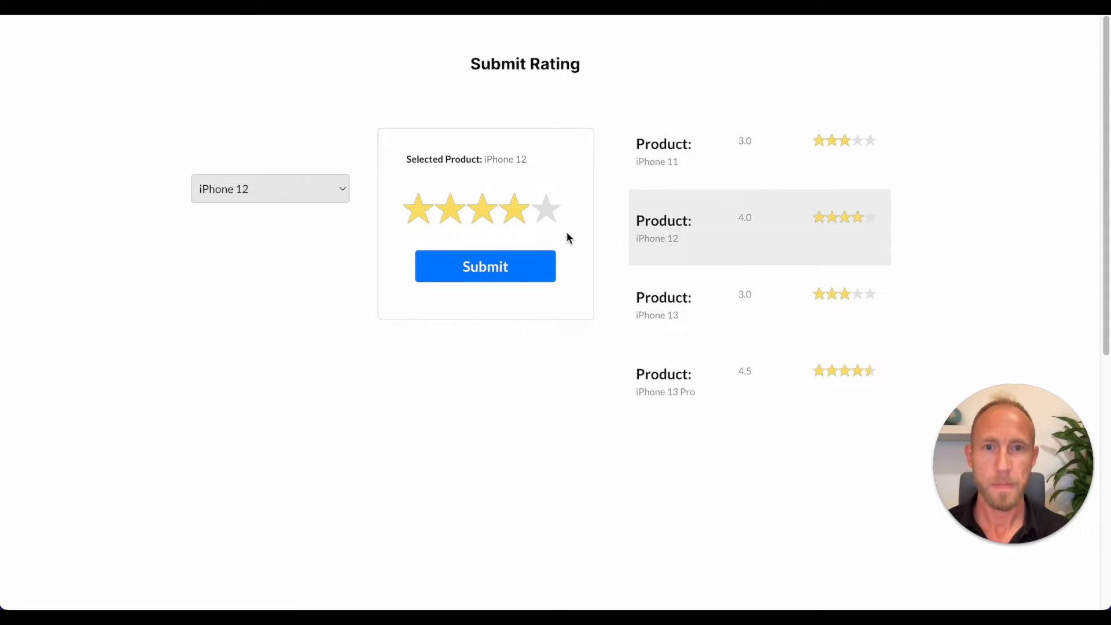
left_click(546, 209)
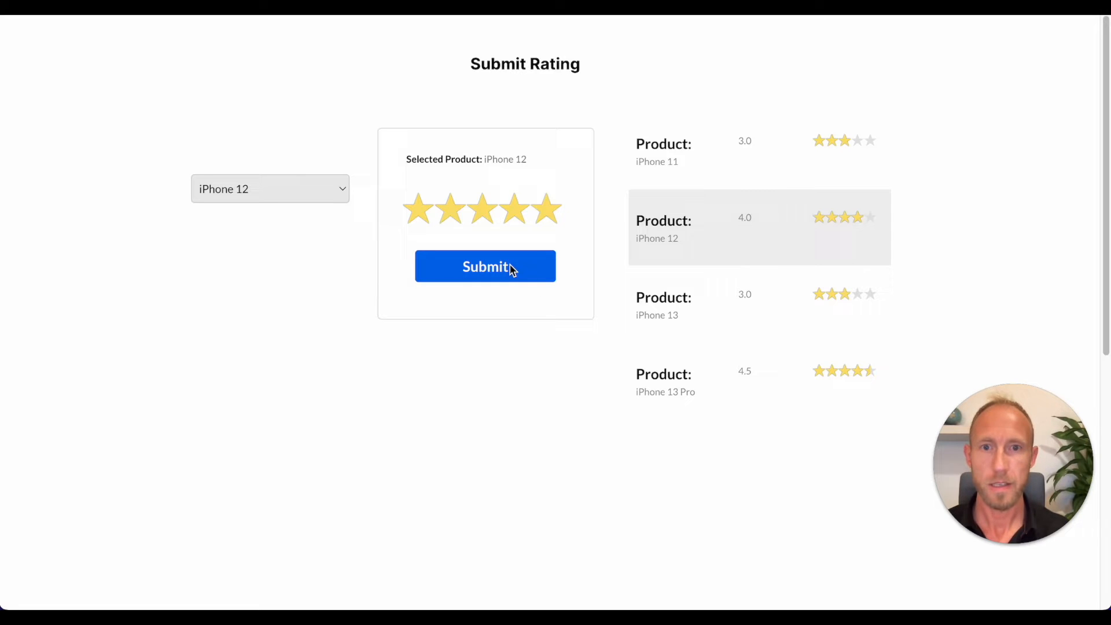
left_click(485, 266)
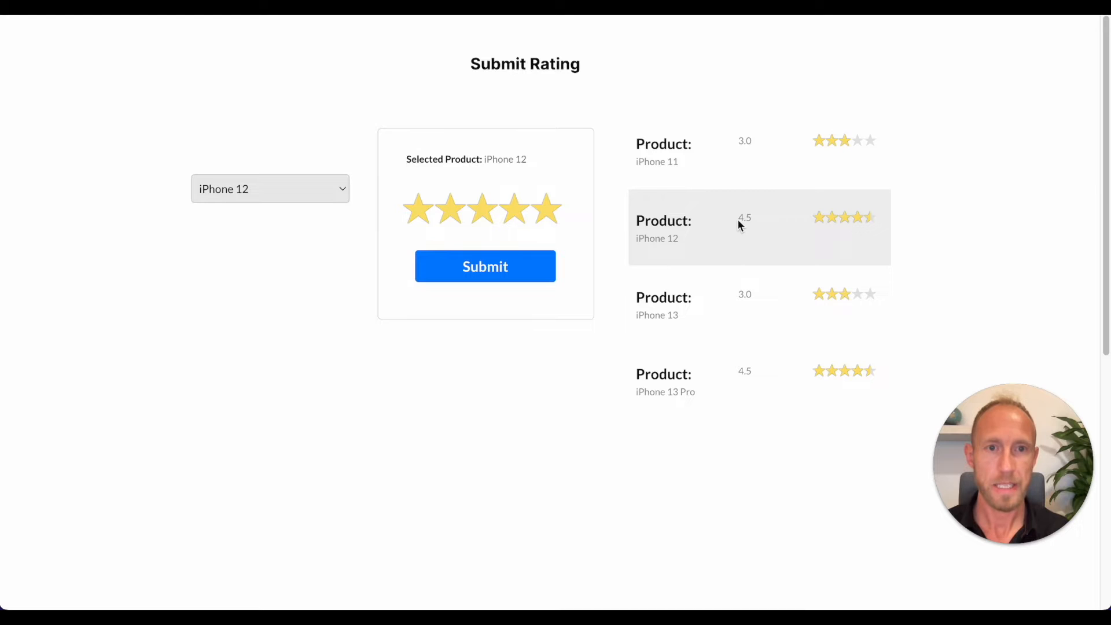
mouse_move(750, 231)
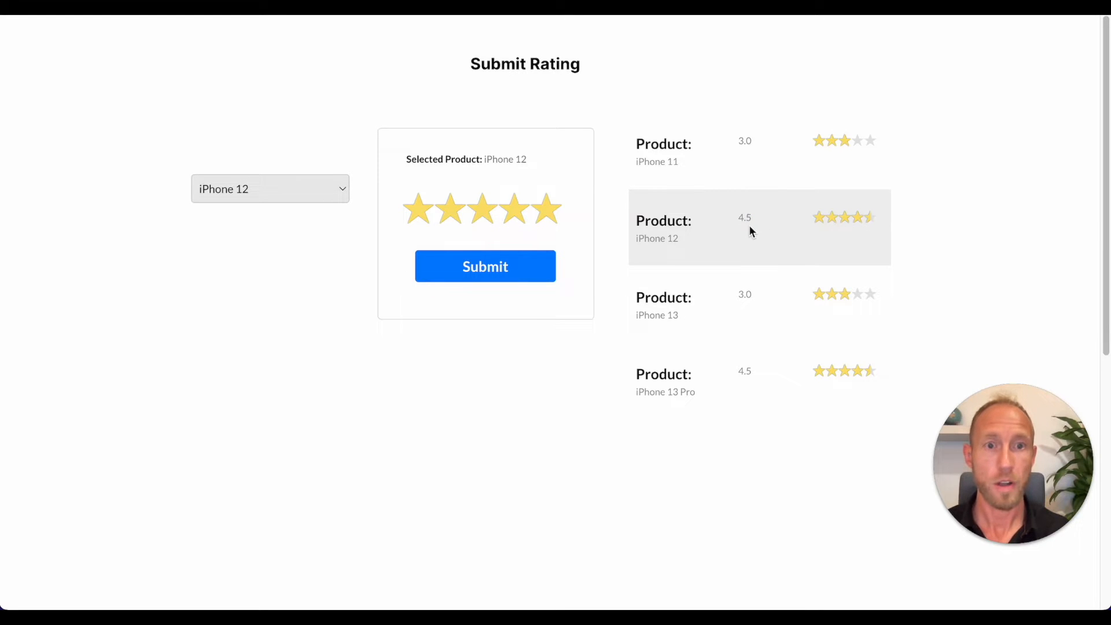
mouse_move(843, 228)
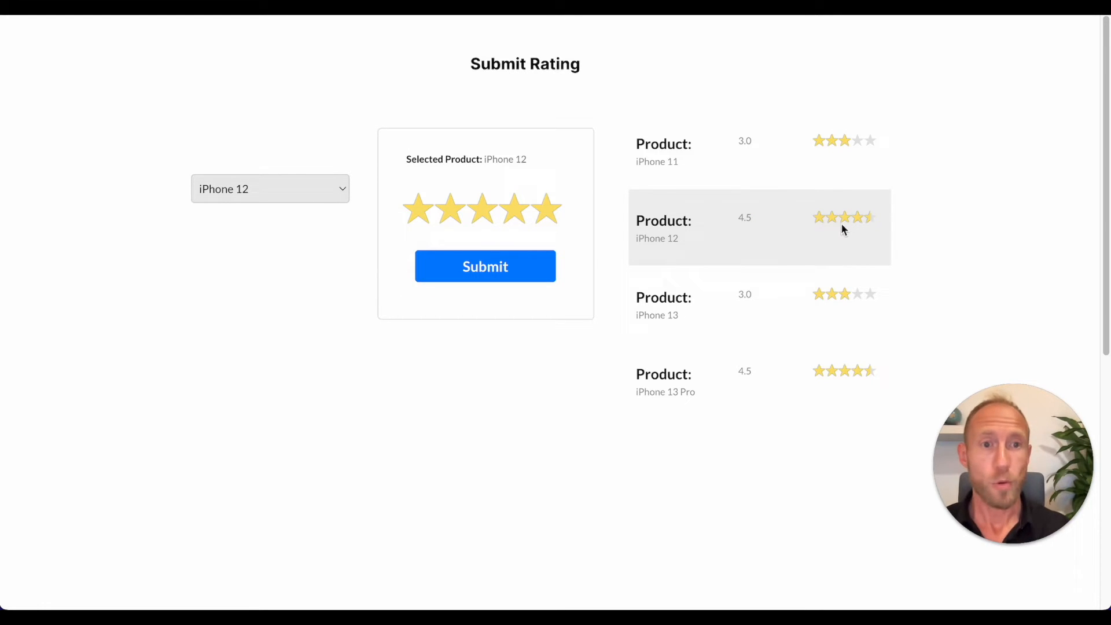
mouse_move(494, 411)
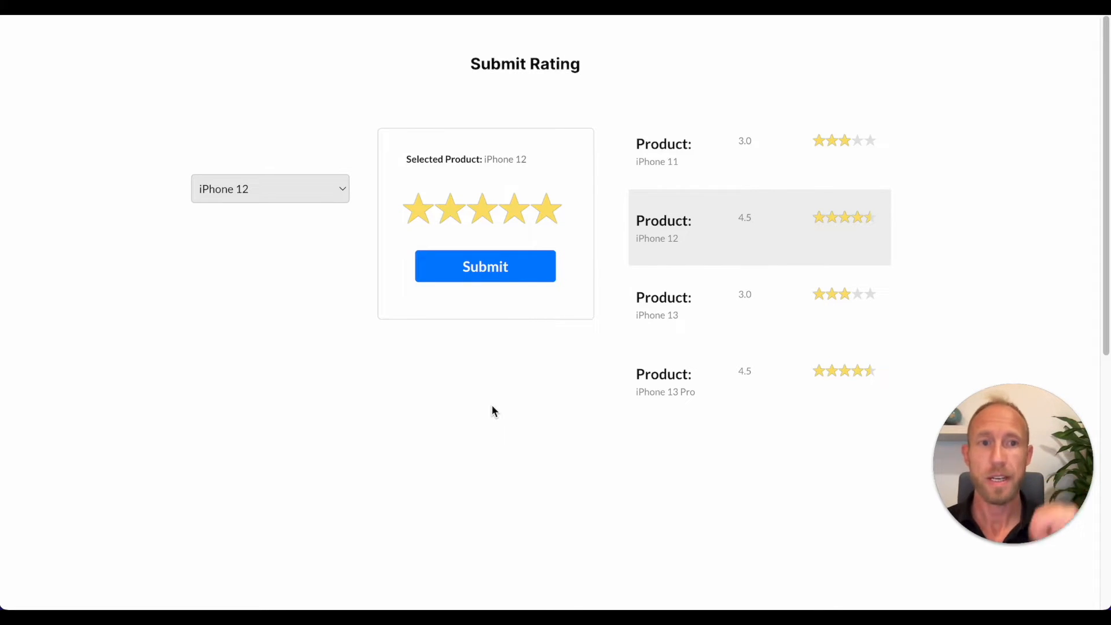
Switch the rating between one and five stars, then pick iPhone 13, then iPhone 13 Pro.
left_click(418, 208)
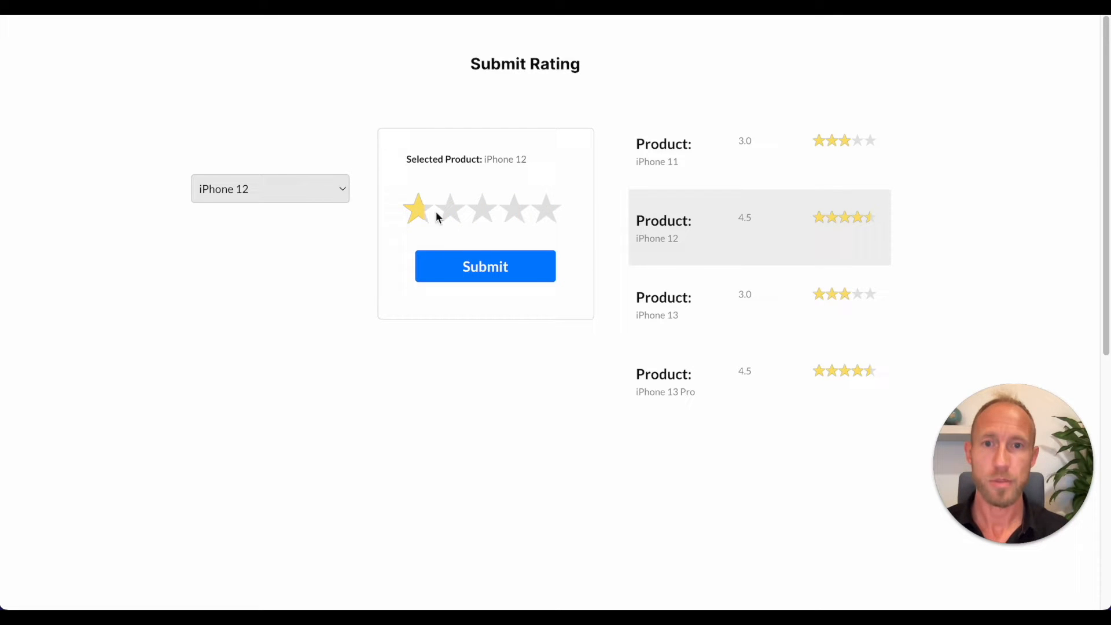
left_click(546, 208)
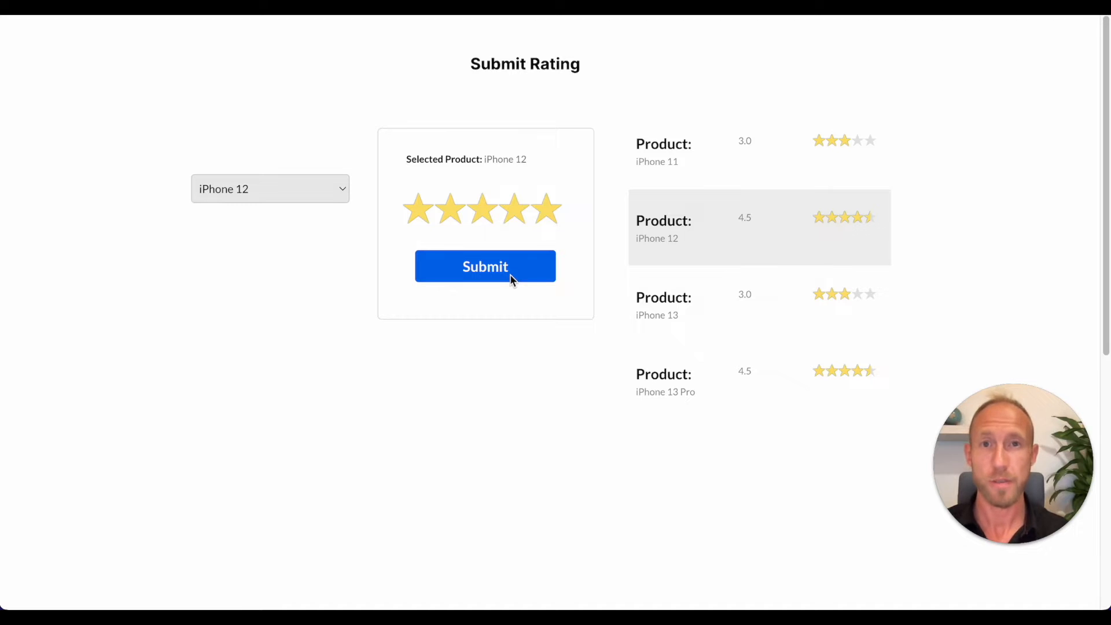
mouse_move(587, 286)
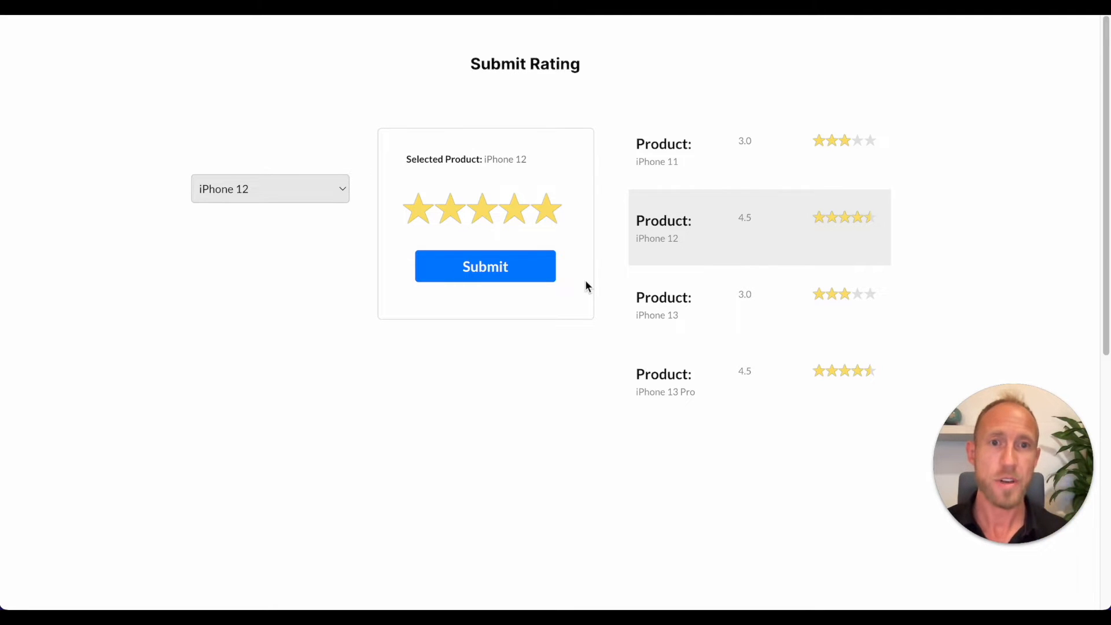
mouse_move(833, 310)
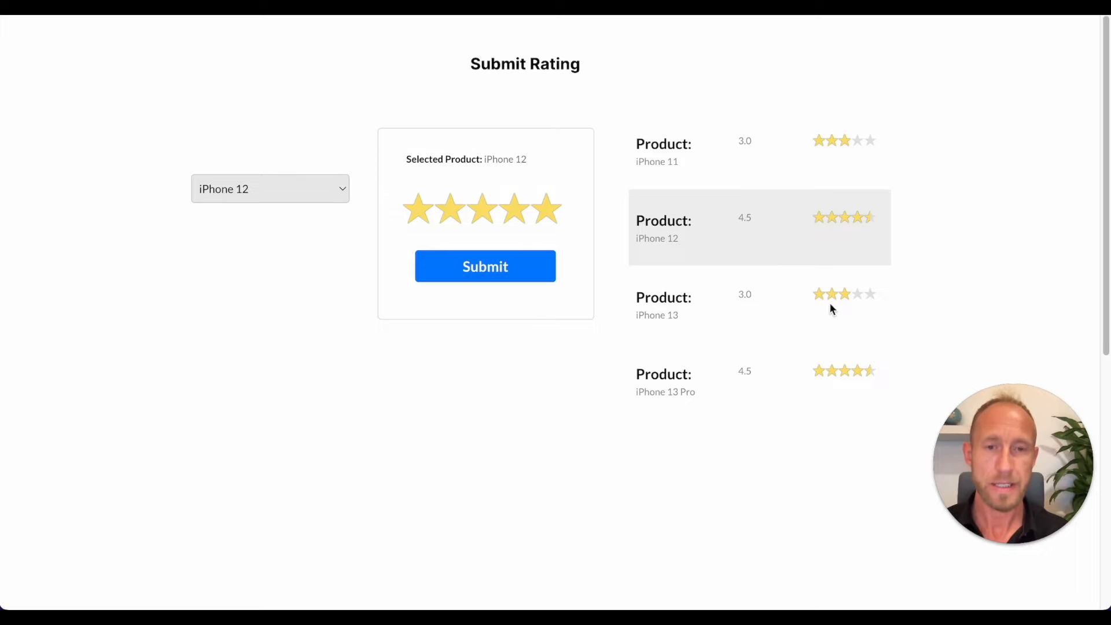
left_click(269, 189)
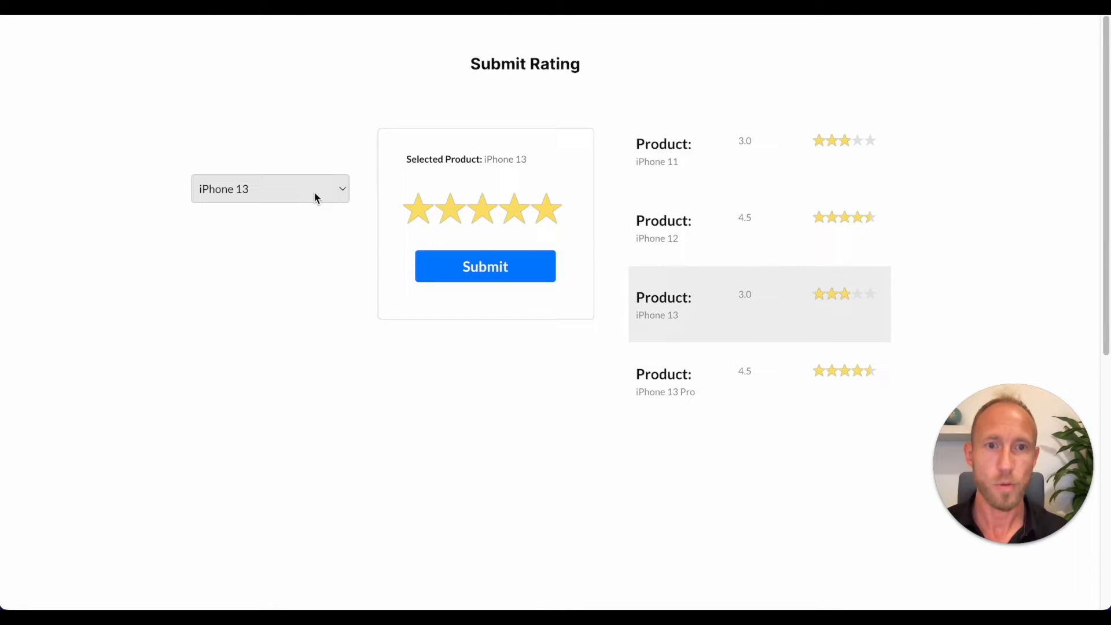
left_click(269, 188)
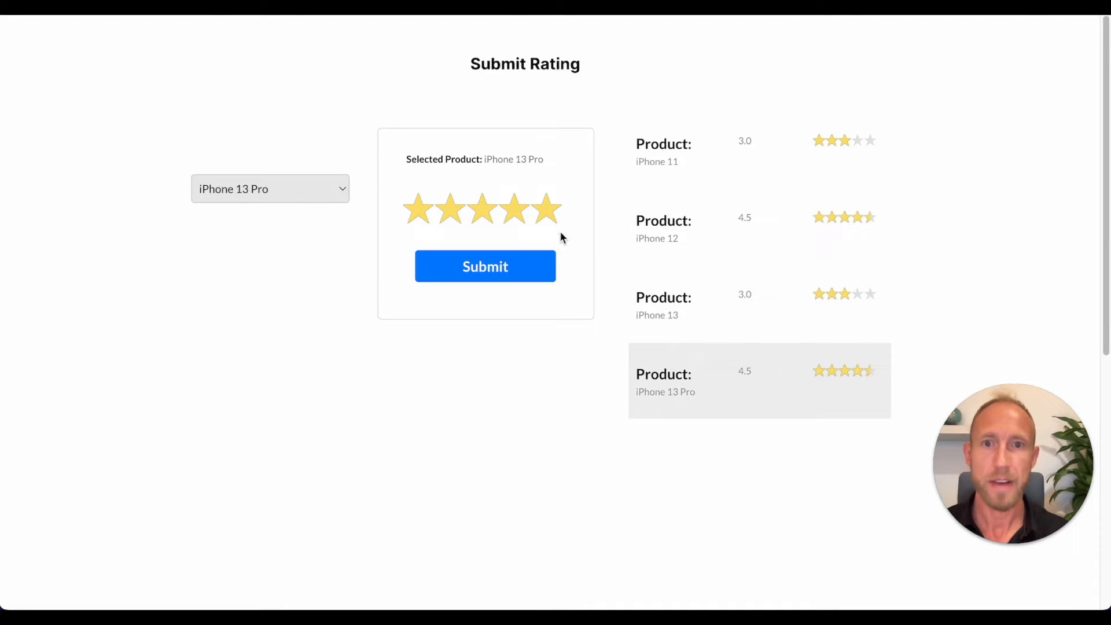
mouse_move(479, 164)
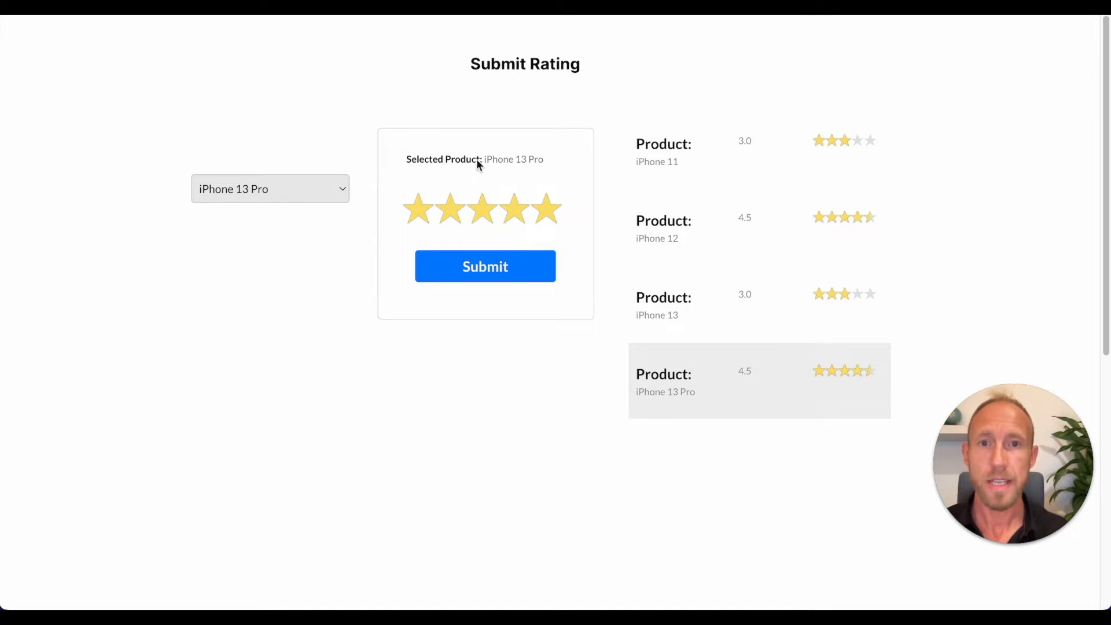
mouse_move(611, 232)
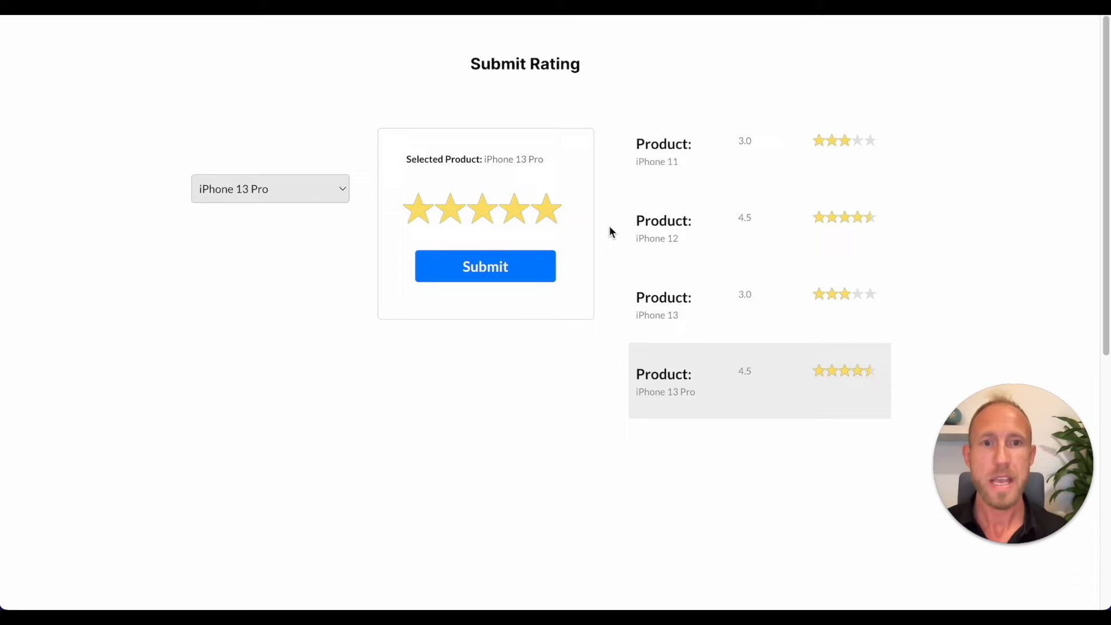
mouse_move(681, 468)
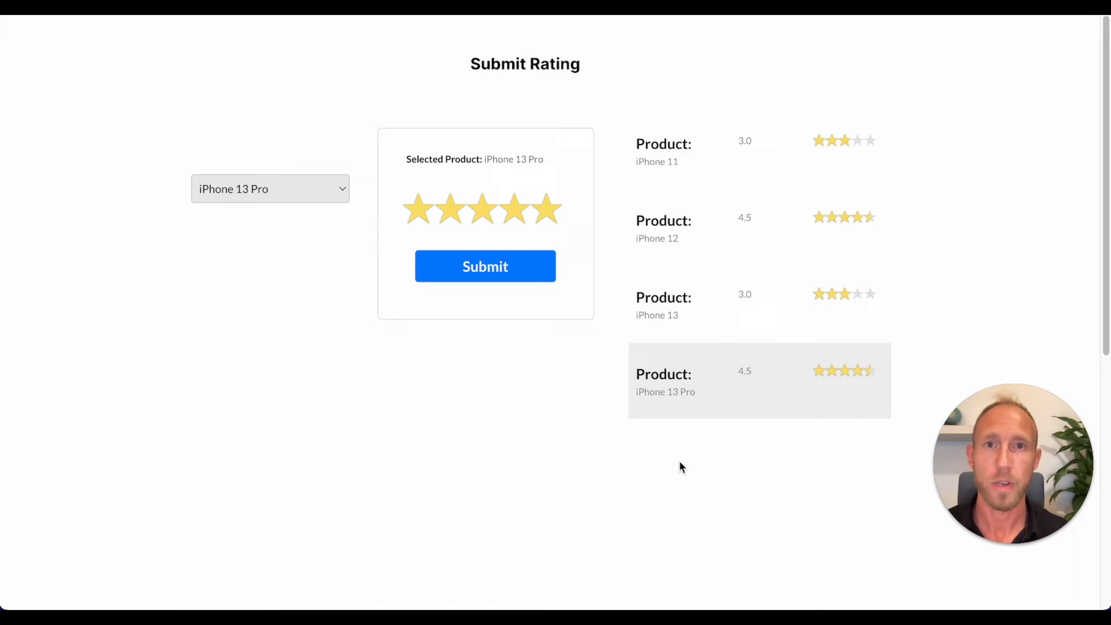
mouse_move(611, 398)
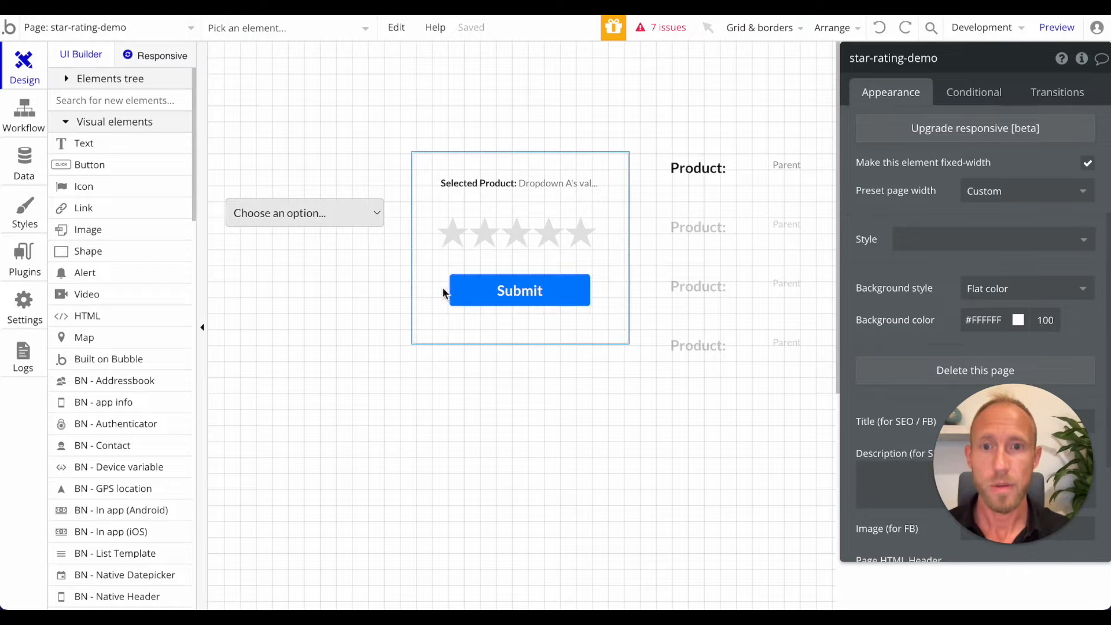
Review the Submit workflow and Dropdown A's choices, then view the DemoProducts app data.
left_click(23, 114)
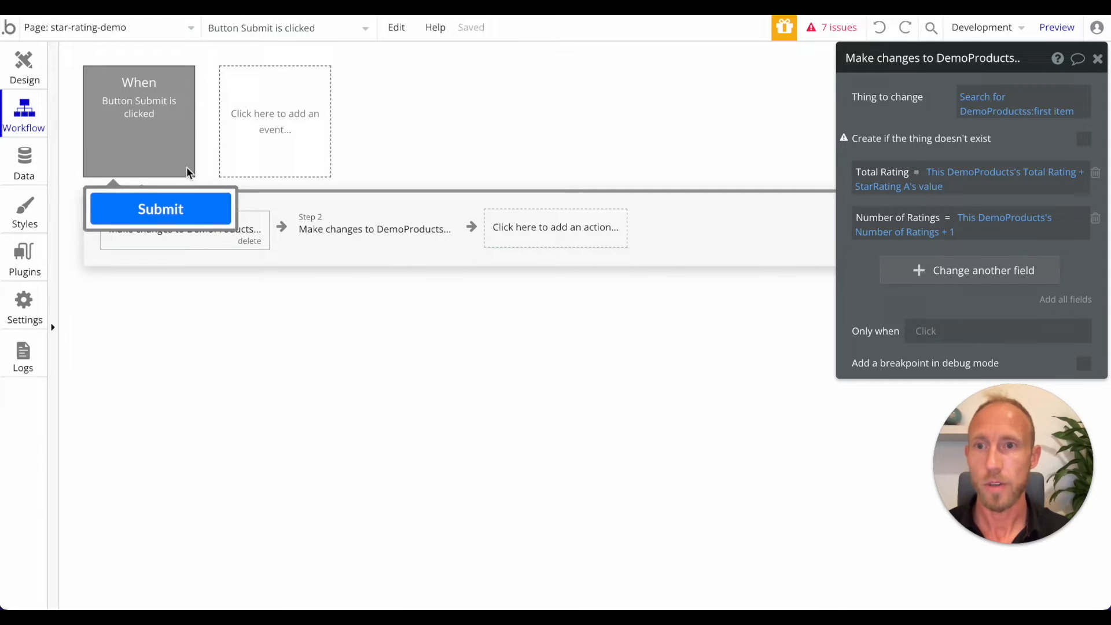
left_click(23, 67)
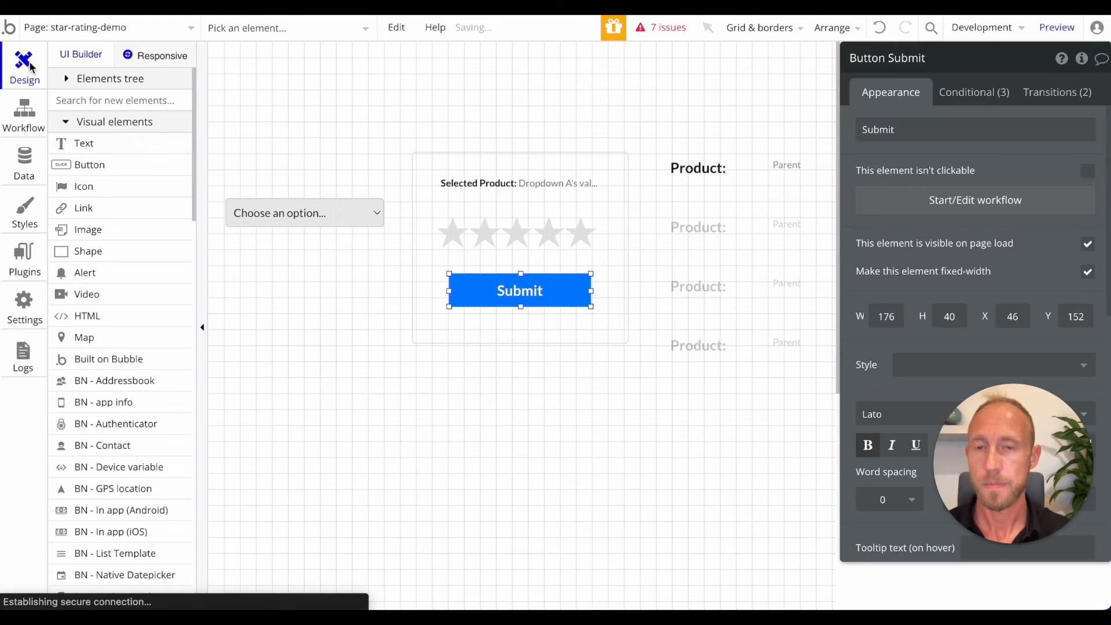
left_click(709, 287)
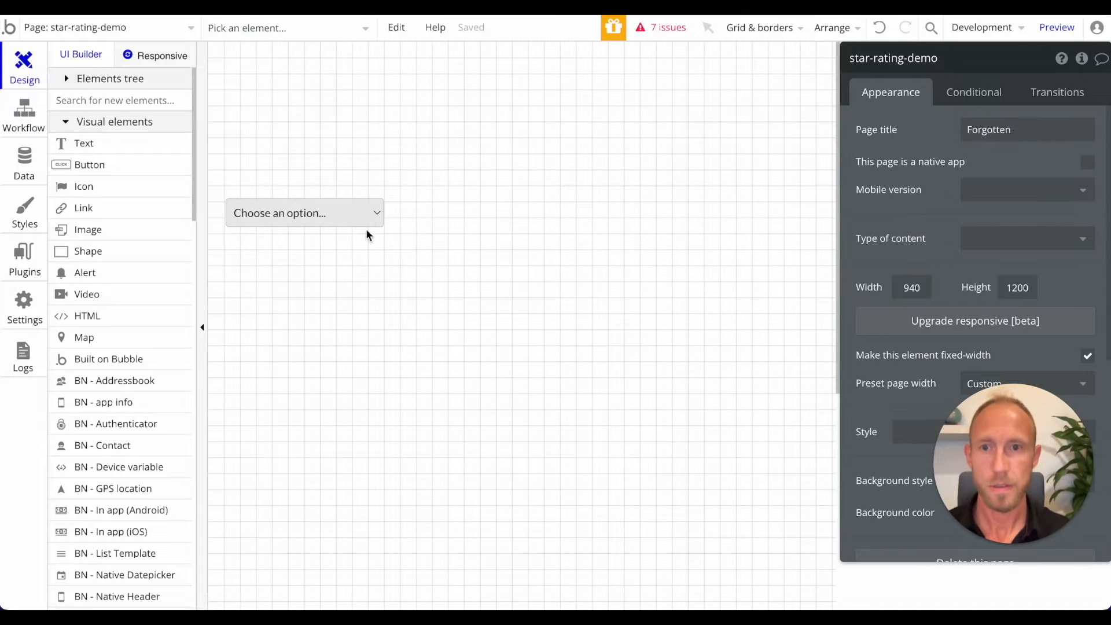
left_click(301, 212)
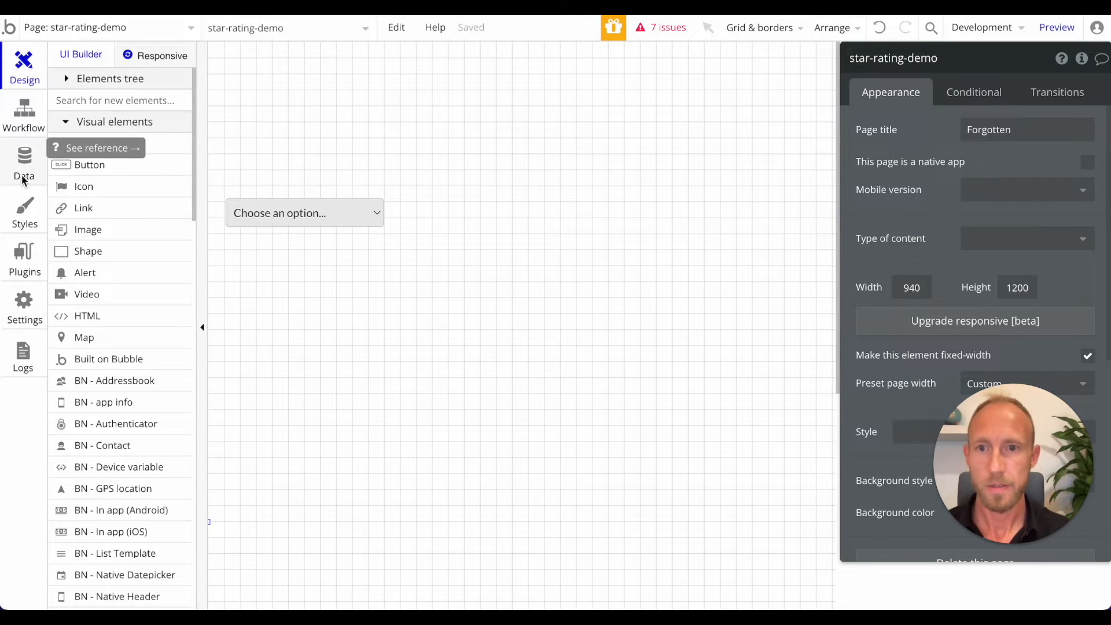
left_click(305, 212)
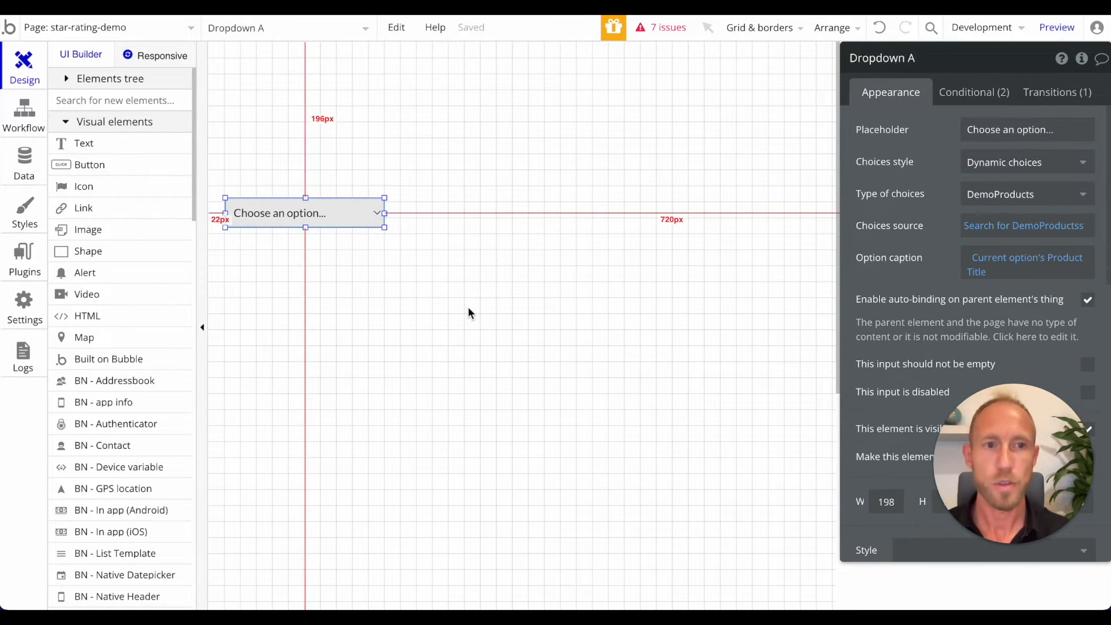
left_click(25, 164)
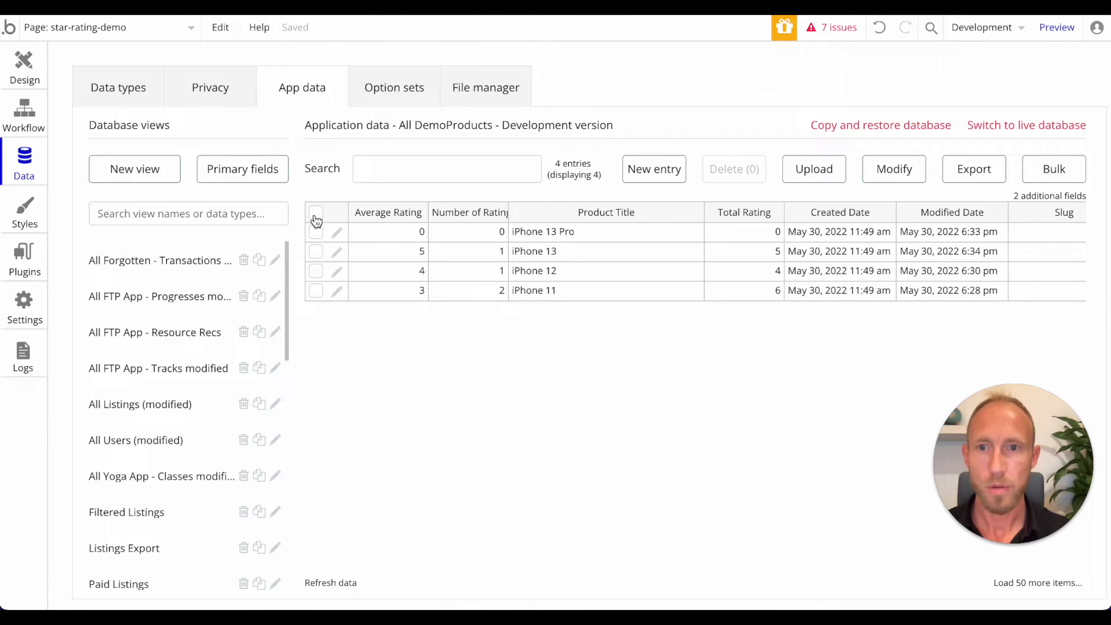
Delete all four existing DemoProducts entries.
left_click(316, 213)
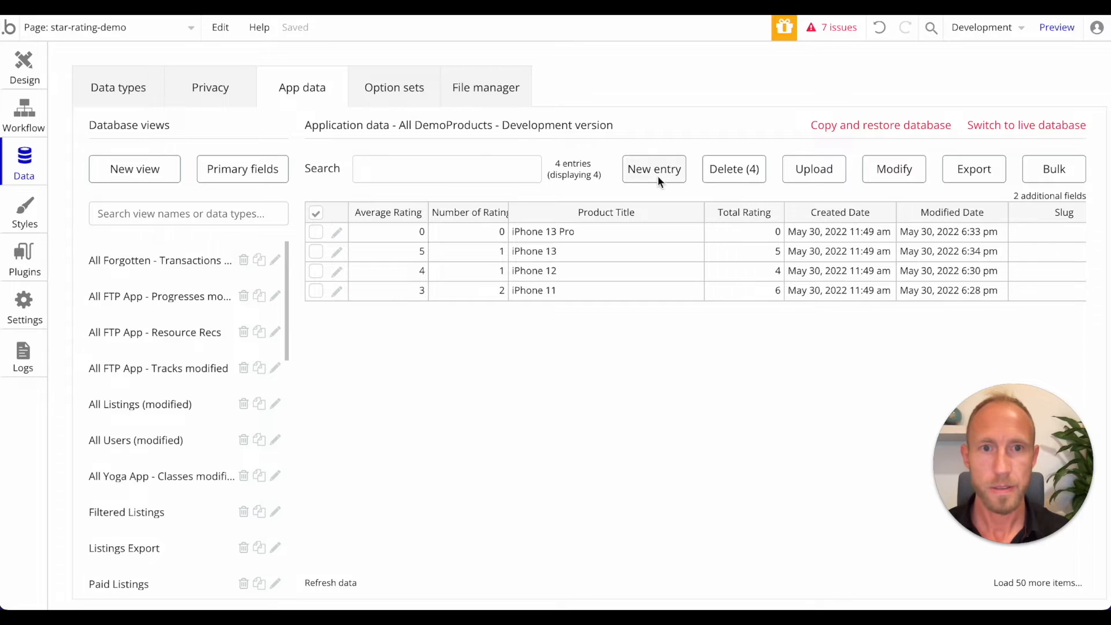
left_click(733, 169)
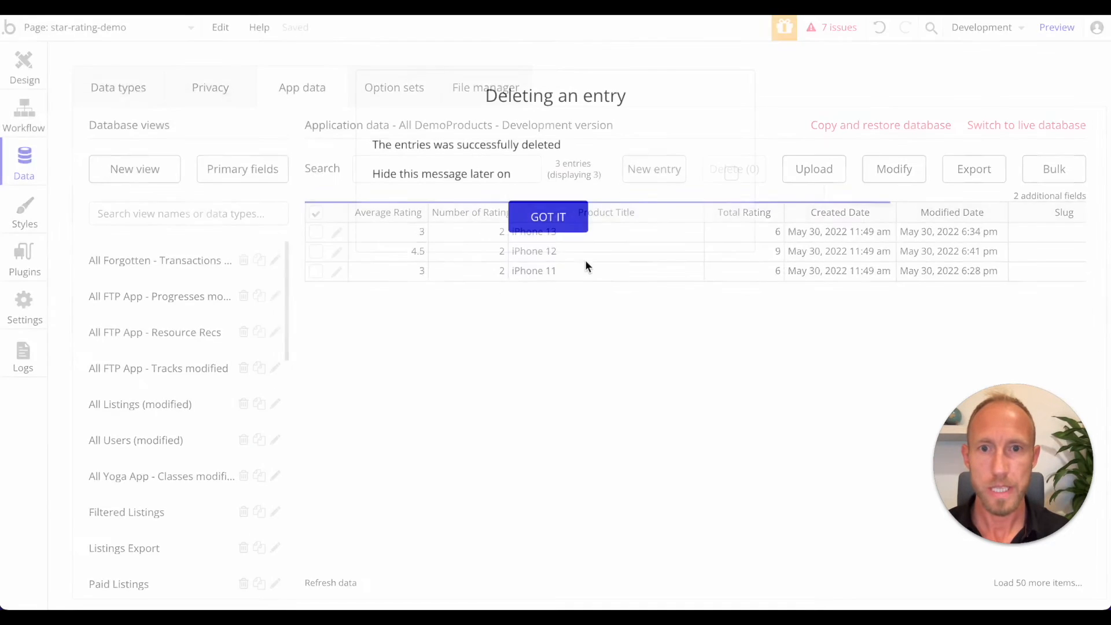
left_click(548, 218)
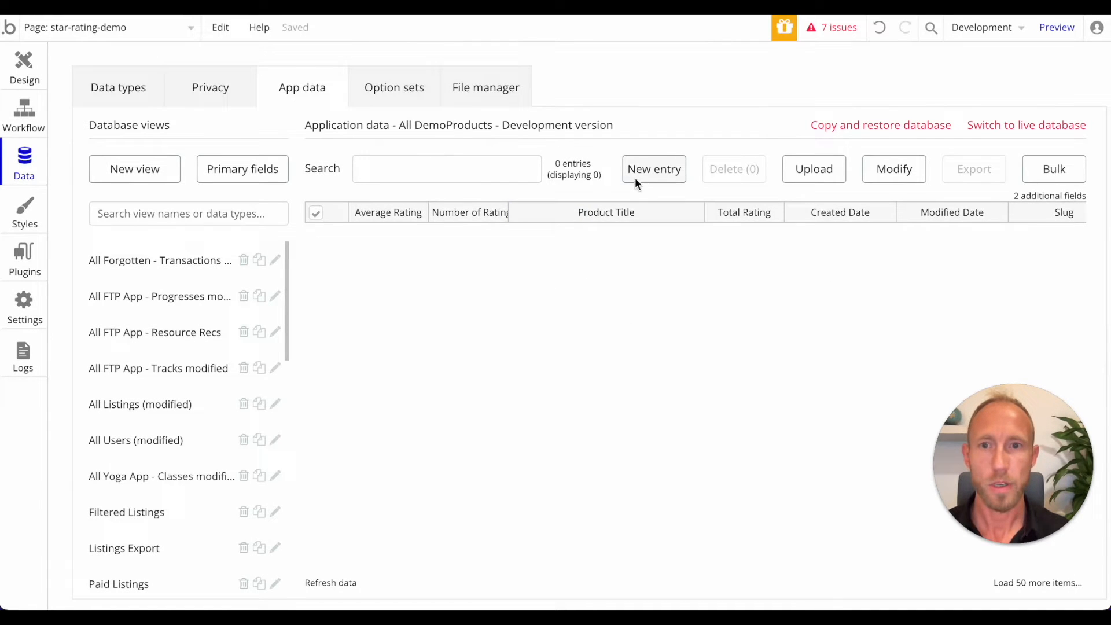
Create a new DemoProducts entry with Product Title 'iPhone 11'.
left_click(653, 168)
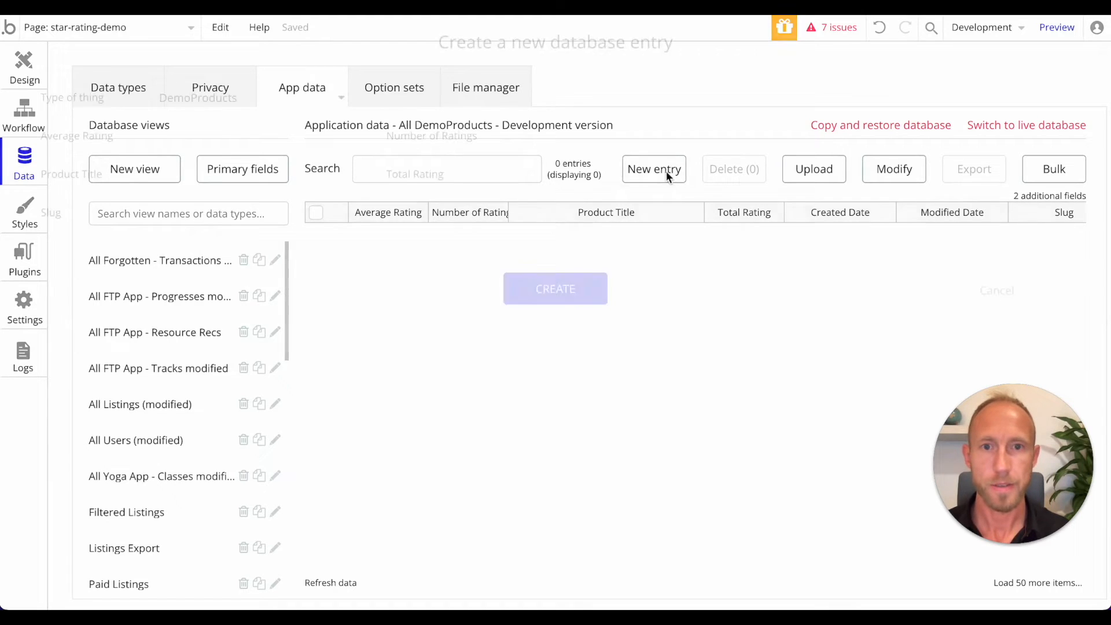
left_click(654, 168)
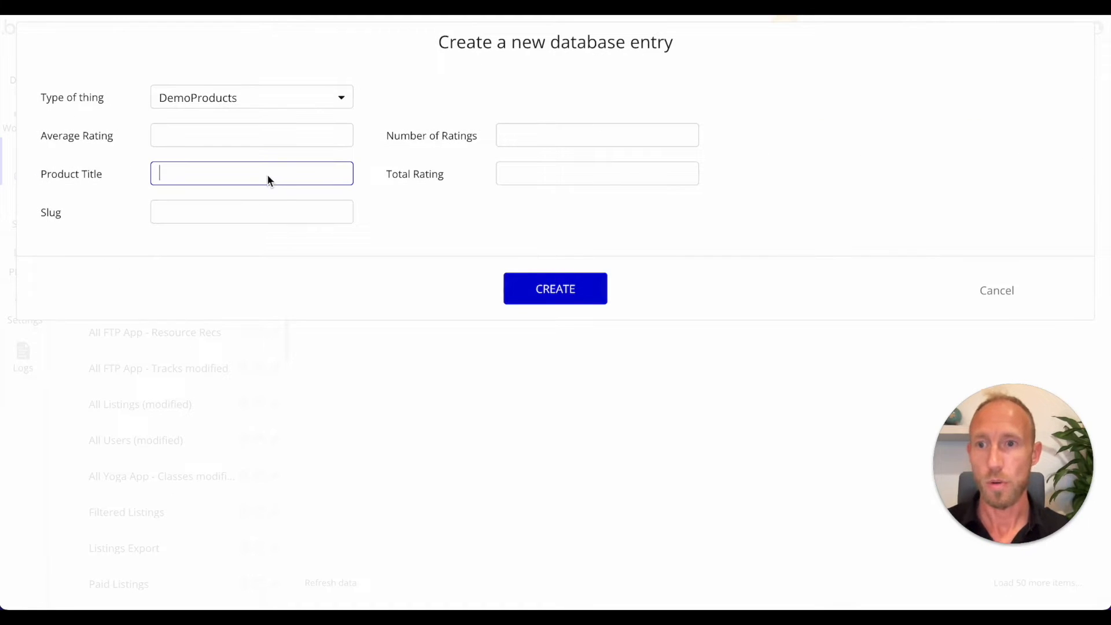
type("iPhone")
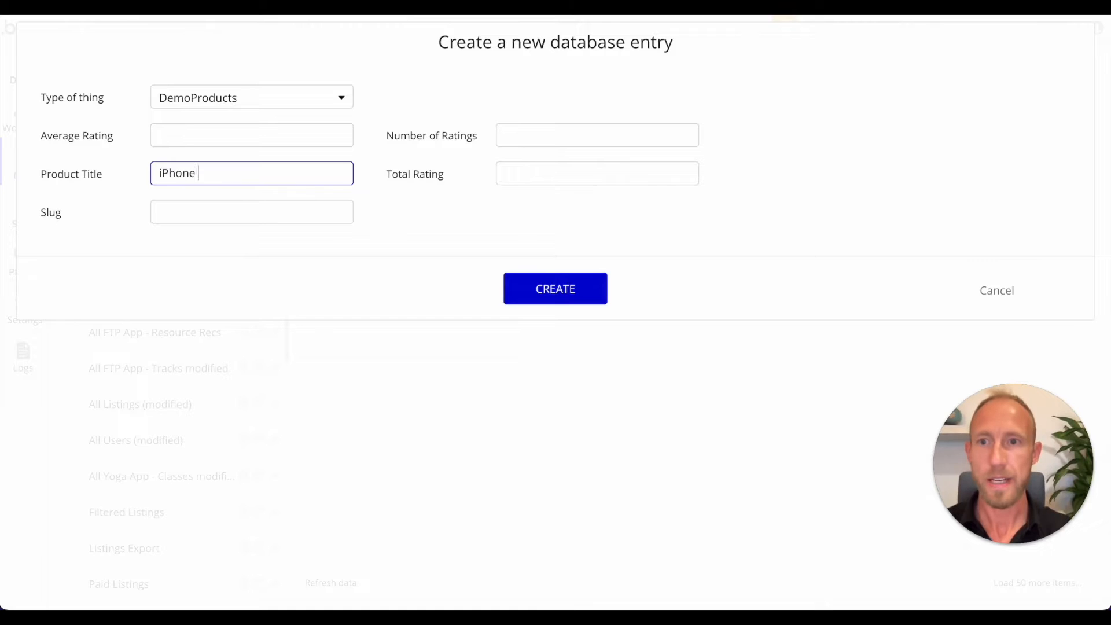
type("11")
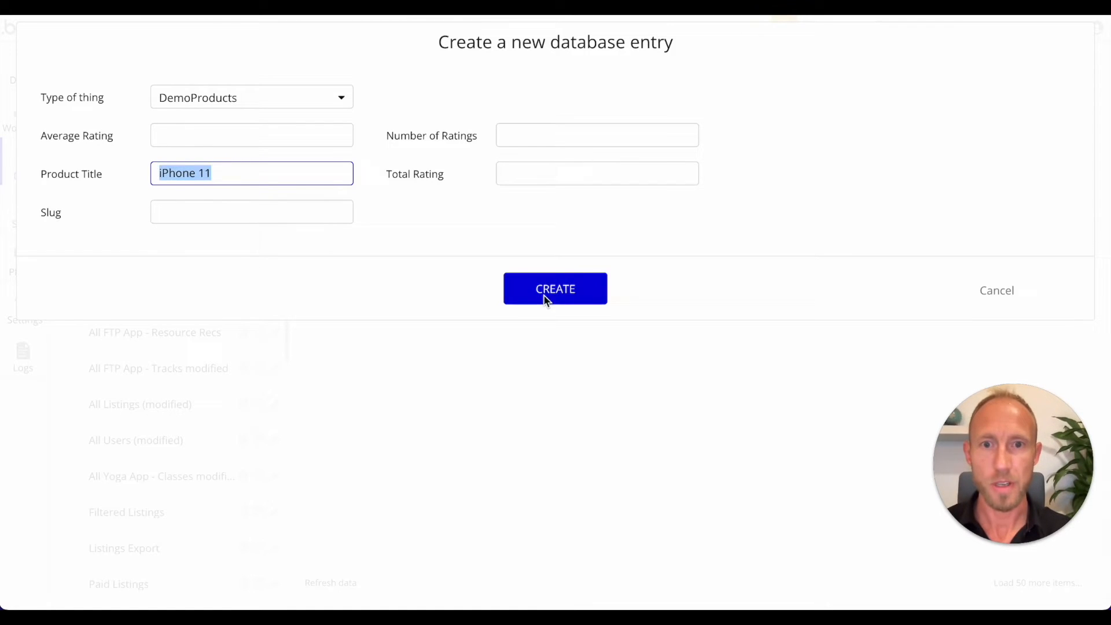
left_click(555, 288)
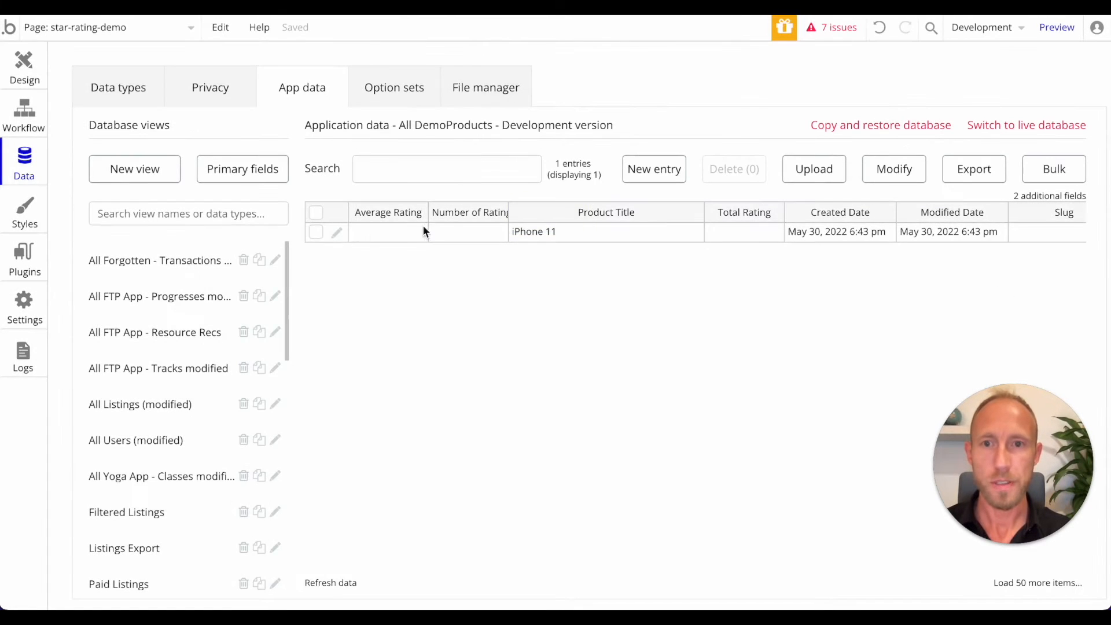
left_click(337, 232)
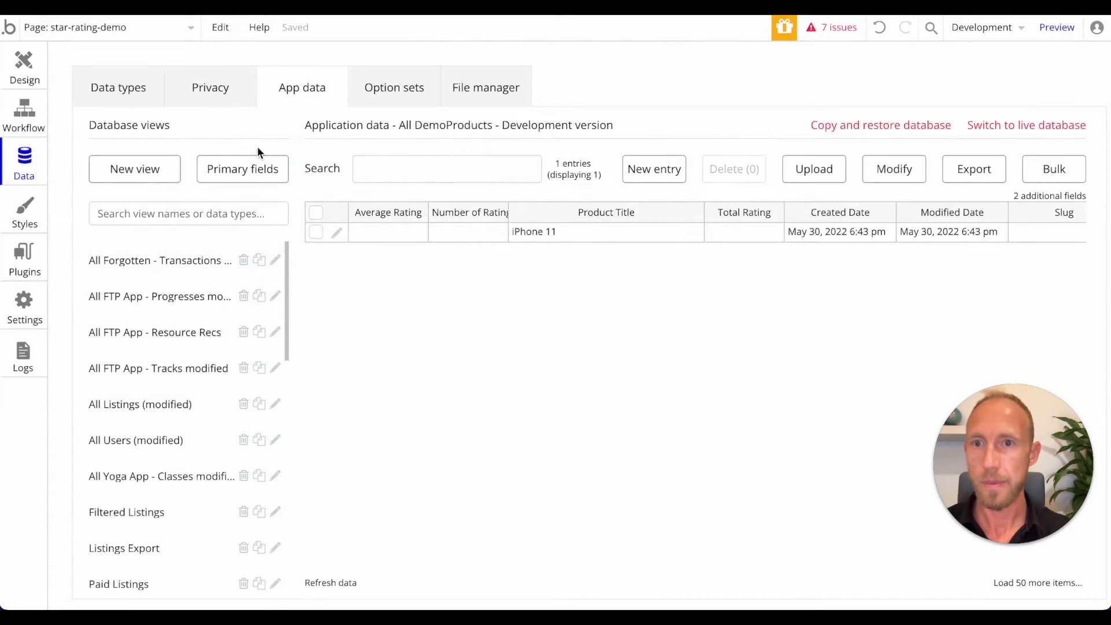
Give DemoProducts' Total Rating, Number of Ratings and Average Rating a default of 0.
left_click(117, 88)
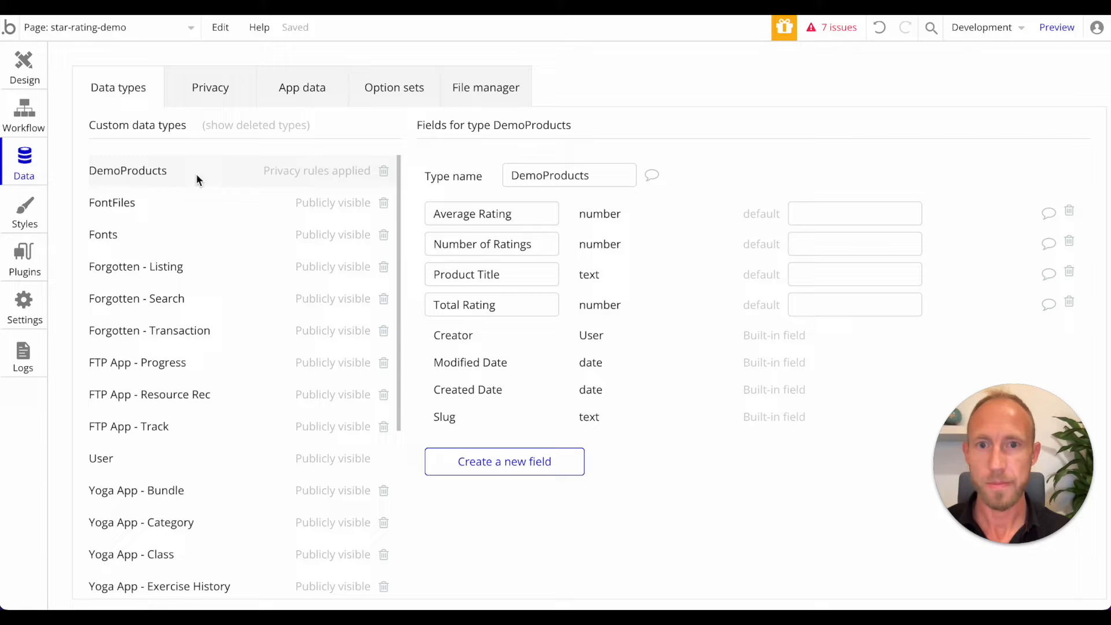
mouse_move(306, 202)
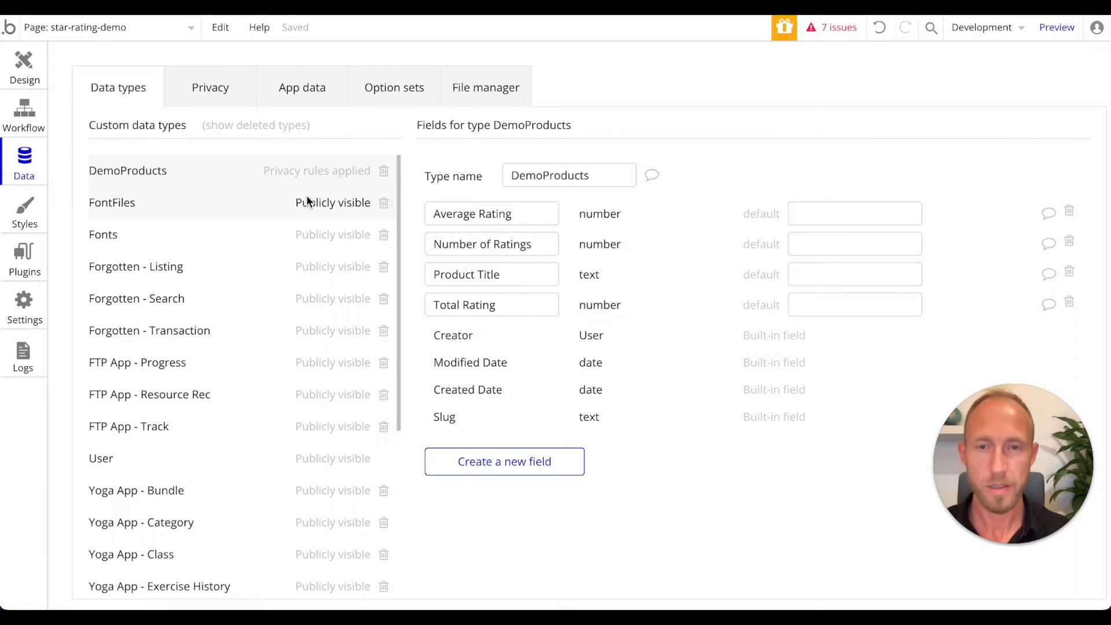
mouse_move(525, 224)
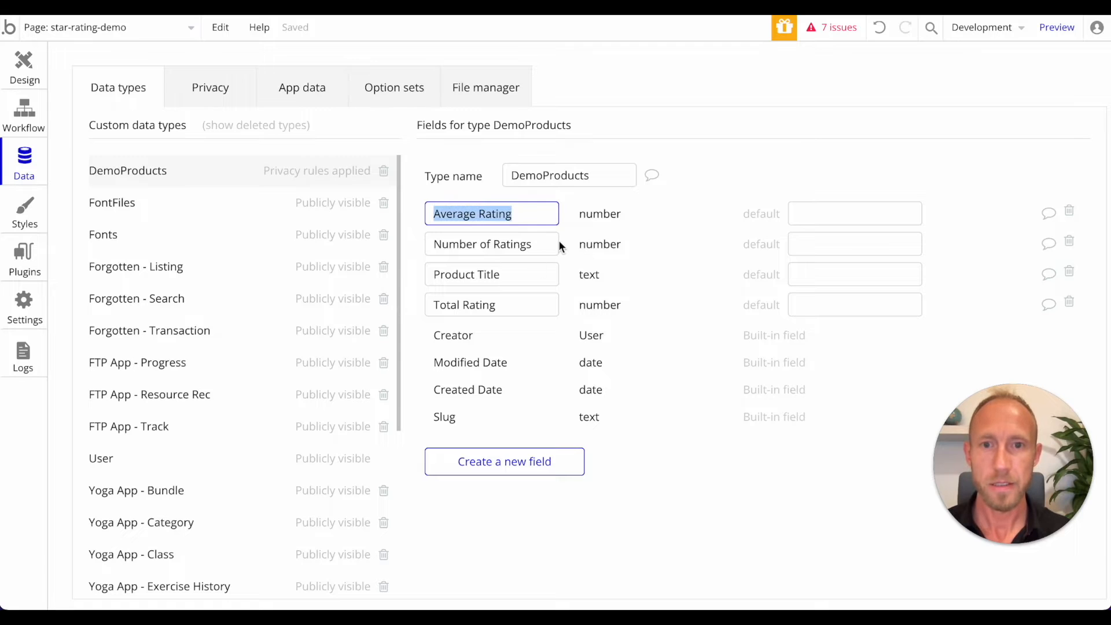
left_click(492, 305)
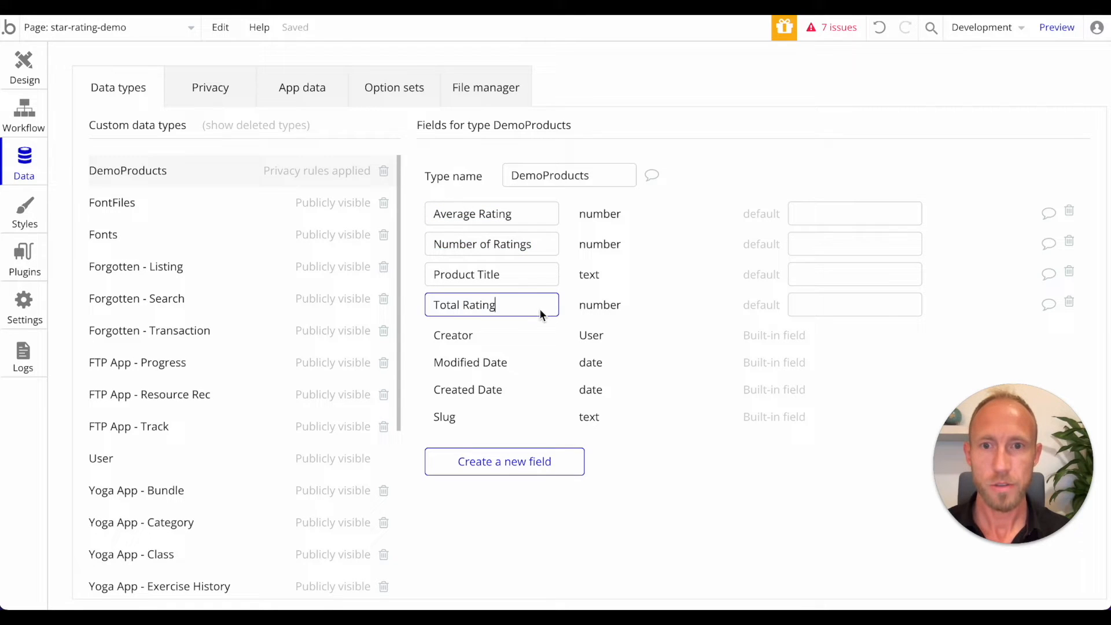
left_click(854, 304)
type("0")
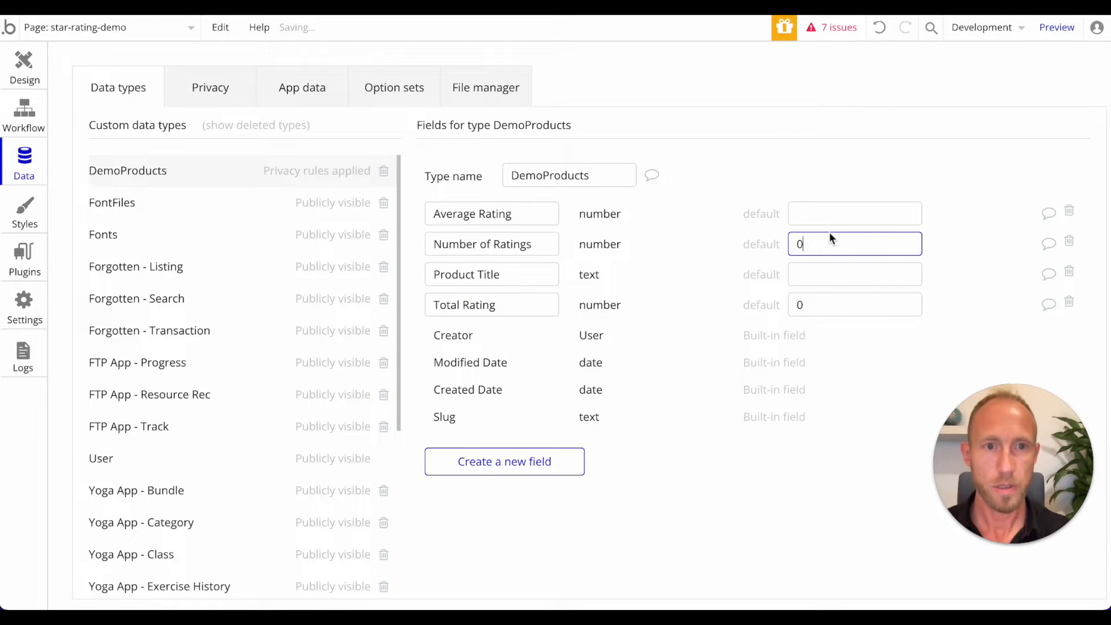
left_click(855, 213)
type("0")
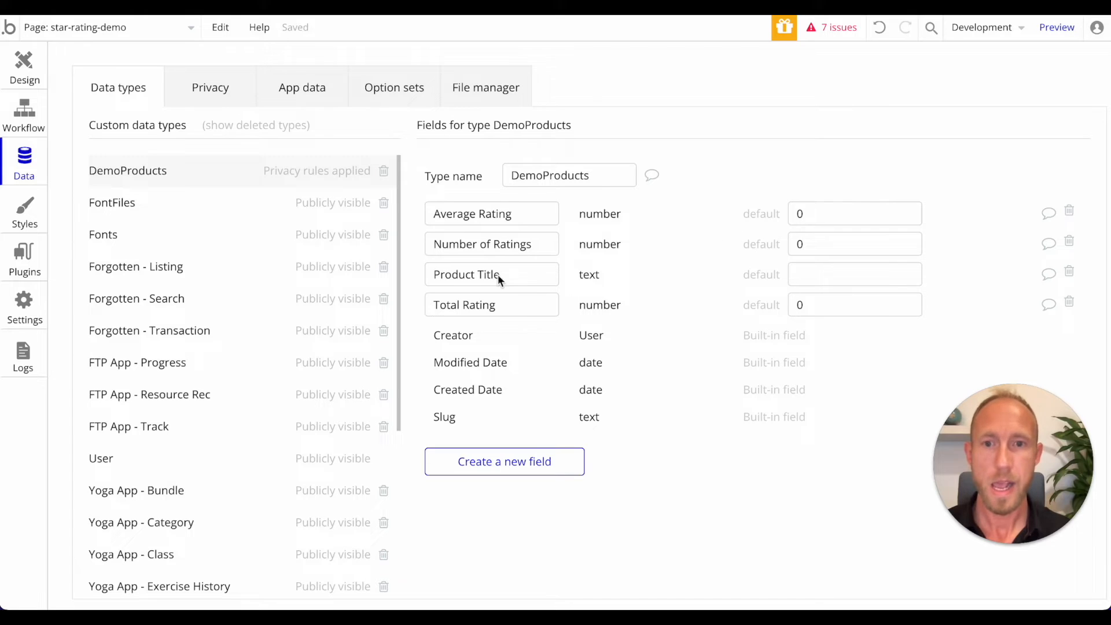
mouse_move(818, 346)
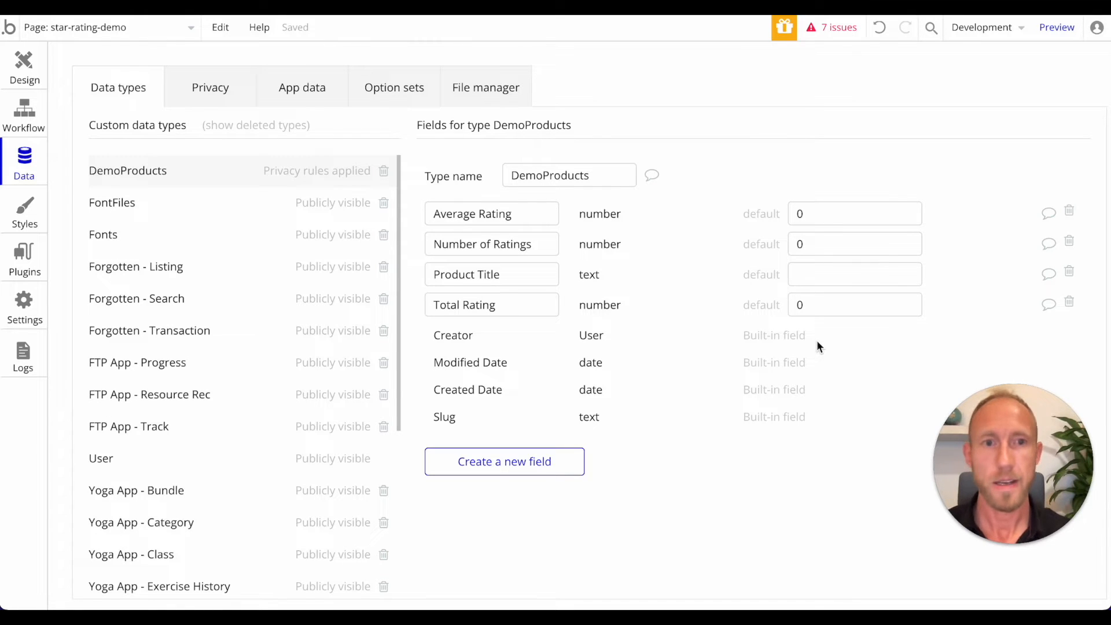
mouse_move(738, 452)
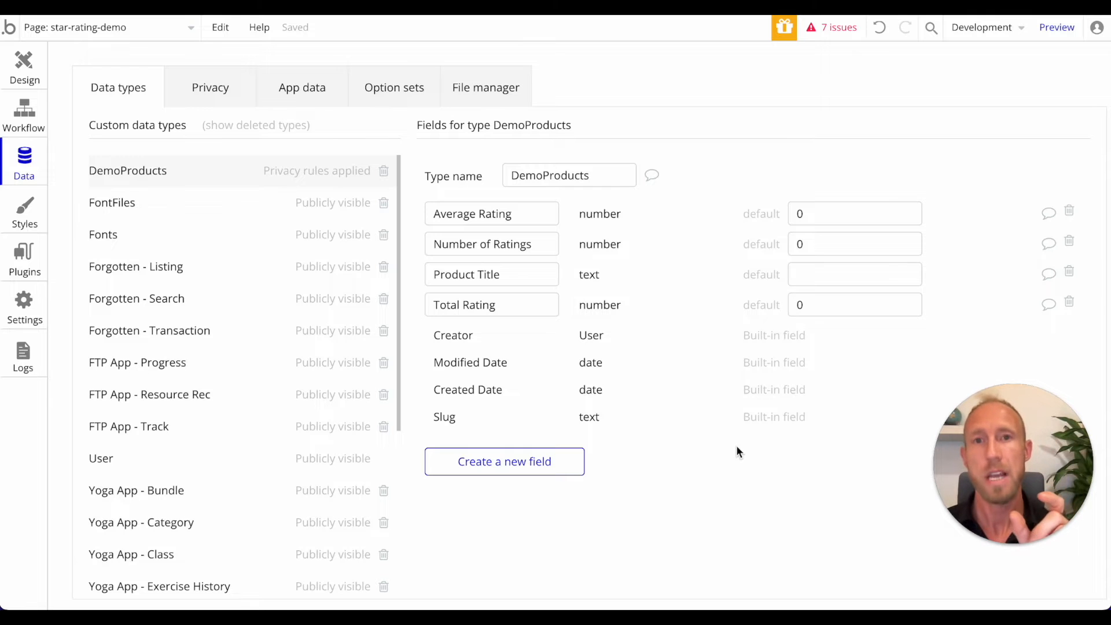
mouse_move(704, 366)
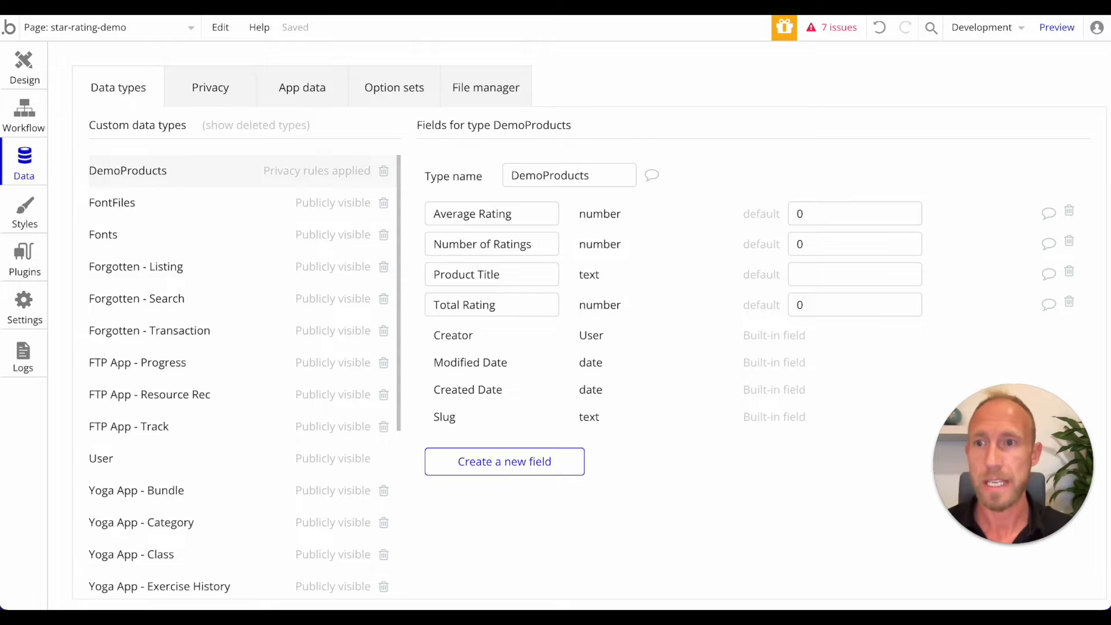
mouse_move(25, 104)
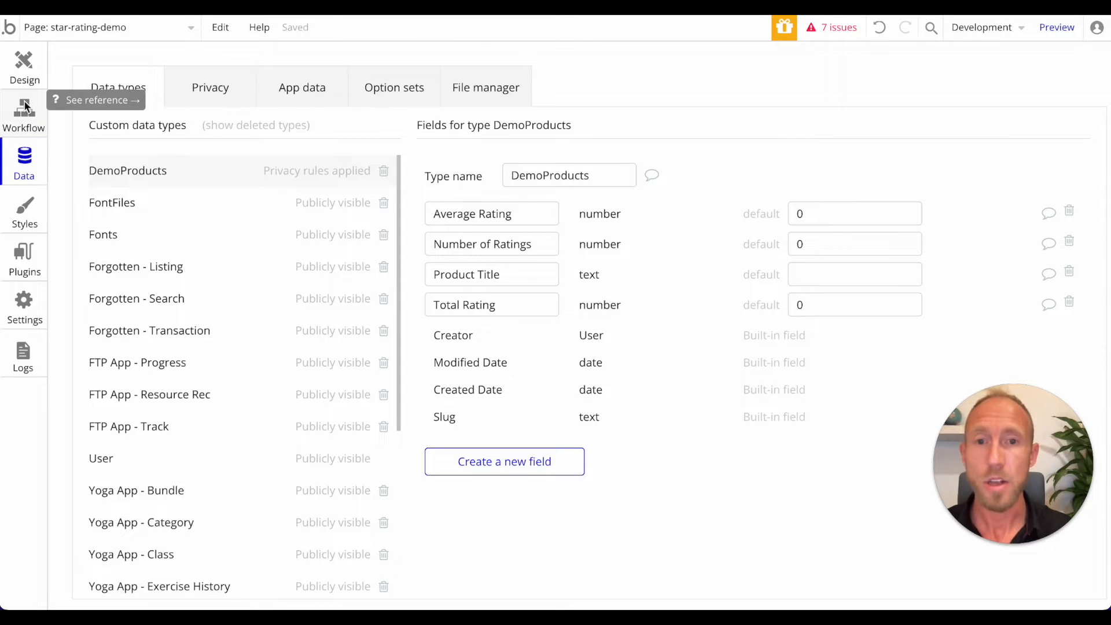
Review Dropdown A's DemoProducts search settings on the star-rating-demo page.
left_click(23, 68)
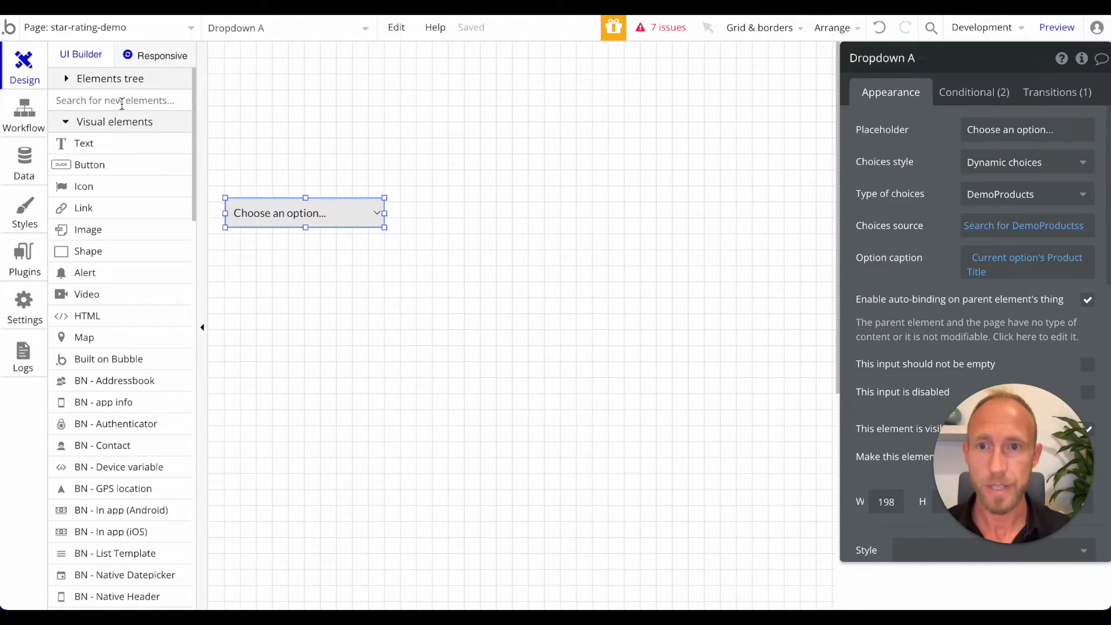
left_click(1023, 225)
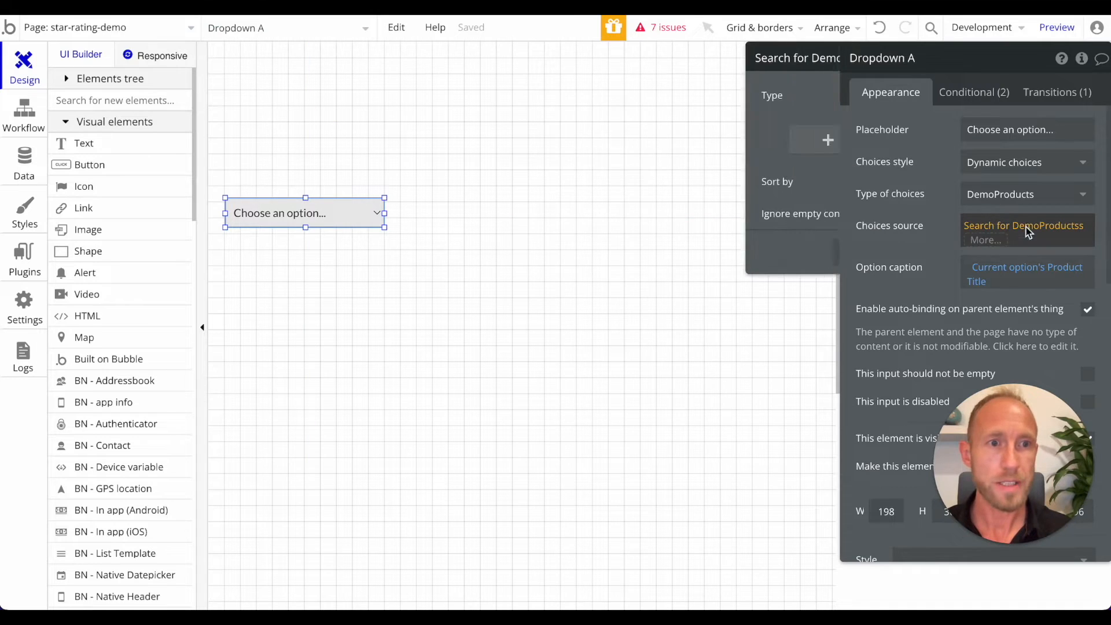
left_click(1024, 225)
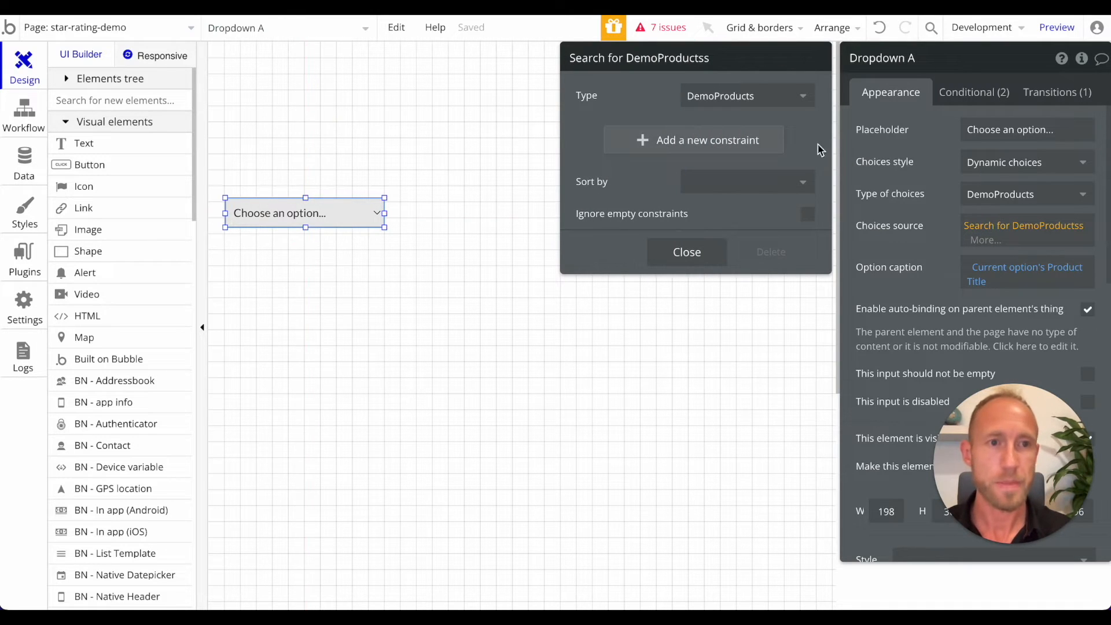
left_click(686, 251)
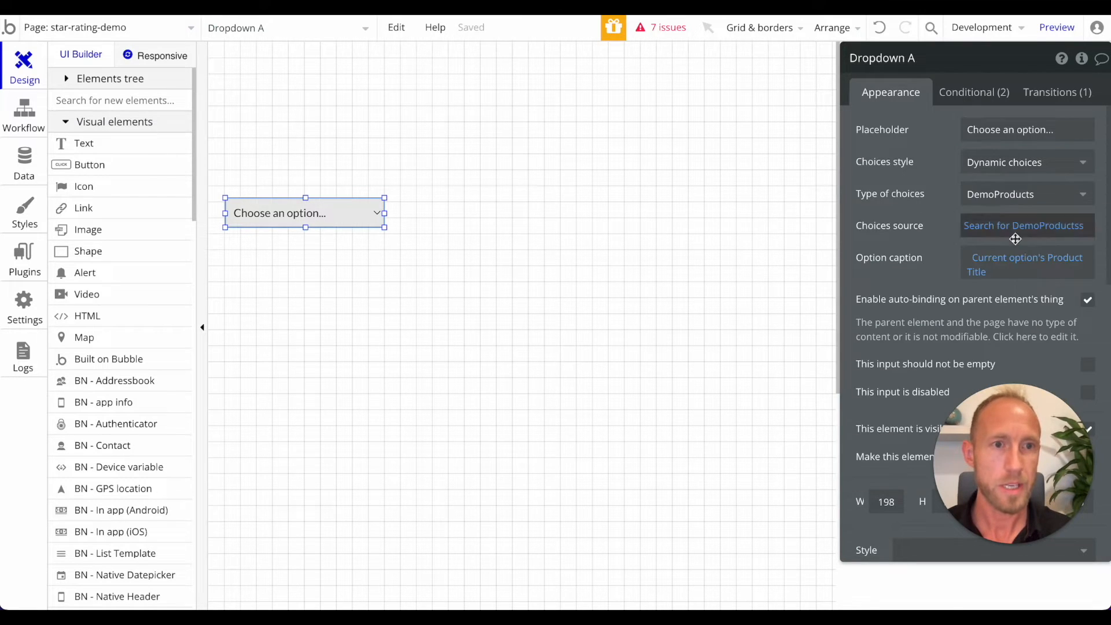
mouse_move(1015, 193)
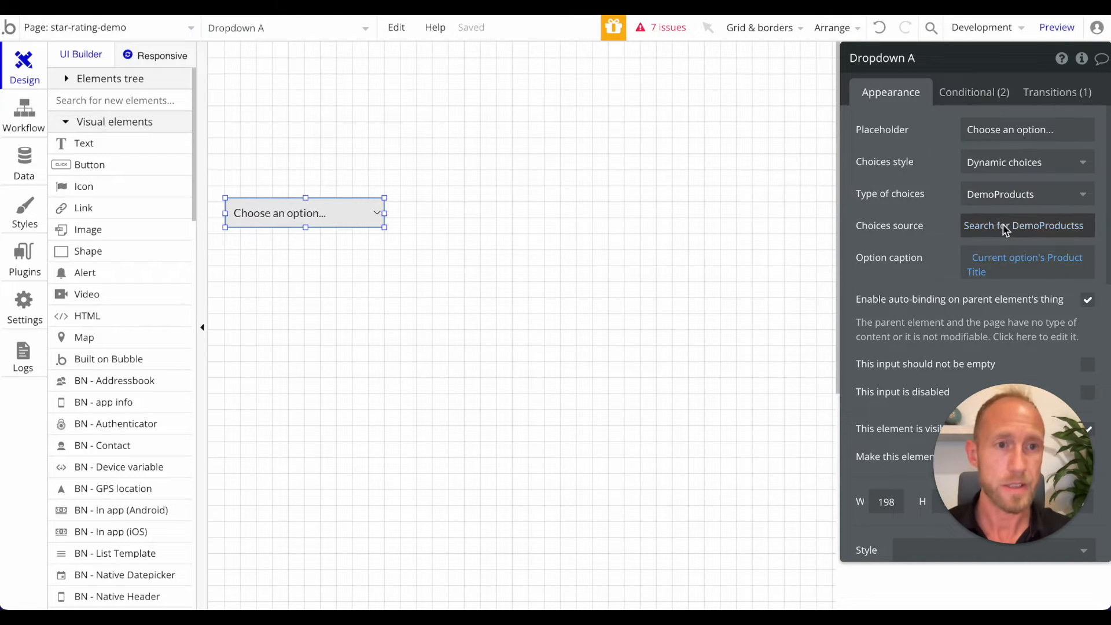
Check the DemoProducts fields and set the option caption to Current option's Product Title.
left_click(23, 160)
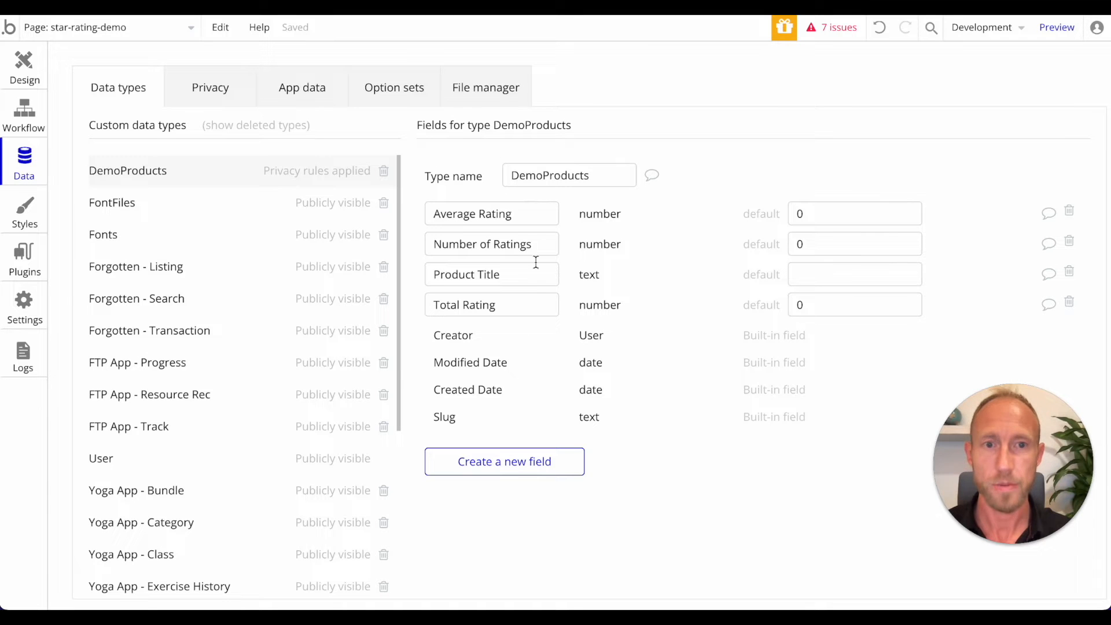
left_click(23, 67)
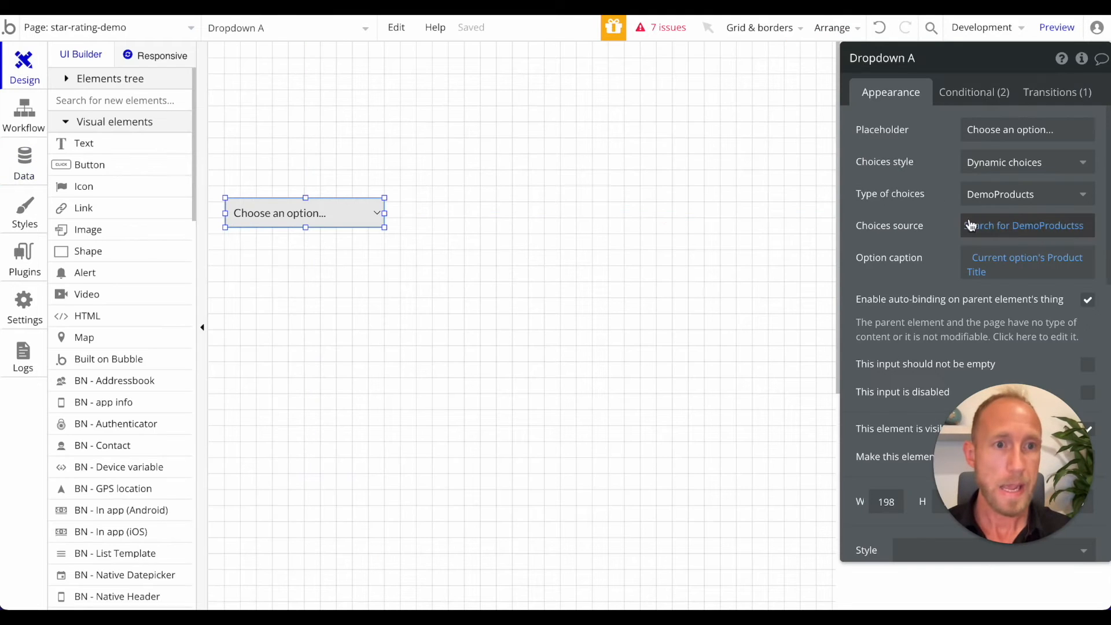
left_click(1023, 225)
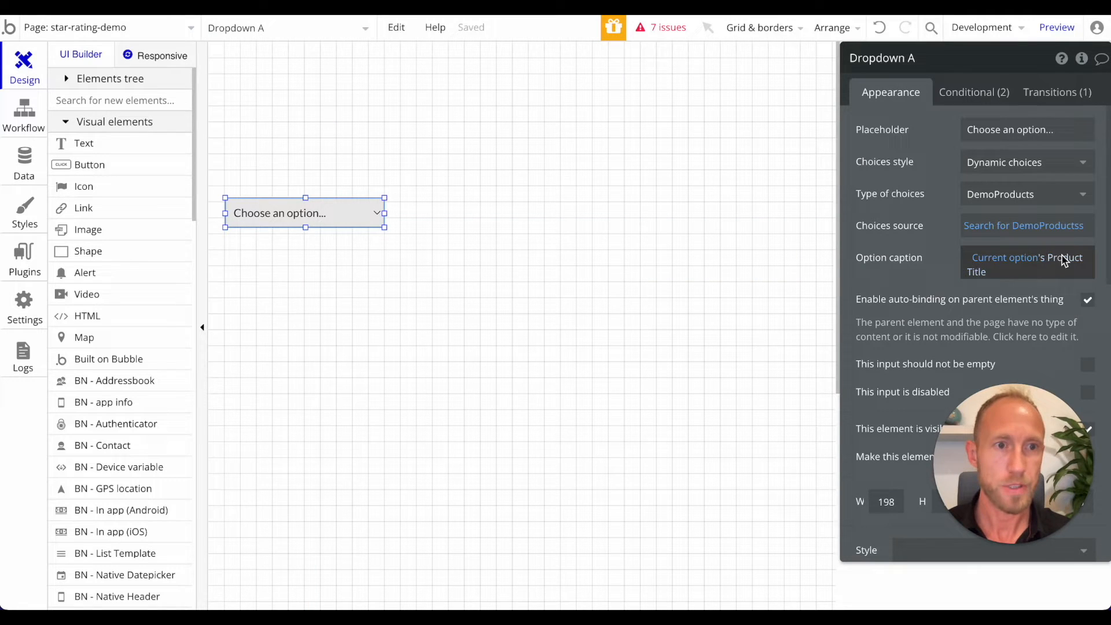
left_click(1027, 265)
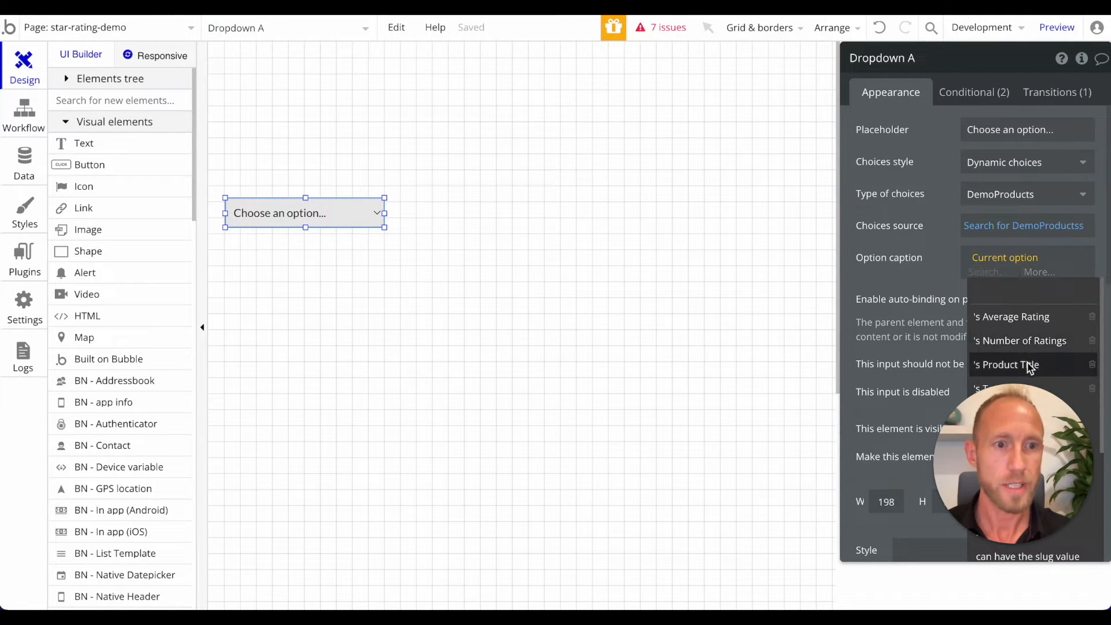
left_click(1007, 364)
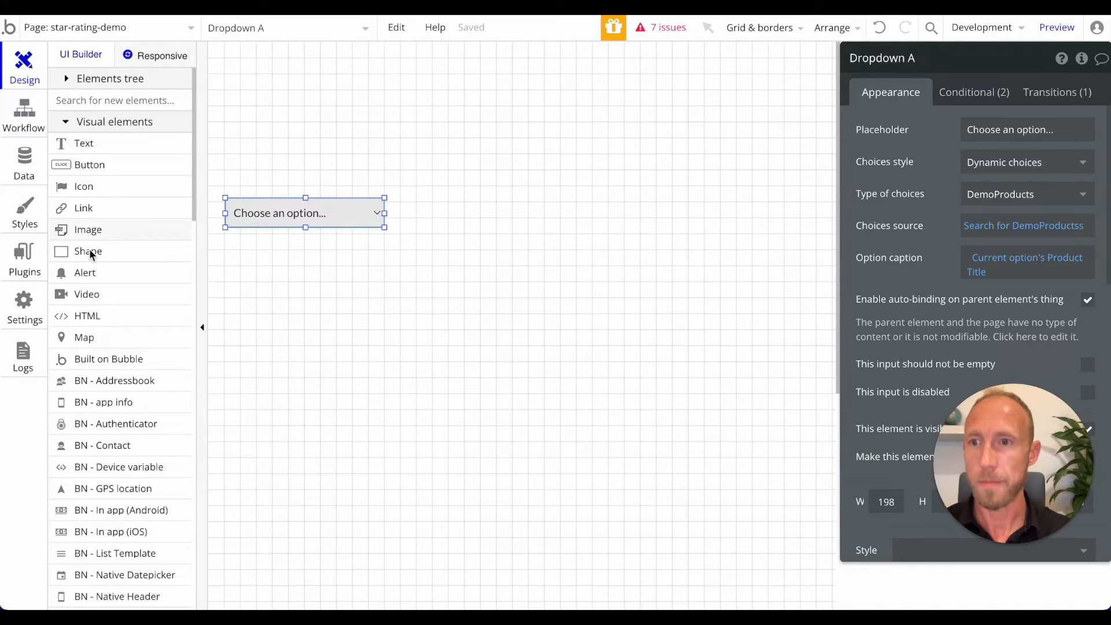
Place a group container on the page and open its actions menu.
scroll("down", 3)
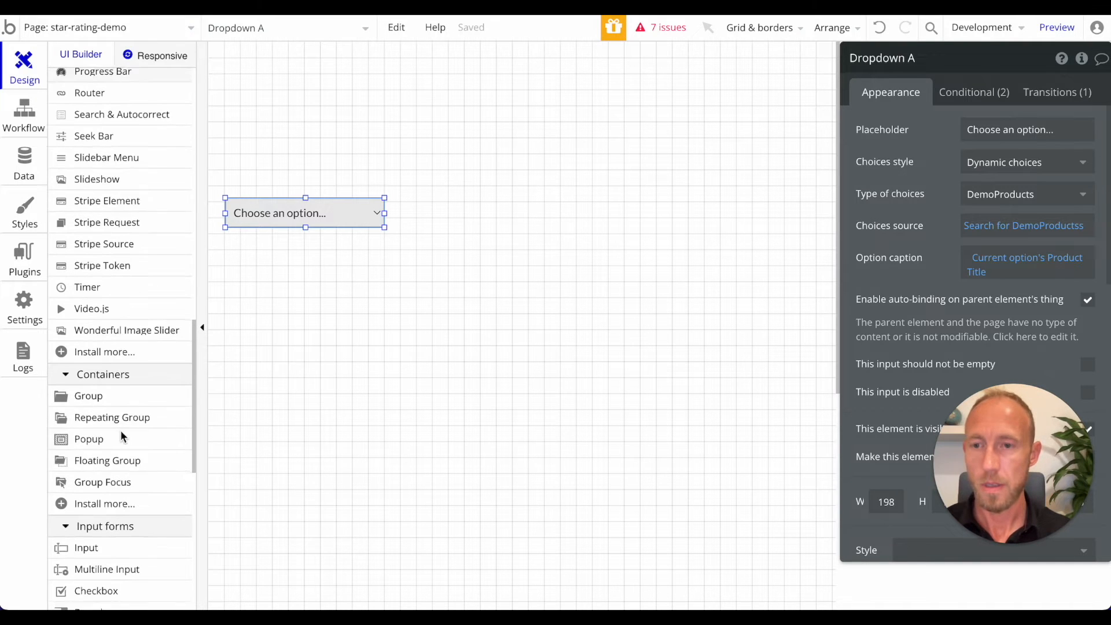
left_click(429, 126)
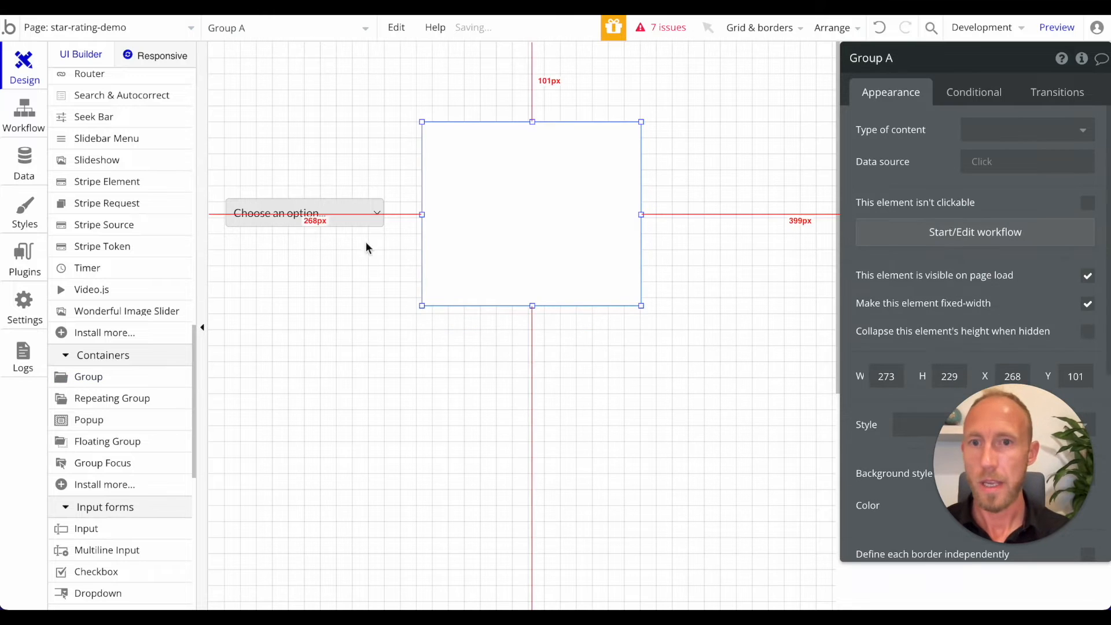
right_click(531, 212)
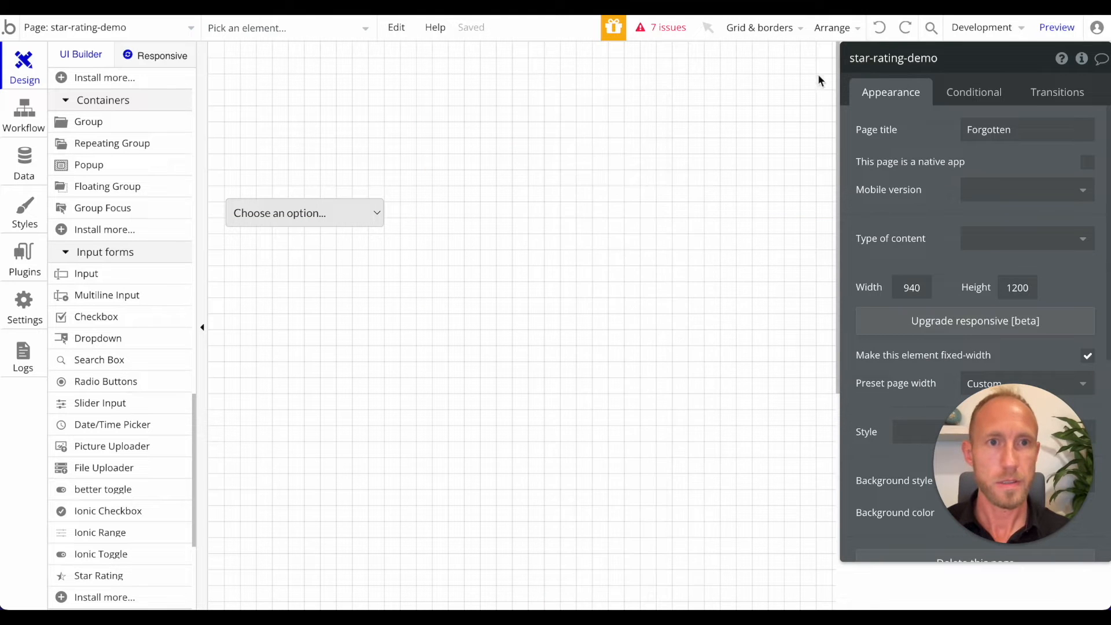
left_click(906, 28)
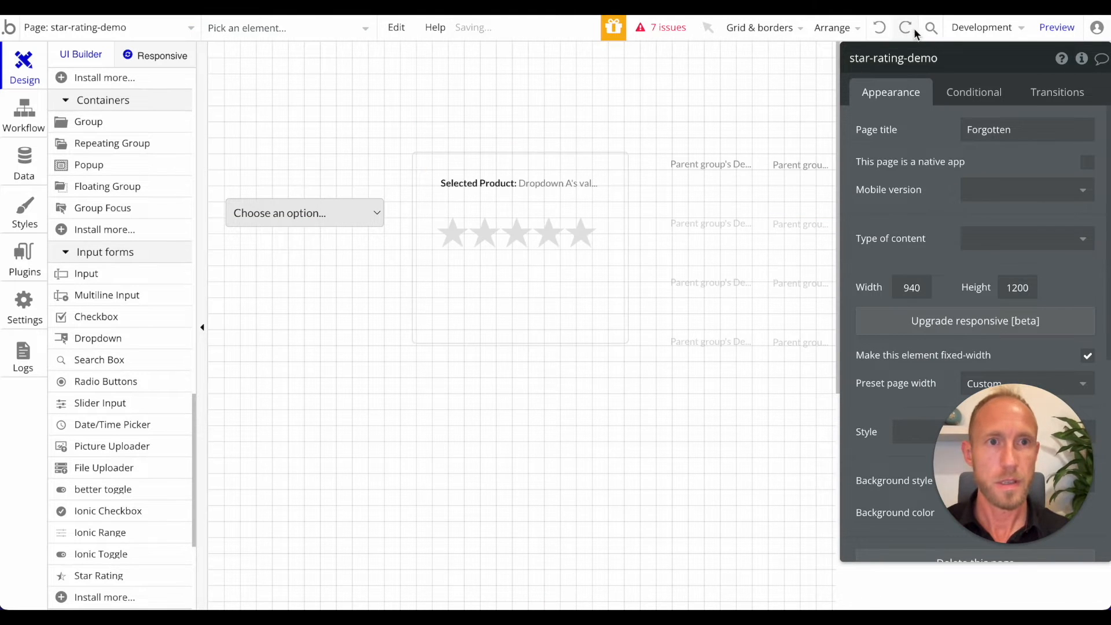
Delete StarRating A from Group B, then check the Selected Product text and dropdown.
left_click(521, 266)
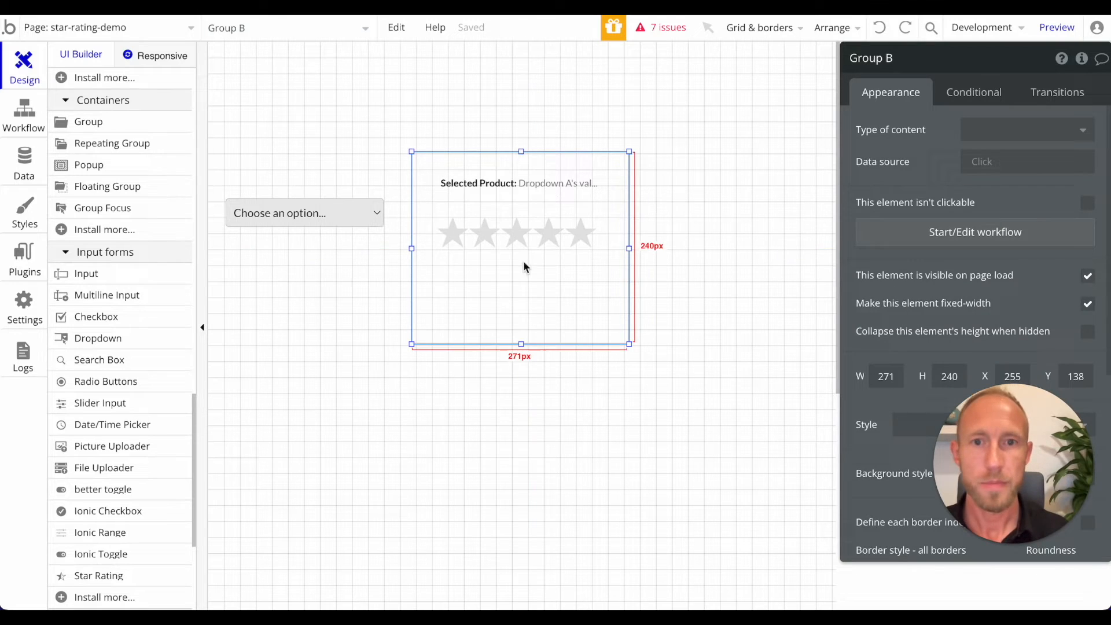
left_click(520, 232)
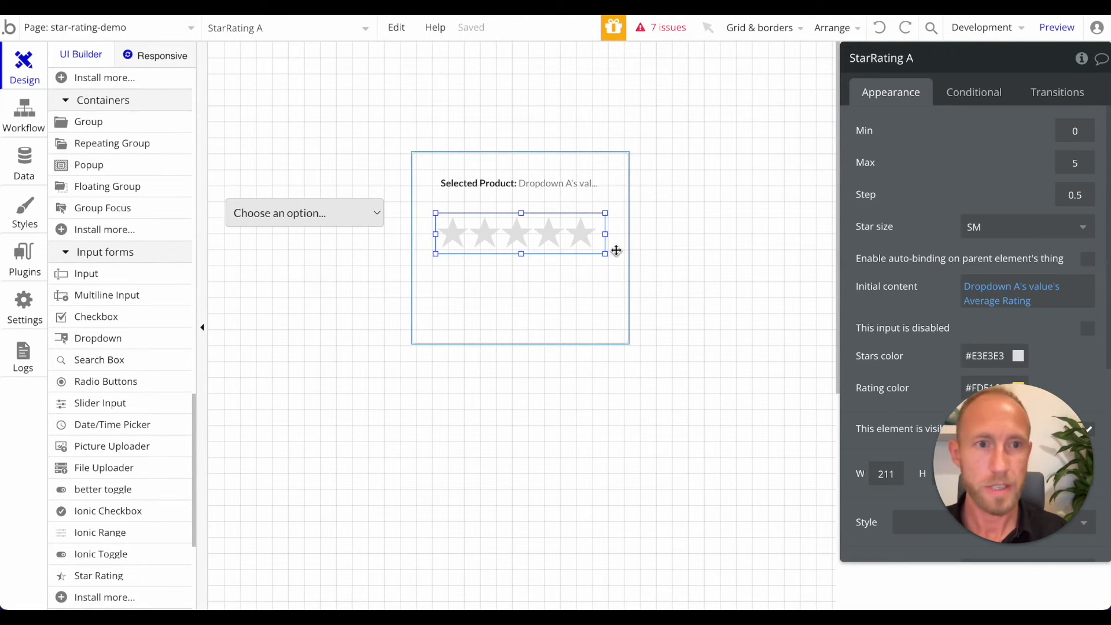
mouse_move(545, 246)
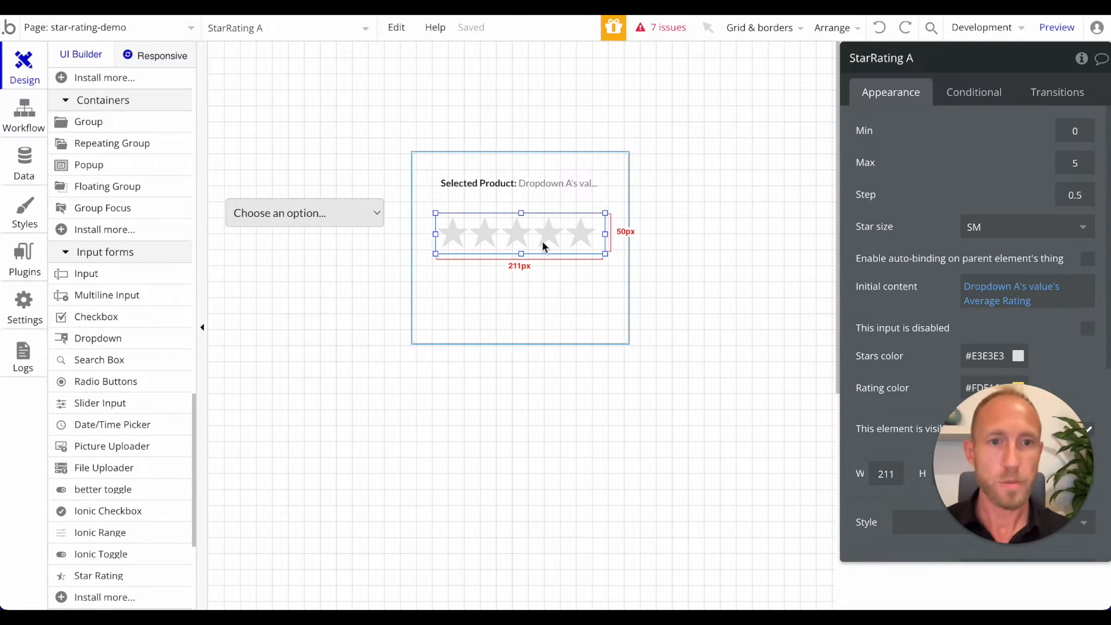
left_click(479, 183)
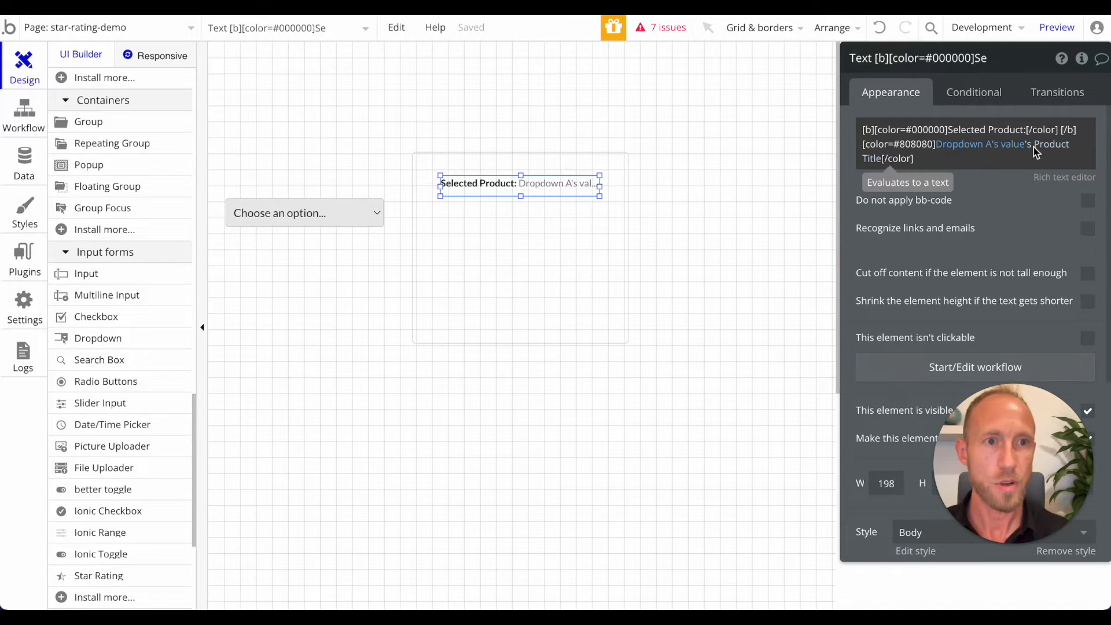
left_click(305, 213)
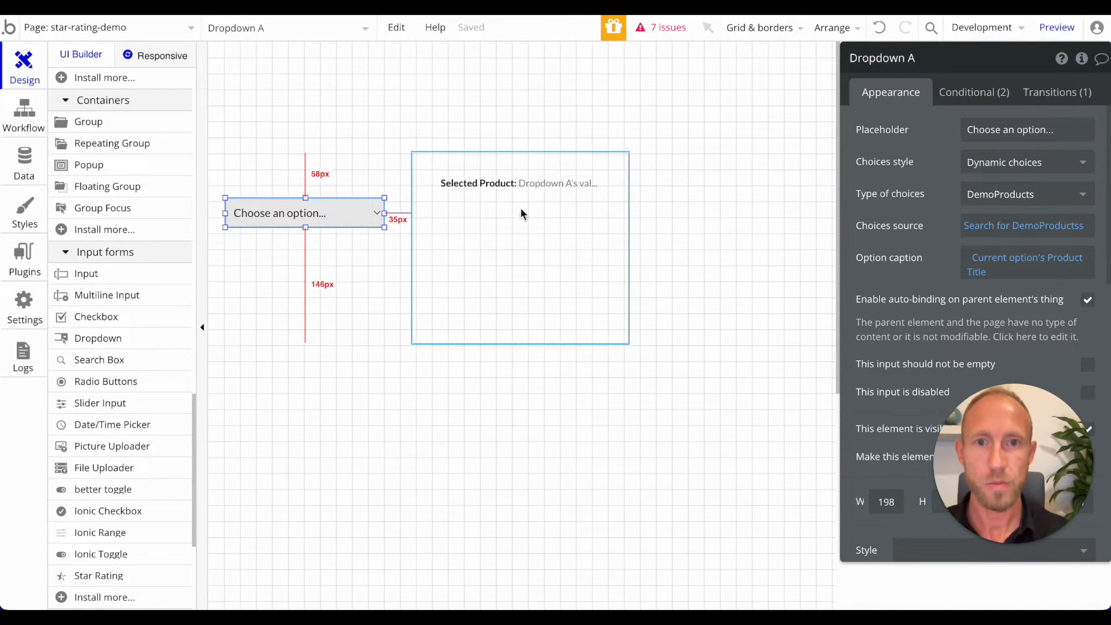
left_click(518, 183)
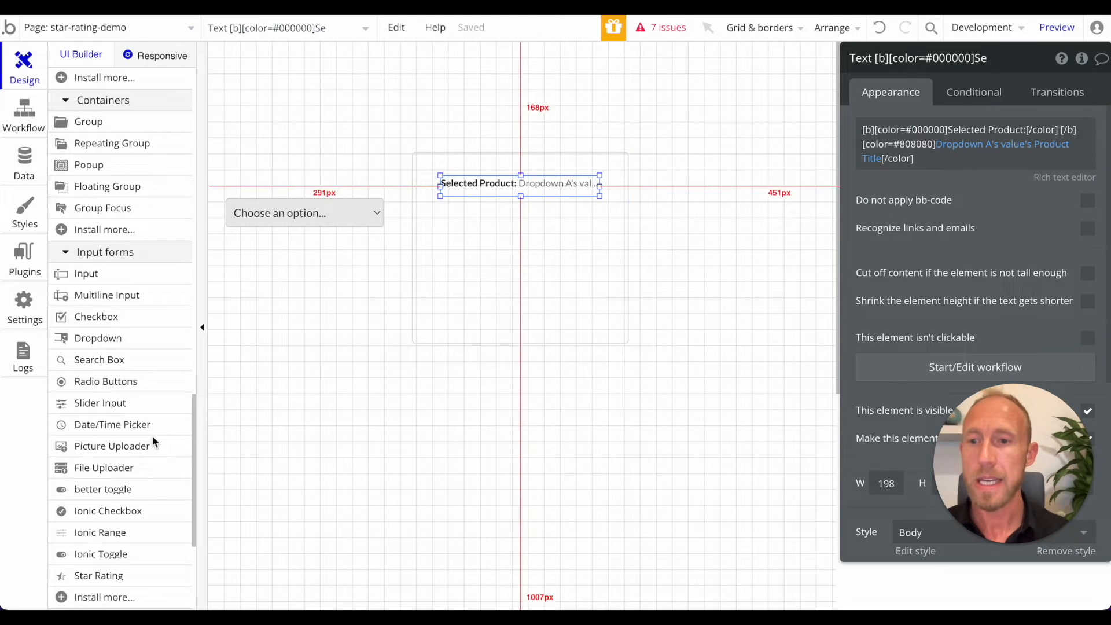
scroll("down", 3)
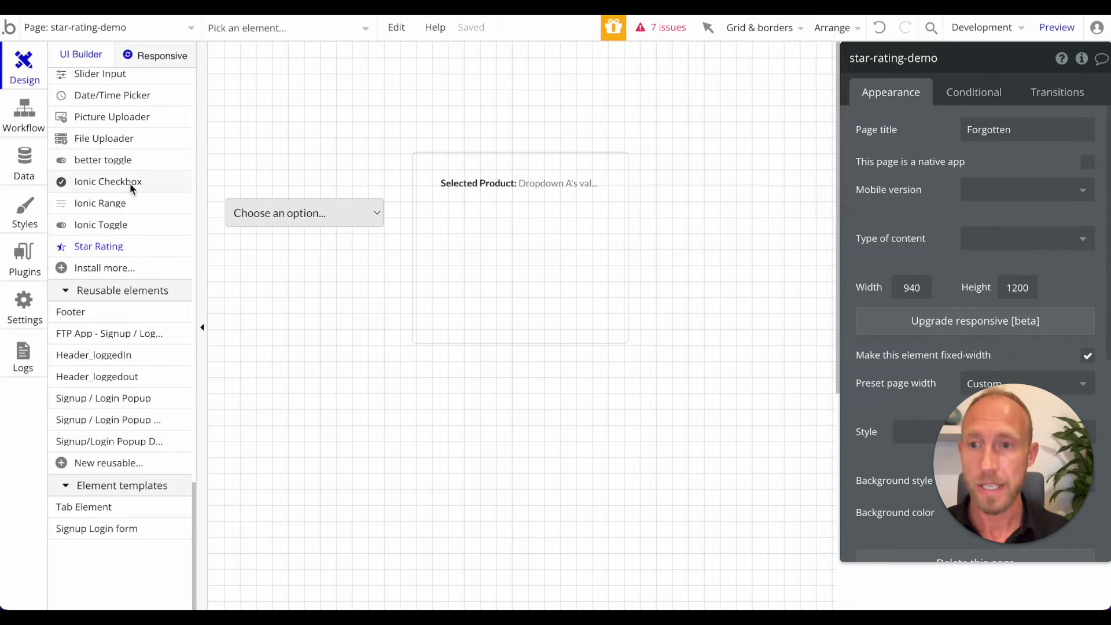
Review the Bootstrap Star Rating Input plugin and search the marketplace for 'bootstrap'.
left_click(25, 212)
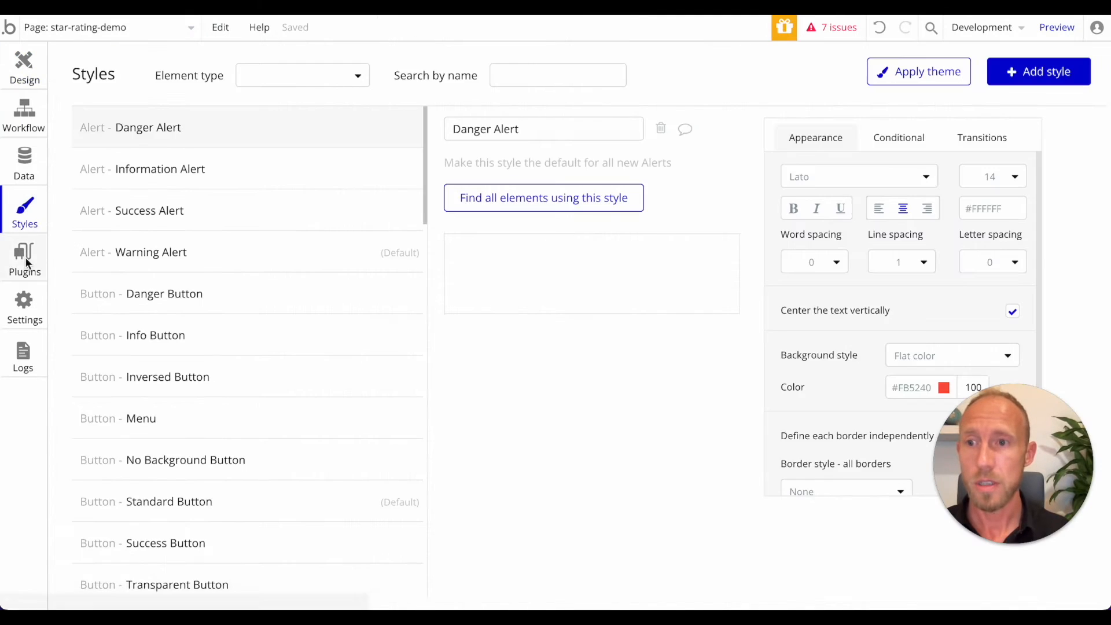
left_click(24, 260)
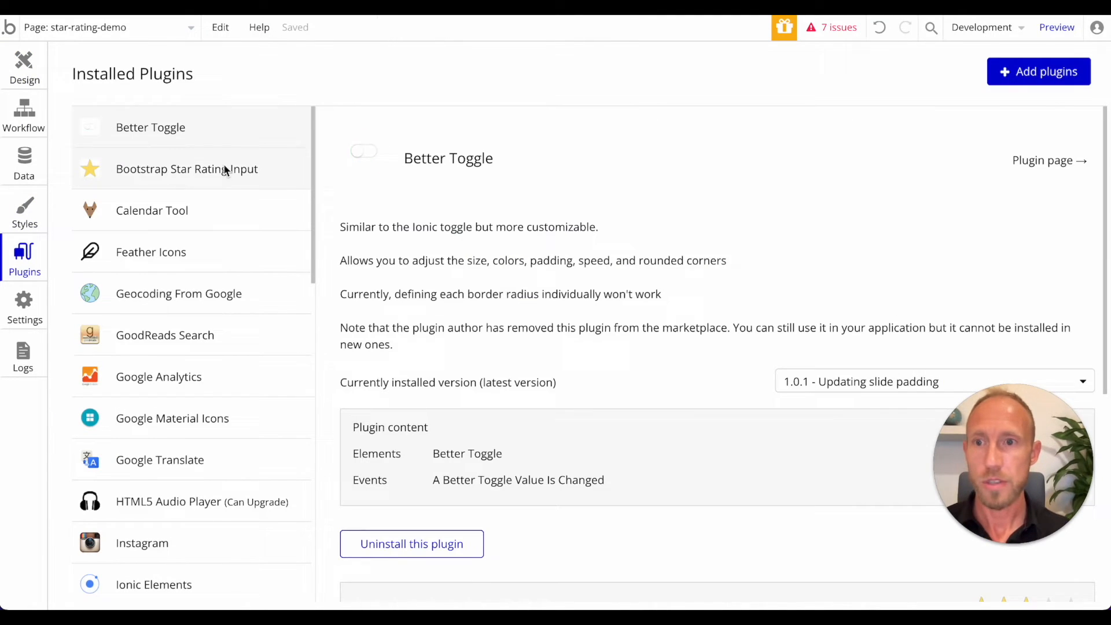
left_click(186, 168)
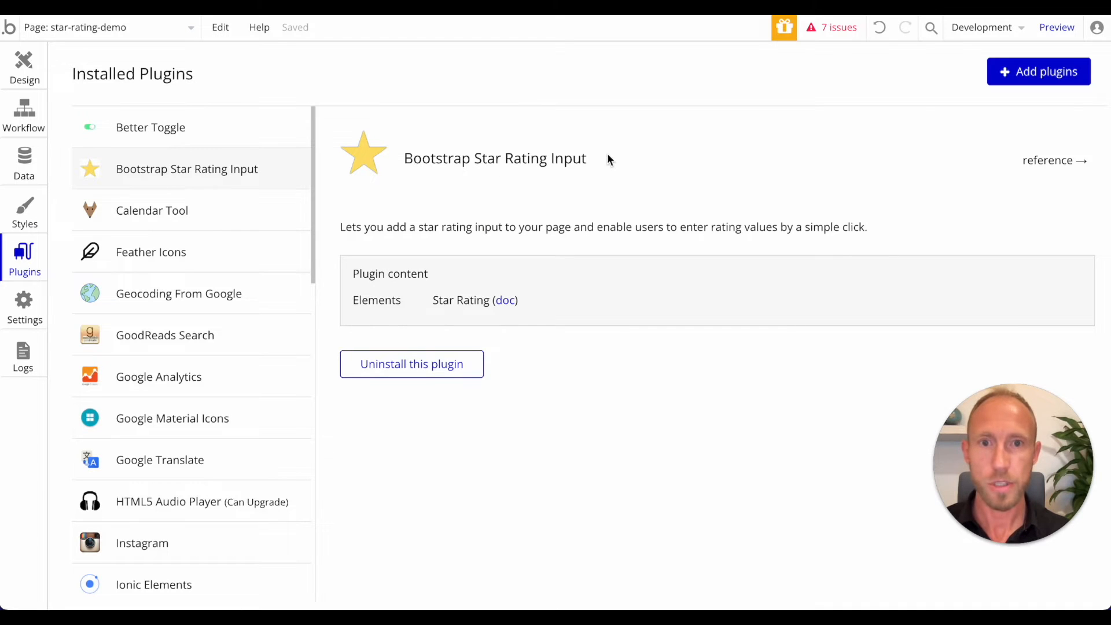
left_click(1039, 71)
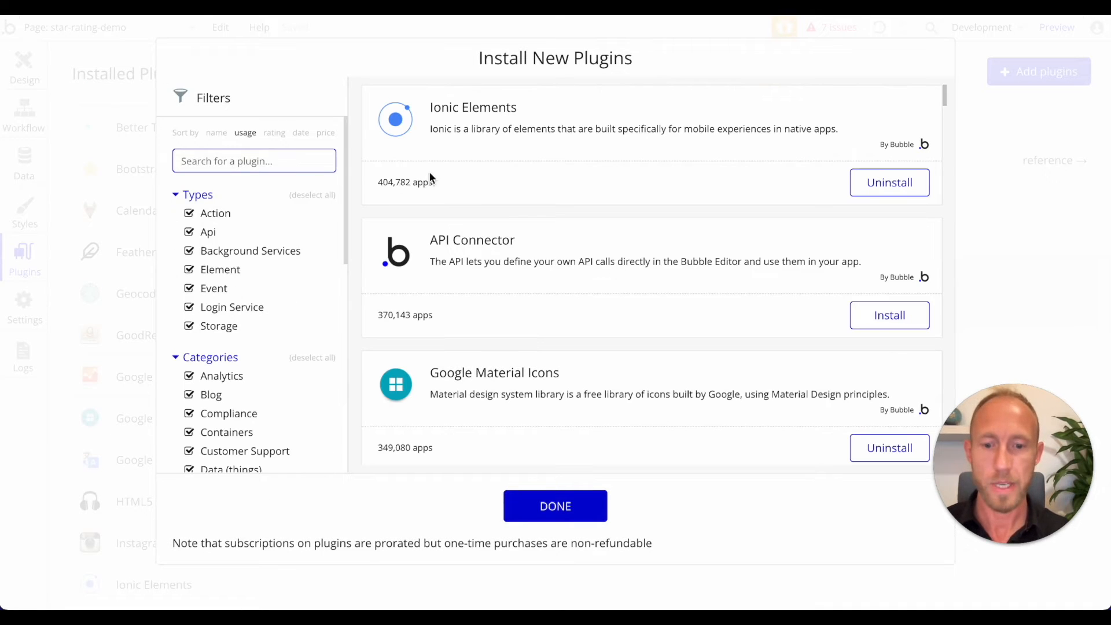
type("bootstrap")
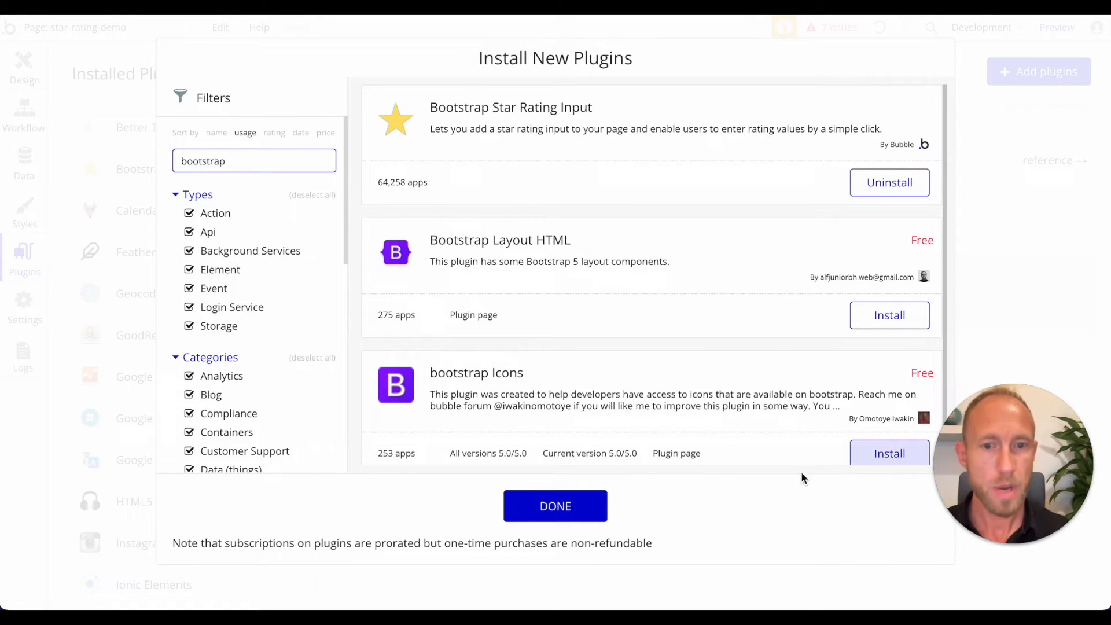
left_click(555, 506)
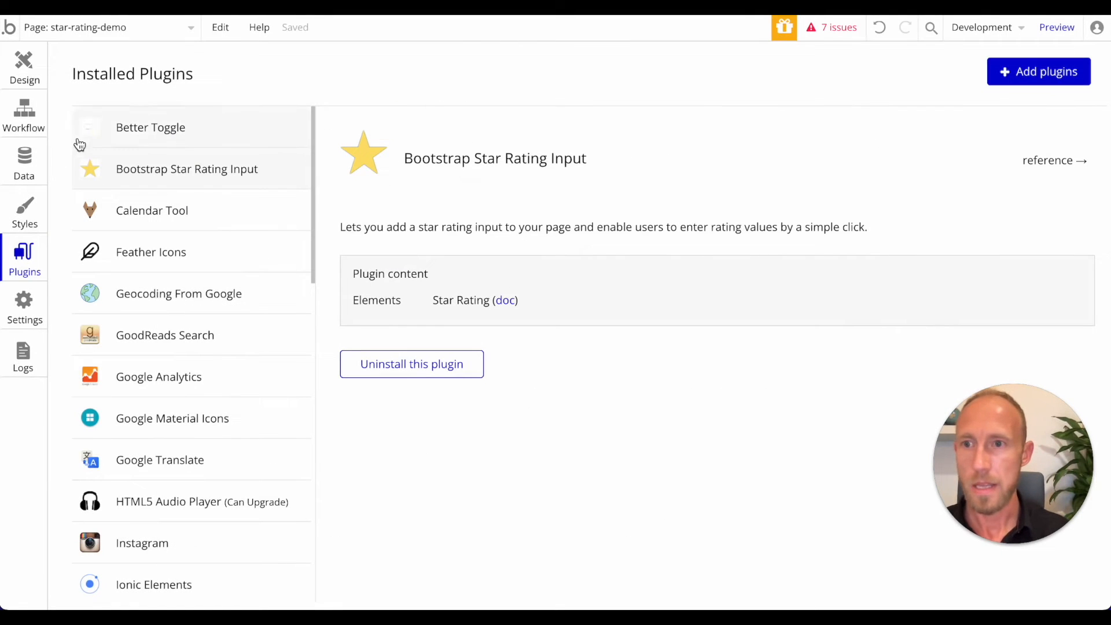
Draw a Star Rating element in the product group and set its star size to SM.
left_click(24, 67)
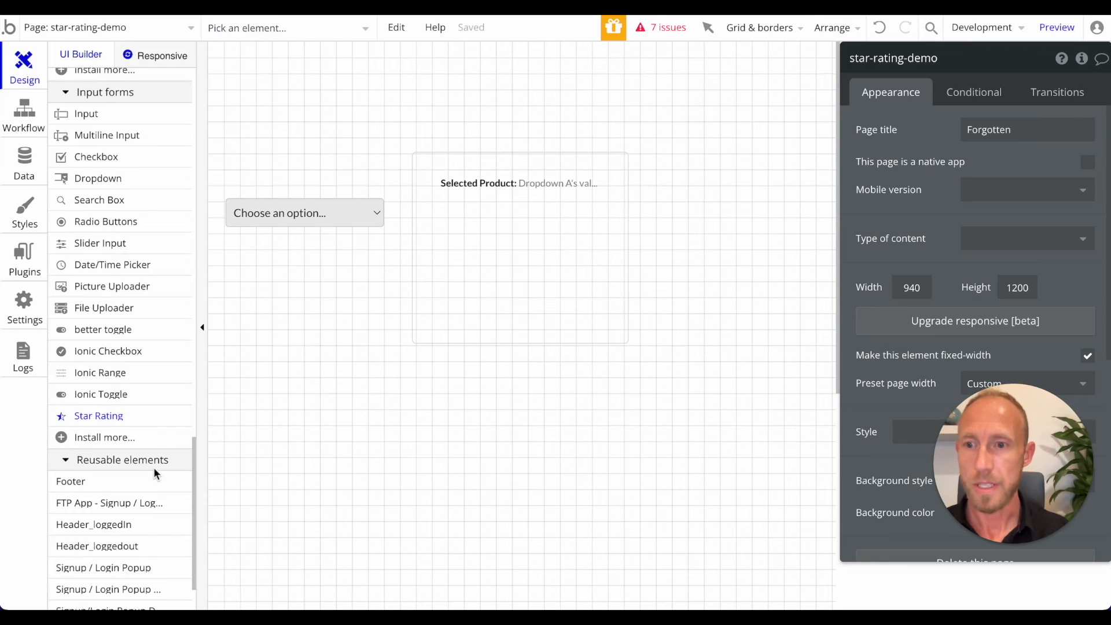
left_click(511, 262)
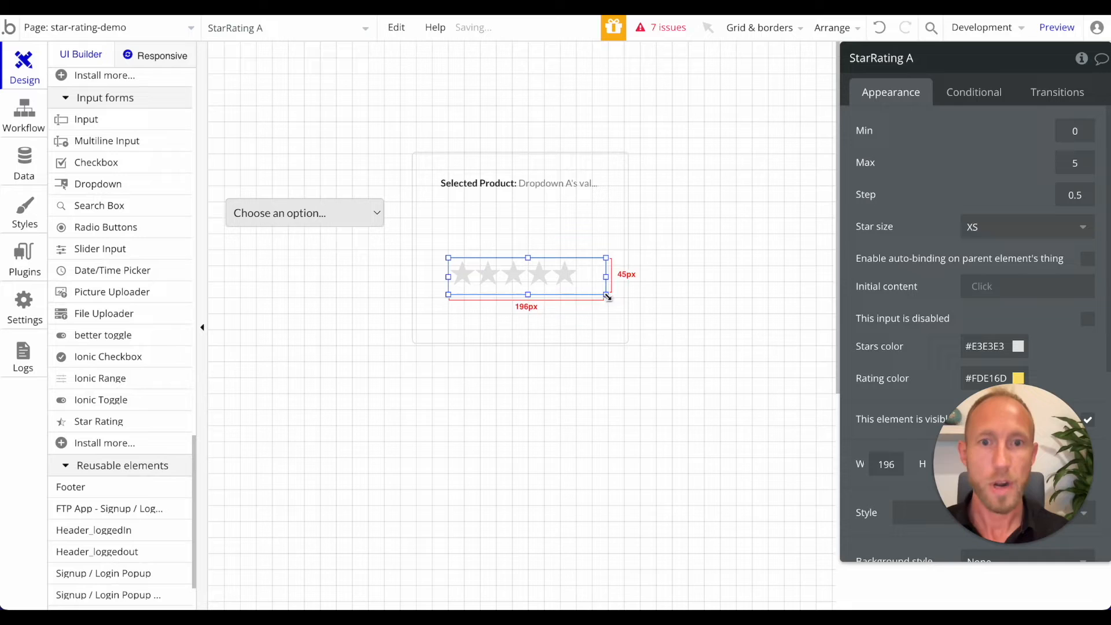
left_click(1024, 227)
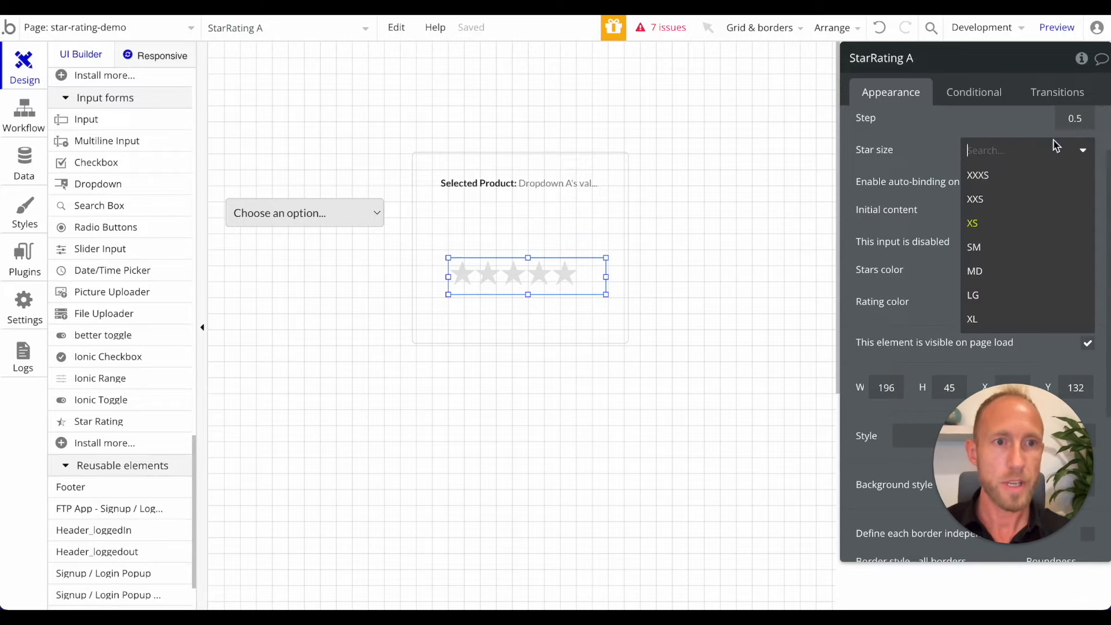
left_click(975, 247)
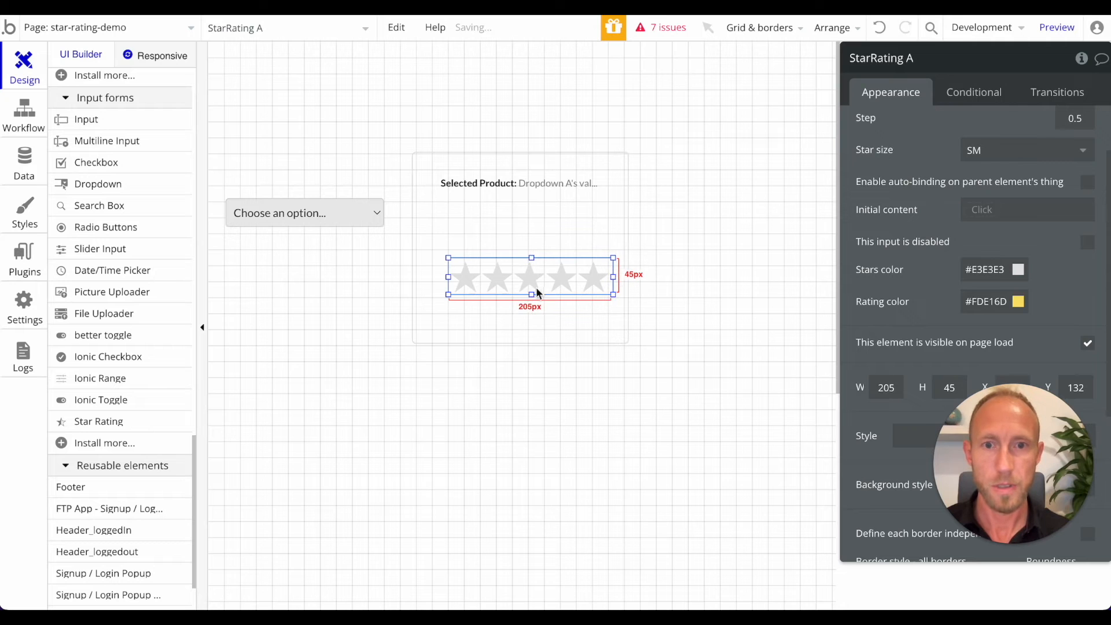
right_click(532, 278)
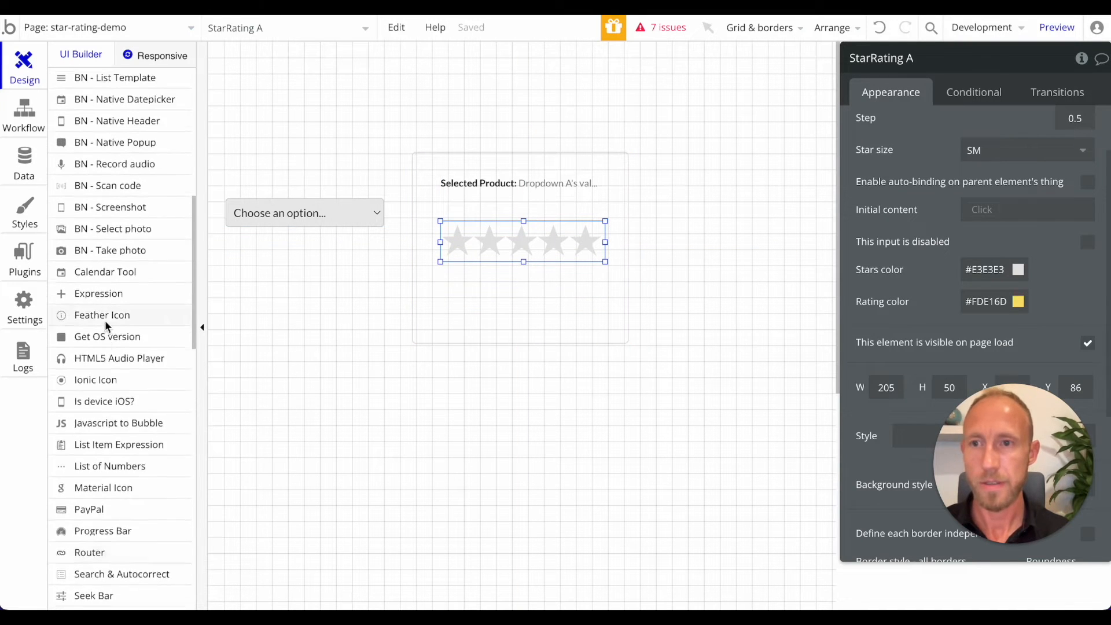
Move the star rating below the product text and add a Submit button beneath it.
scroll("up", 3)
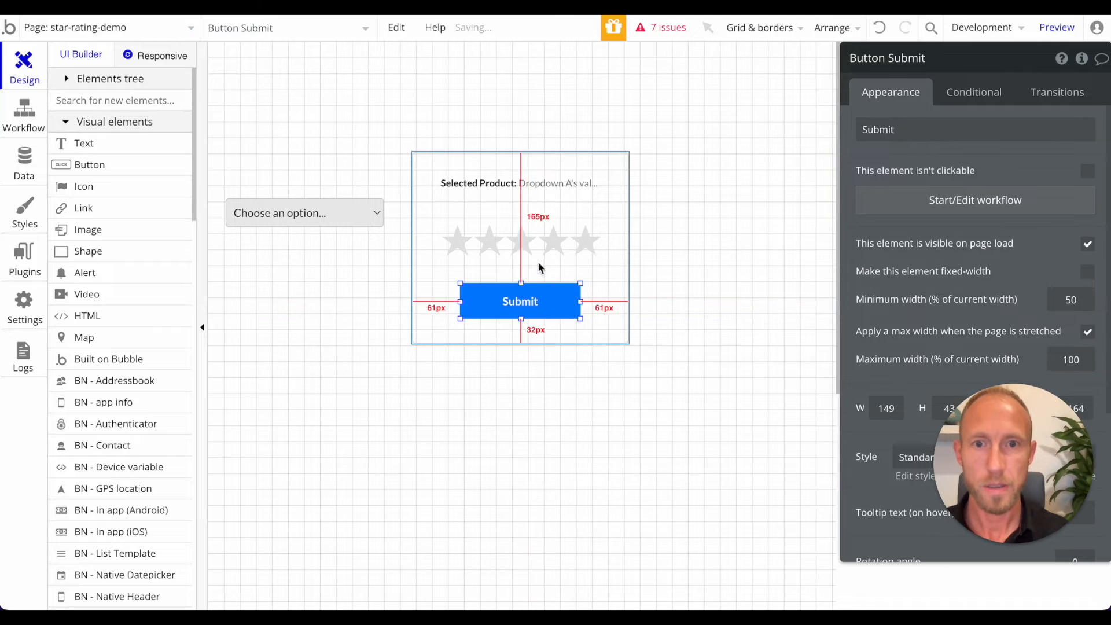
left_click(523, 241)
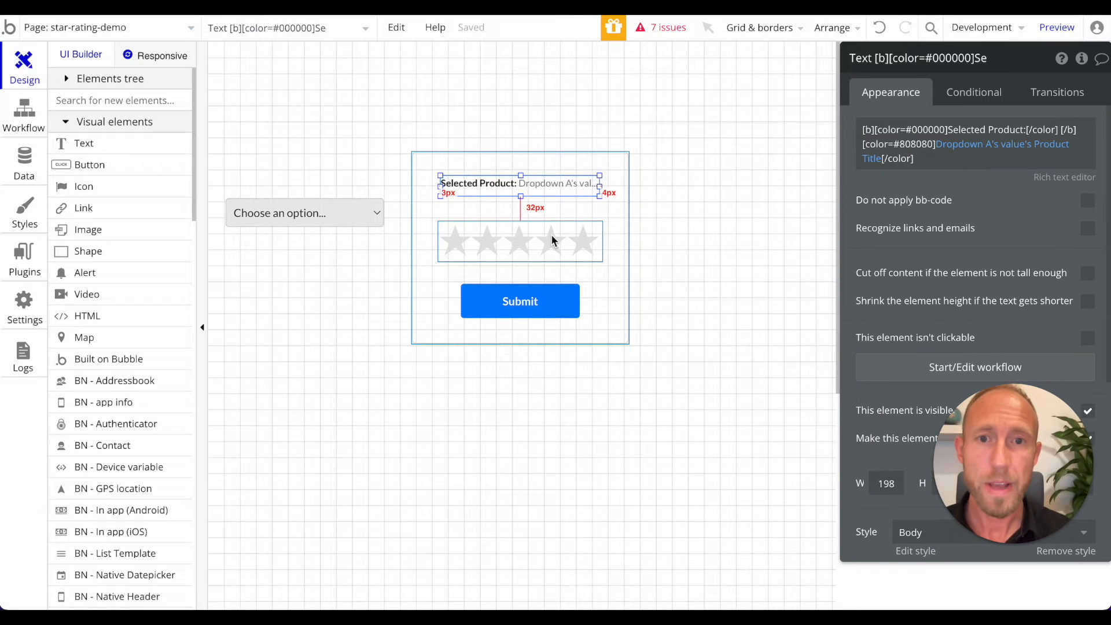
Make Group B hold DemoProducts from the first item of a DemoProducts search.
left_click(519, 241)
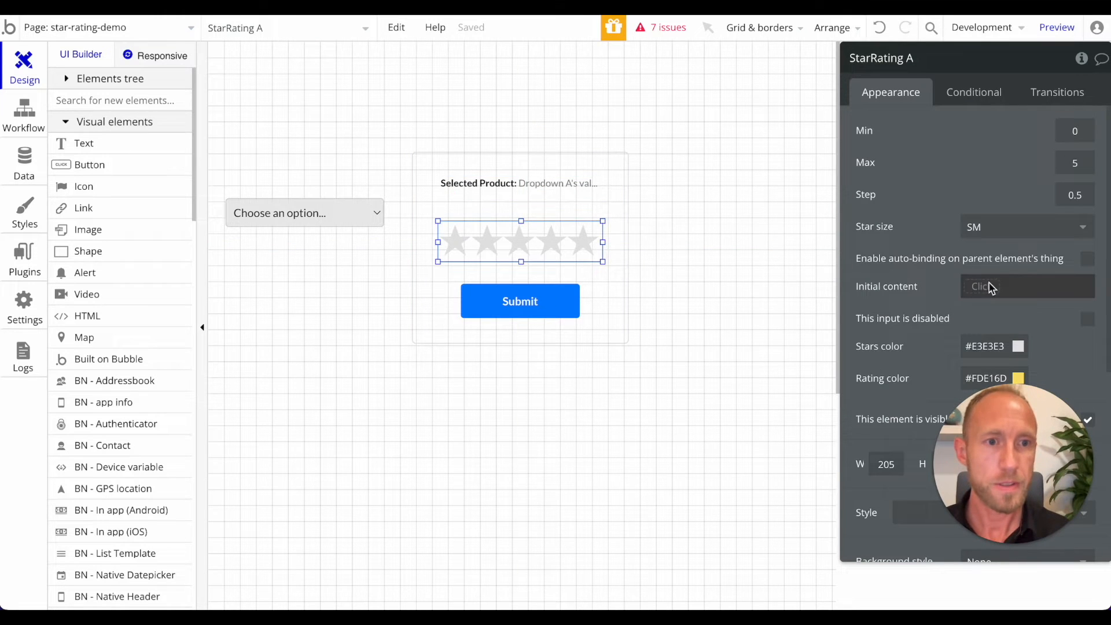
left_click(1026, 286)
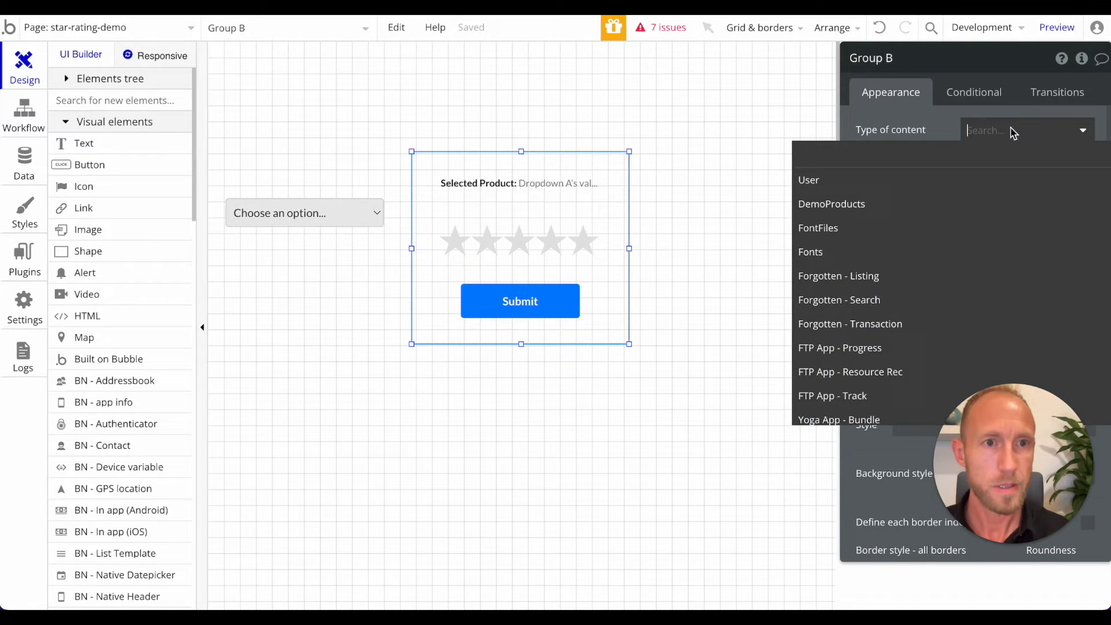
left_click(831, 205)
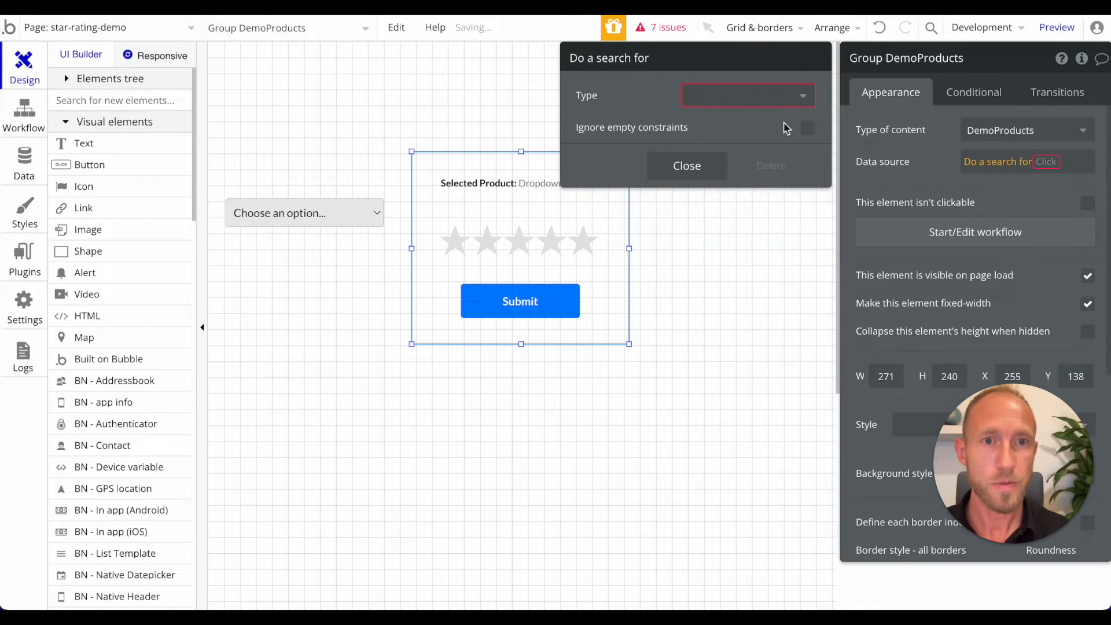
left_click(747, 94)
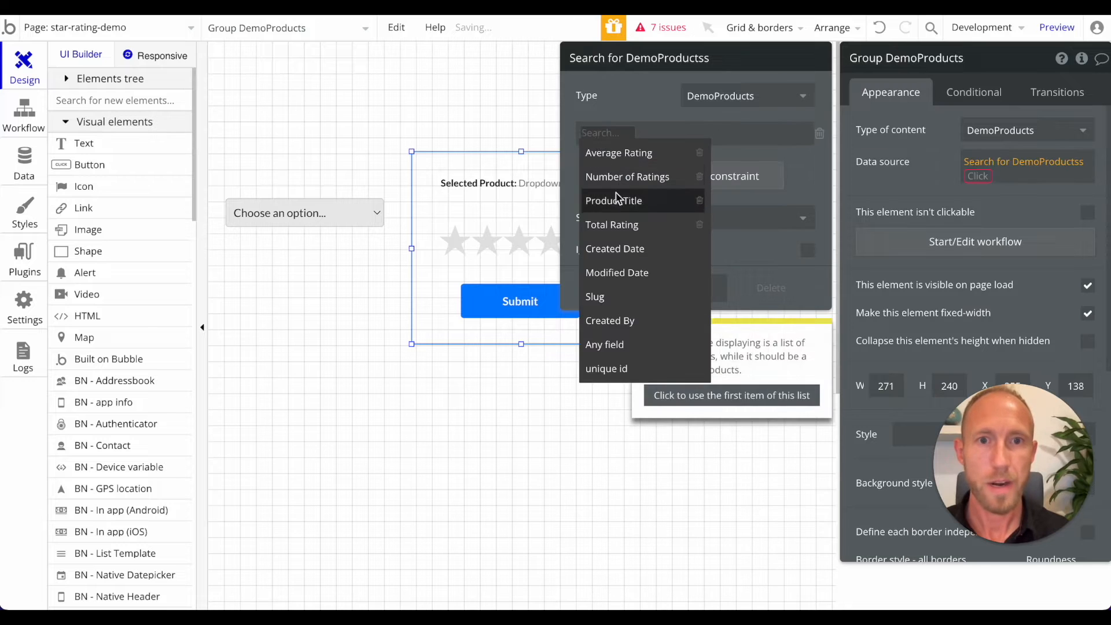
left_click(614, 199)
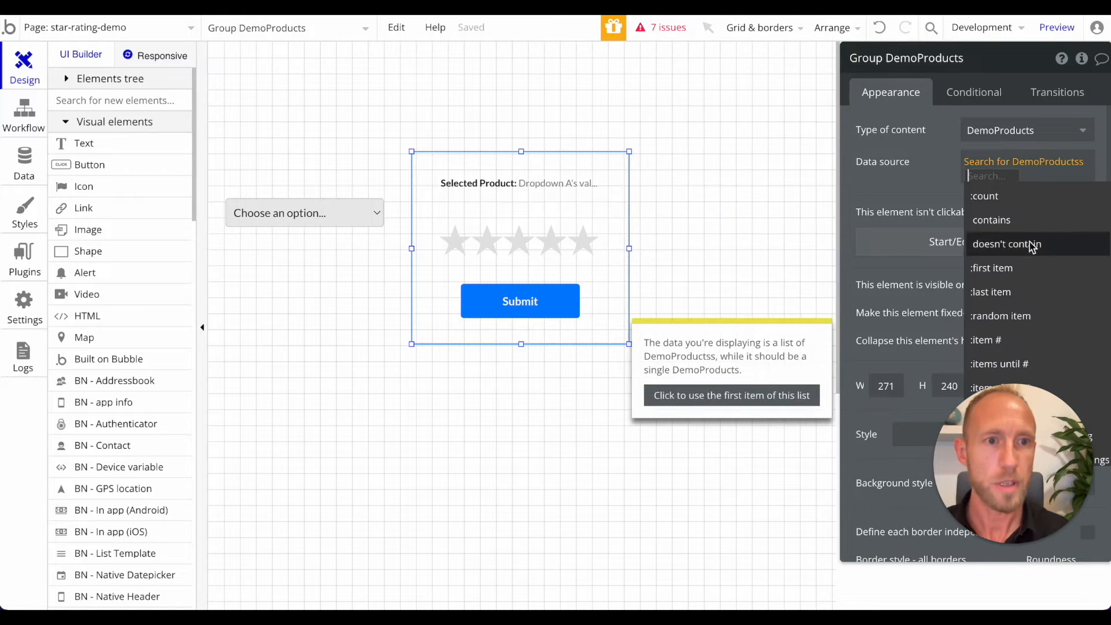
left_click(730, 395)
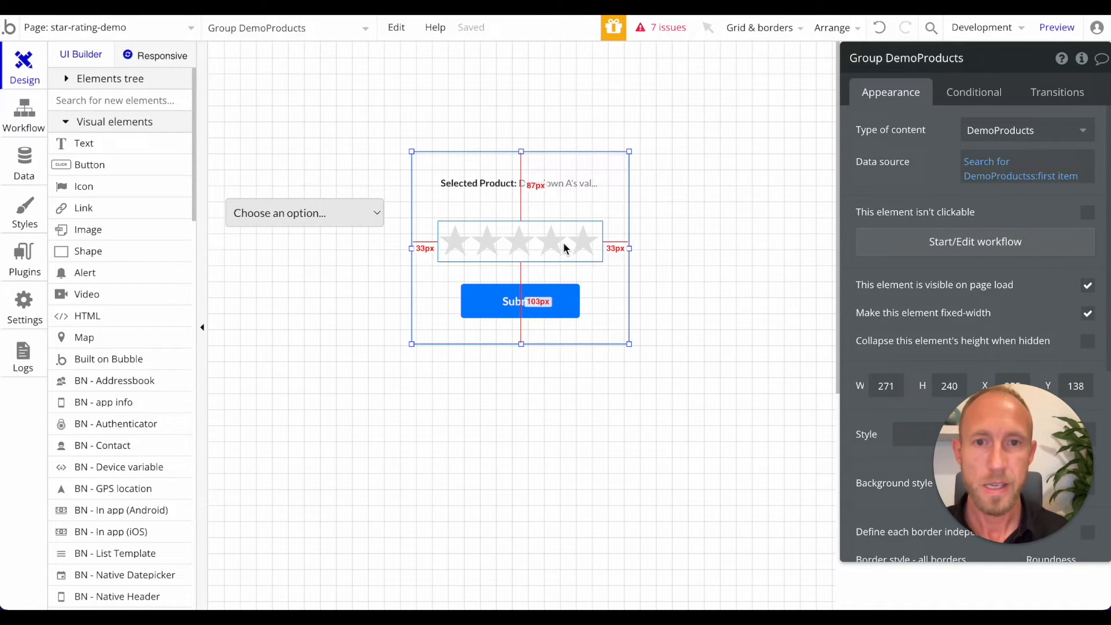
Make StarRating A start from the parent group's DemoProducts Average Rating.
left_click(521, 241)
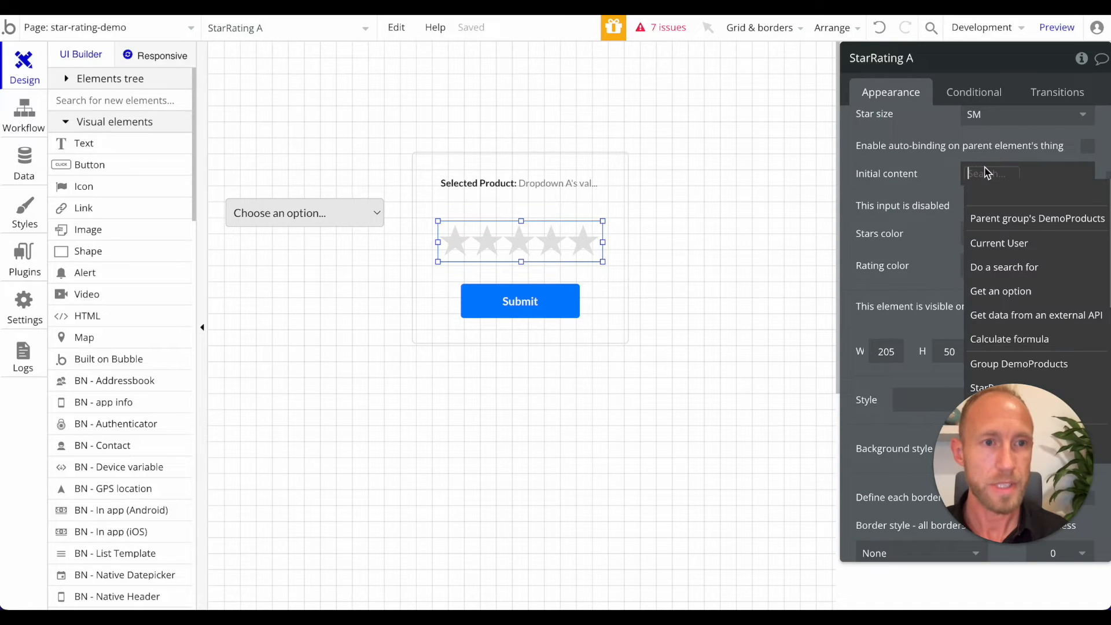
left_click(1036, 218)
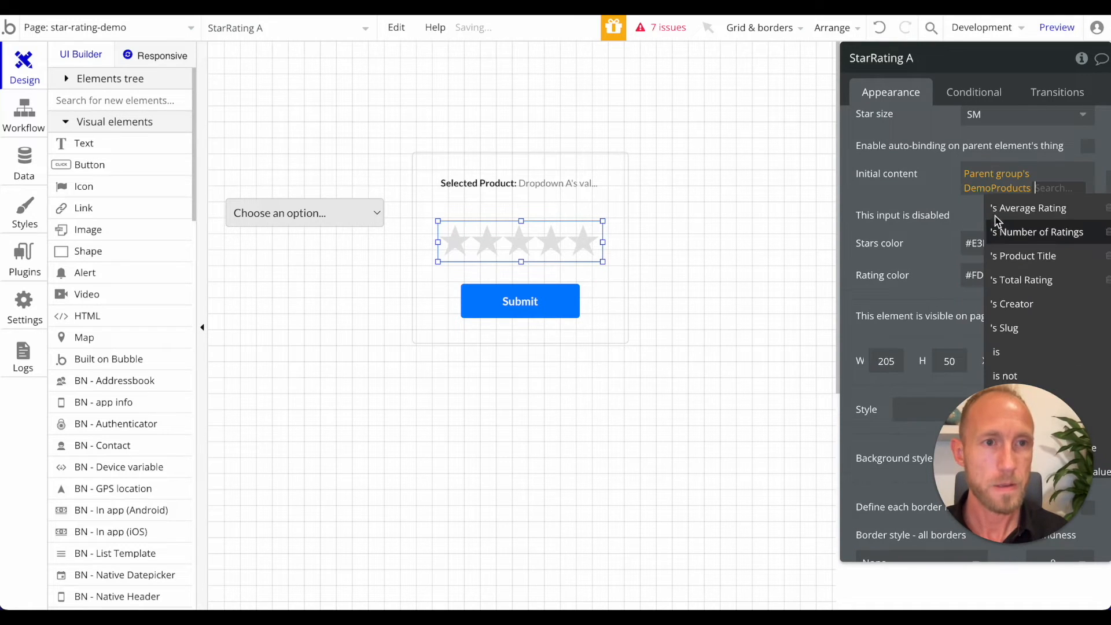
left_click(1035, 207)
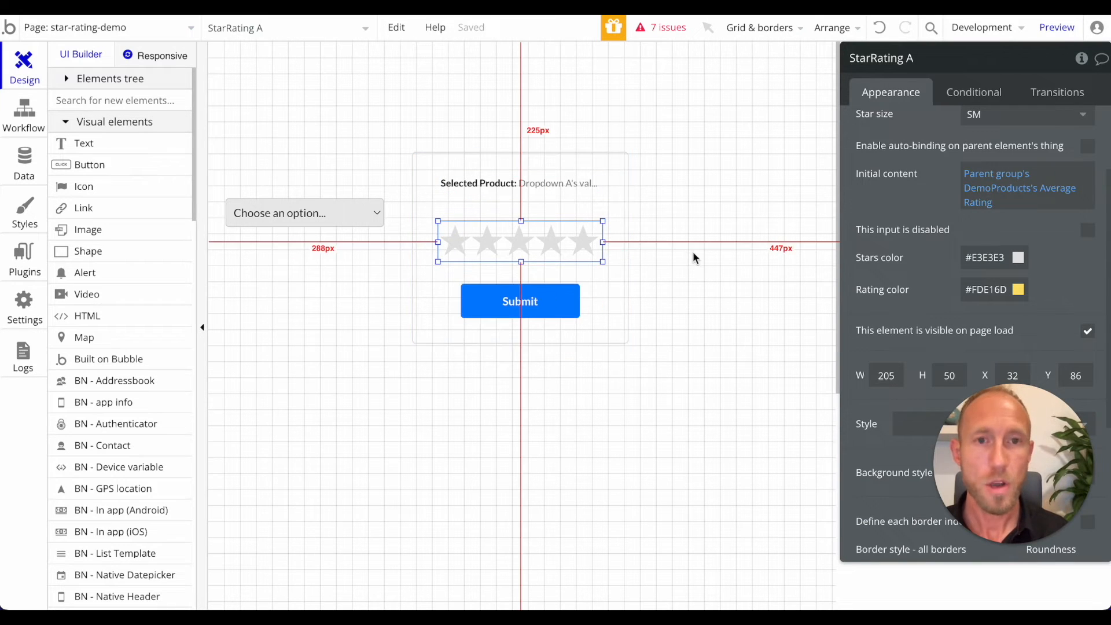
scroll("down", 3)
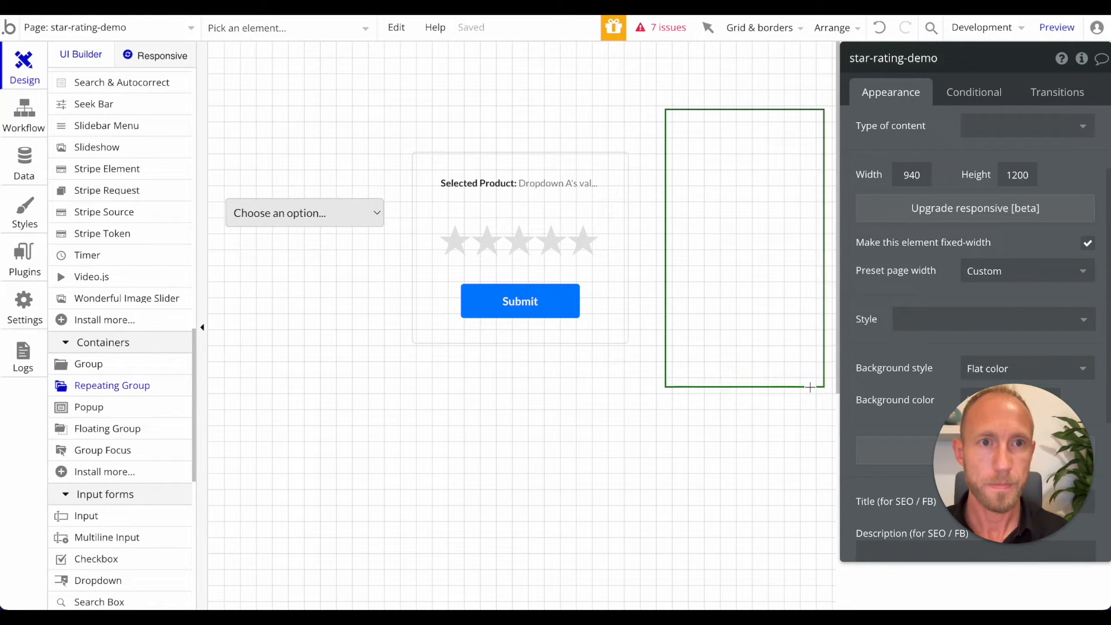
Add a DemoProducts repeating group whose data source is Do a search for DemoProducts.
left_click(759, 28)
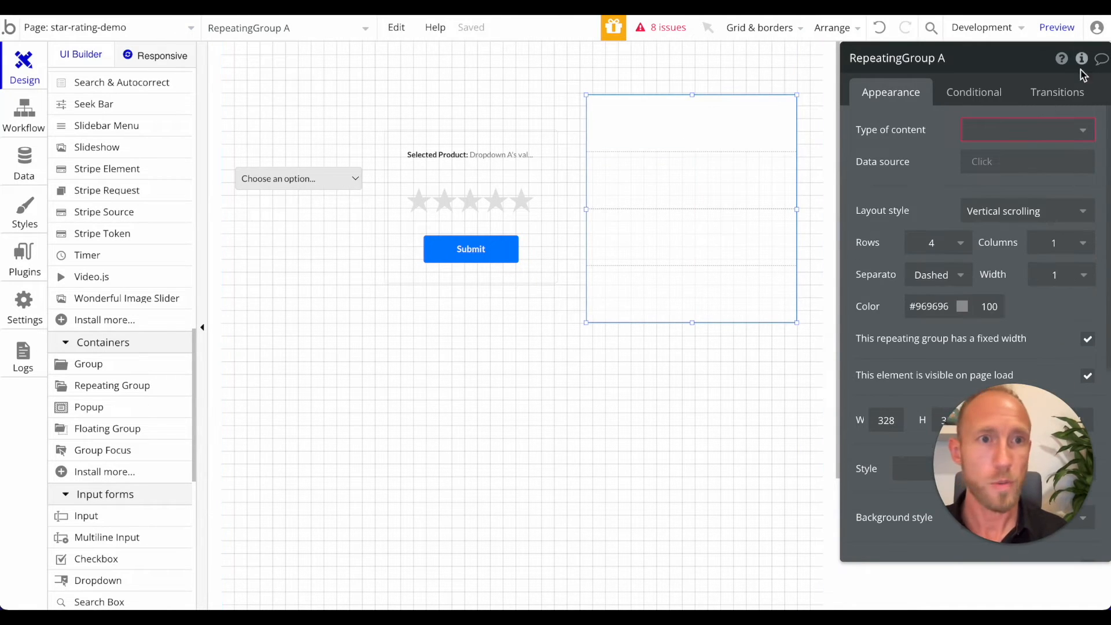
left_click(1027, 130)
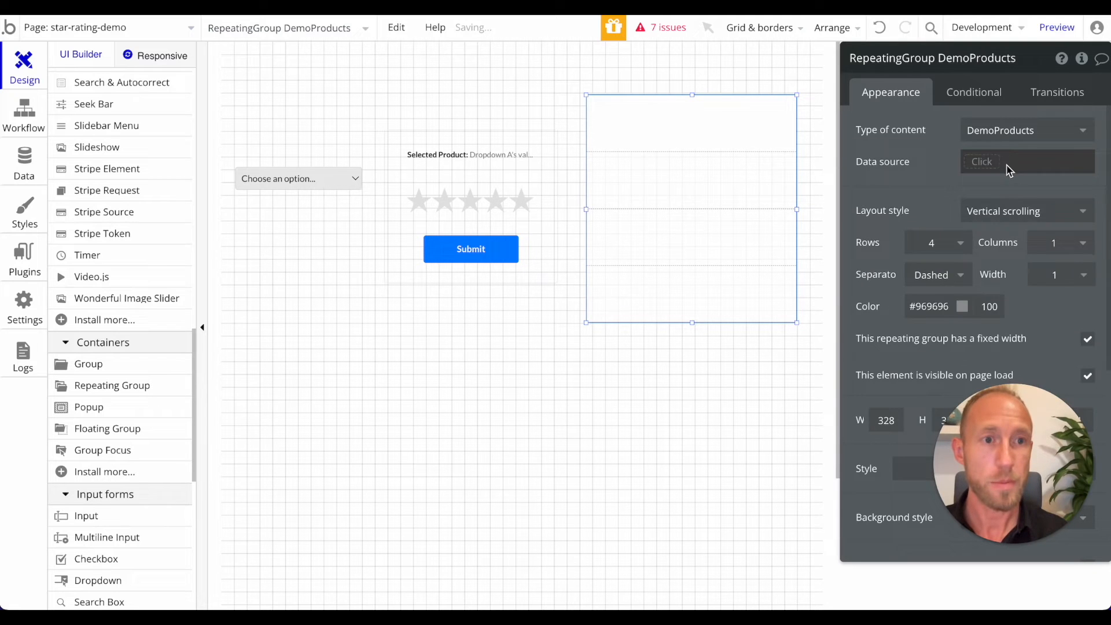
left_click(1006, 162)
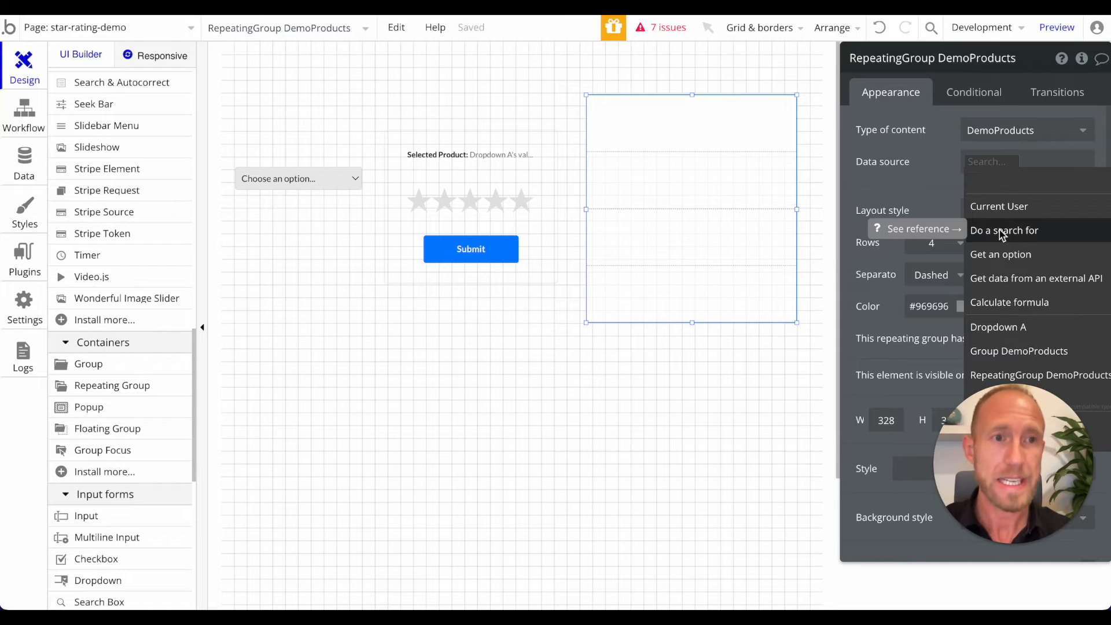
left_click(1005, 230)
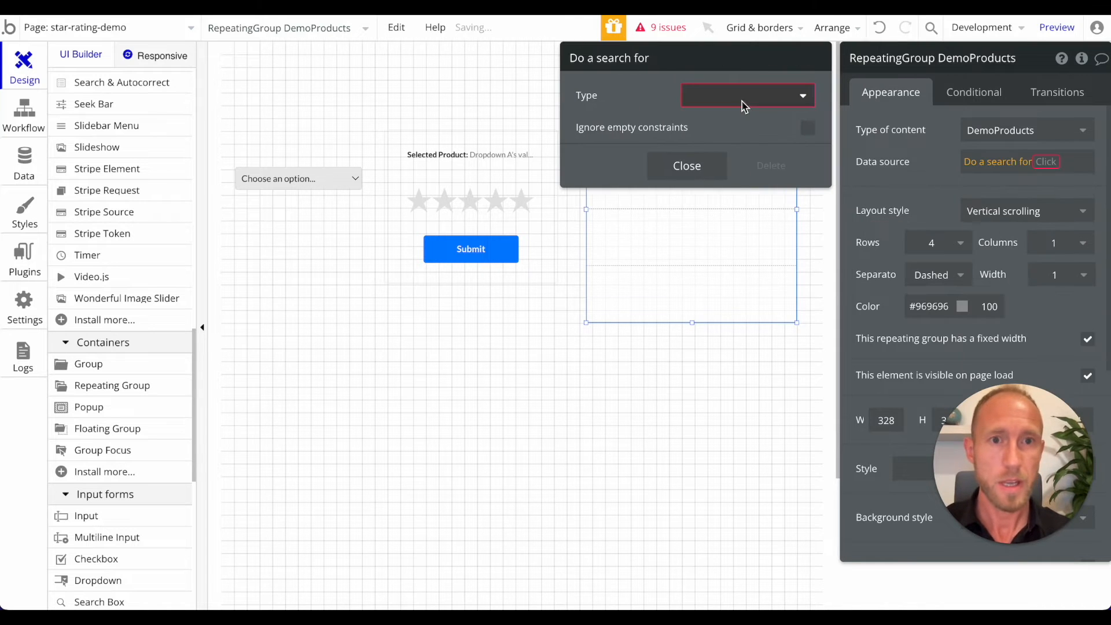
left_click(747, 95)
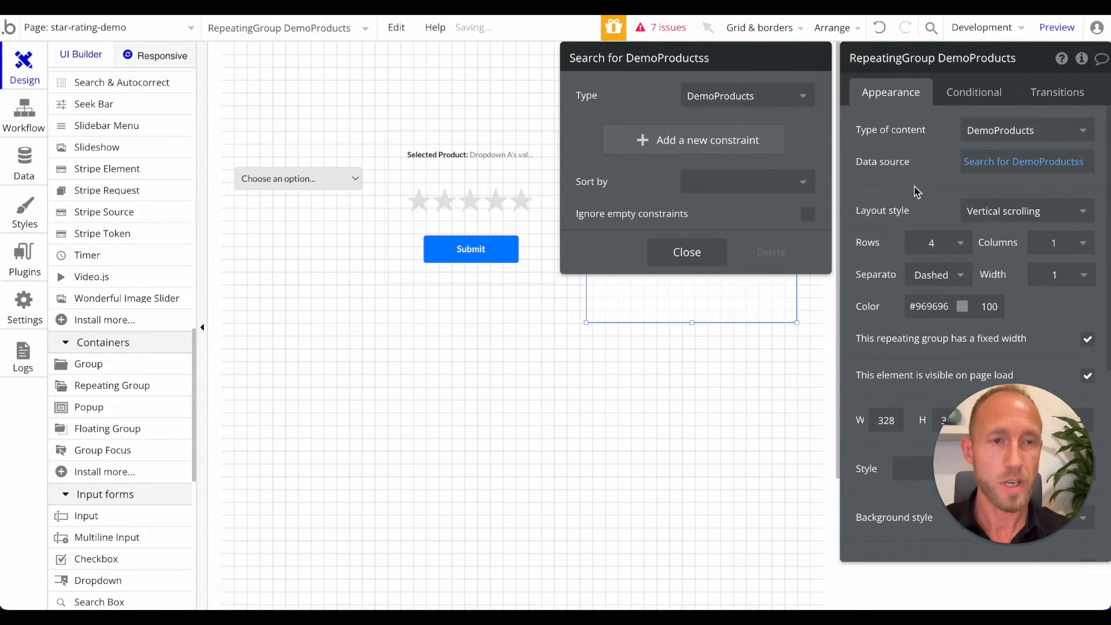
left_click(686, 252)
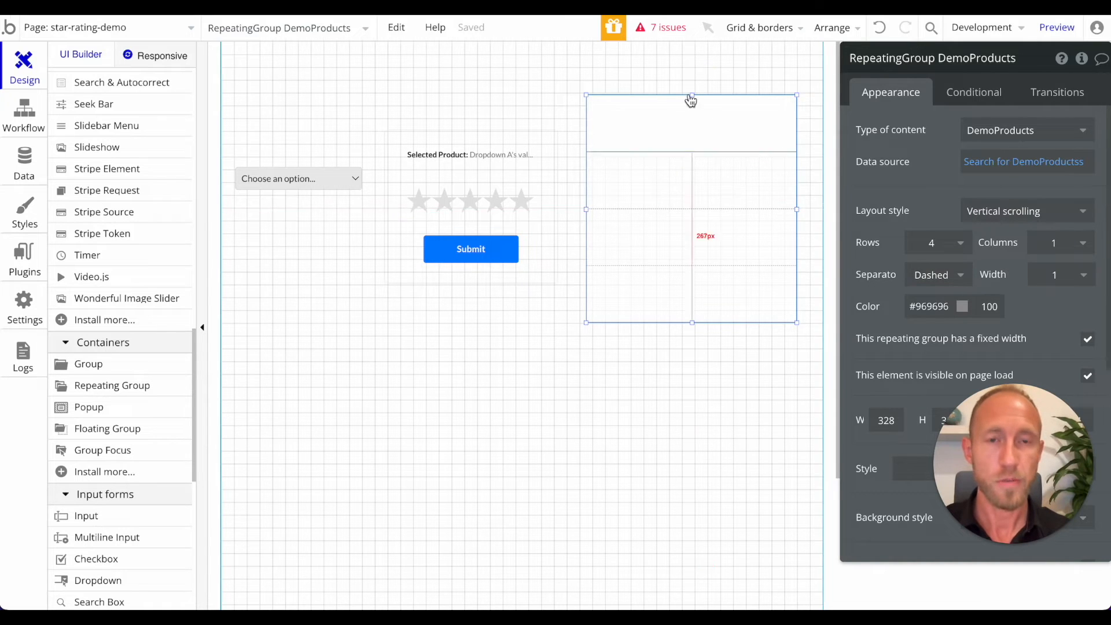
mouse_move(909, 199)
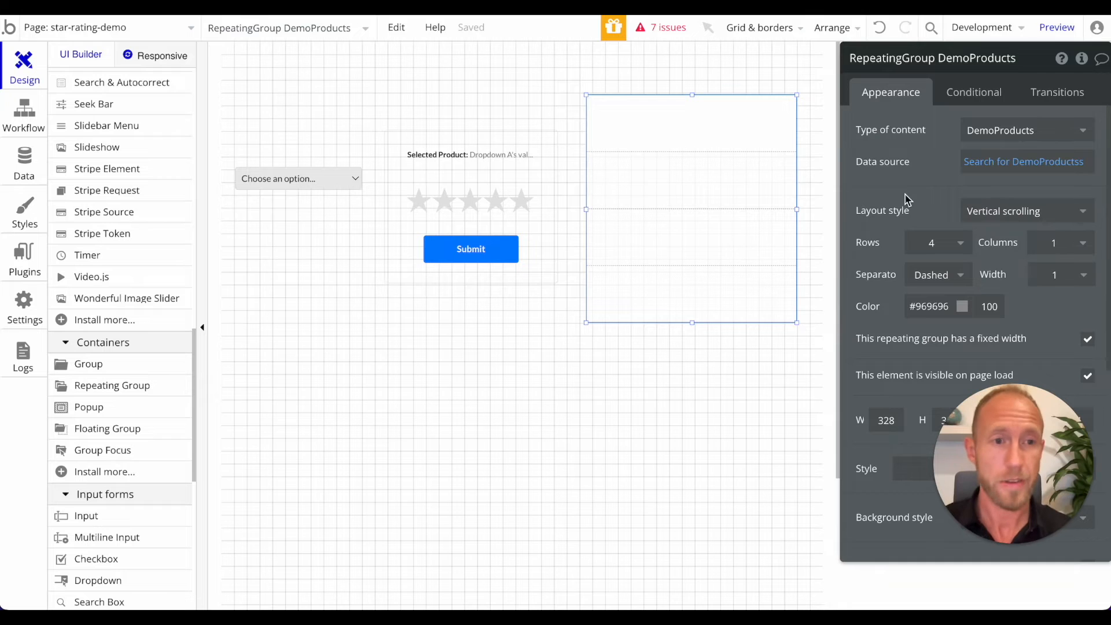
mouse_move(789, 220)
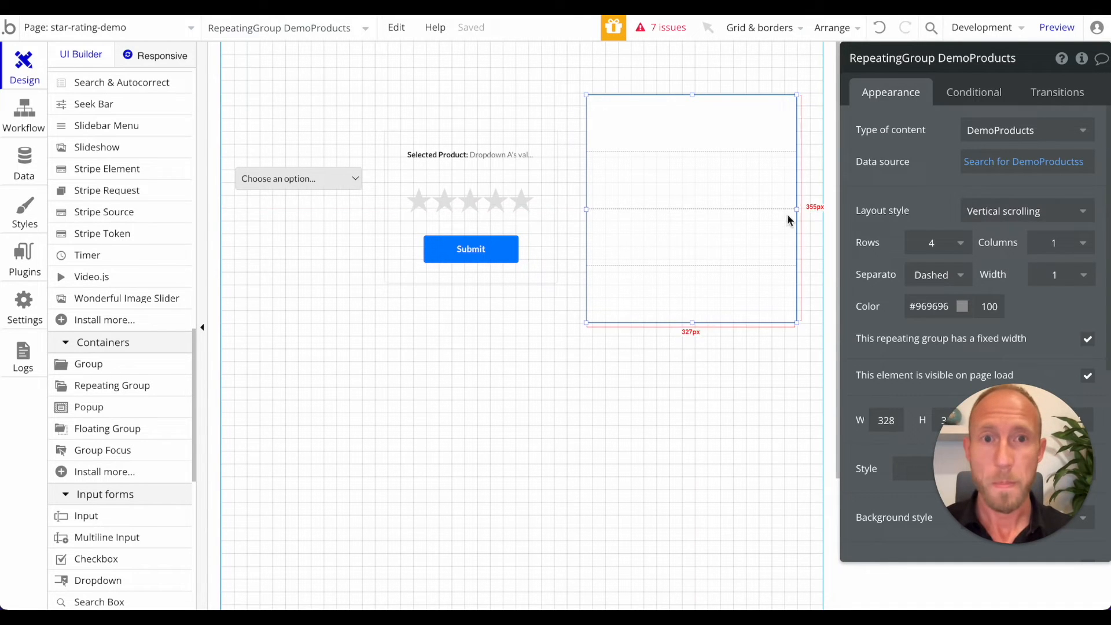
scroll("down", 3)
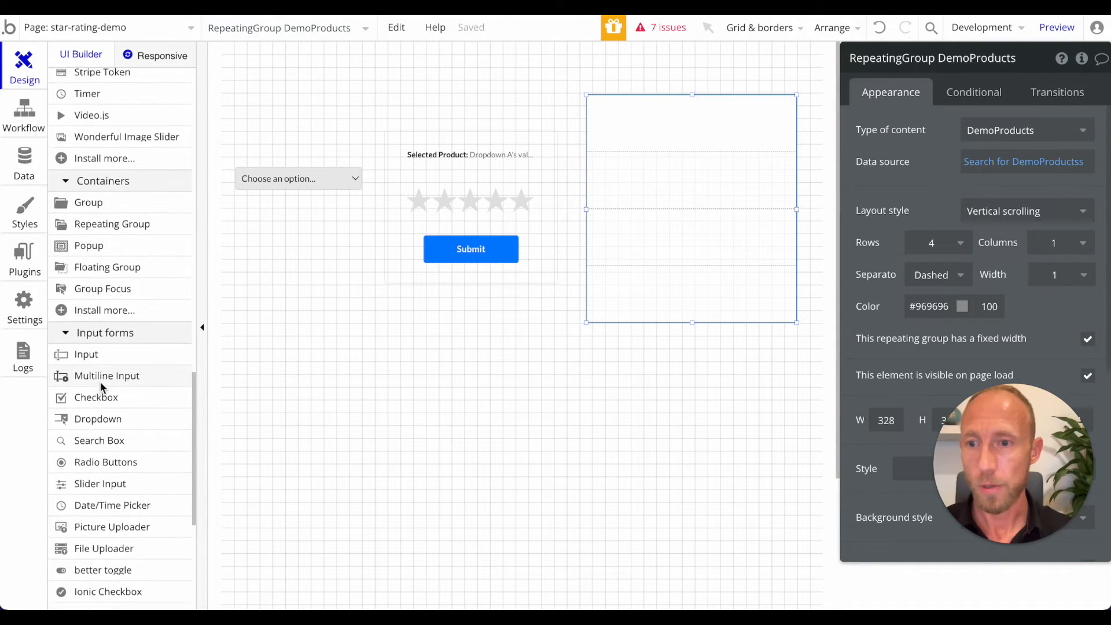
Wrap the cell's Selected Product text in a group holding Current cell's DemoProducts.
left_click(470, 154)
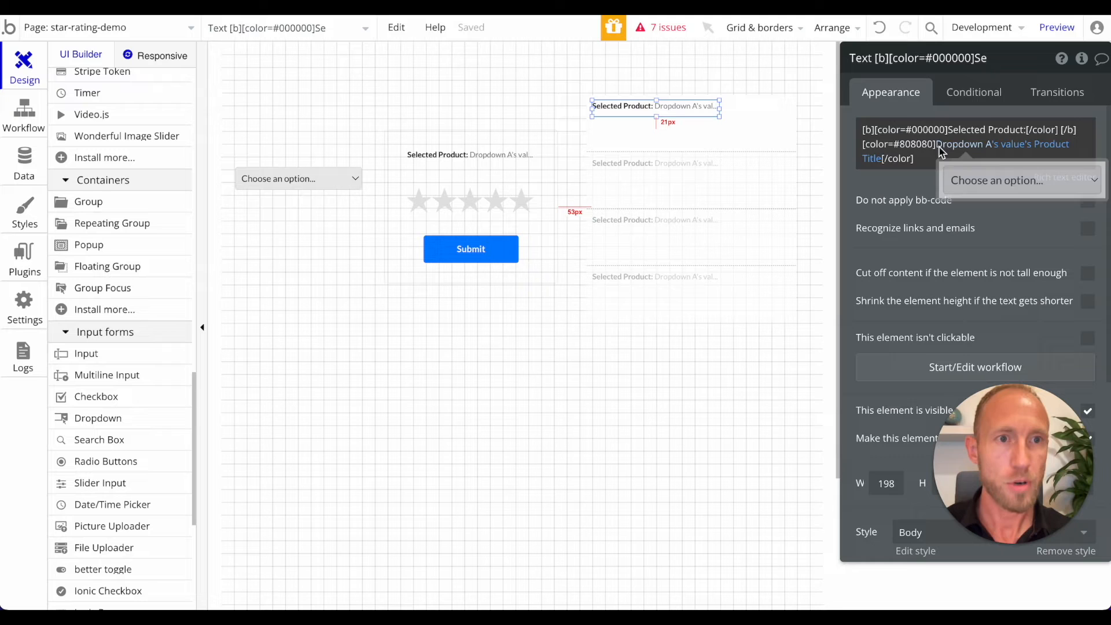
right_click(963, 144)
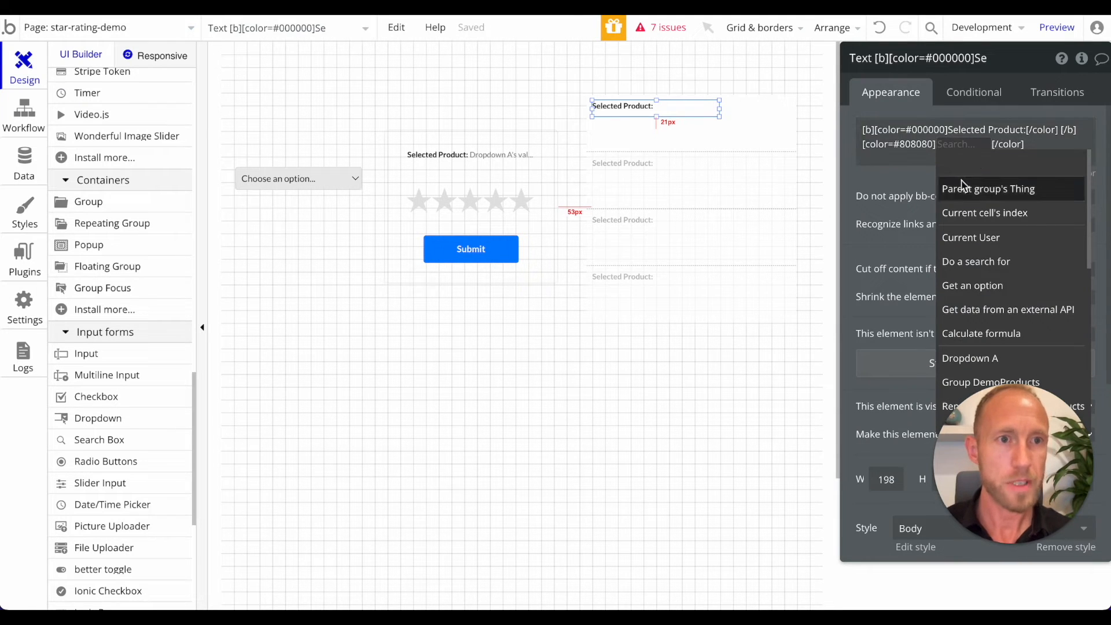
left_click(984, 213)
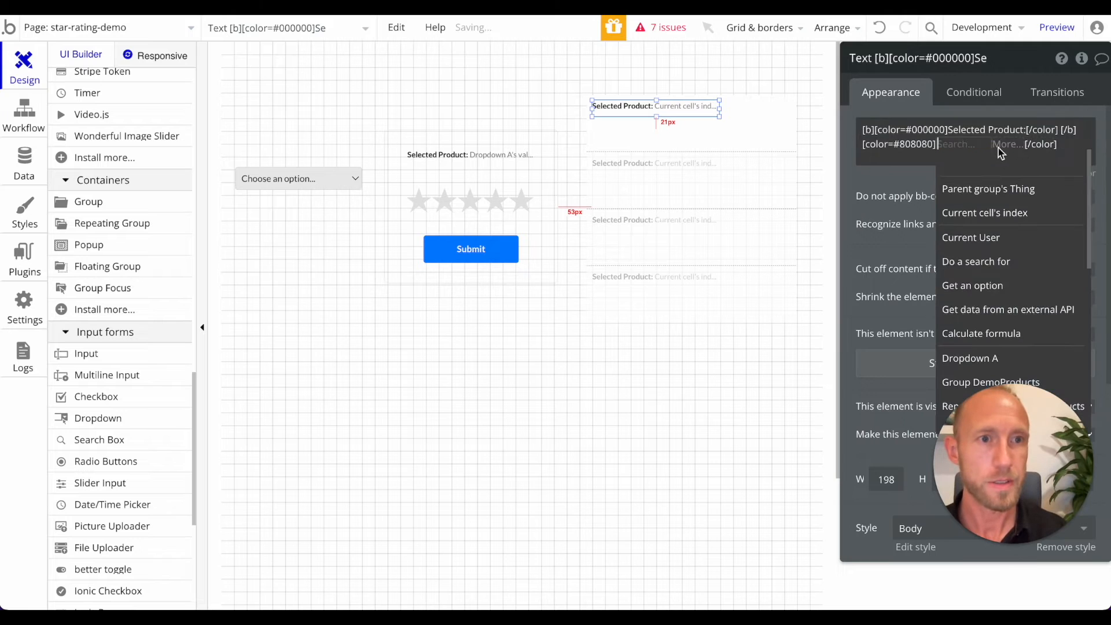
left_click(988, 189)
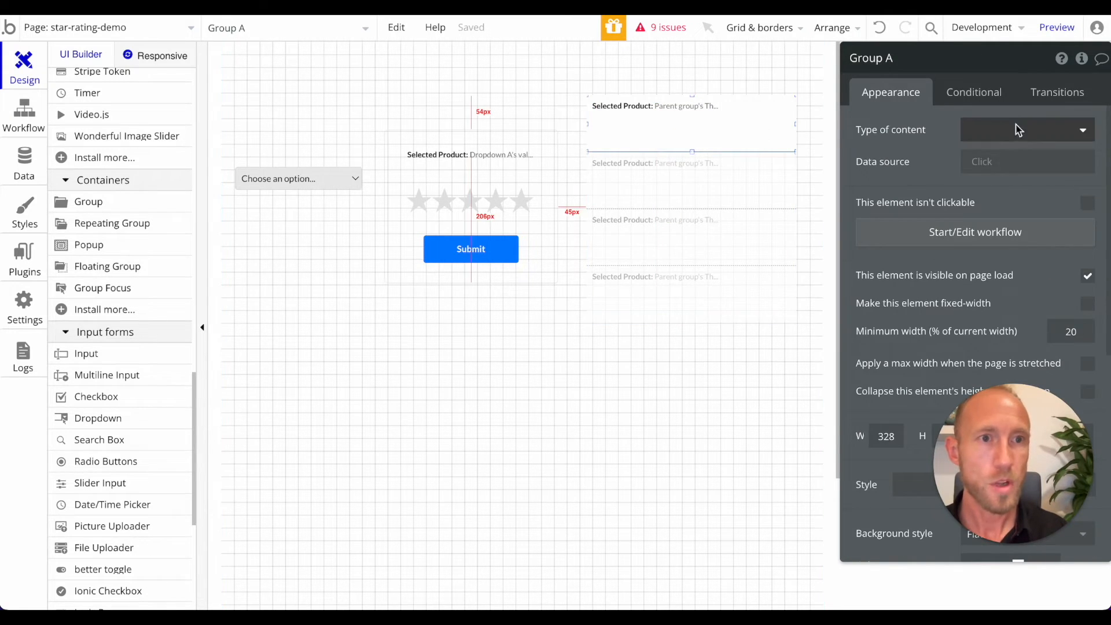
left_click(1024, 129)
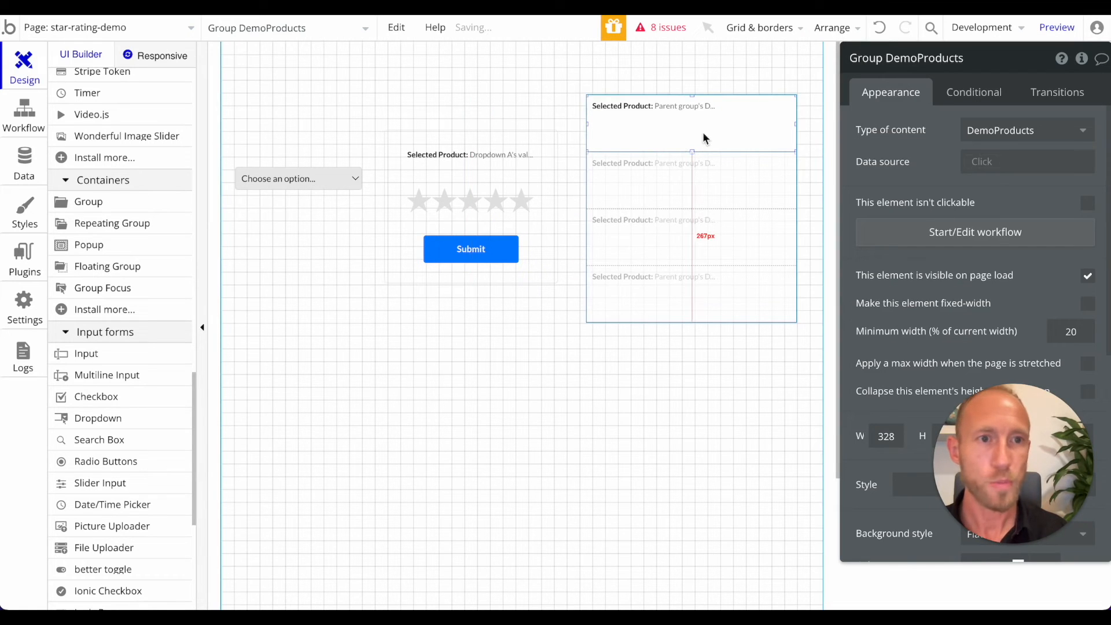
left_click(1026, 161)
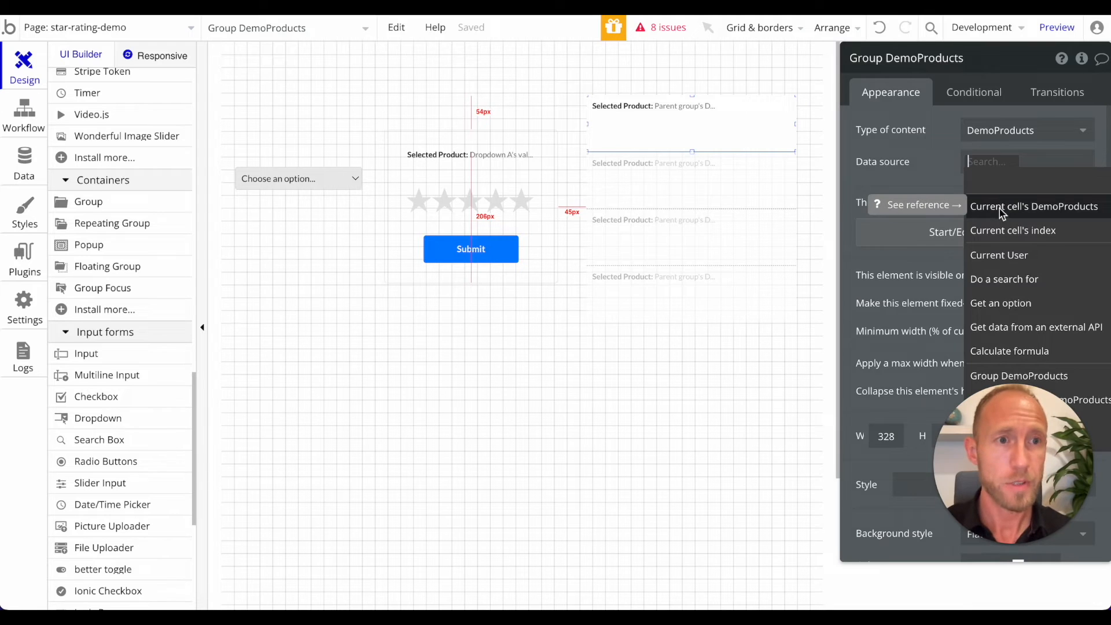
left_click(1034, 206)
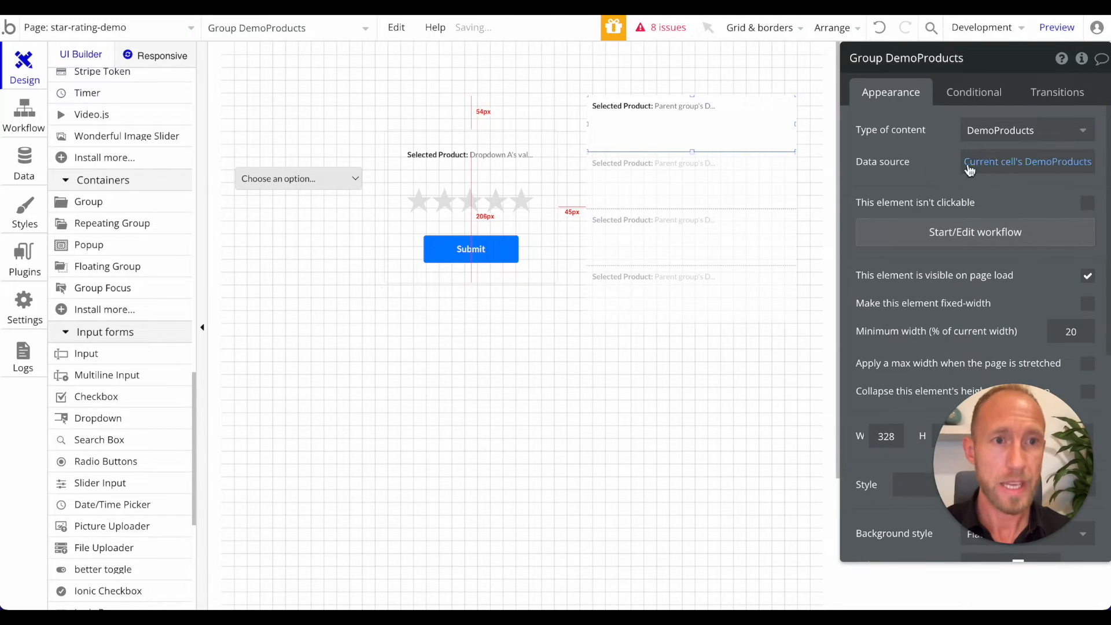
Set the text to Parent group's DemoProducts's Product Title.
left_click(691, 177)
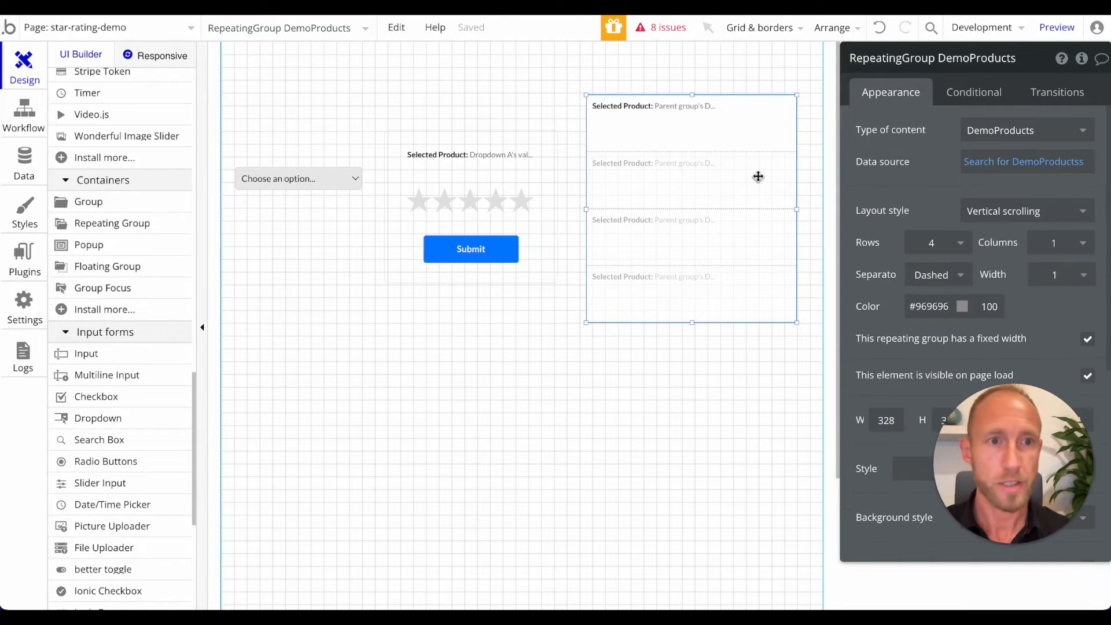
mouse_move(1023, 161)
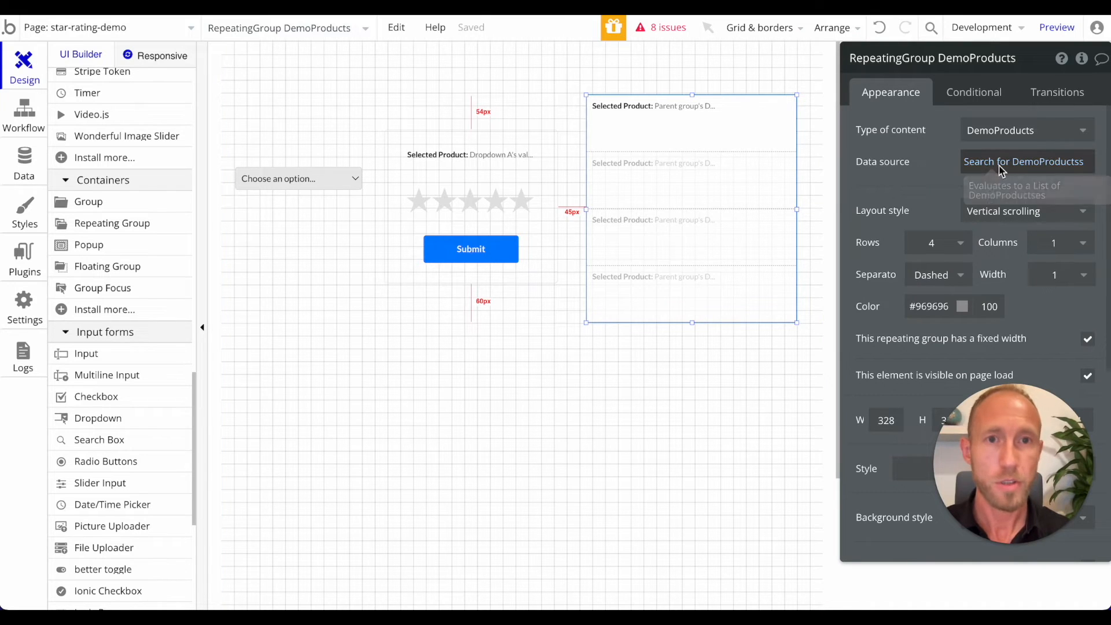
left_click(631, 106)
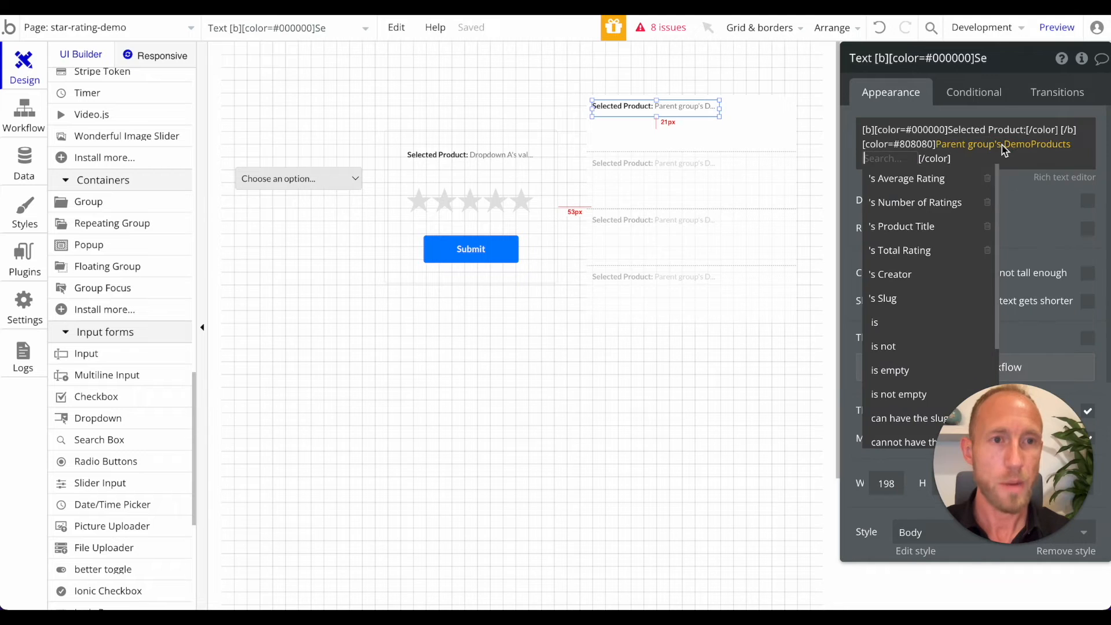
left_click(902, 227)
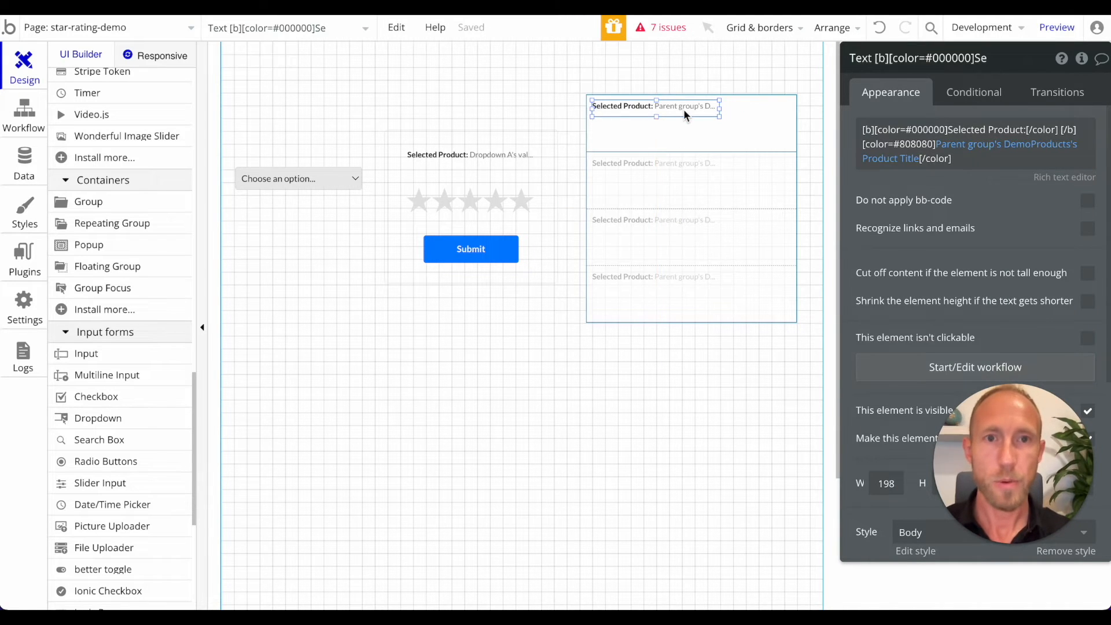
Add an Avg Rating text showing the parent product's Average Rating formatted as a number.
left_click_drag(654, 105, 657, 121)
type("Rating")
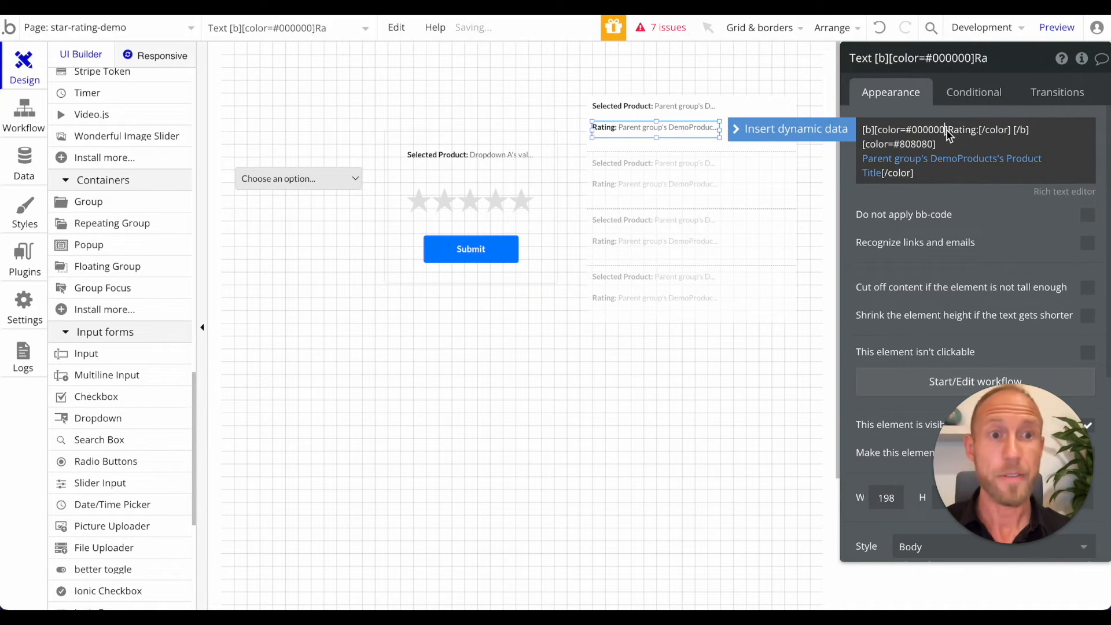
type("Avg")
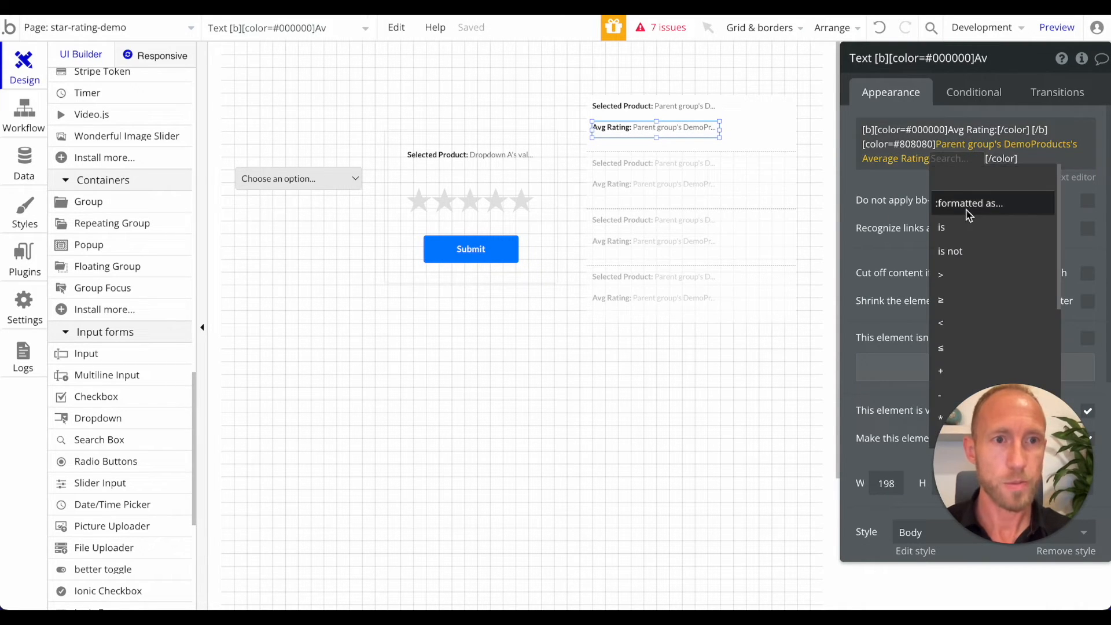
left_click(969, 203)
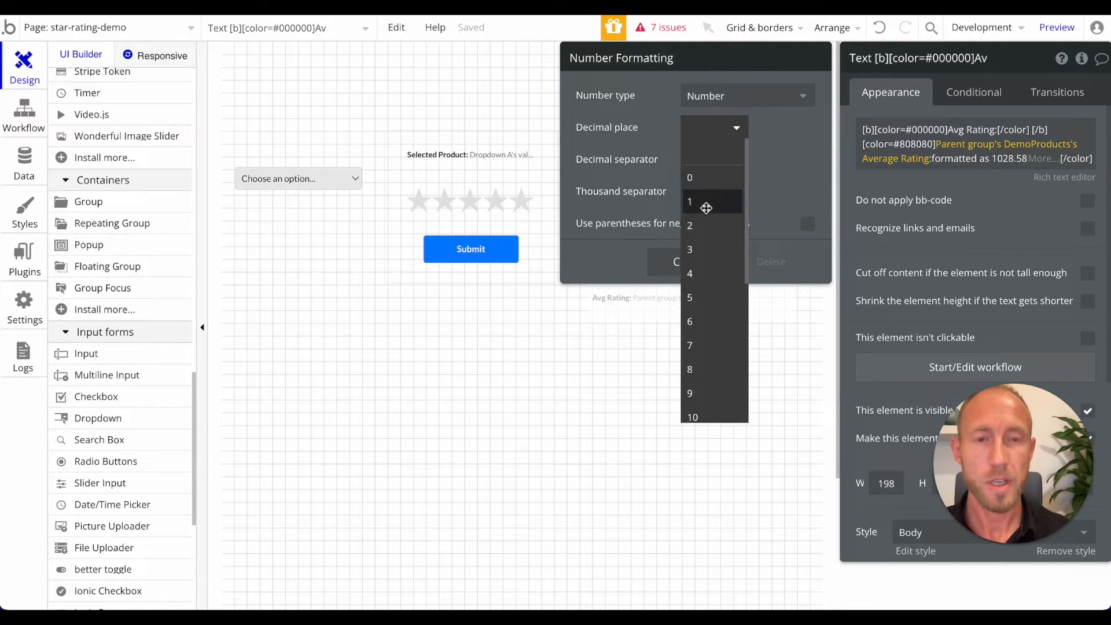
left_click(689, 201)
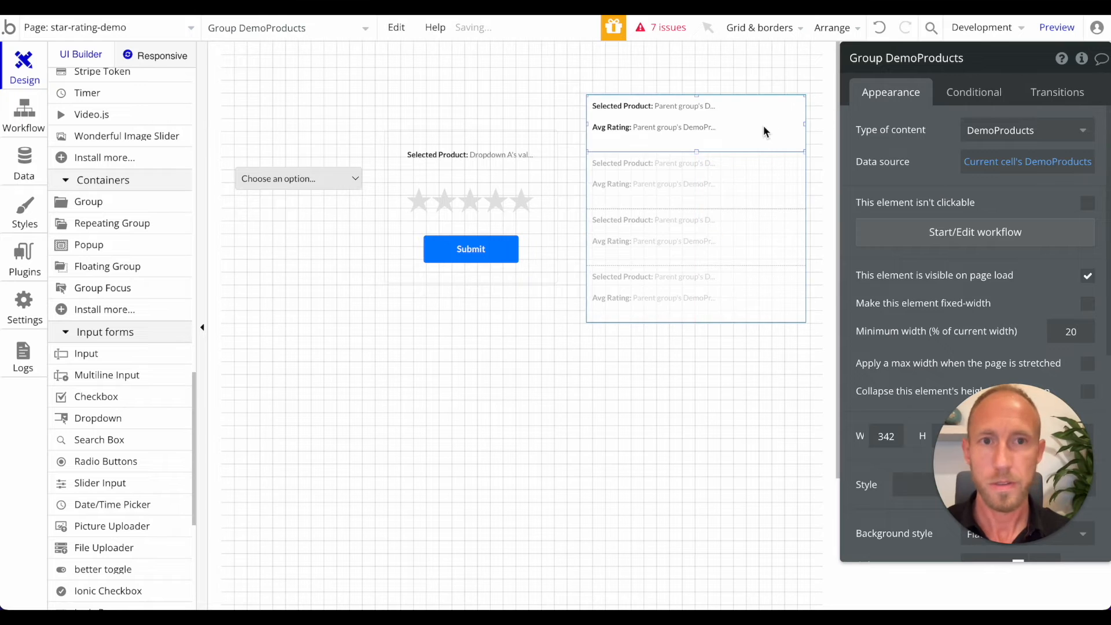
Add an XXS-size, disabled star rating to each repeating-group cell.
scroll("down", 3)
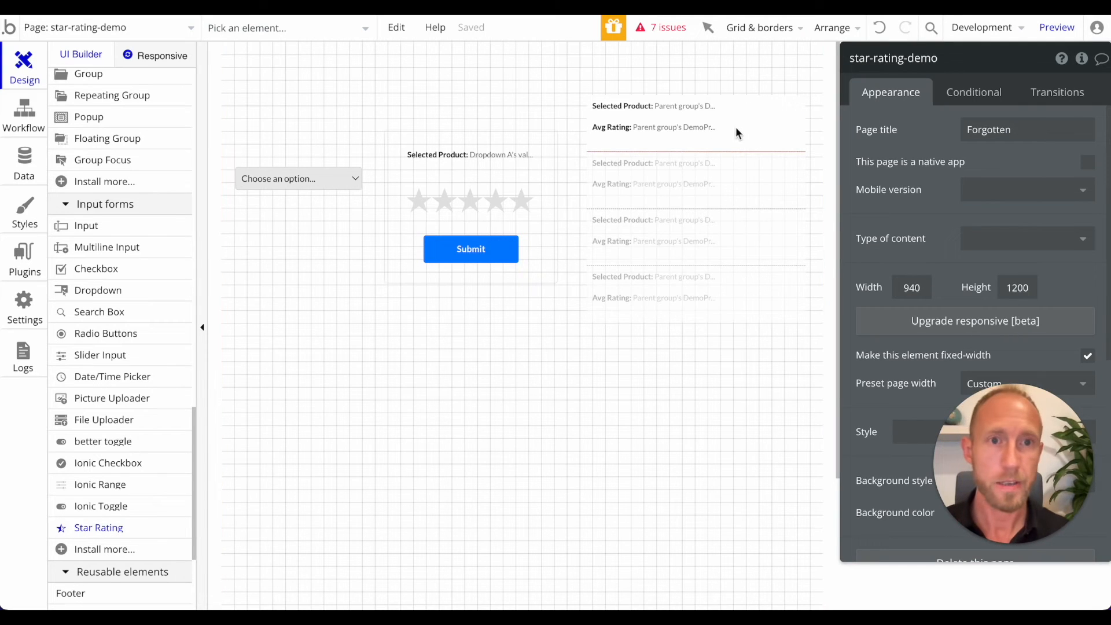
left_click(470, 201)
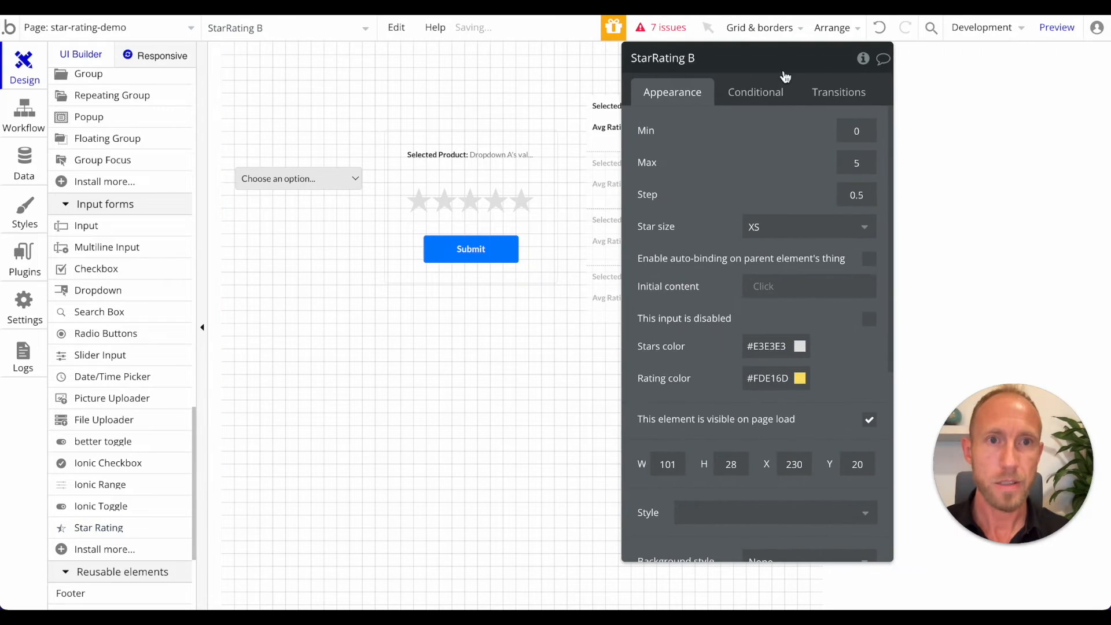
left_click(806, 227)
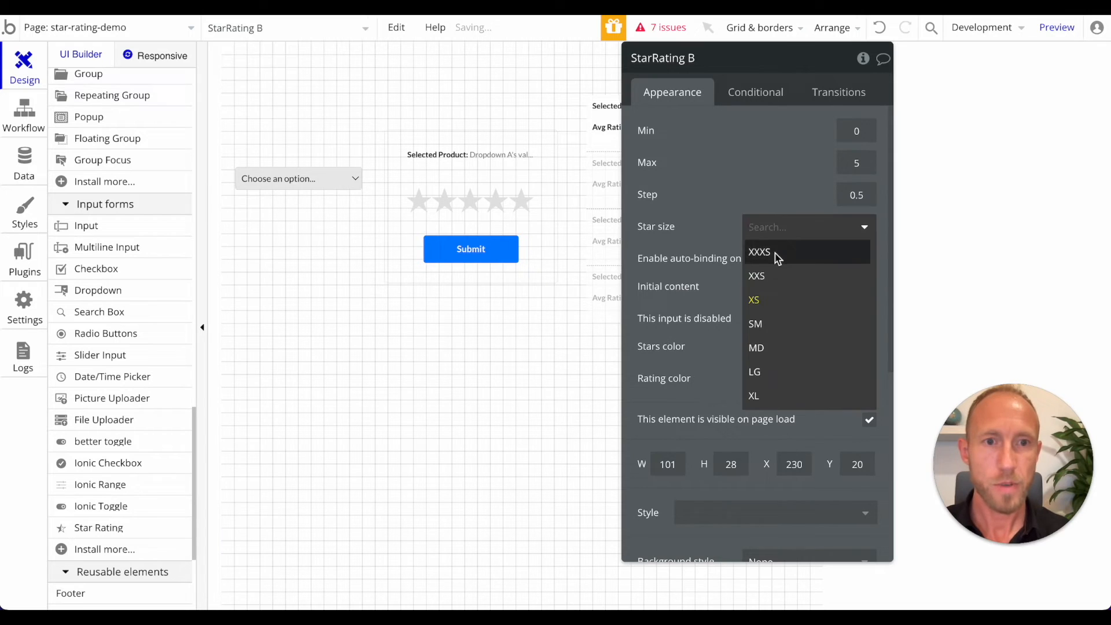
left_click(759, 252)
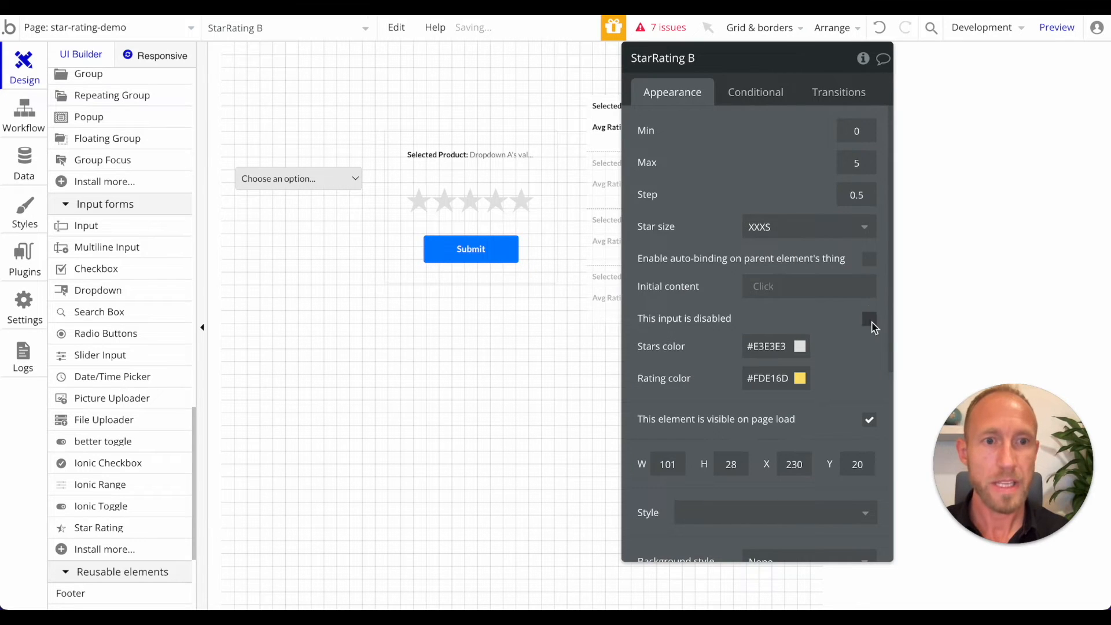
left_click(870, 319)
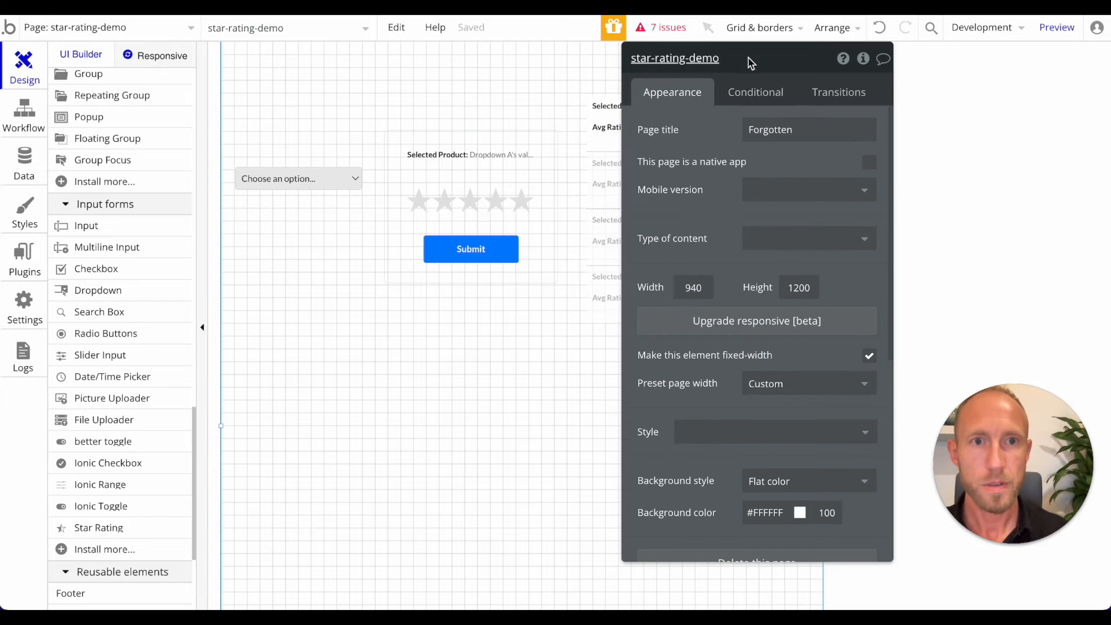
left_click(759, 27)
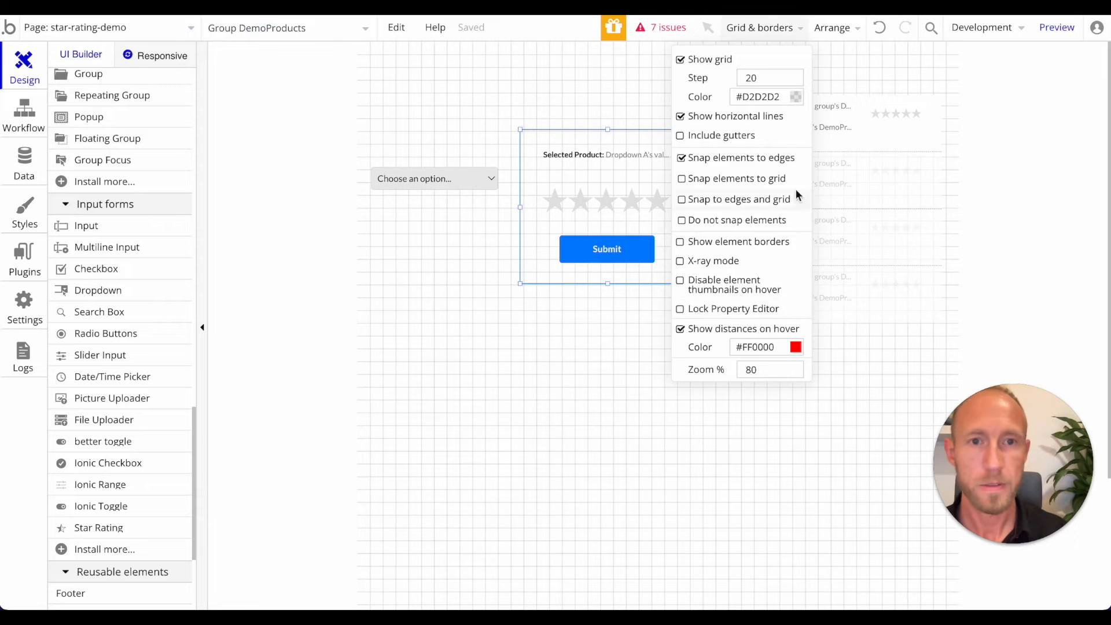
Set StarRating B's initial content to Parent group's DemoProducts's Average Rating.
left_click(606, 201)
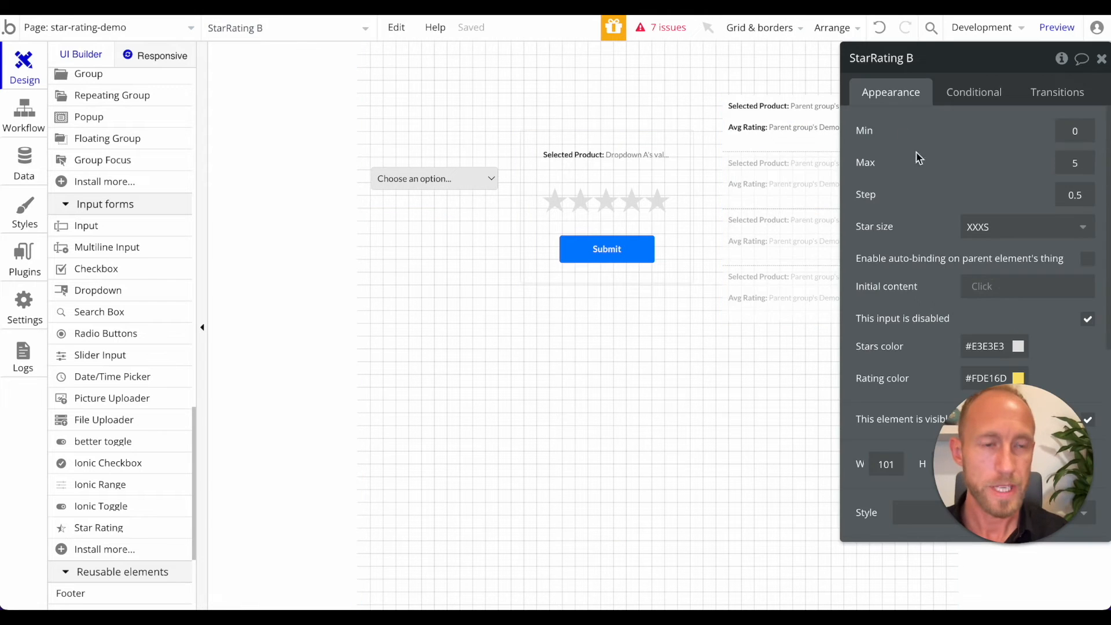
left_click(1025, 226)
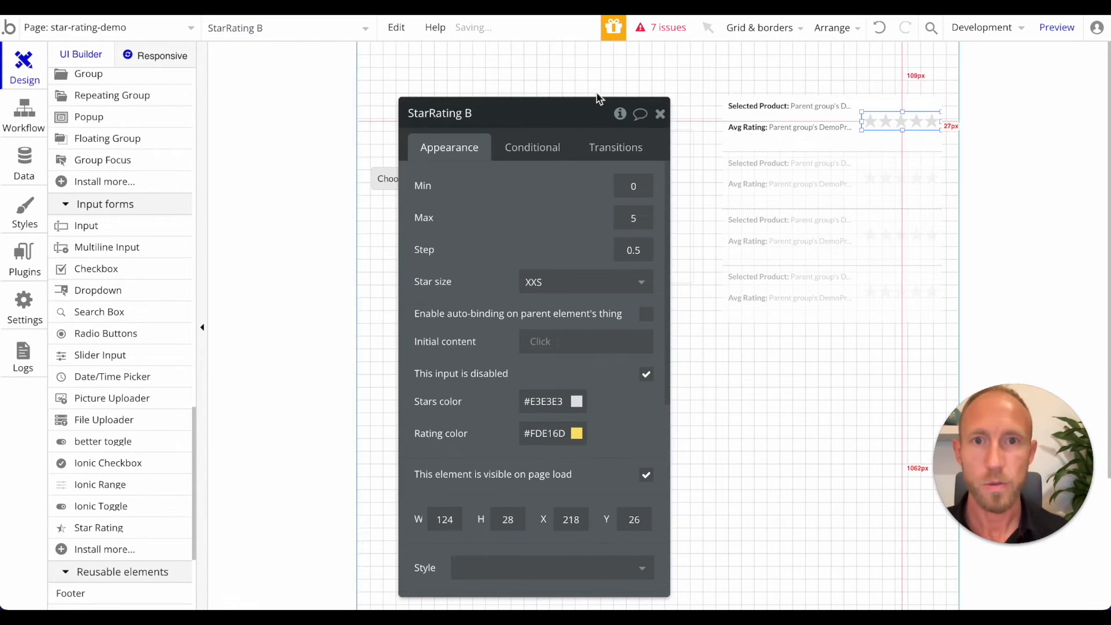
left_click(659, 114)
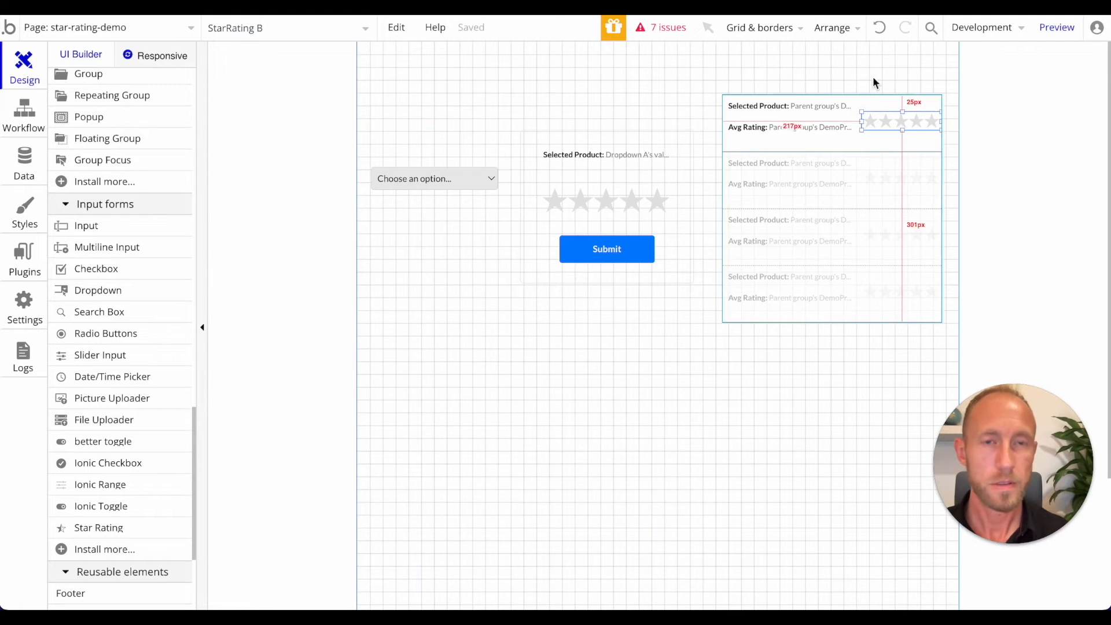
double_click(900, 120)
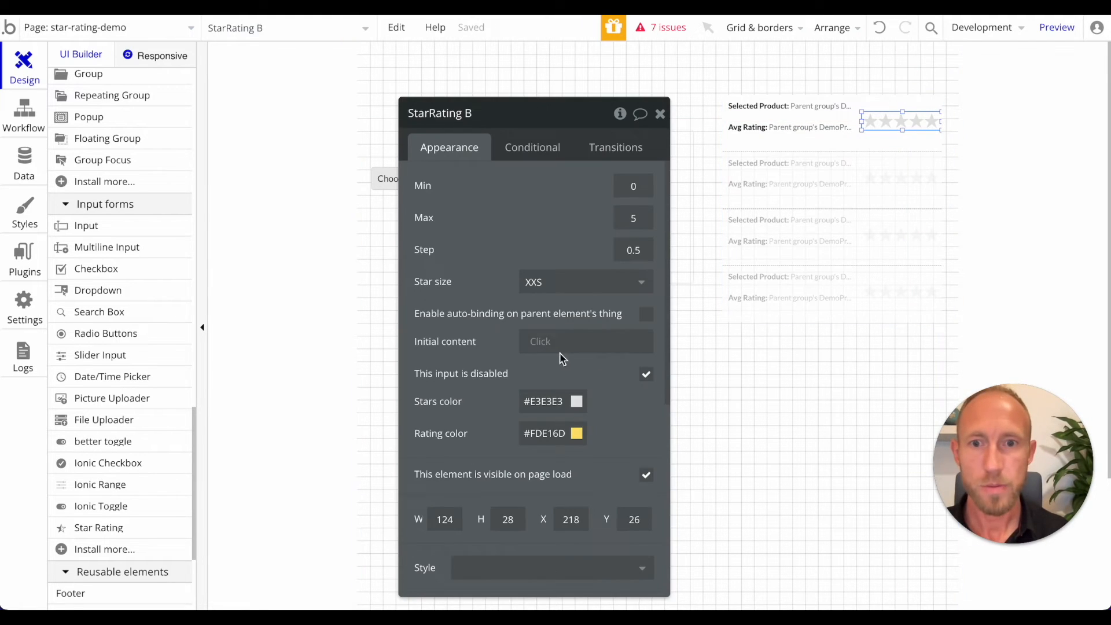
left_click(586, 341)
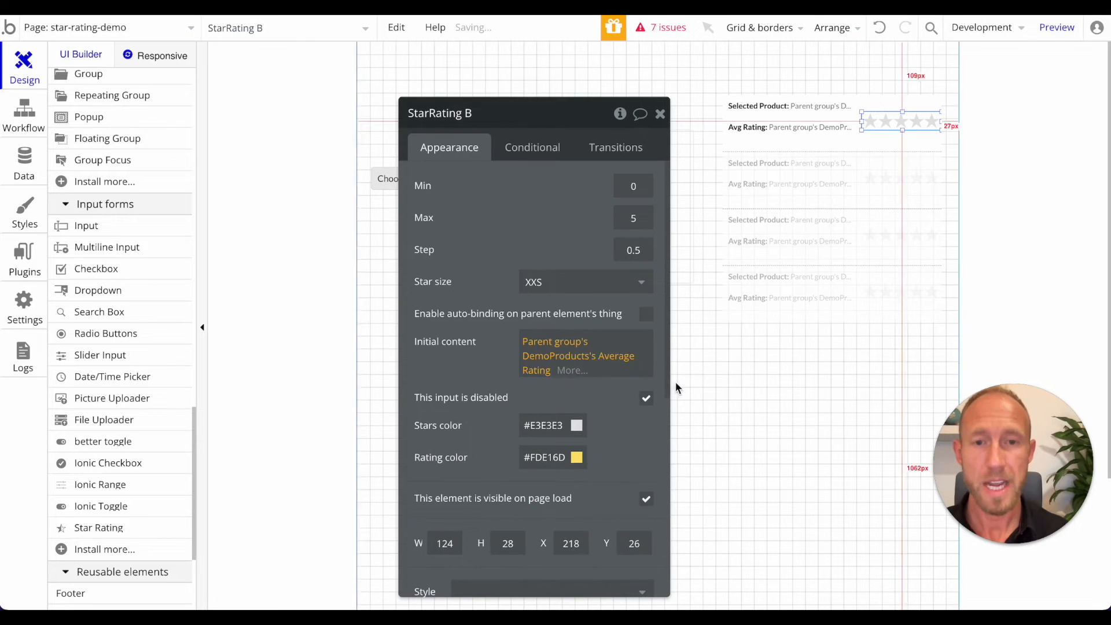
left_click(659, 114)
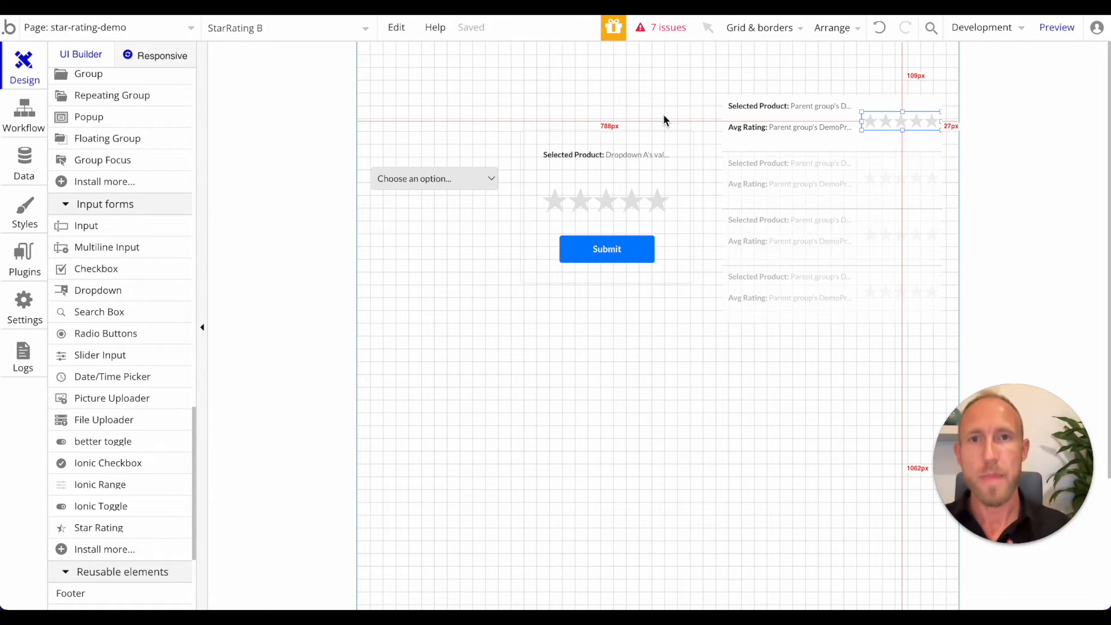
Create a click workflow for the Submit button.
left_click(606, 249)
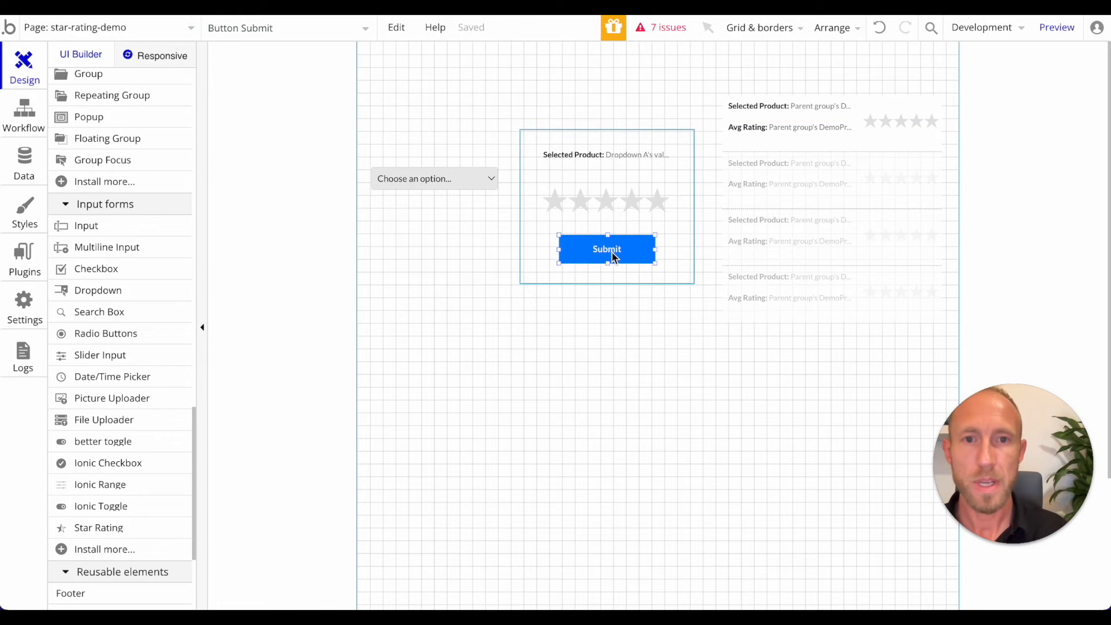
left_click(1057, 27)
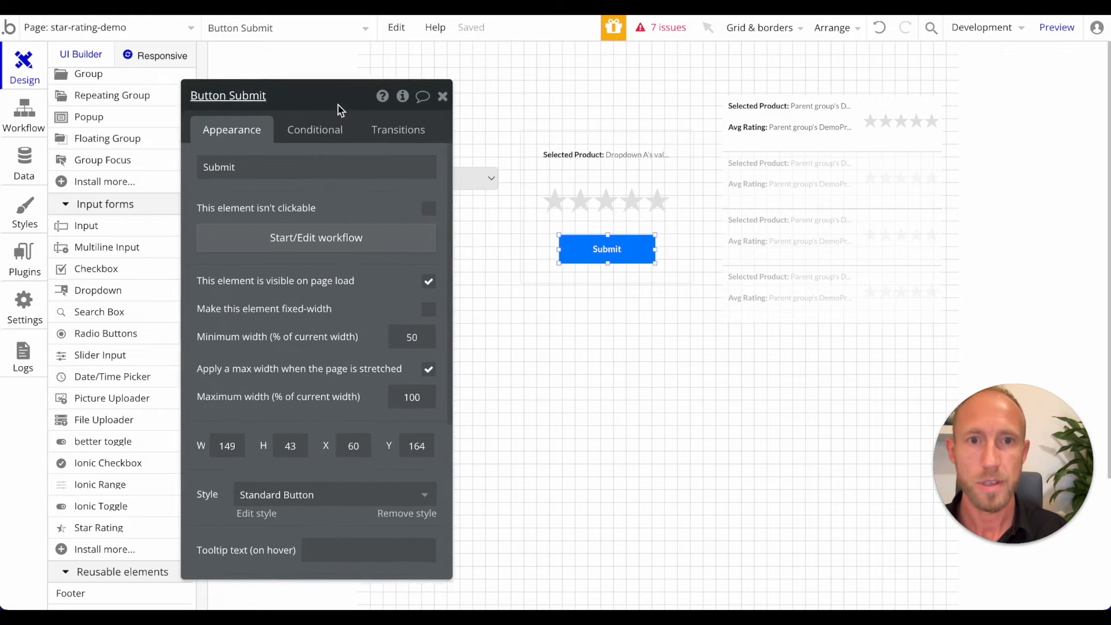
left_click(607, 201)
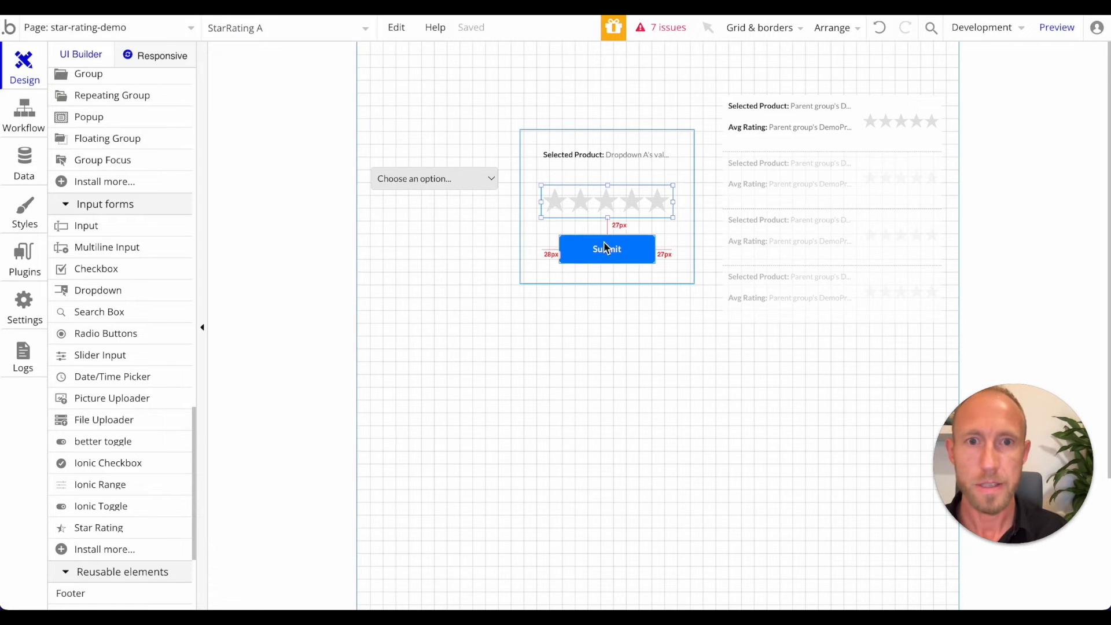
left_click(606, 249)
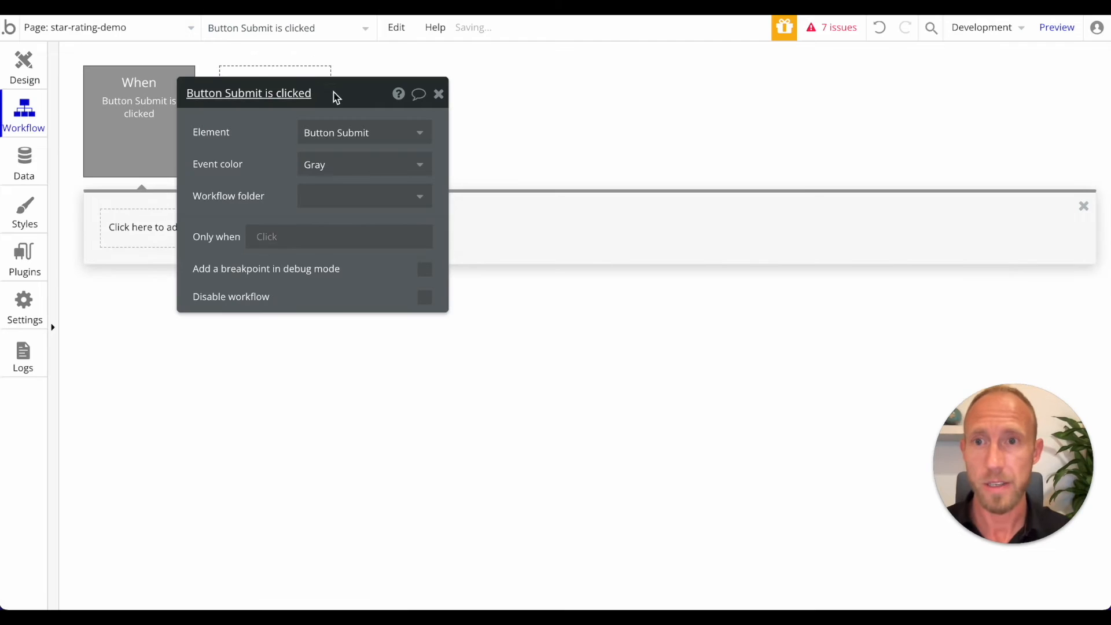
Add a Make changes to thing action targeting Parent group's DemoProducts.
left_click(171, 227)
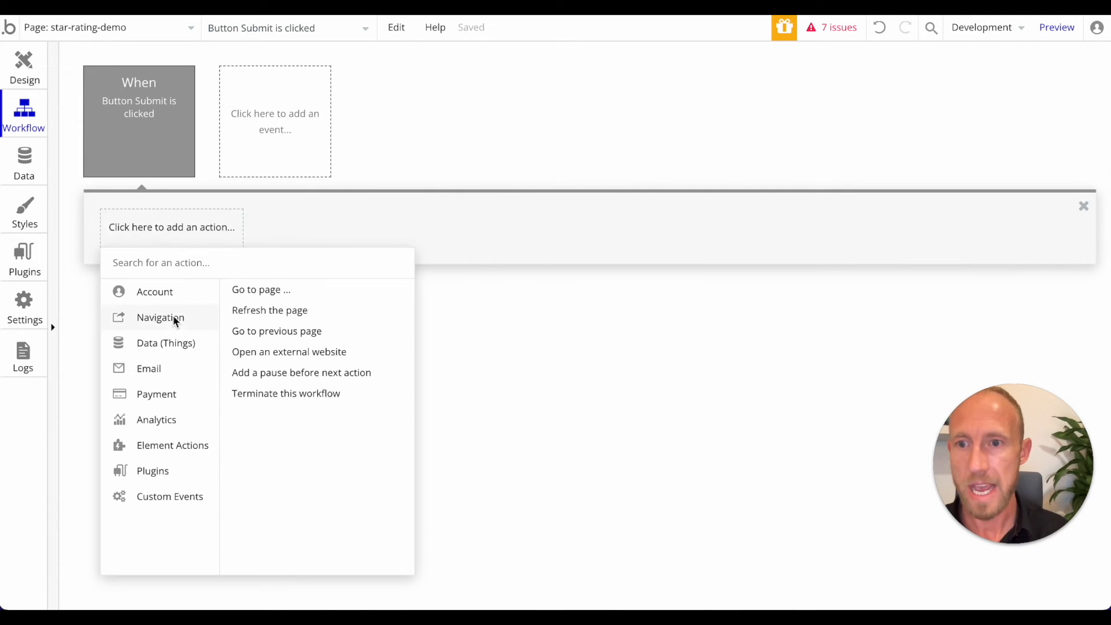
left_click(166, 342)
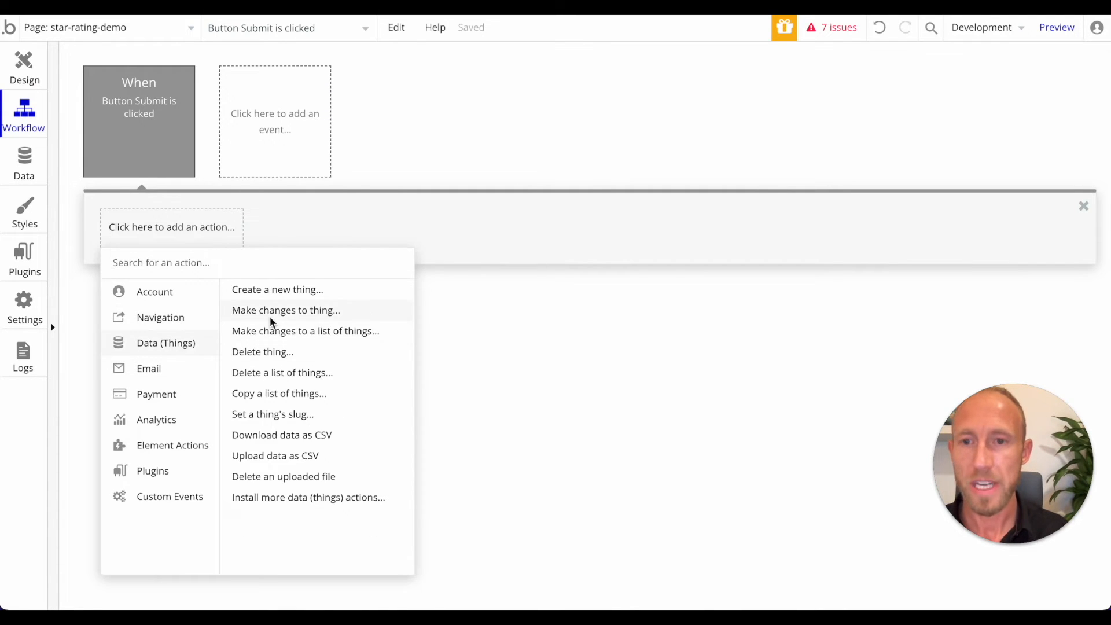
left_click(286, 310)
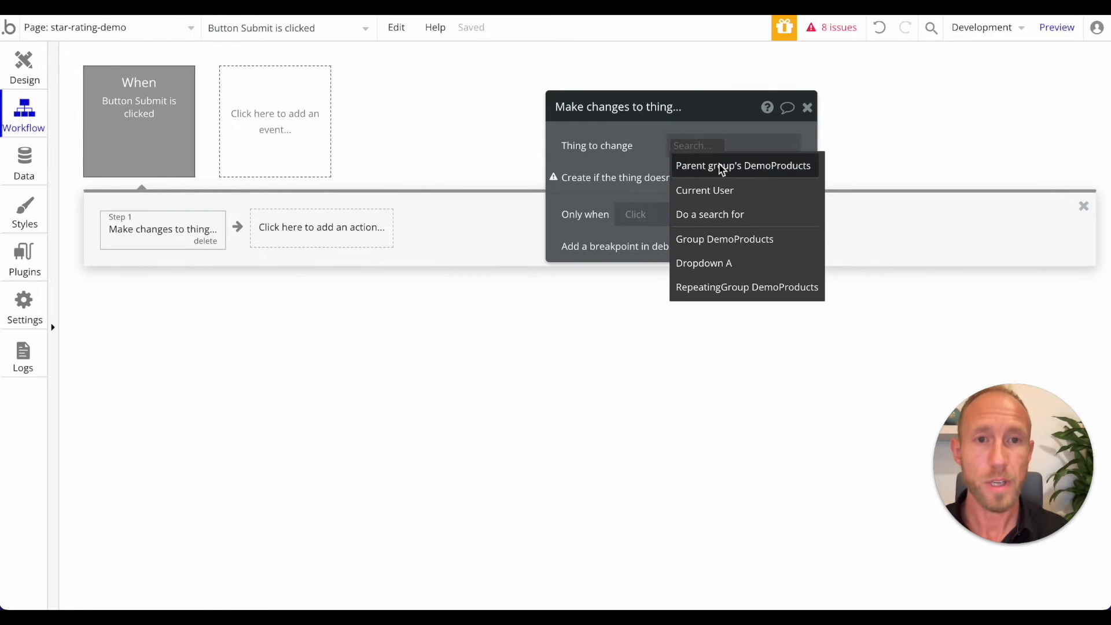
mouse_move(742, 165)
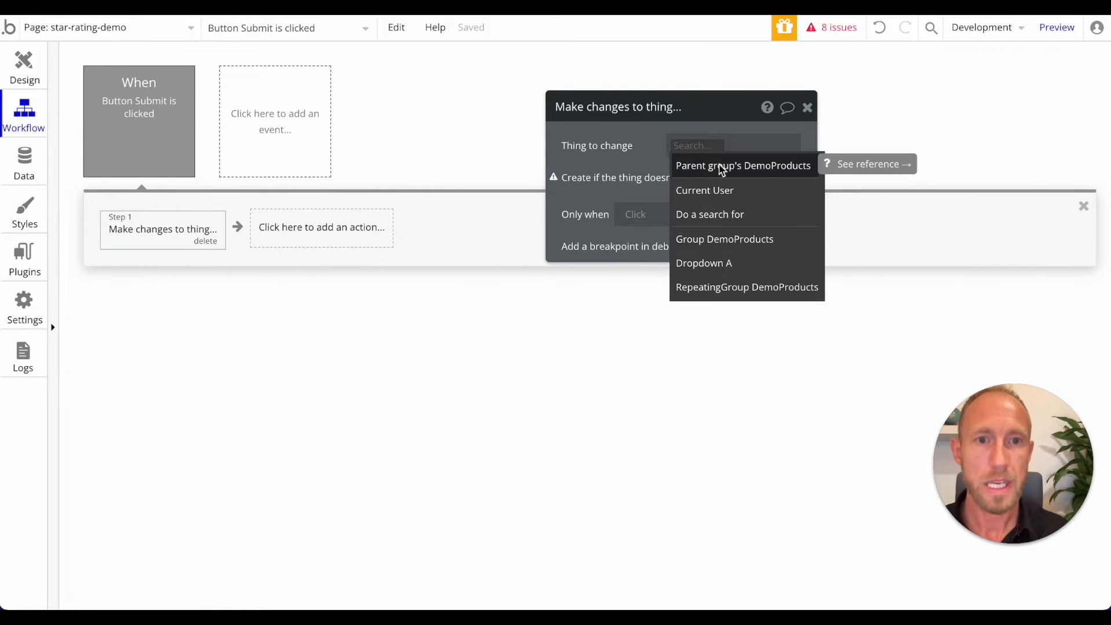
left_click(742, 165)
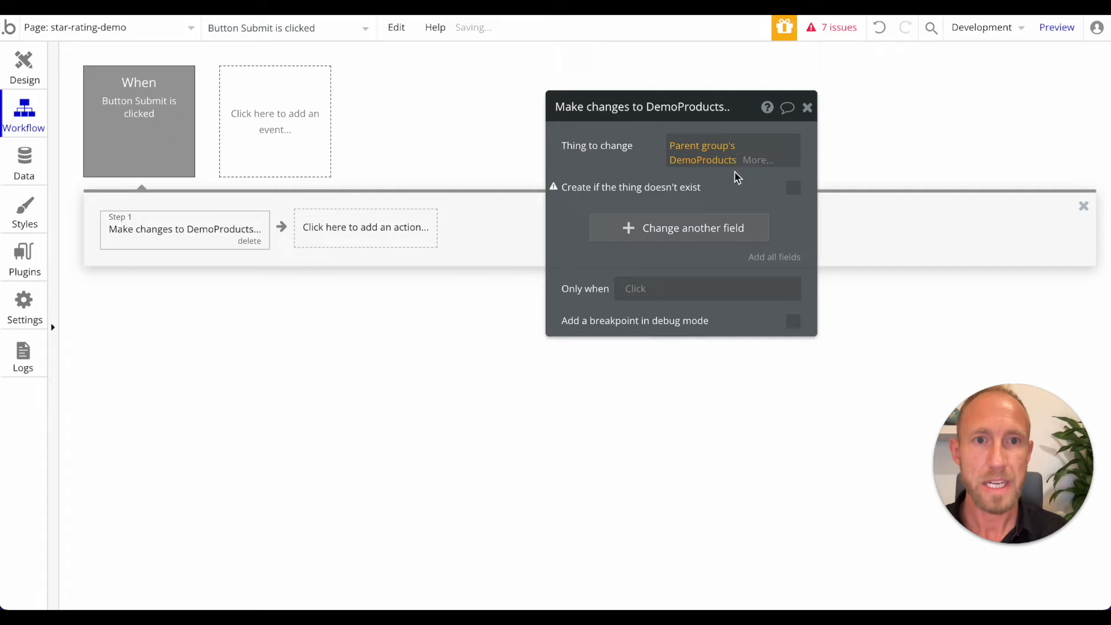
left_click(24, 66)
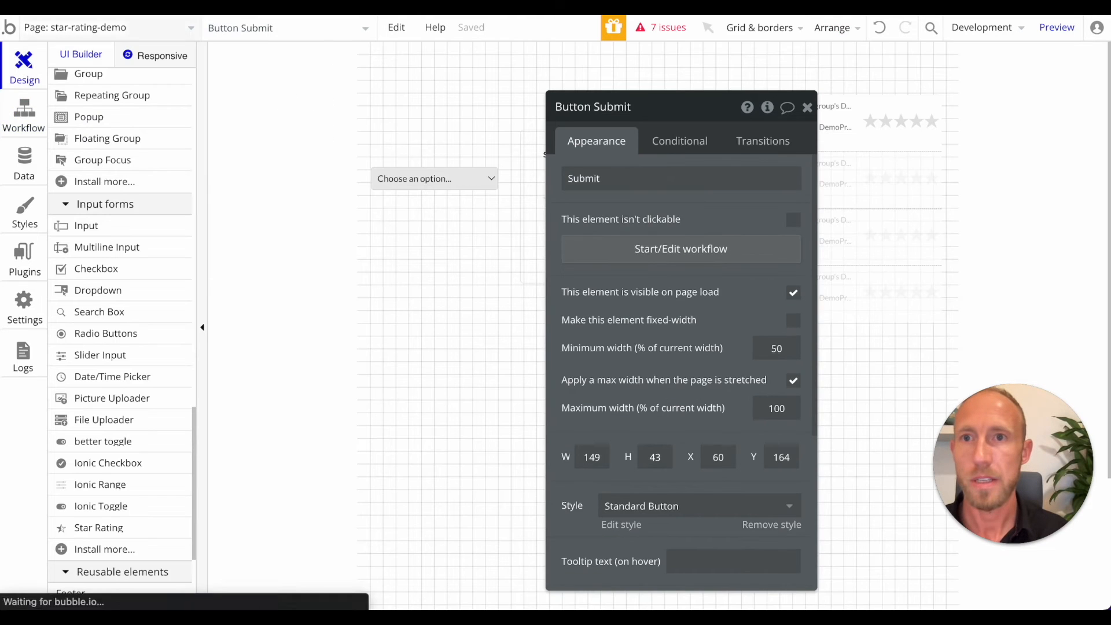
left_click(1056, 28)
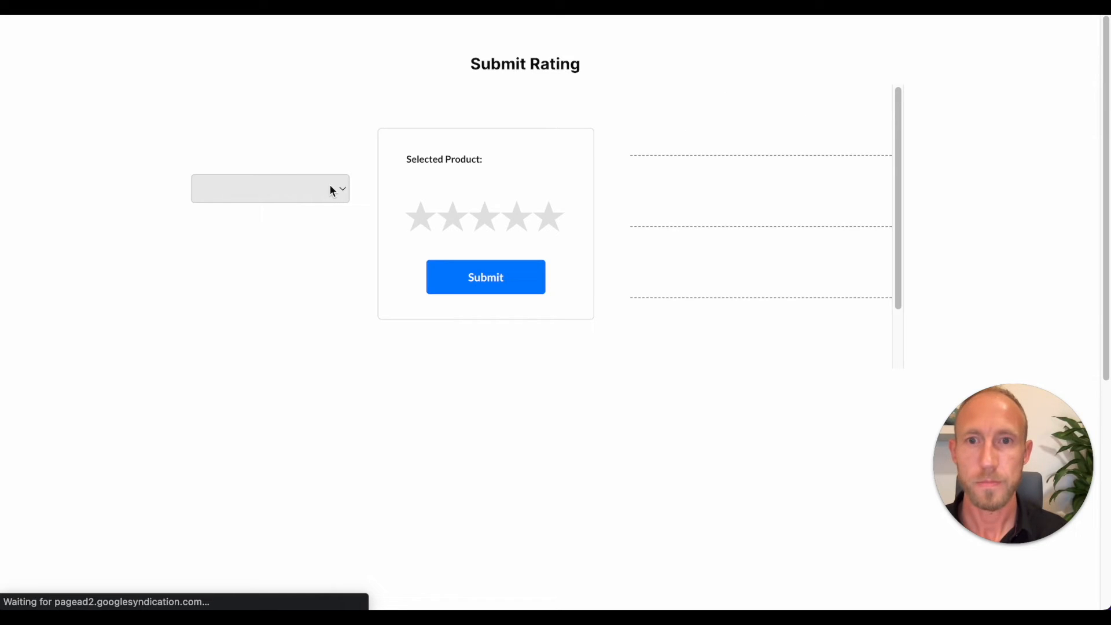
left_click(269, 189)
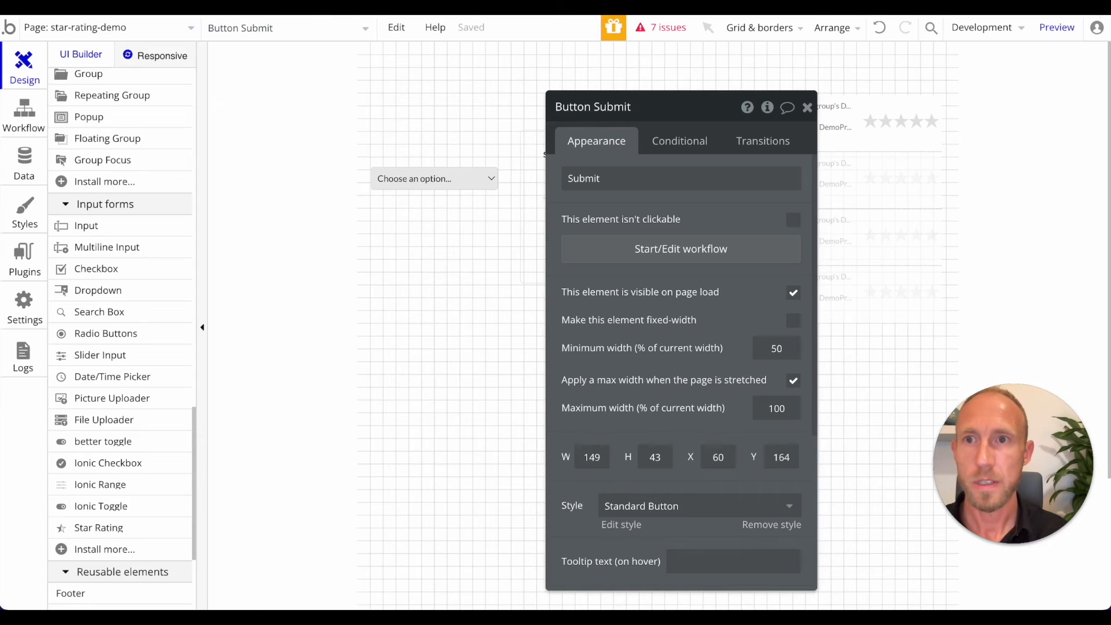
In App data, edit and save the iPhone 11 DemoProducts entry.
left_click(24, 163)
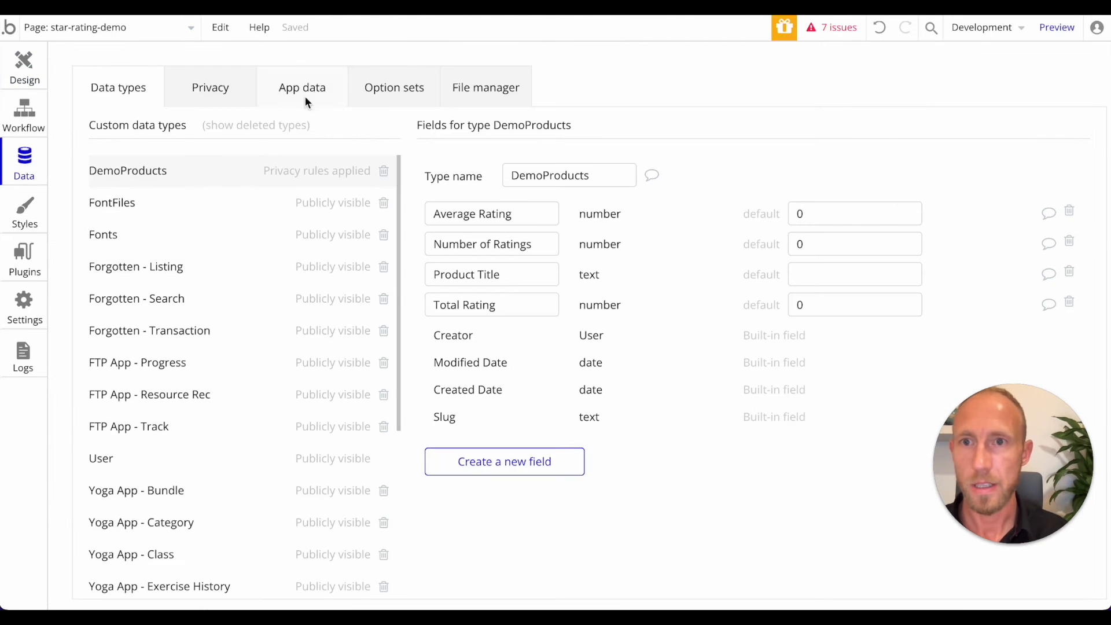
left_click(302, 87)
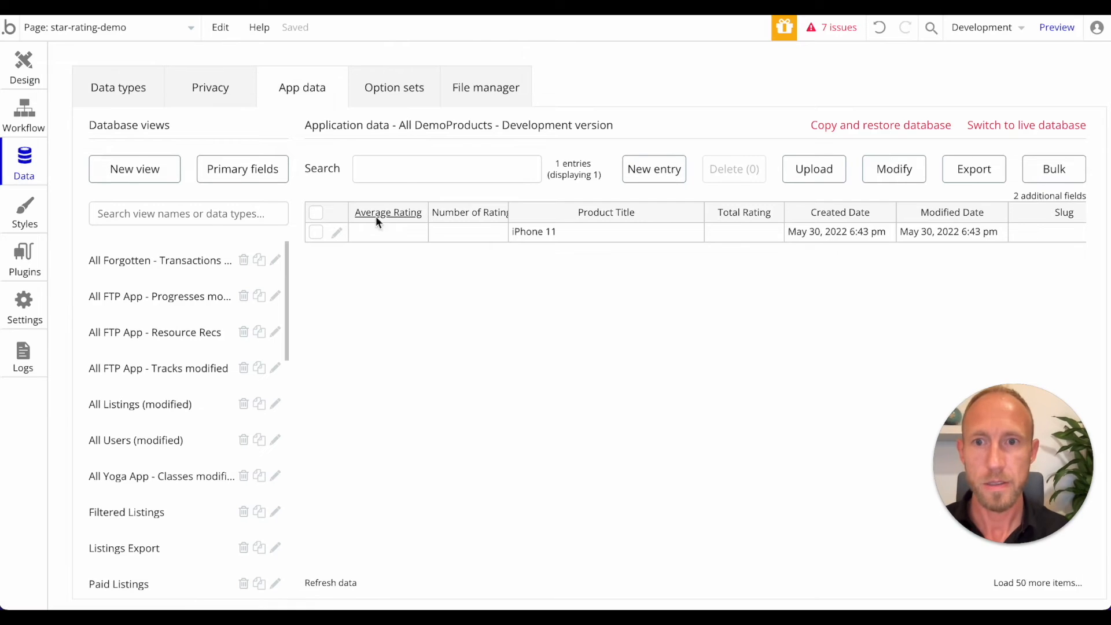
left_click(337, 232)
type("0")
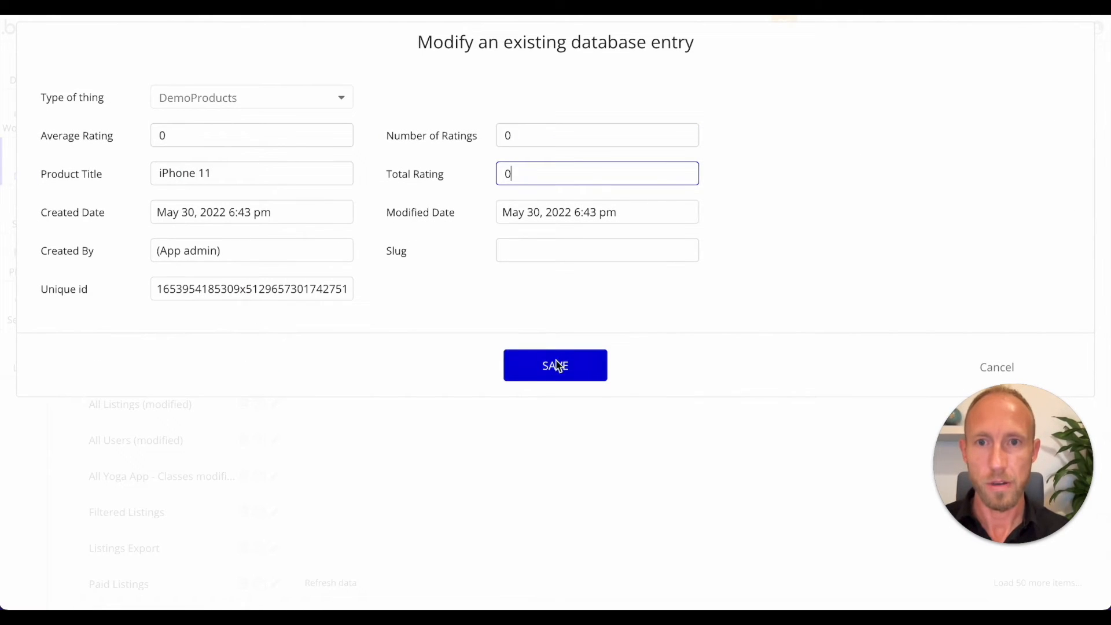
left_click(555, 366)
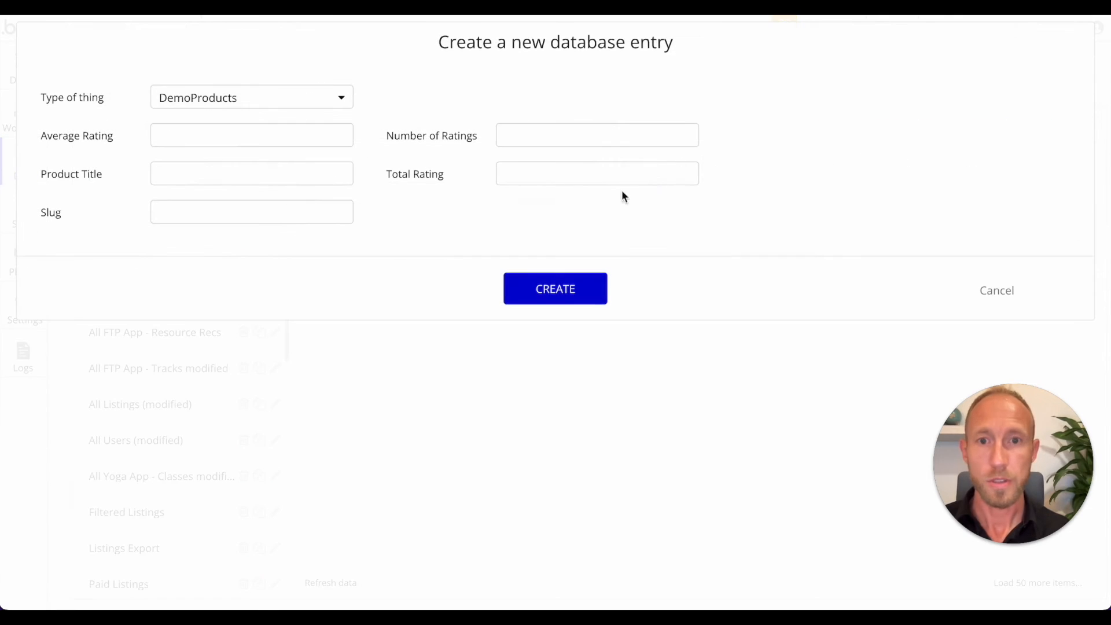
Add iPhone 12 and iPhone 13 entries with zero ratings.
left_click(251, 173)
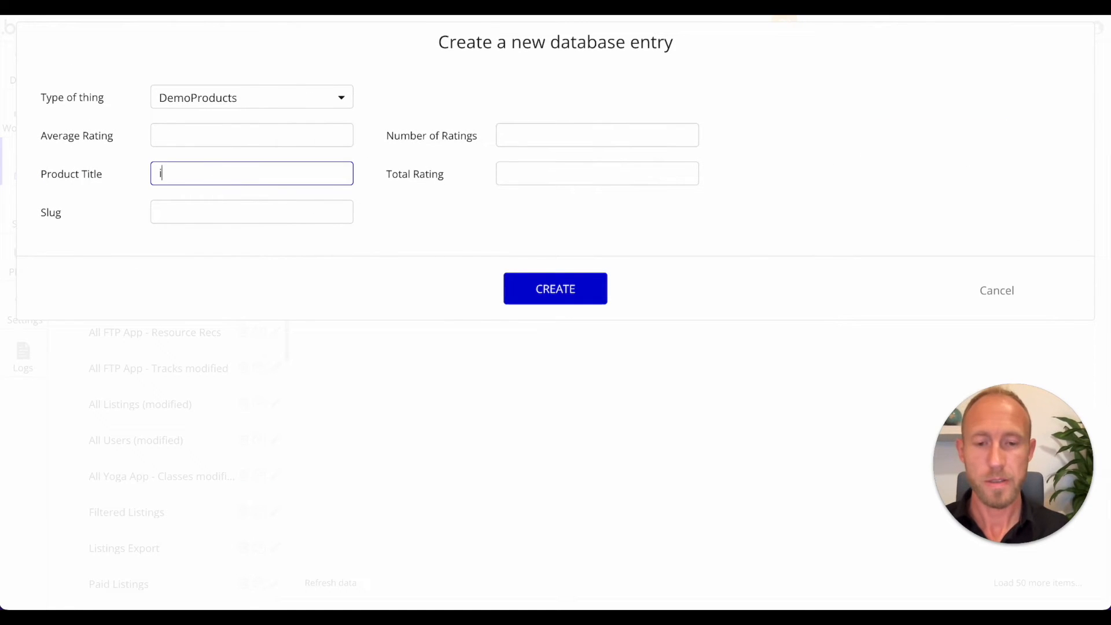
type("iPhone 12")
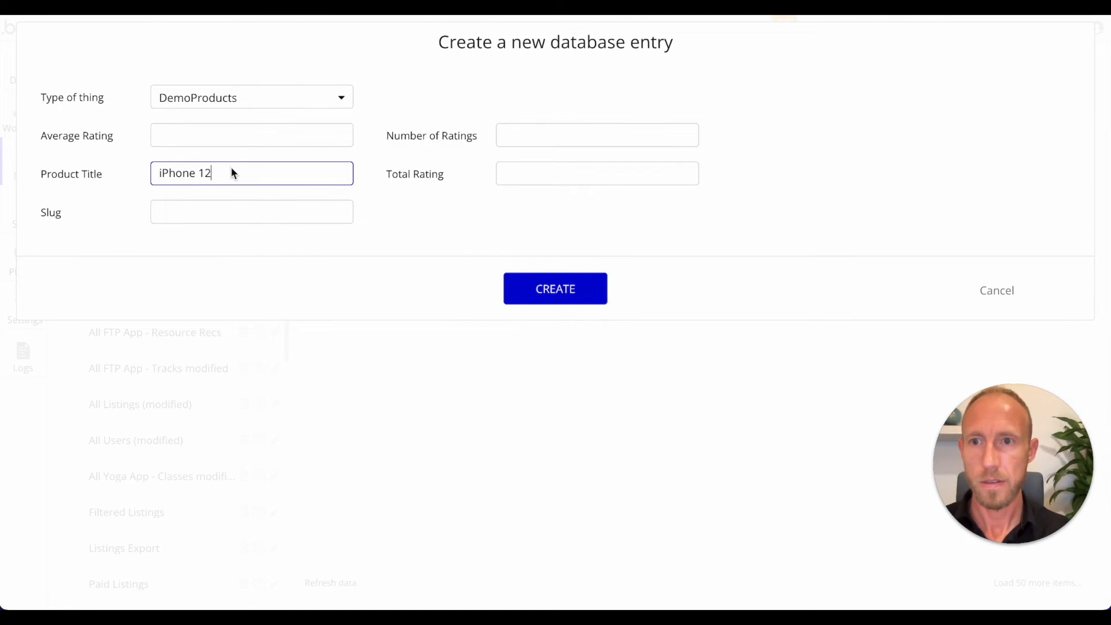
left_click(597, 135)
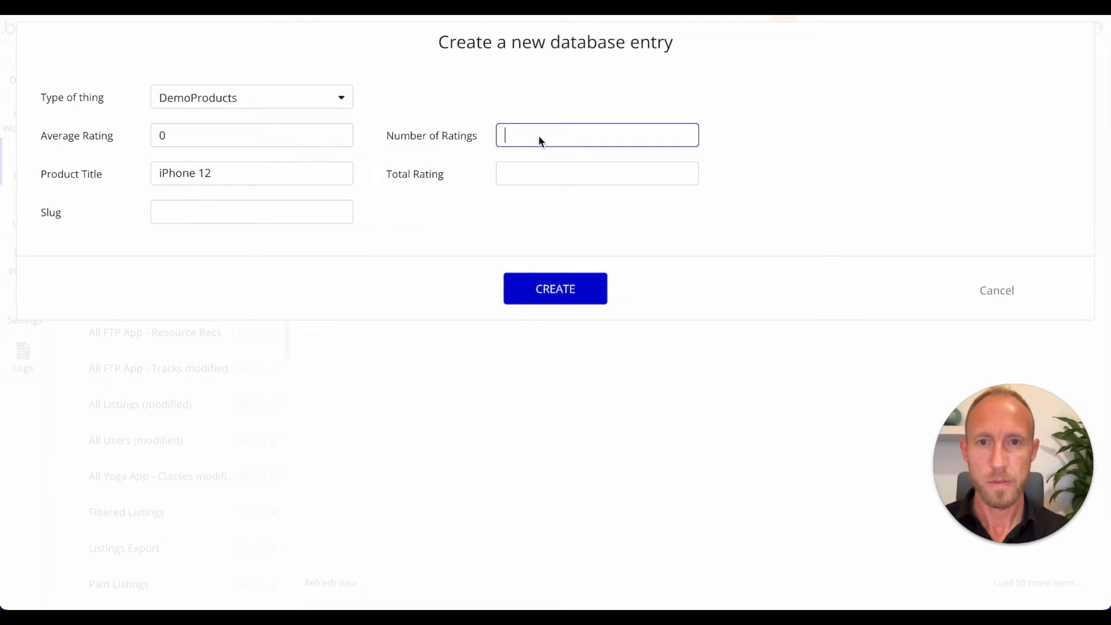
left_click(555, 288)
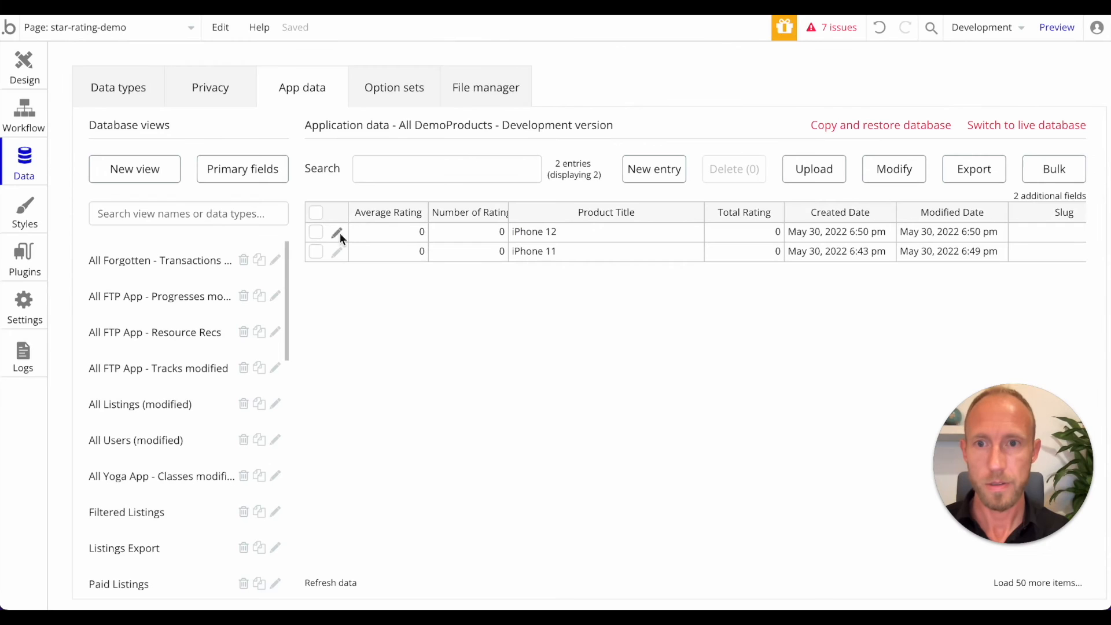
left_click(338, 231)
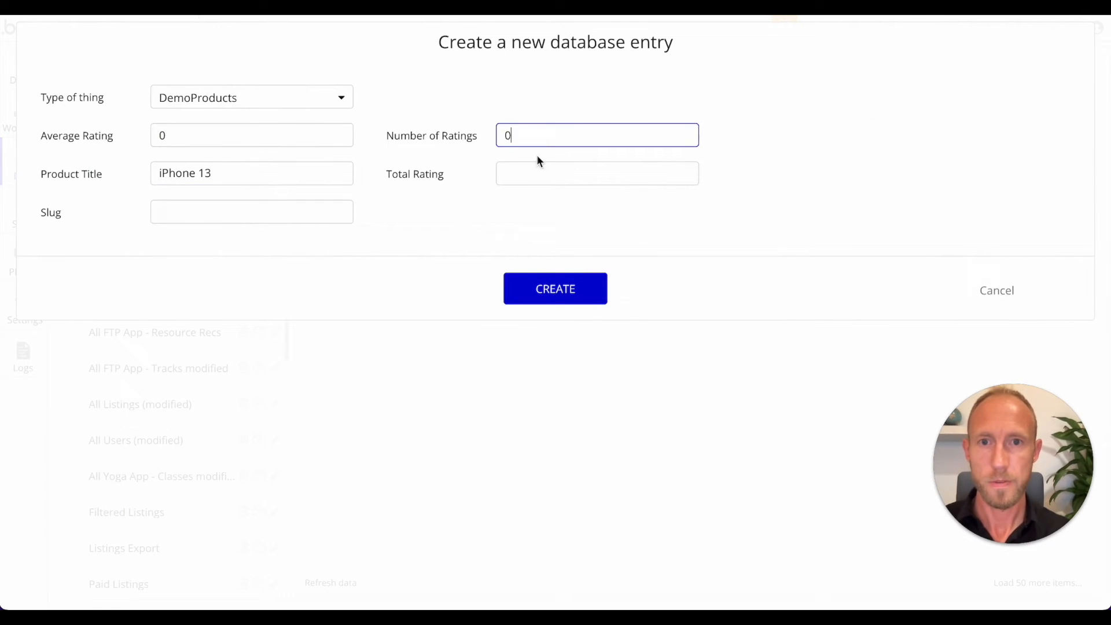
left_click(555, 289)
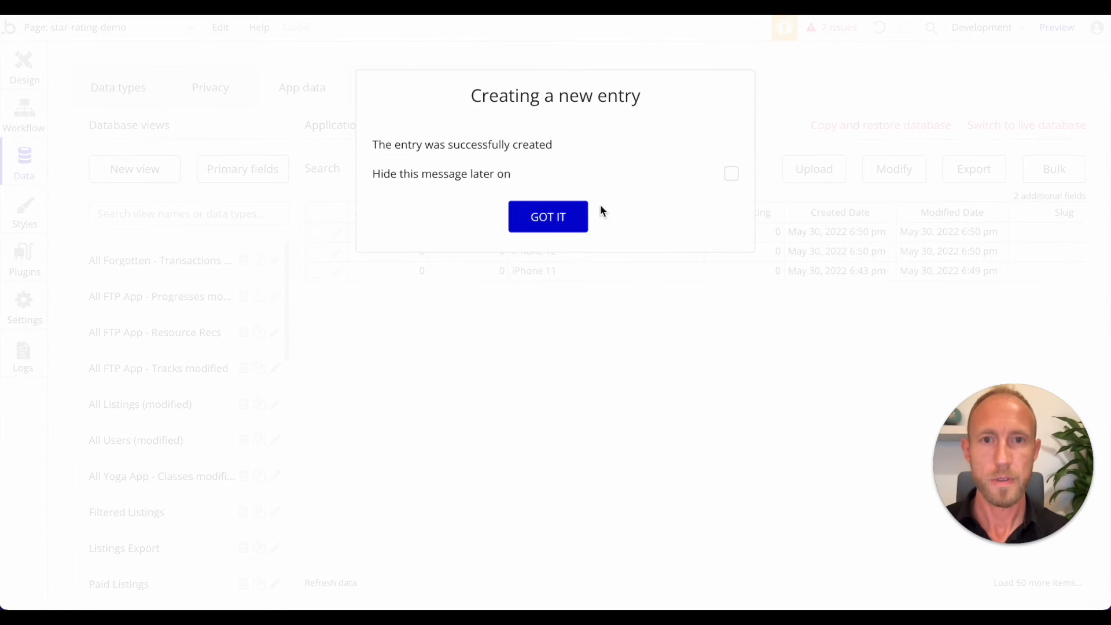
left_click(548, 215)
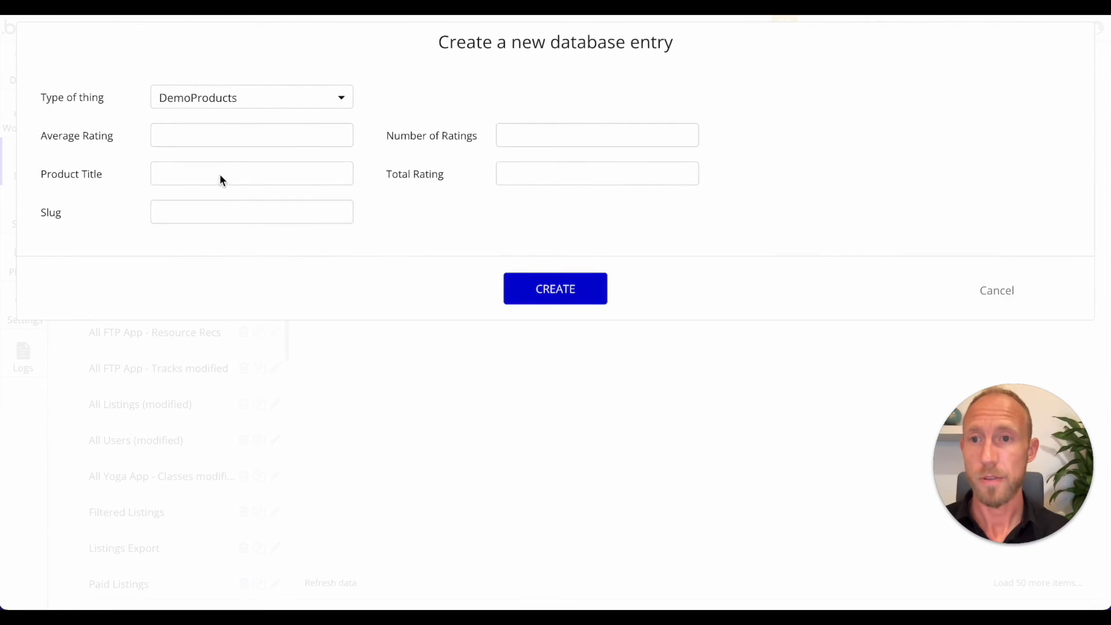
Add the iPhone 13 Pro entry, then open the page preview.
type("iPhone 13")
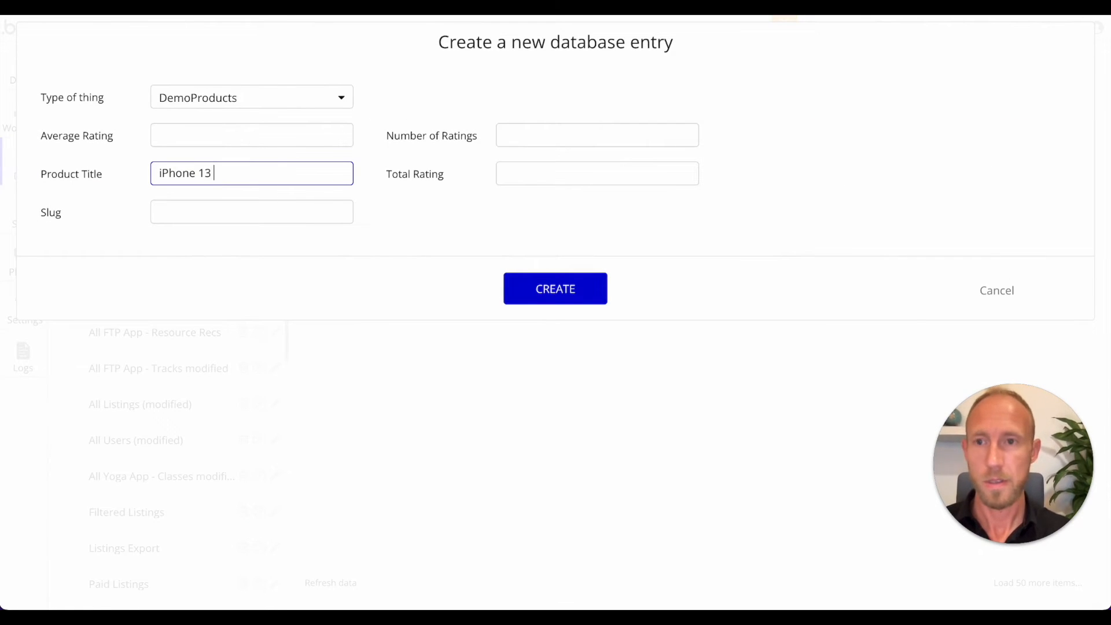
type("Pro")
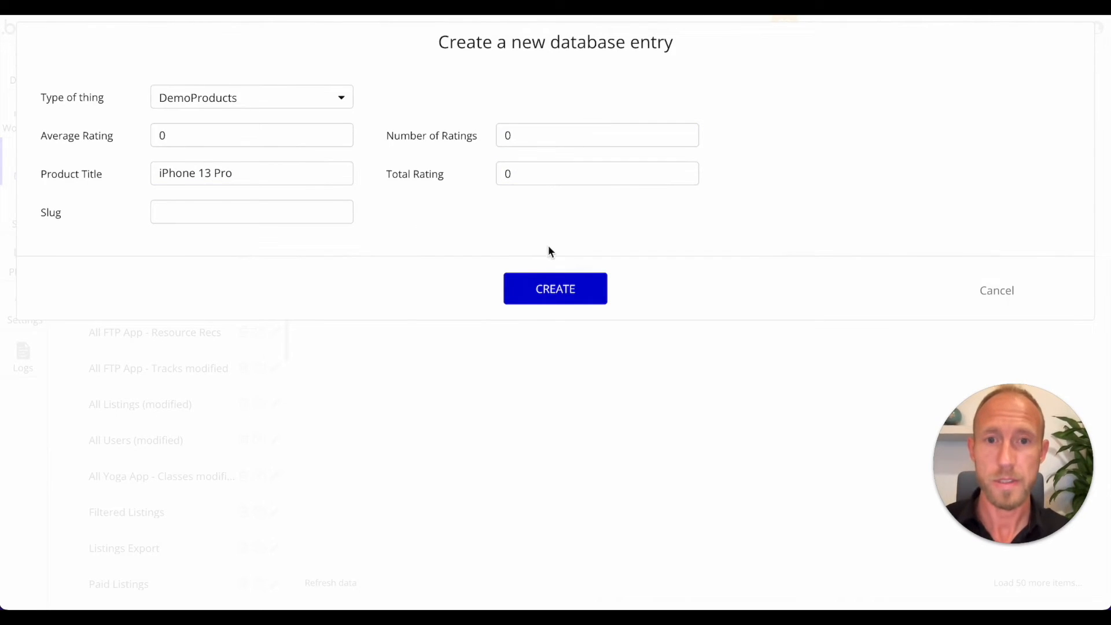
left_click(555, 288)
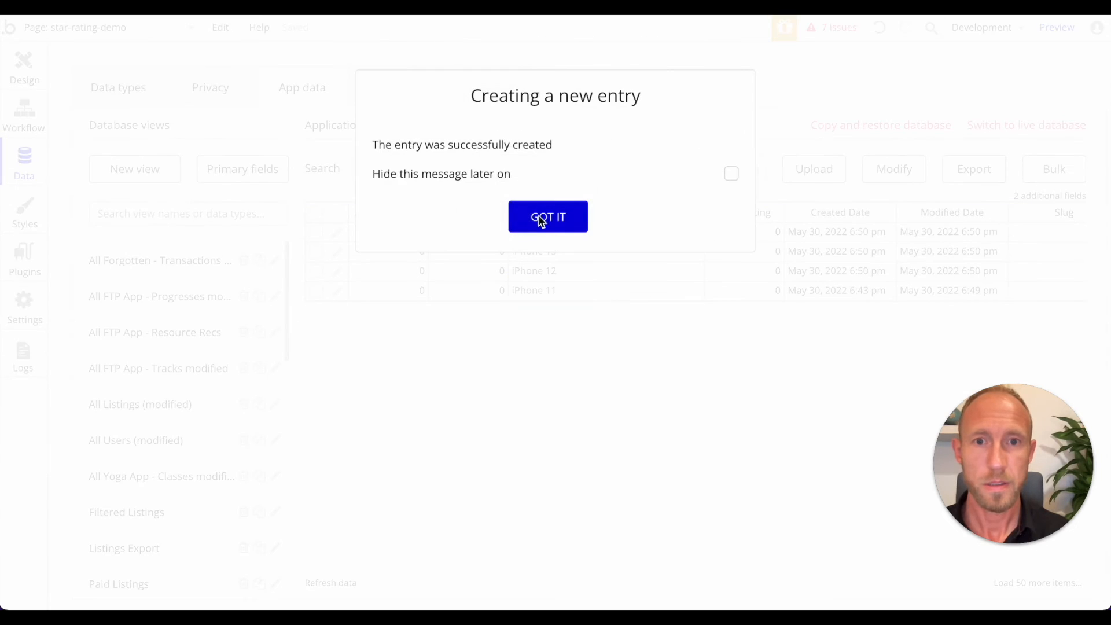
left_click(548, 216)
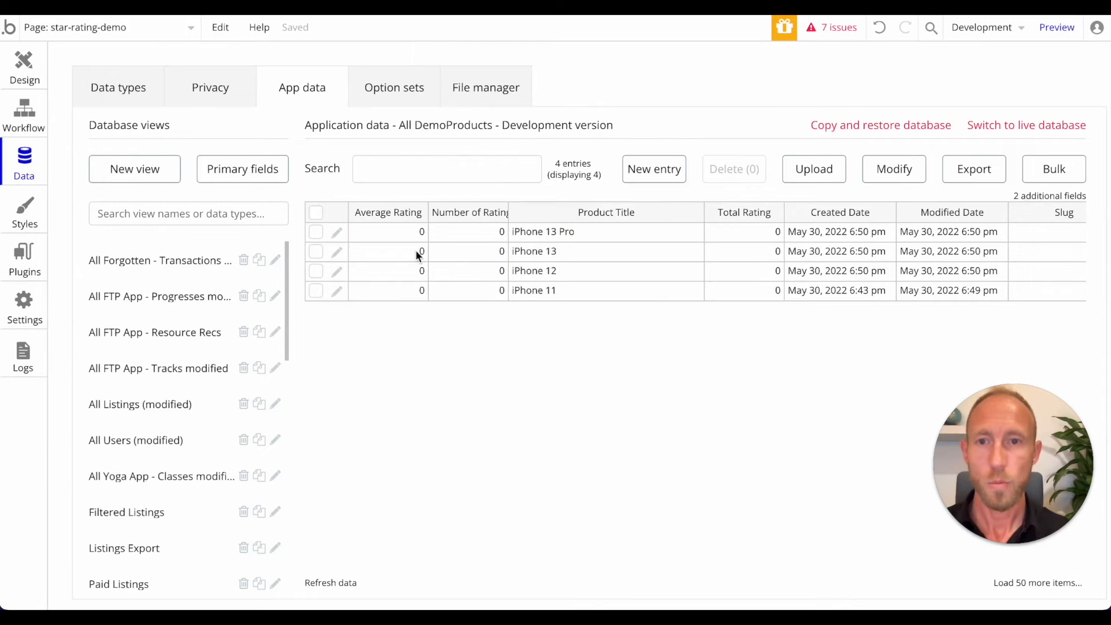
left_click(1056, 28)
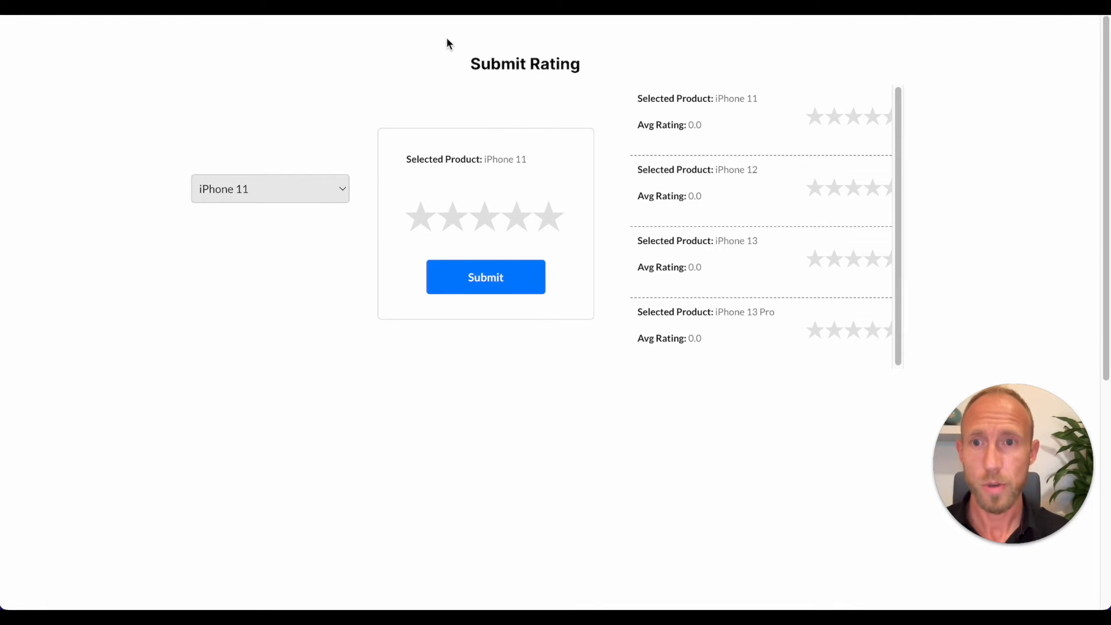
Pick iPhone 12 in the preview dropdown, then return to App data.
left_click(270, 189)
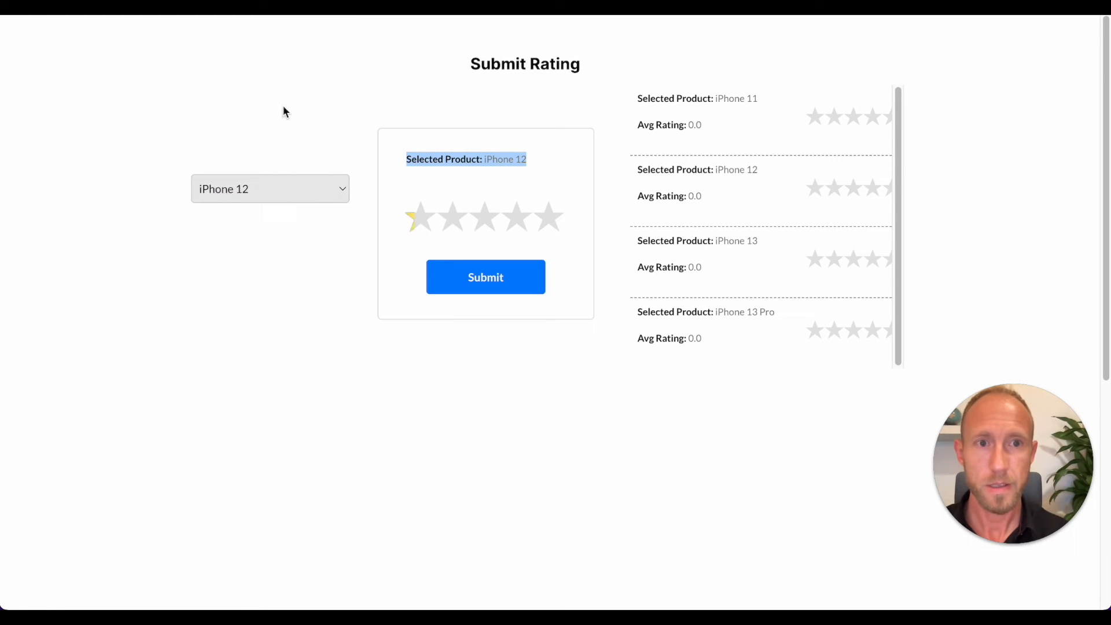
left_click(269, 189)
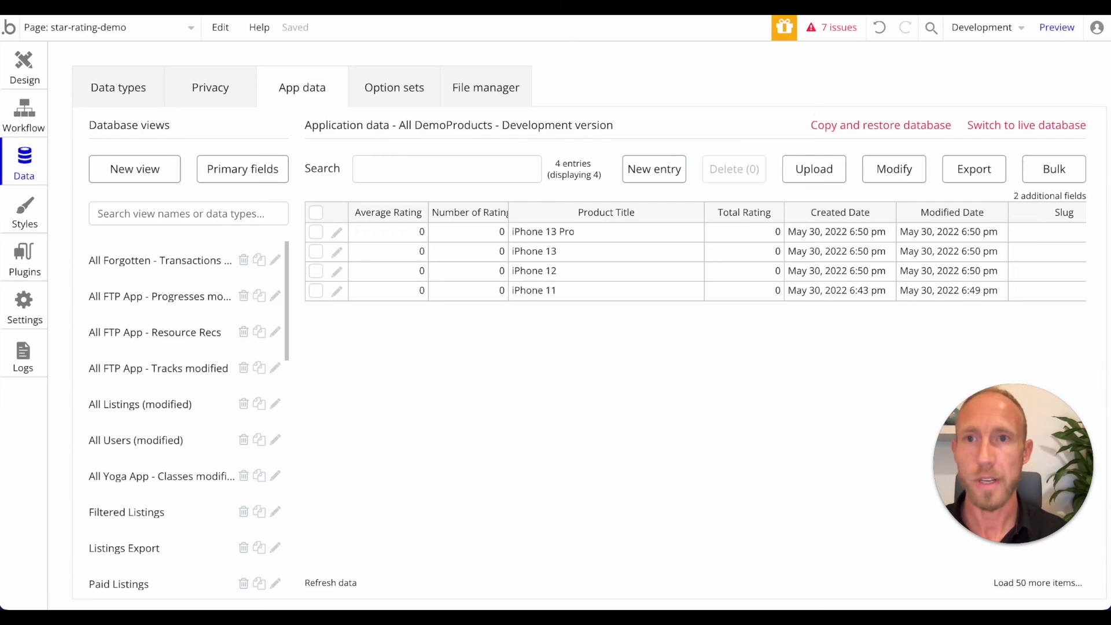
Draft a repeating group condition: Dropdown A's value's Product Title is This RepeatingGroup's….
left_click(24, 64)
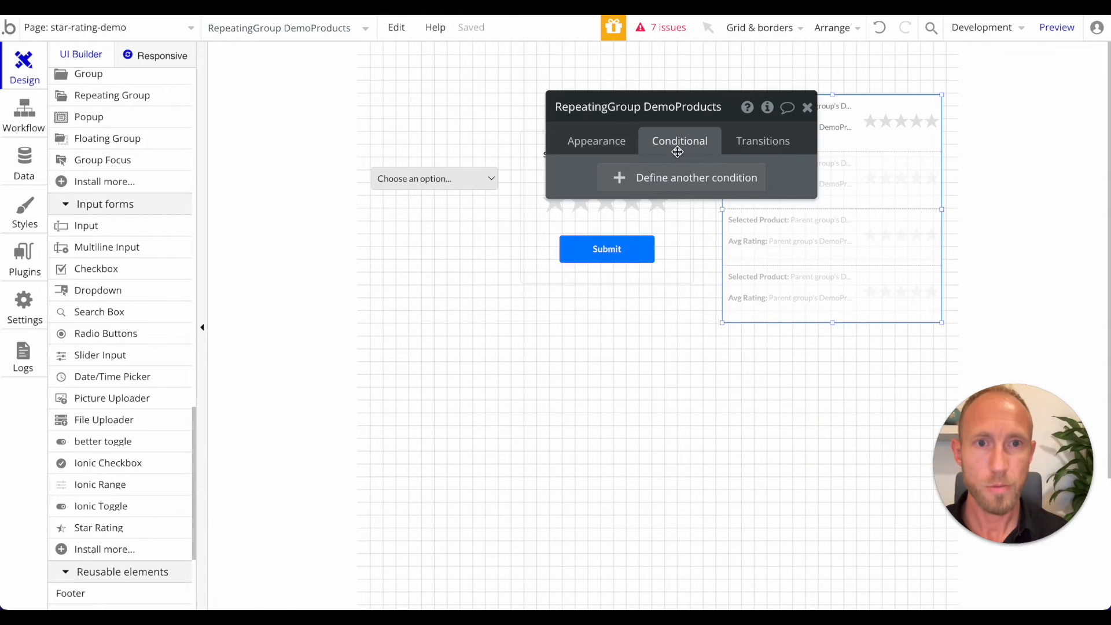
left_click(696, 177)
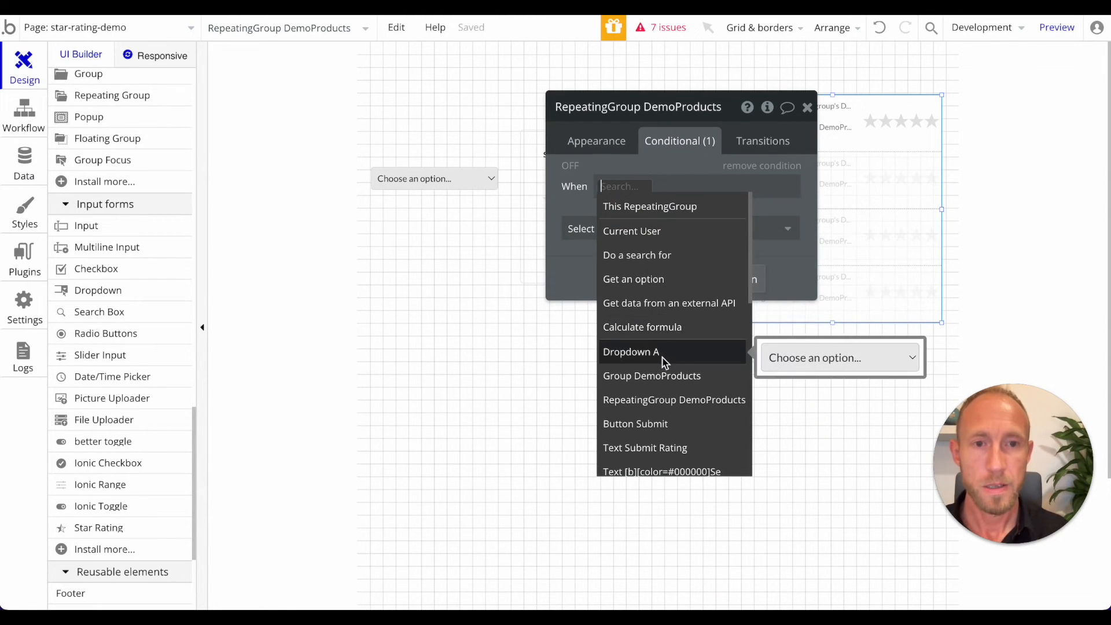
left_click(630, 351)
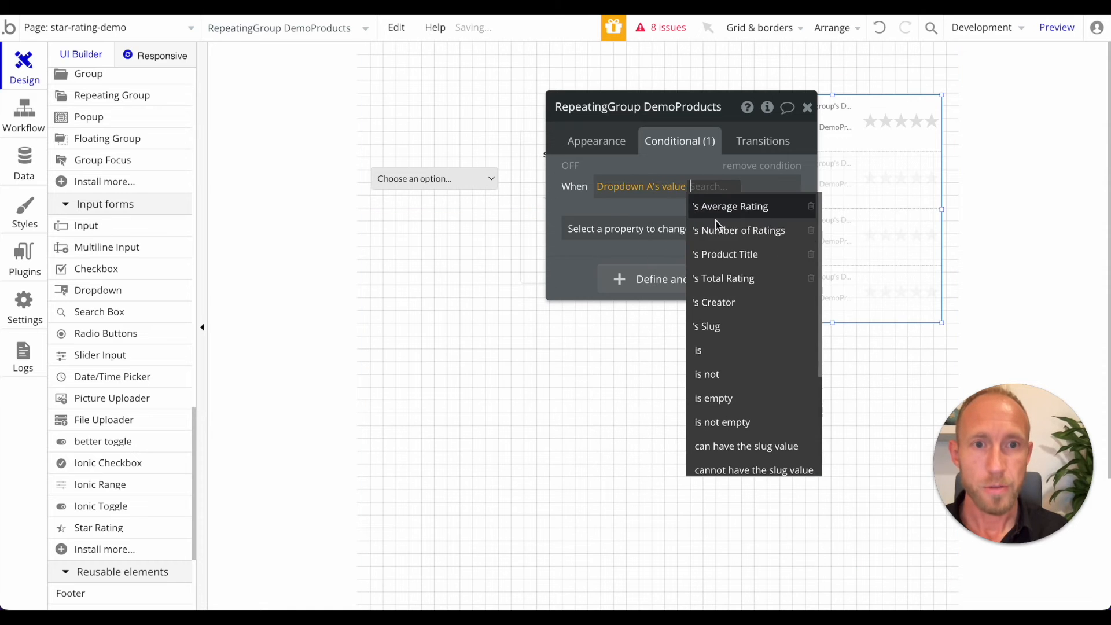
left_click(724, 254)
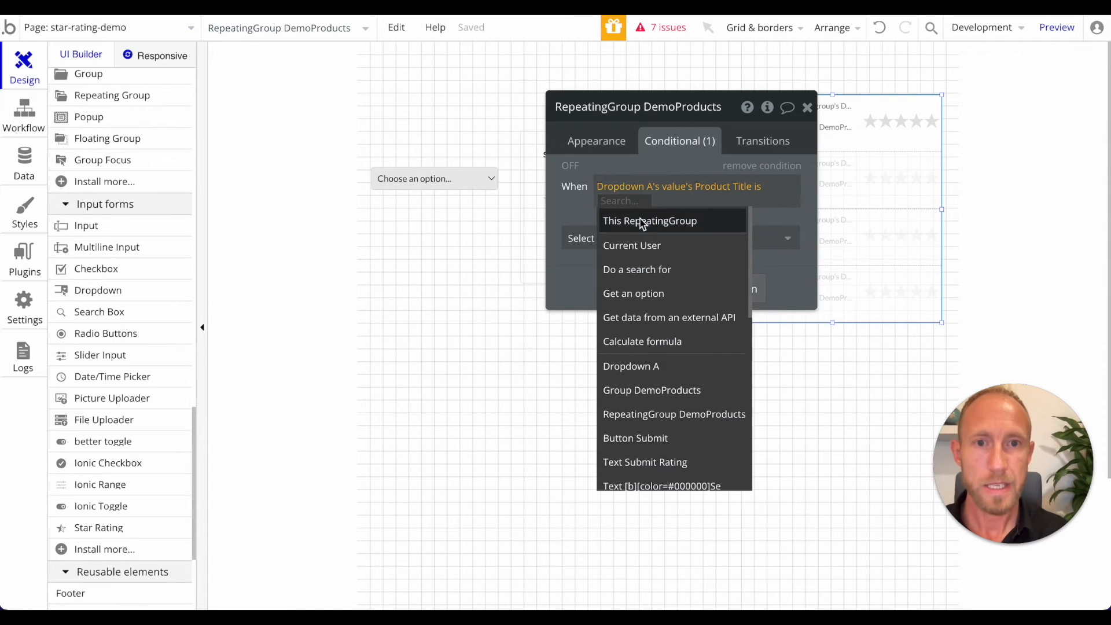
left_click(649, 221)
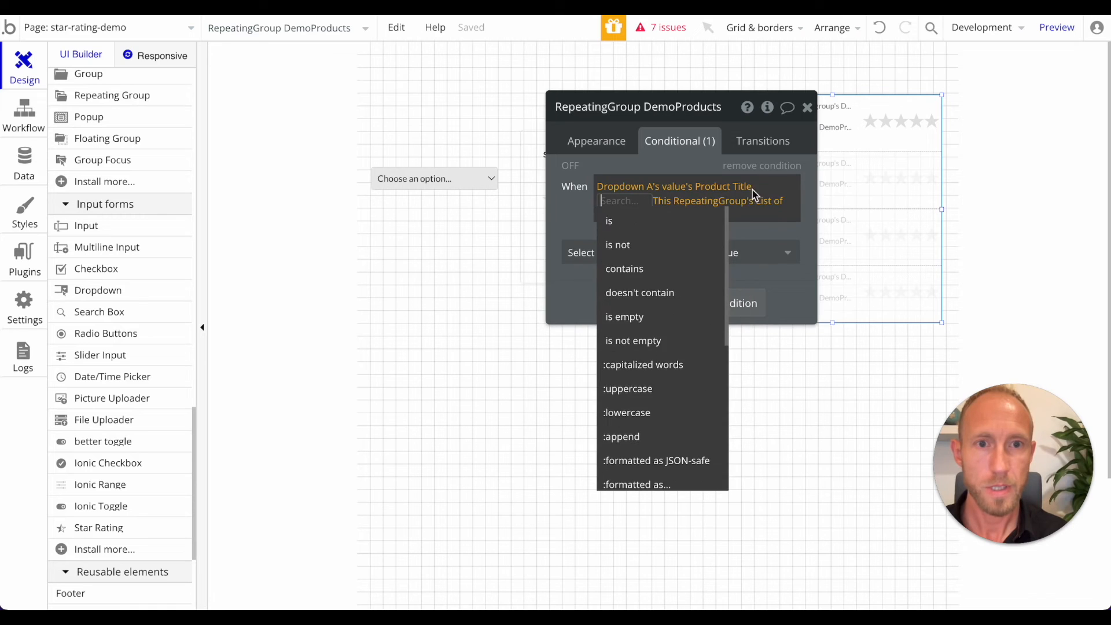
left_click(609, 220)
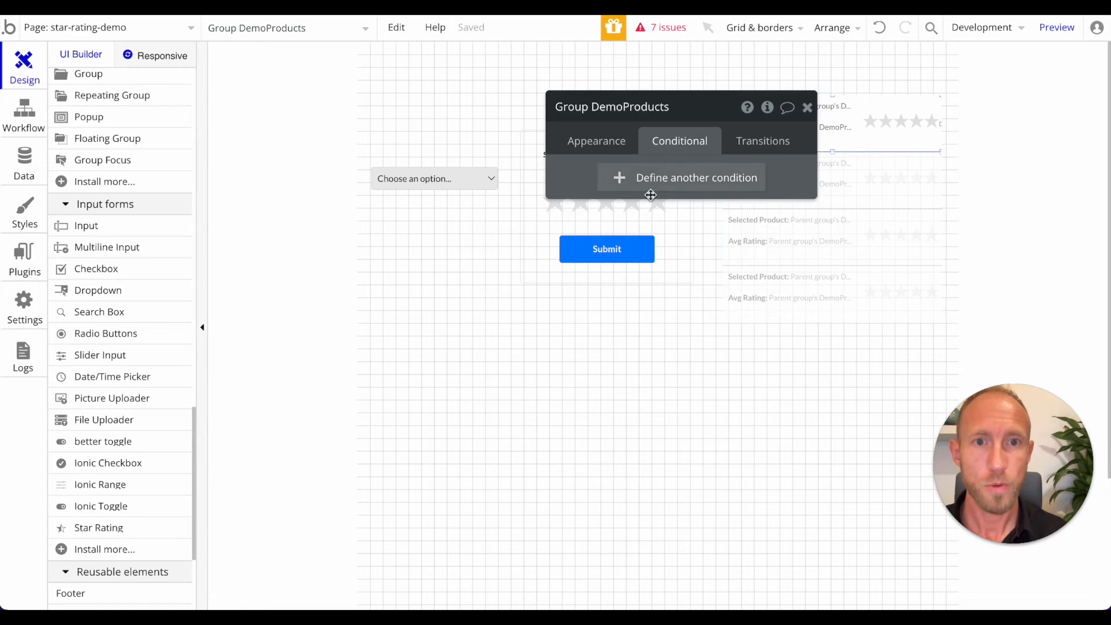
Add a background-colour condition for when Dropdown A's Product Title matches the current cell's Product Title.
left_click(696, 177)
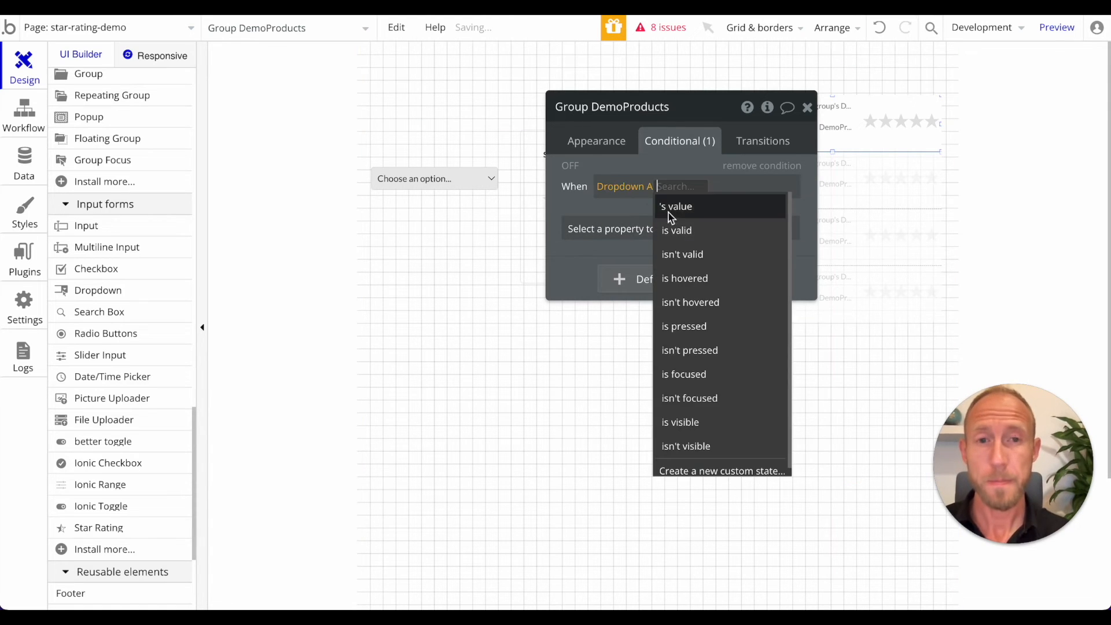
left_click(676, 206)
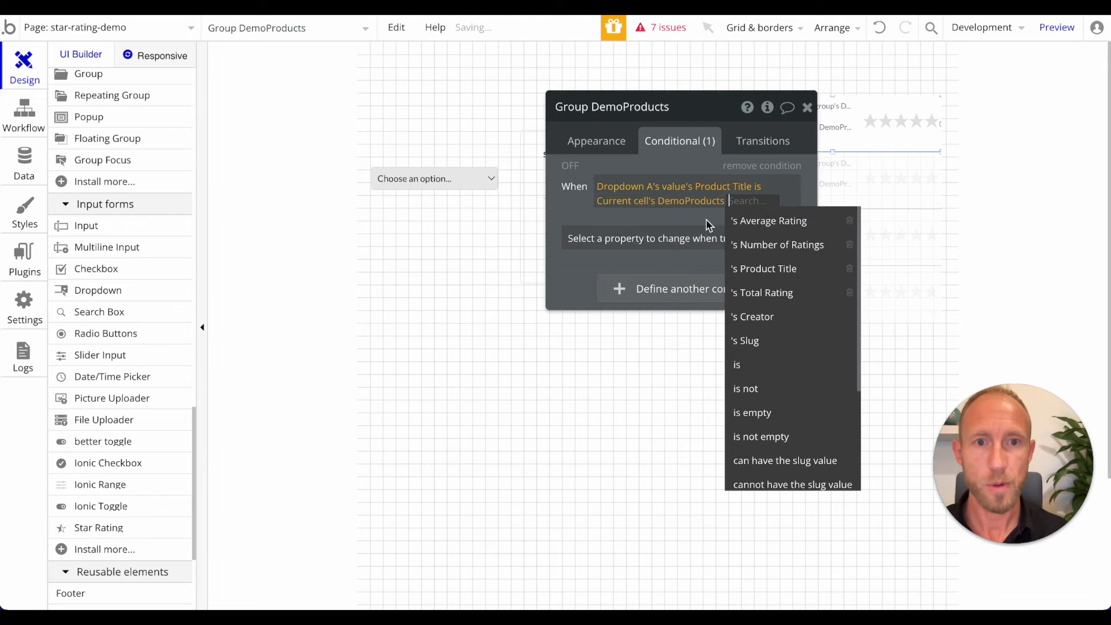
left_click(764, 268)
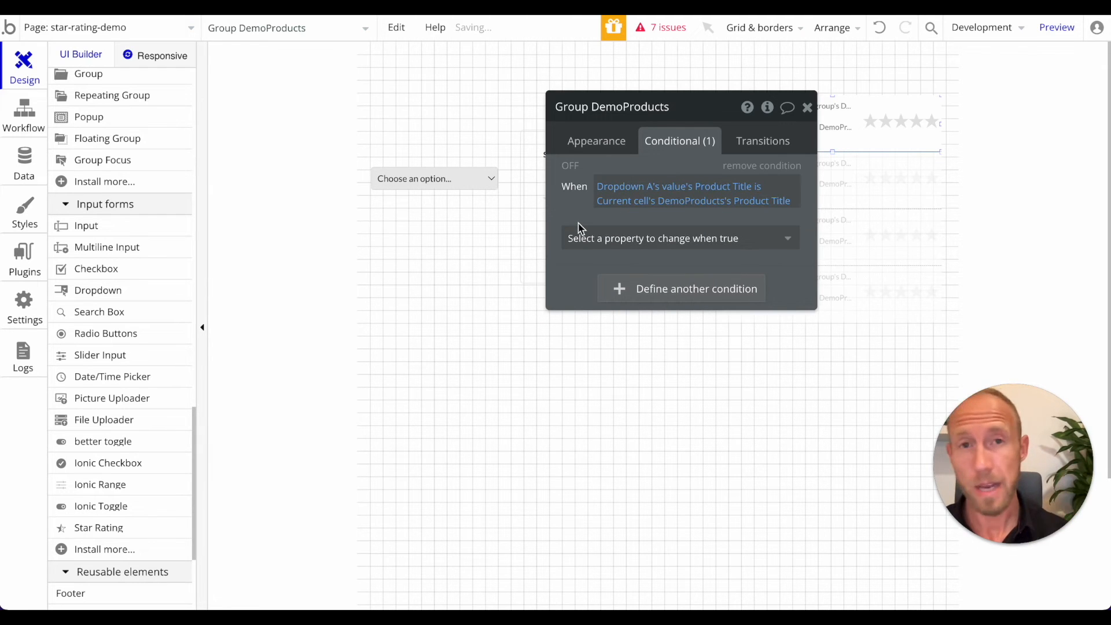
left_click(679, 238)
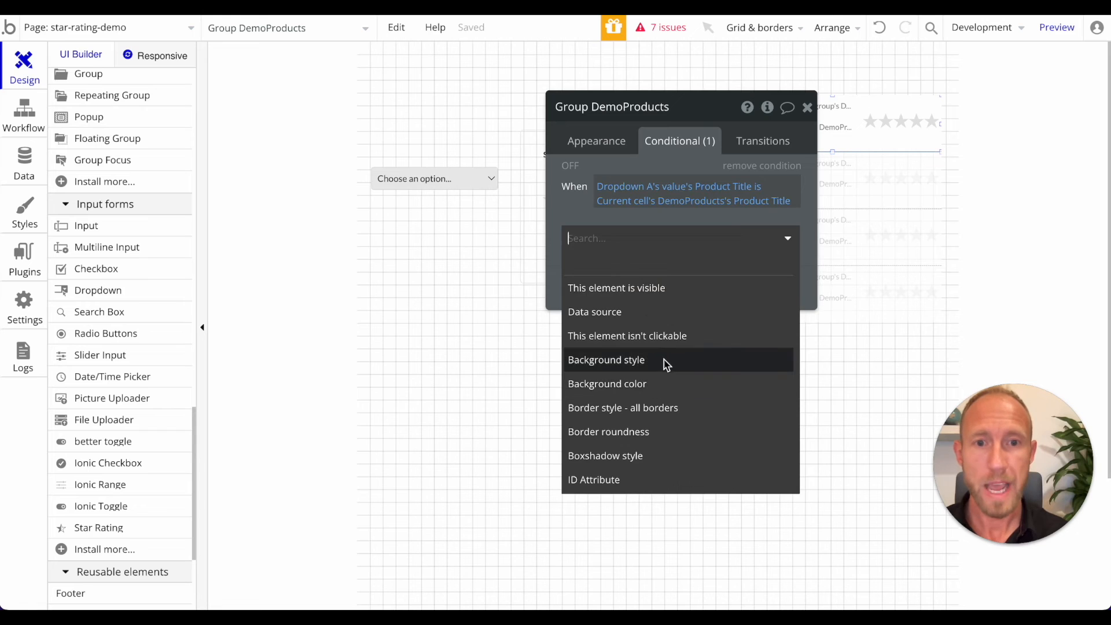
left_click(607, 383)
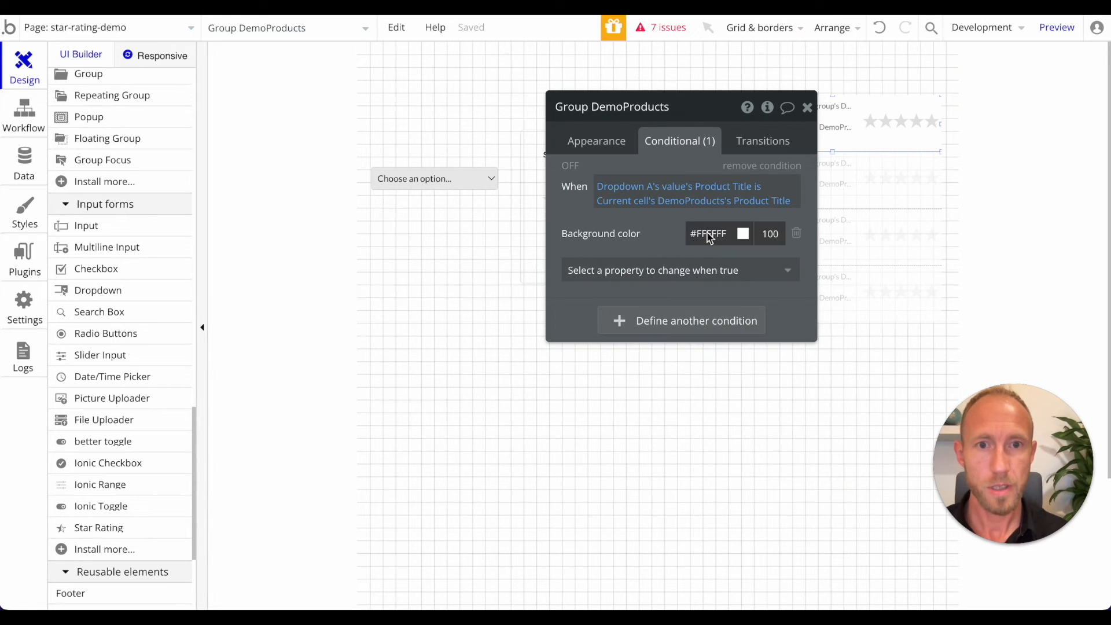
left_click(708, 233)
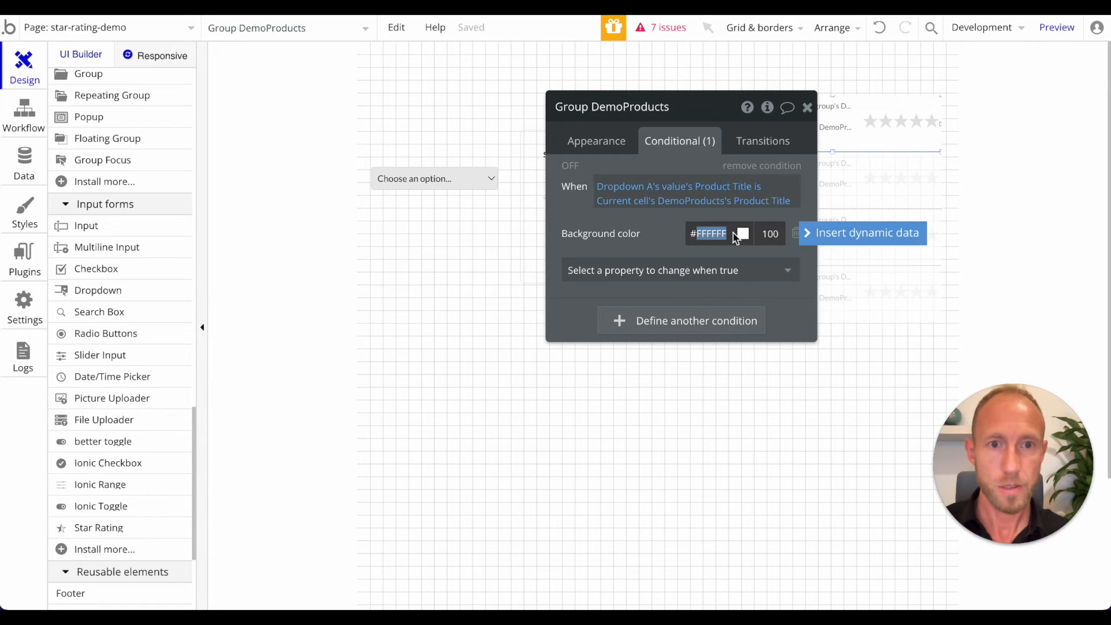
left_click(741, 234)
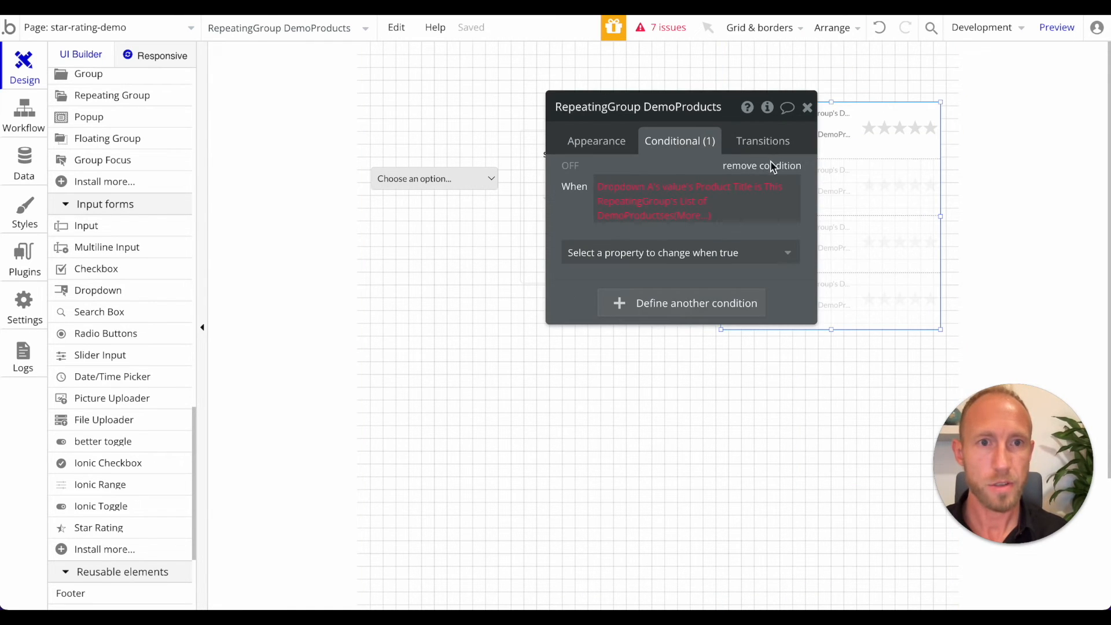
Remove the list's broken condition, set Separator to None and Layout to Full list, then preview.
left_click(806, 107)
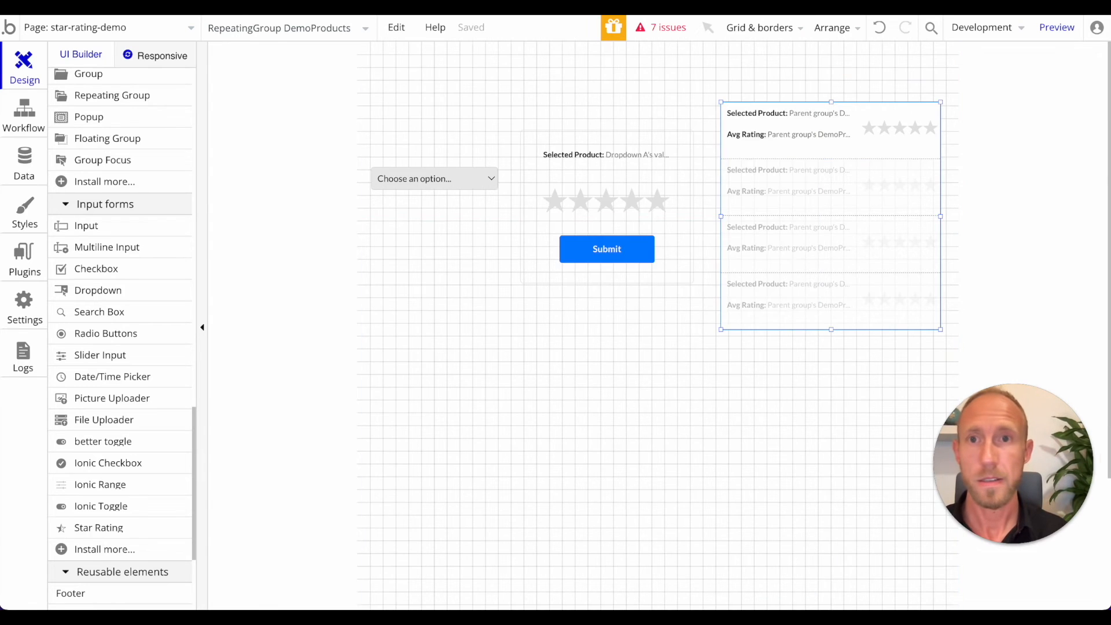
left_click(1057, 28)
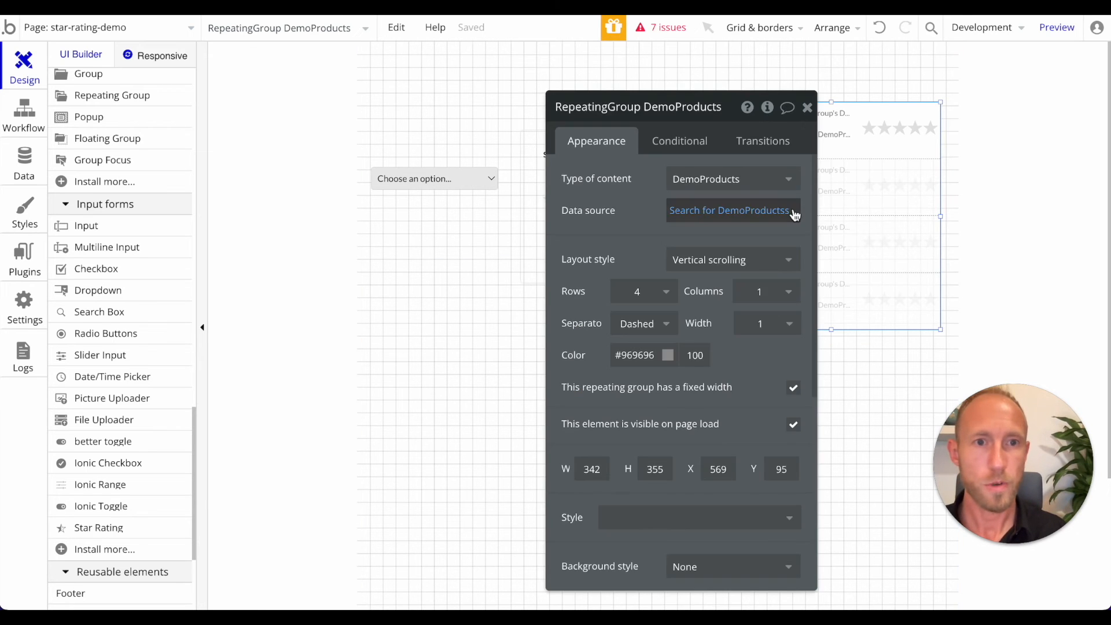
scroll("down", 3)
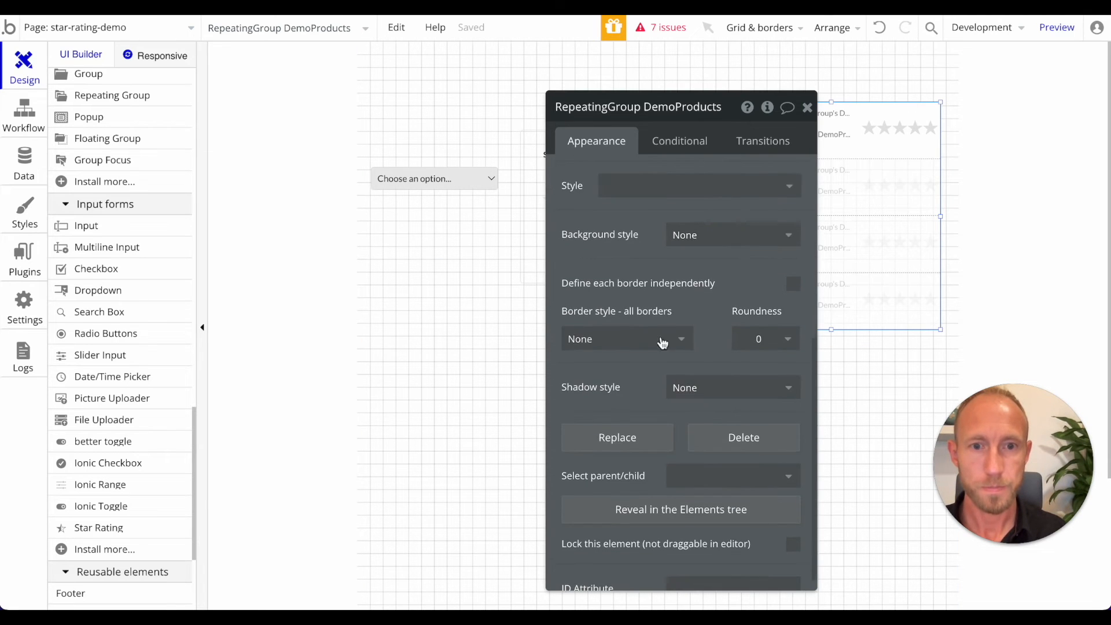
left_click(642, 264)
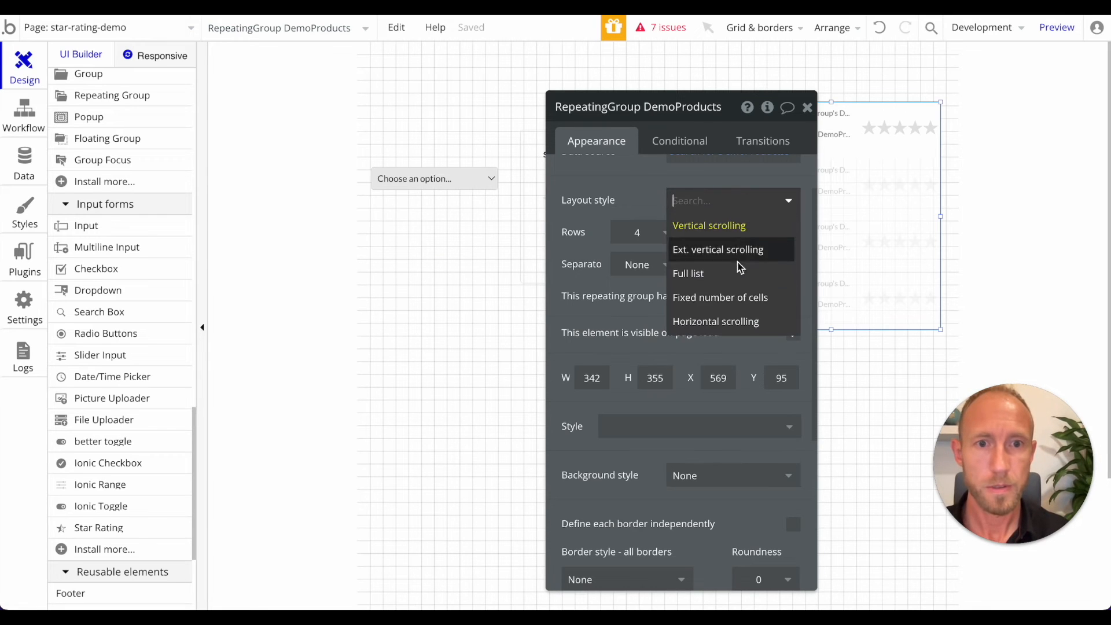
left_click(1057, 27)
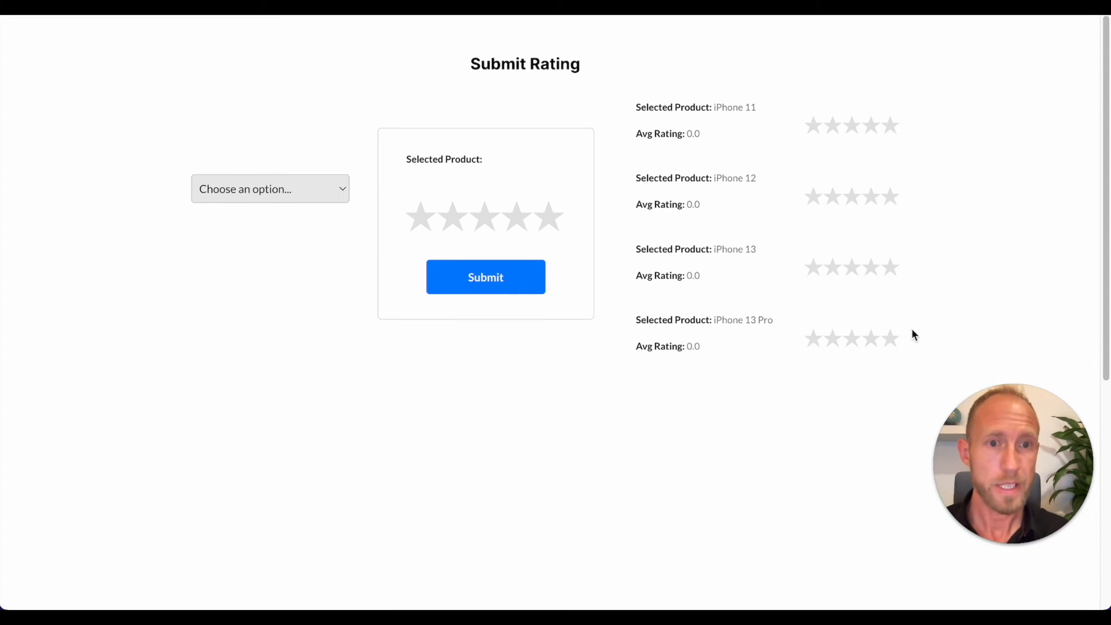
Pick iPhone 12 in the preview to verify its row highlight, then close the property editor.
left_click(270, 189)
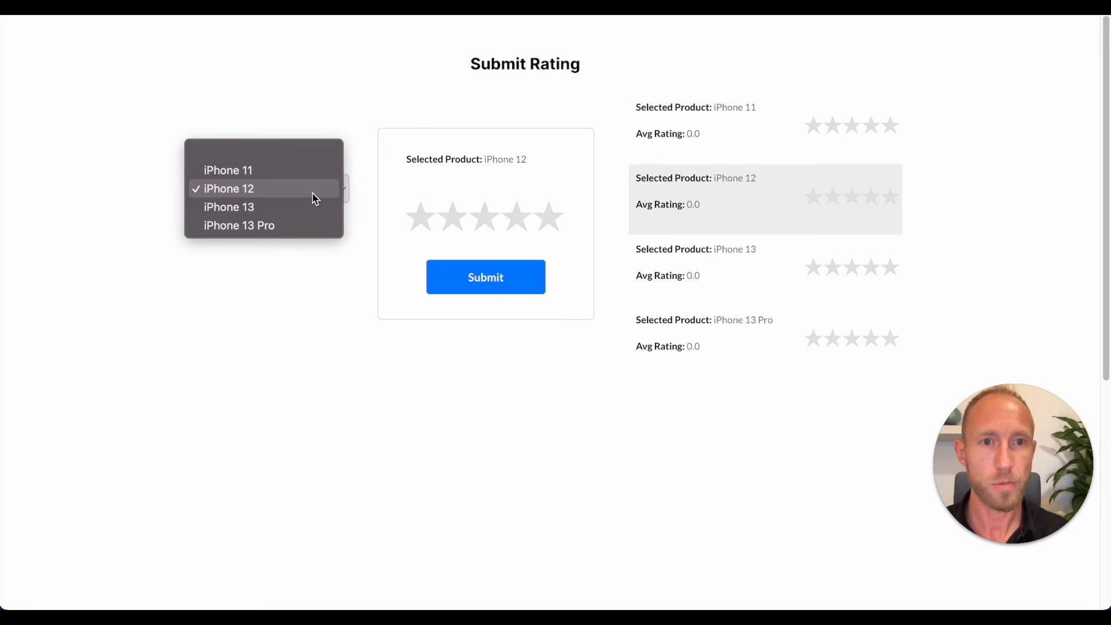
left_click(240, 225)
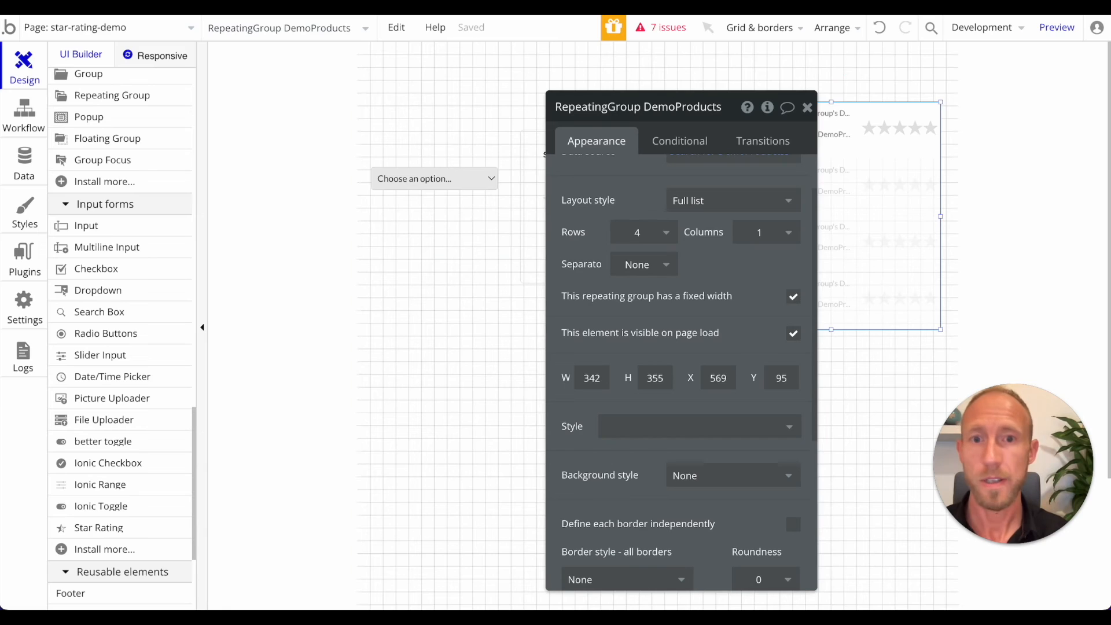
left_click(806, 108)
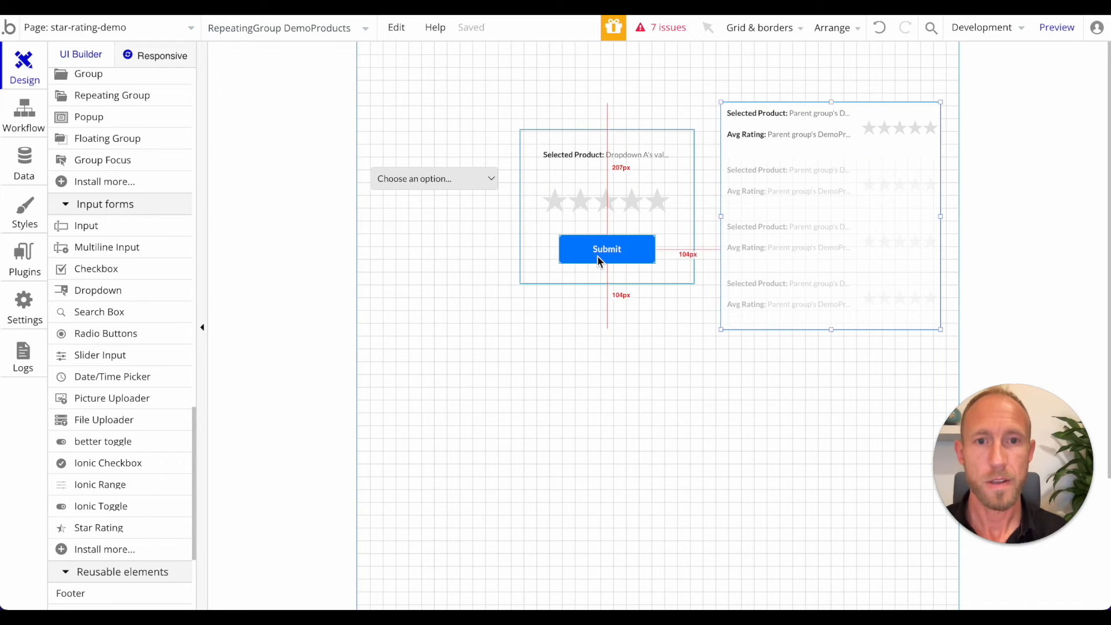
Open the Submit button's workflow, then select iPhone 13 Pro in the preview.
double_click(607, 249)
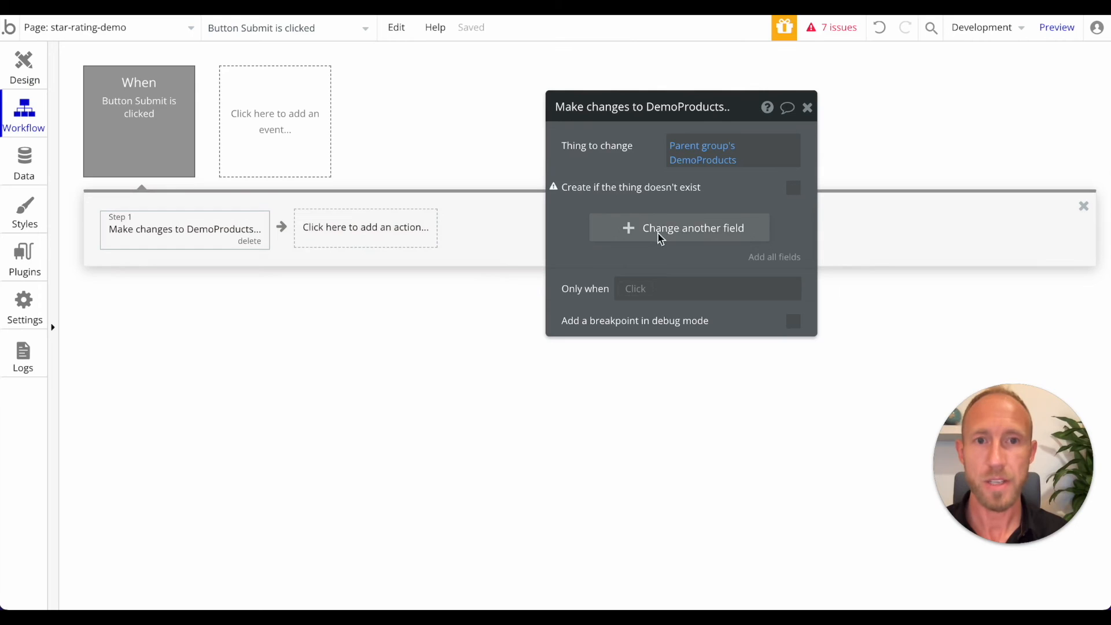
left_click(693, 228)
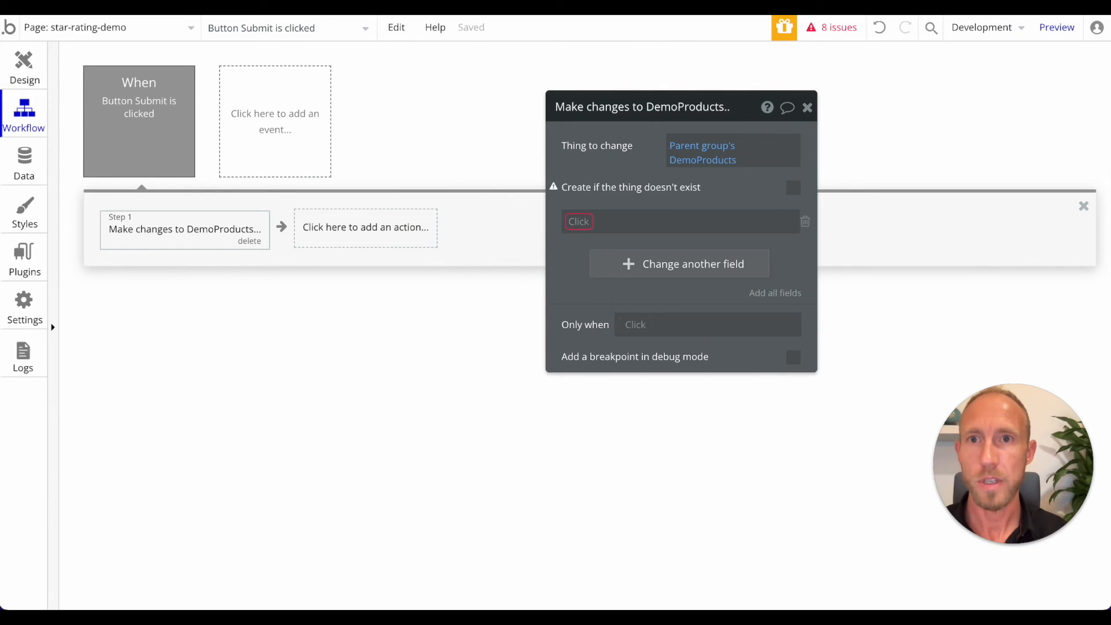
left_click(1056, 27)
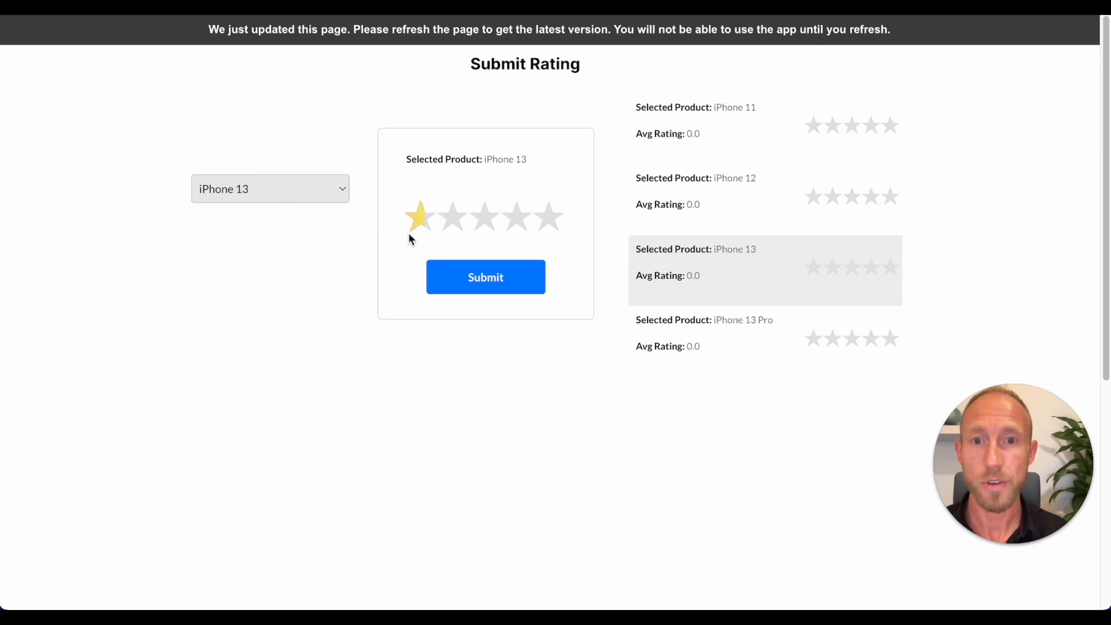
left_click(269, 188)
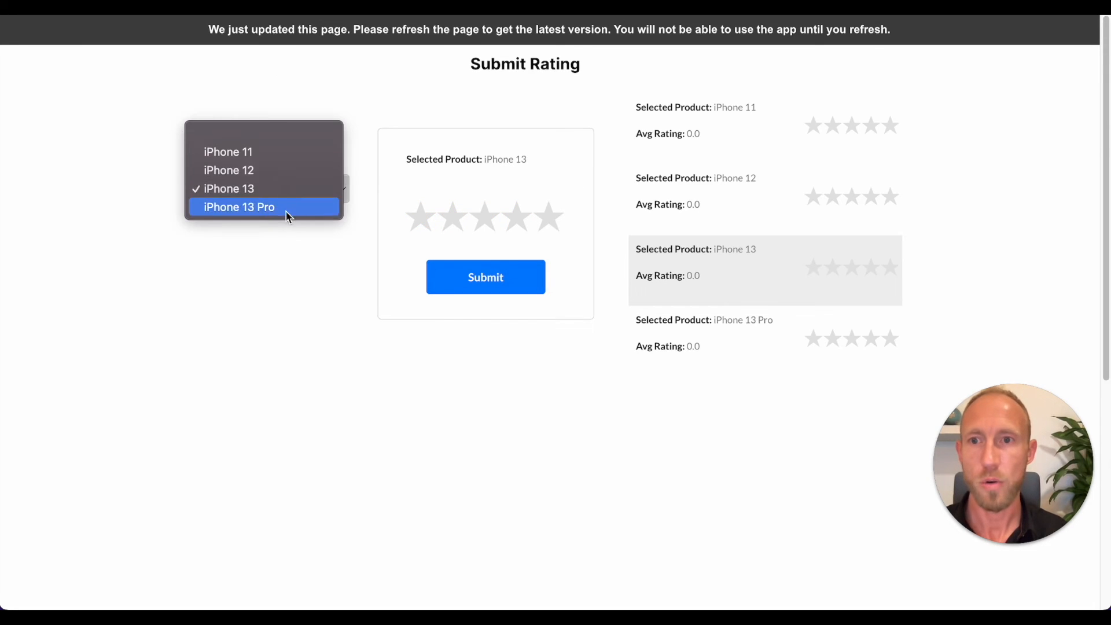
left_click(228, 170)
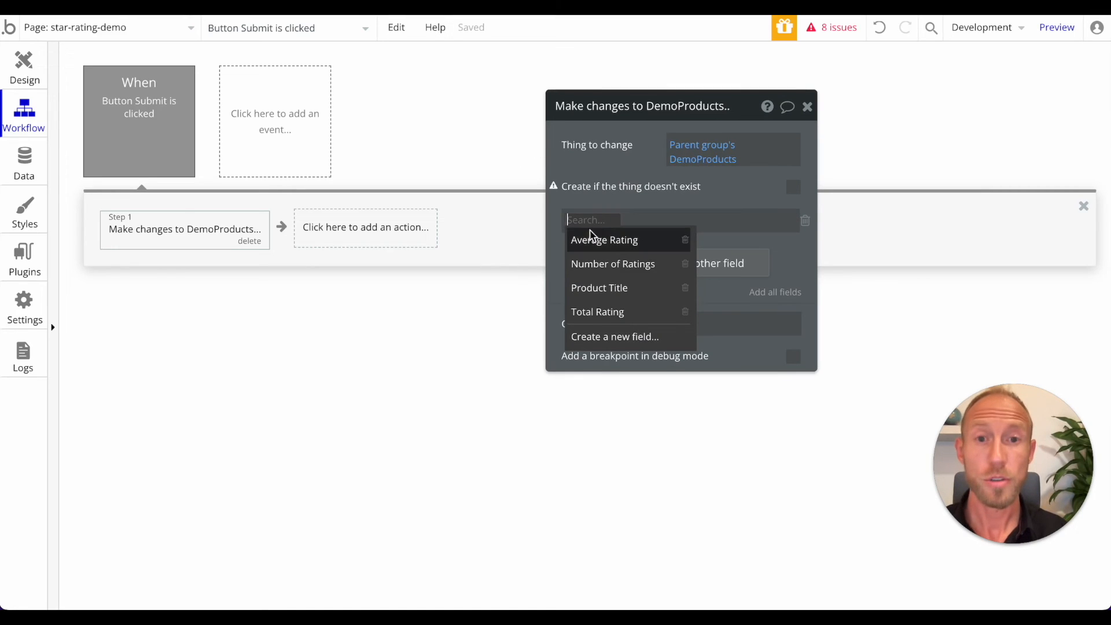
mouse_move(600, 288)
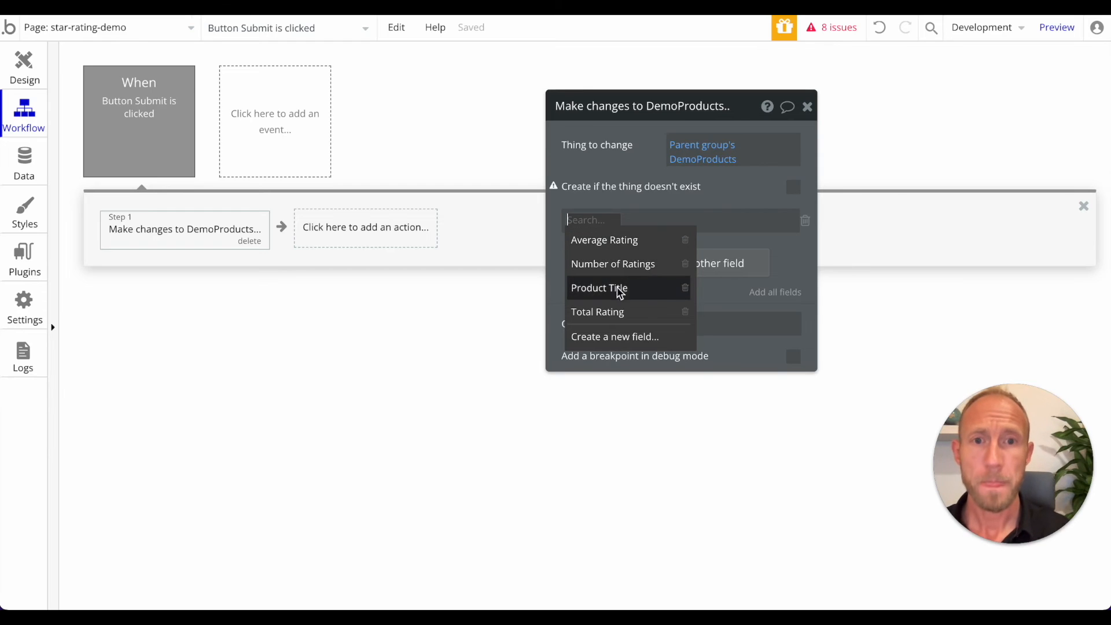
mouse_move(625, 312)
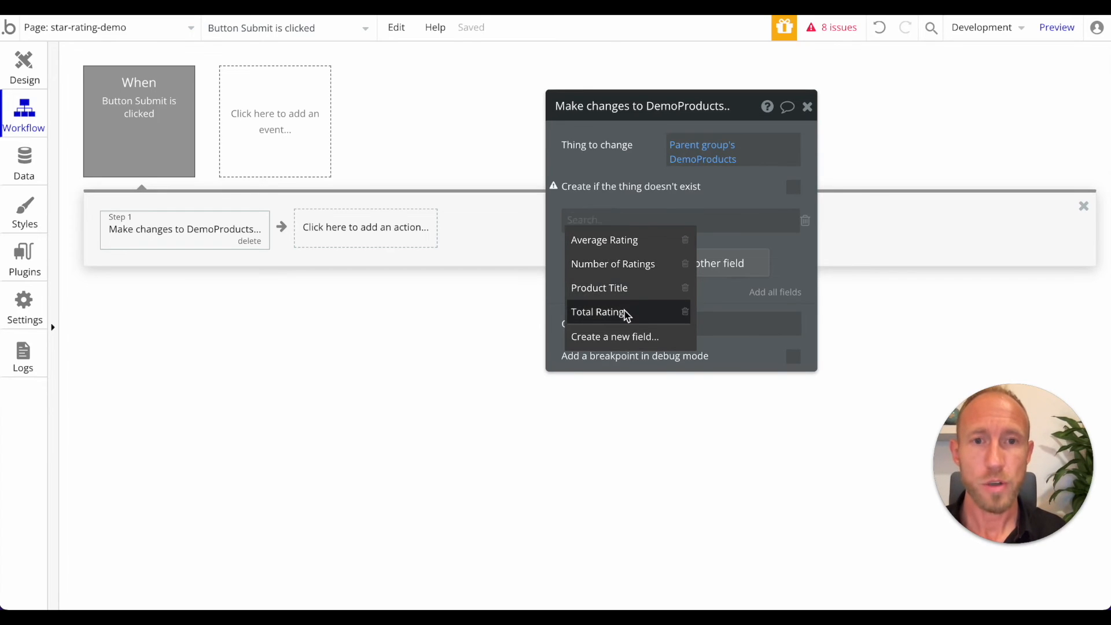
Set Total Rating to Parent group's DemoProducts's Total Rating plus a second value.
left_click(599, 312)
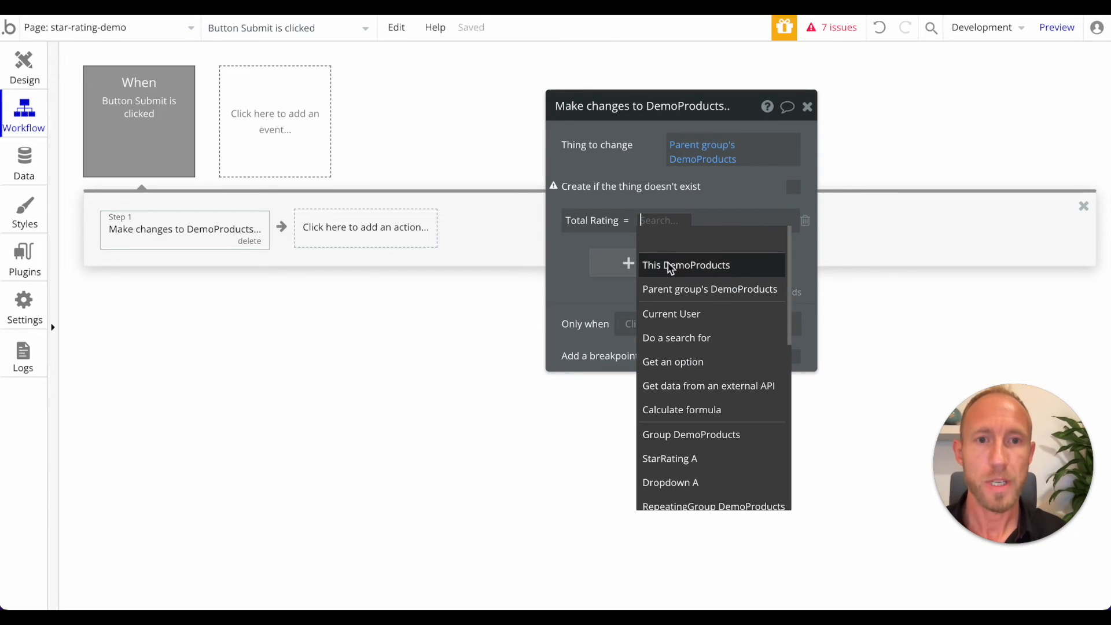
left_click(710, 288)
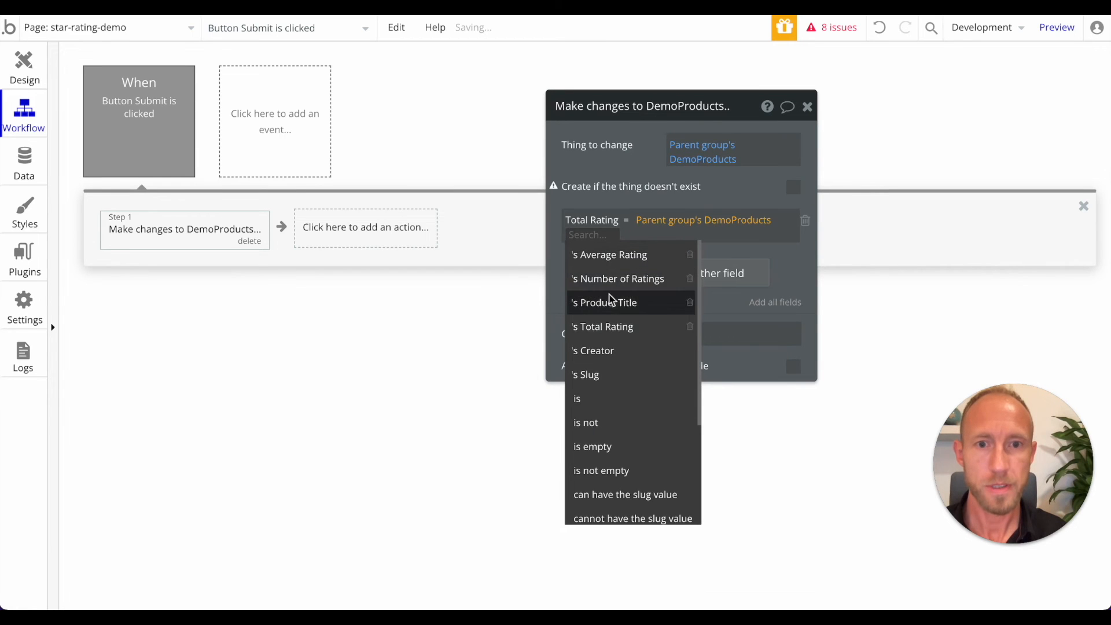
left_click(602, 327)
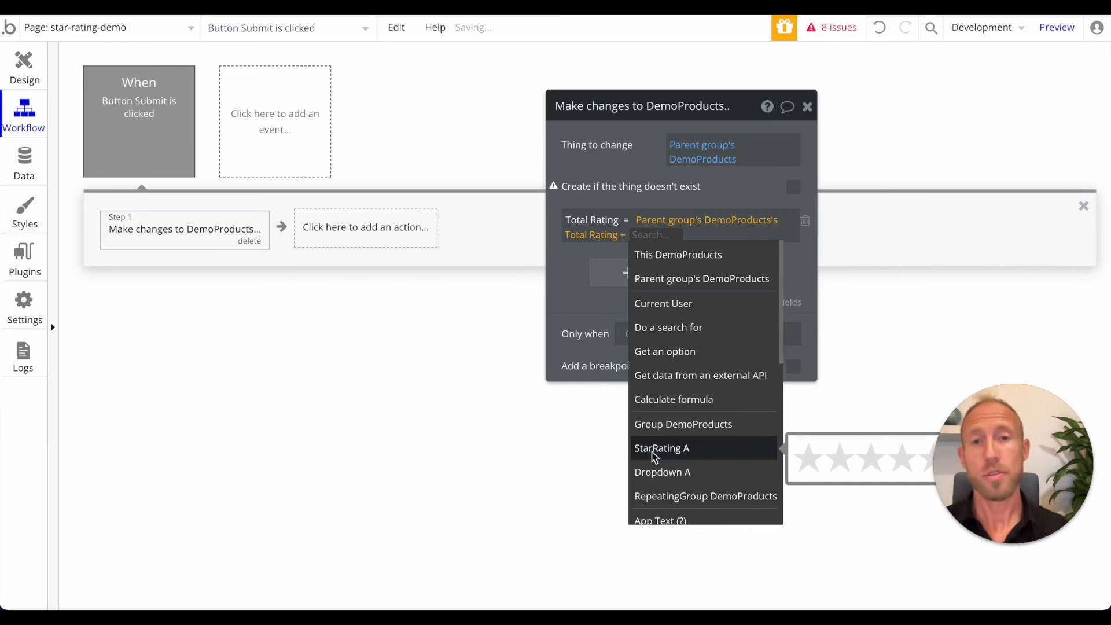
left_click(661, 448)
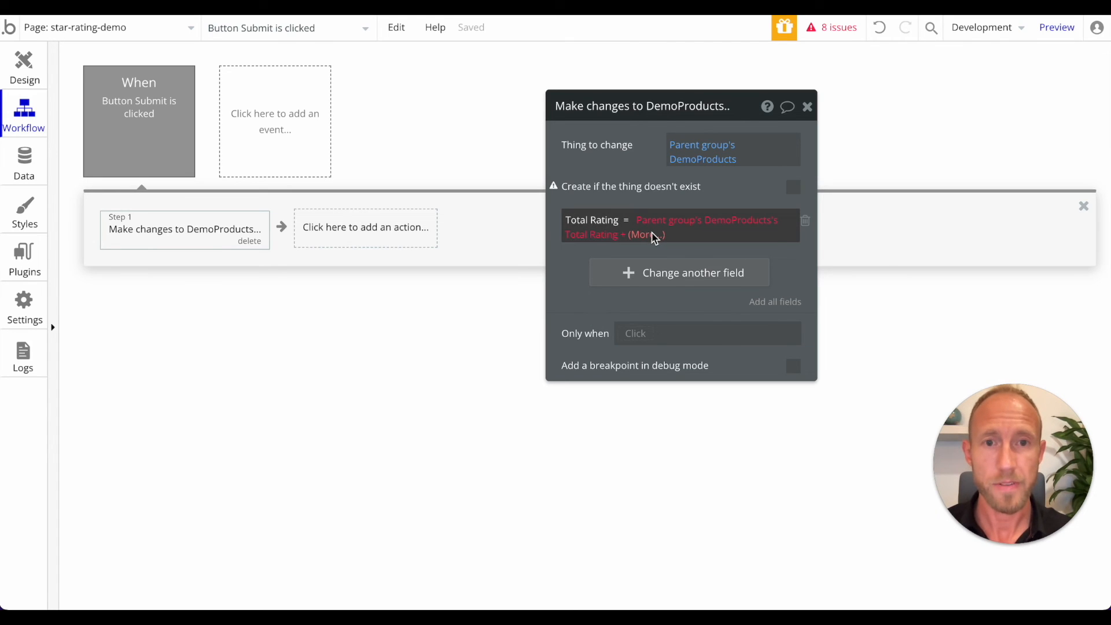
Fill the value after '+' in the Total Rating expression with StarRating A's value.
left_click(644, 234)
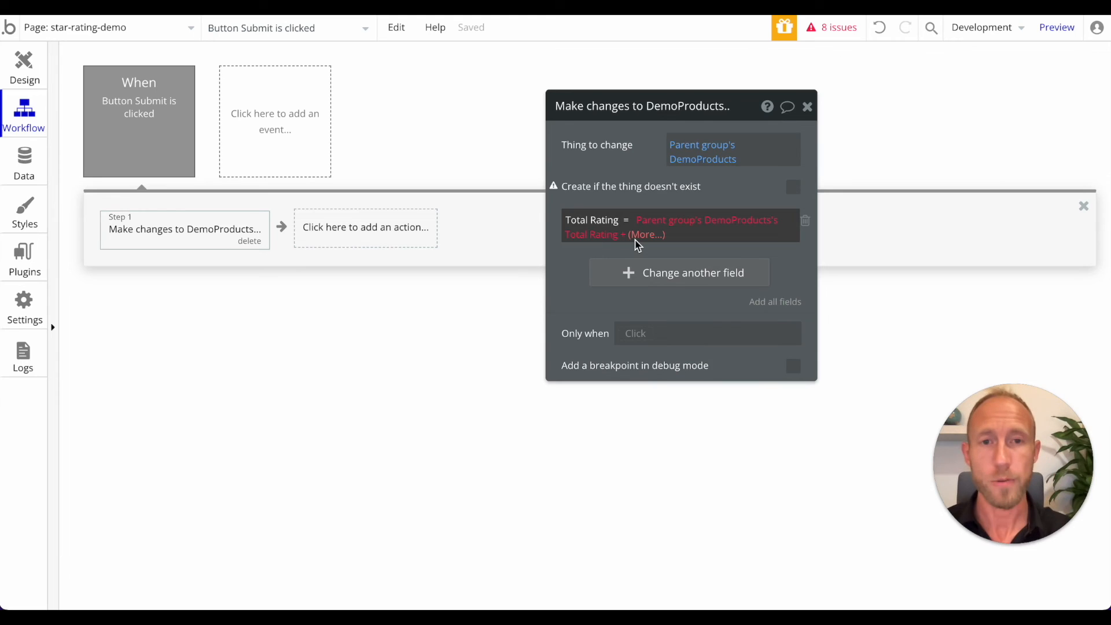
left_click(645, 235)
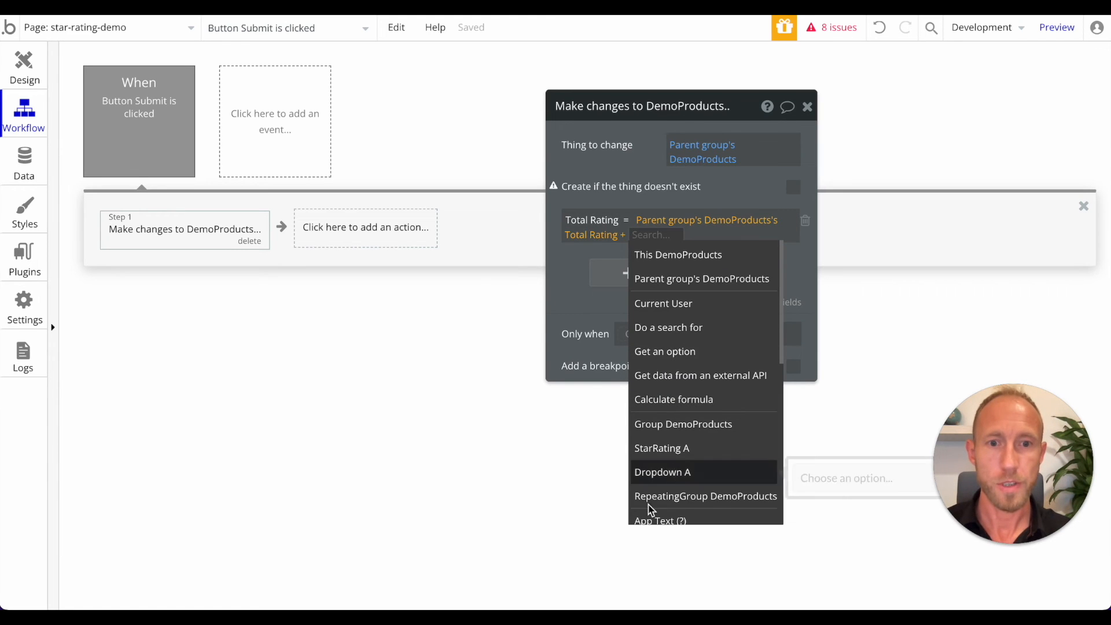
left_click(661, 448)
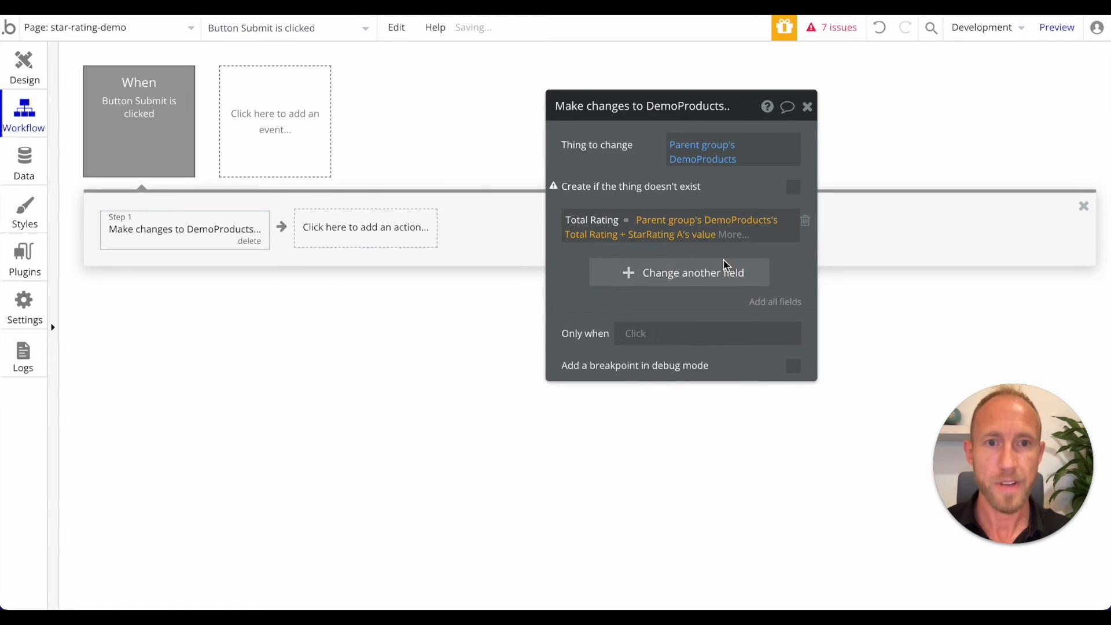
left_click(679, 273)
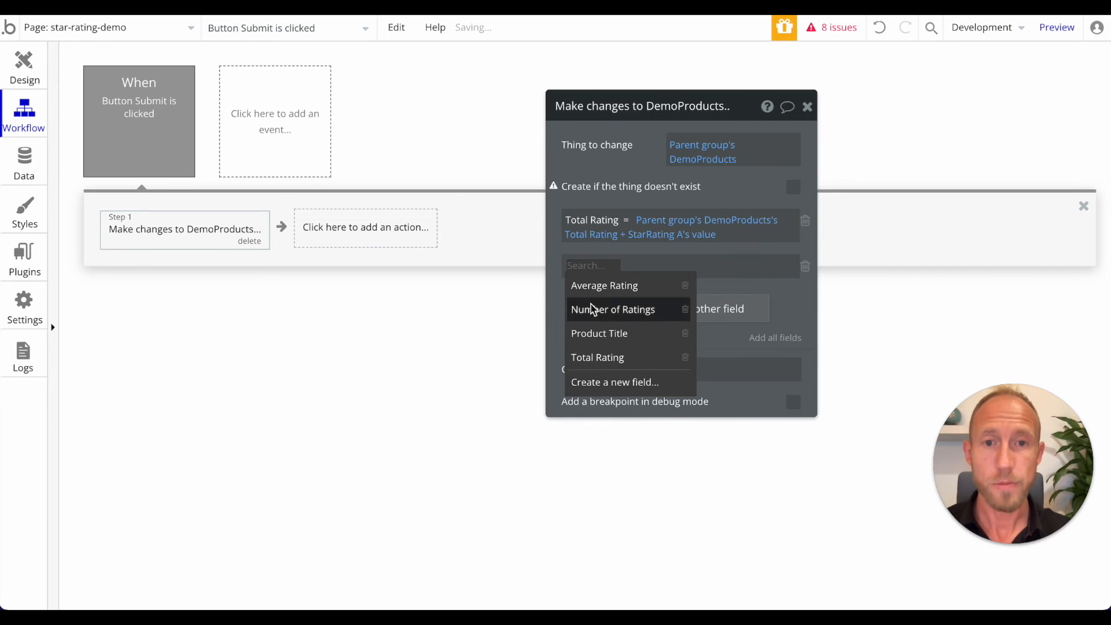
mouse_move(607, 362)
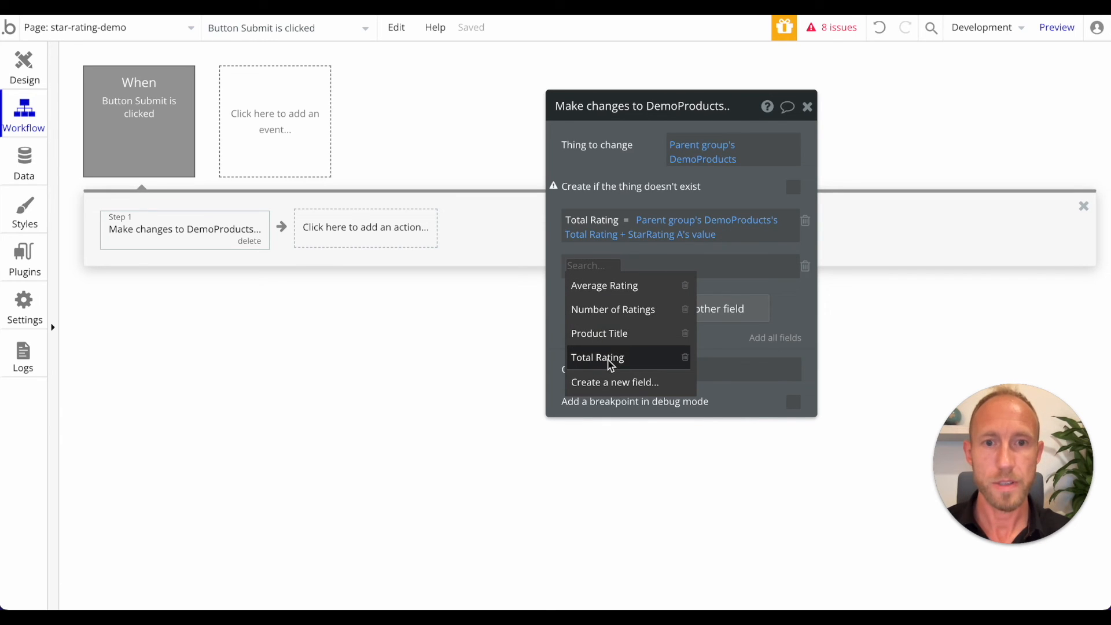
Set Number of Ratings to Parent group's DemoProducts's Number of Ratings plus 1.
left_click(612, 309)
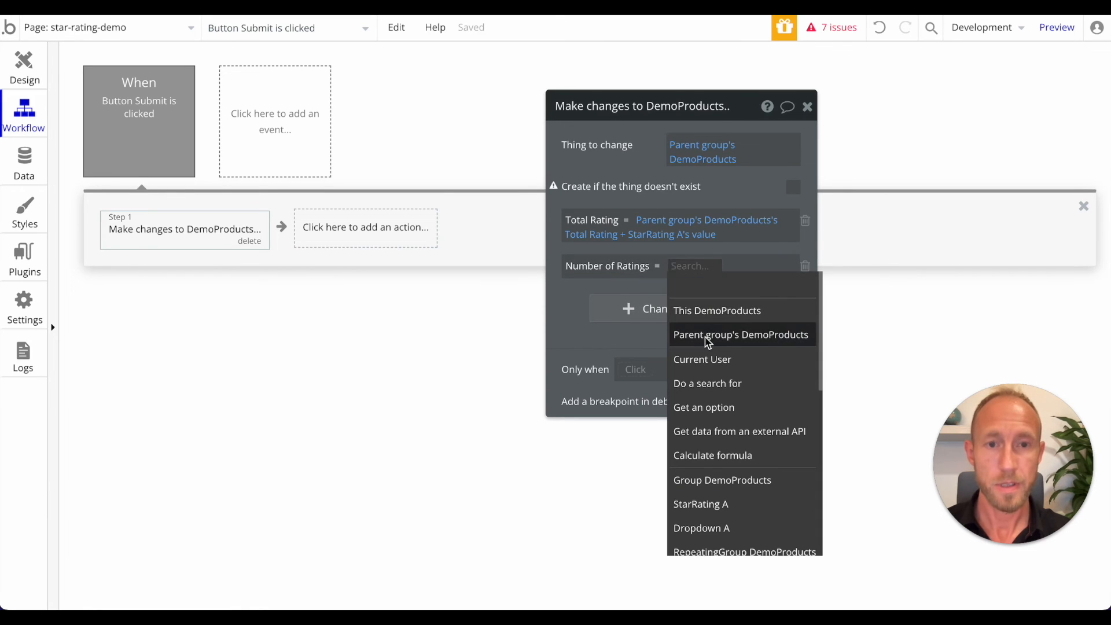
left_click(741, 334)
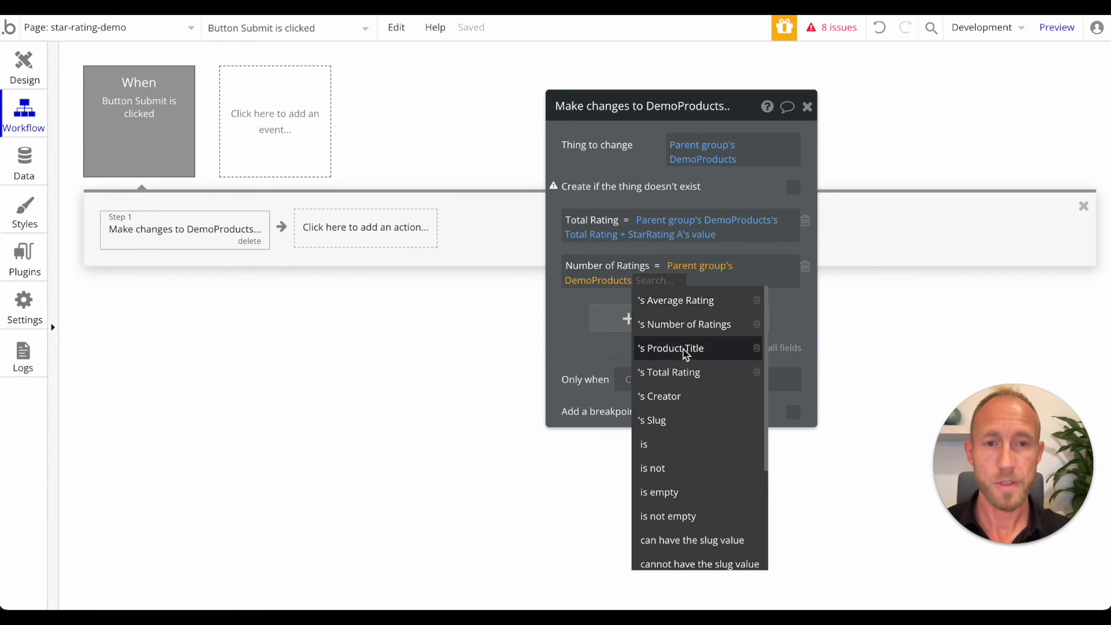
left_click(684, 324)
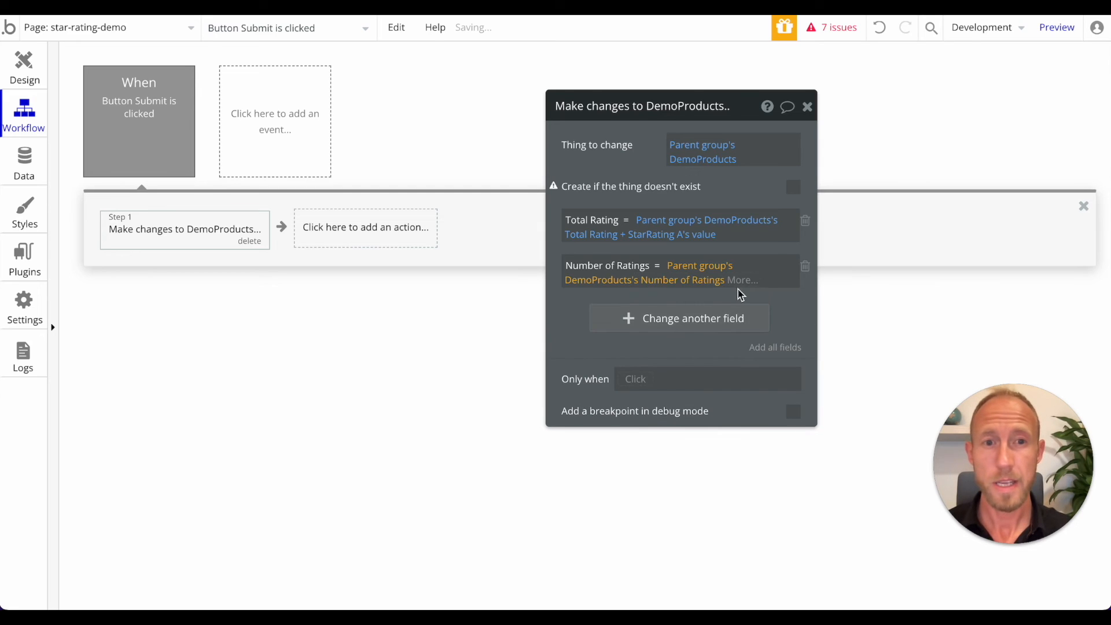
left_click(743, 279)
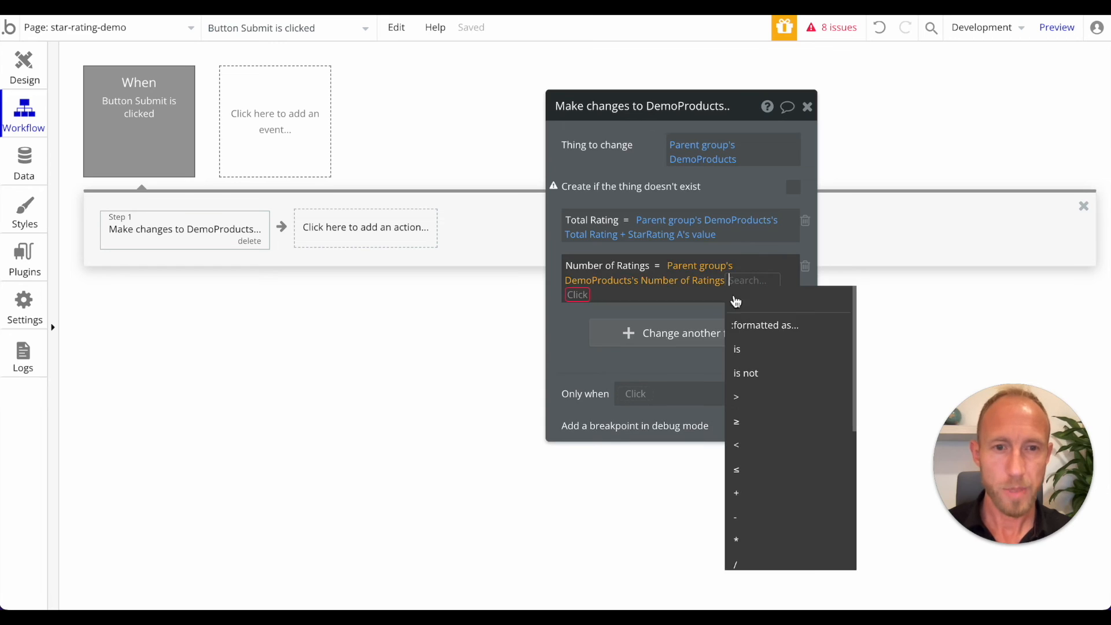
left_click(736, 492)
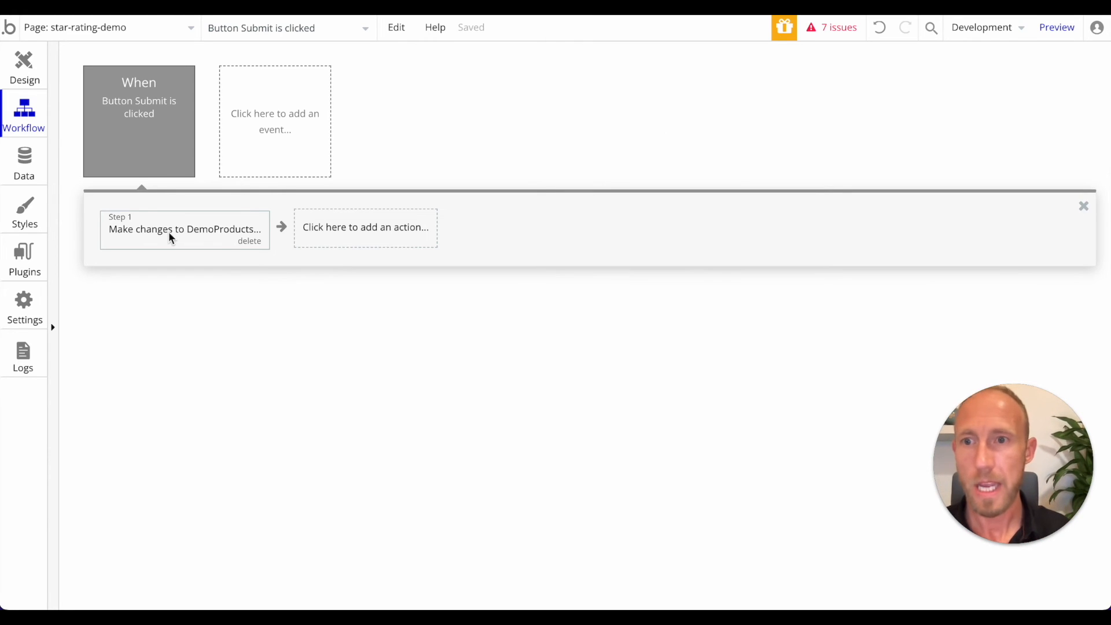
left_click(184, 228)
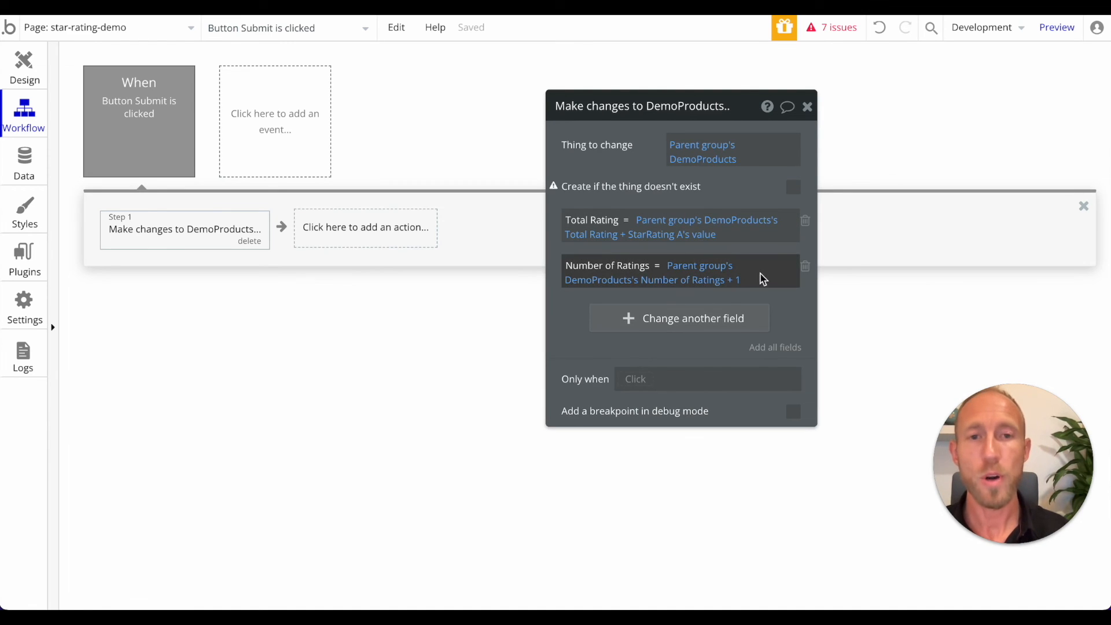
Add a second 'Make changes to thing' step acting on Result of step 1.
left_click(365, 227)
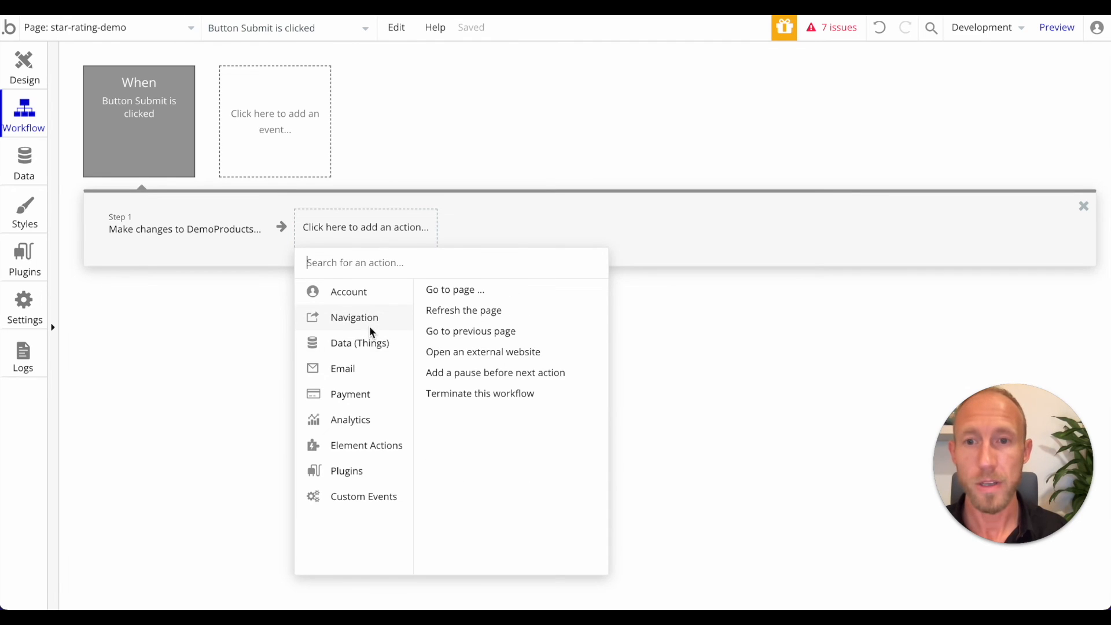
left_click(360, 344)
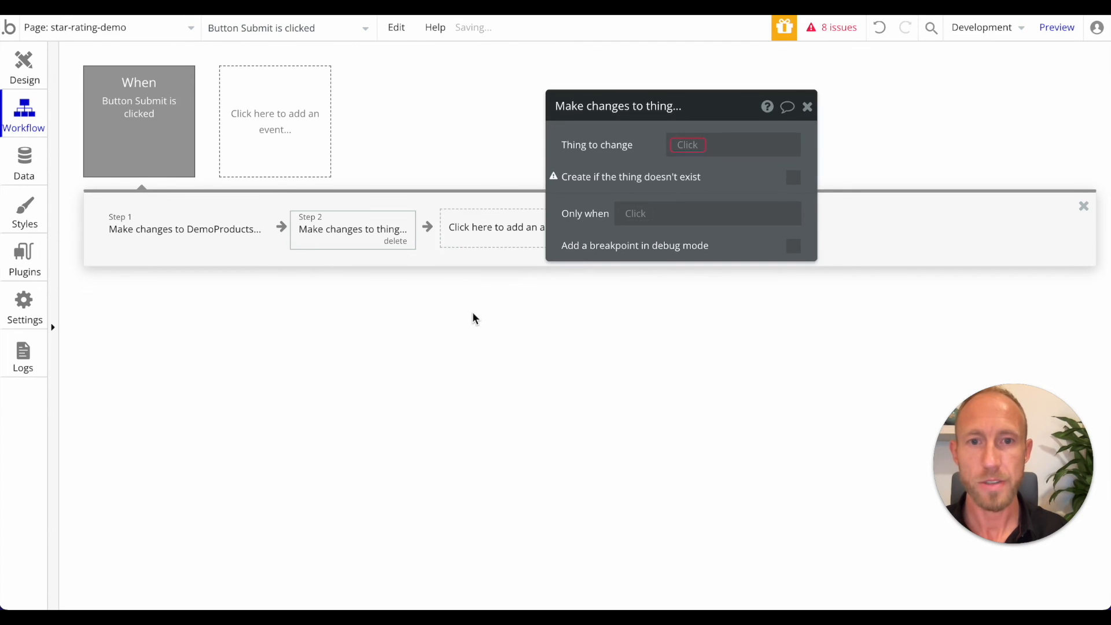
left_click(687, 145)
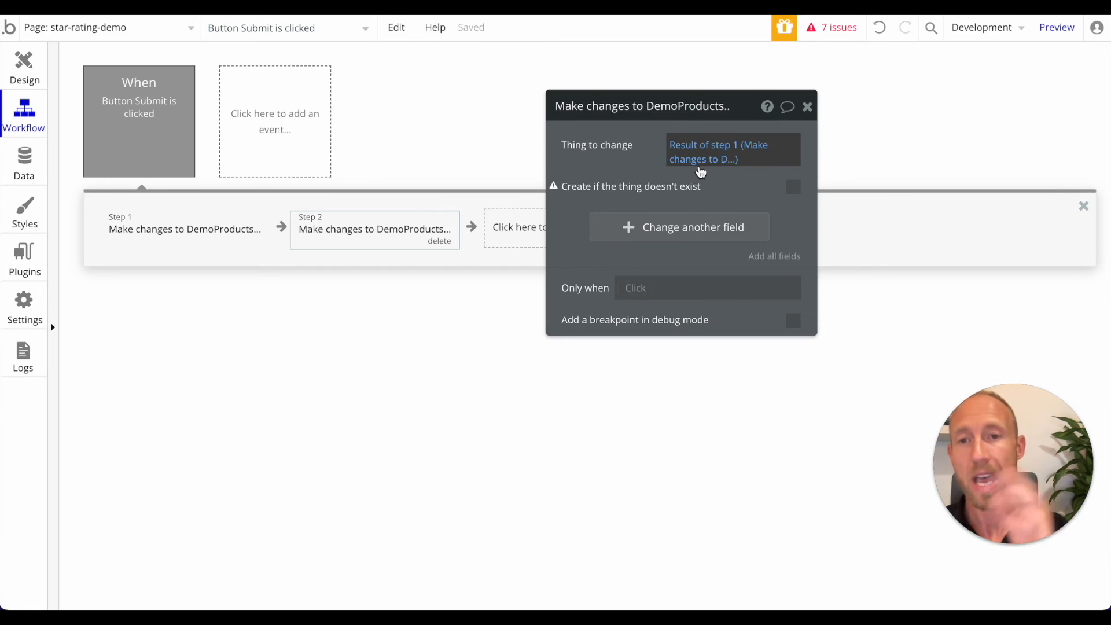
mouse_move(717, 151)
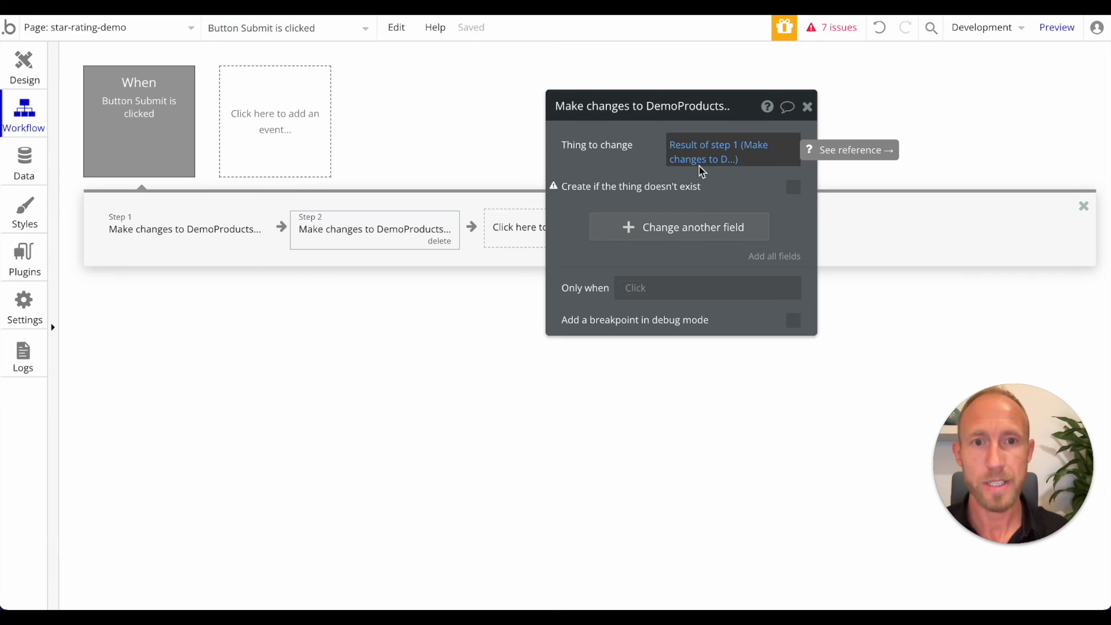
Set Average Rating to Parent group's DemoProducts's Total Rating divided by another product field.
left_click(679, 227)
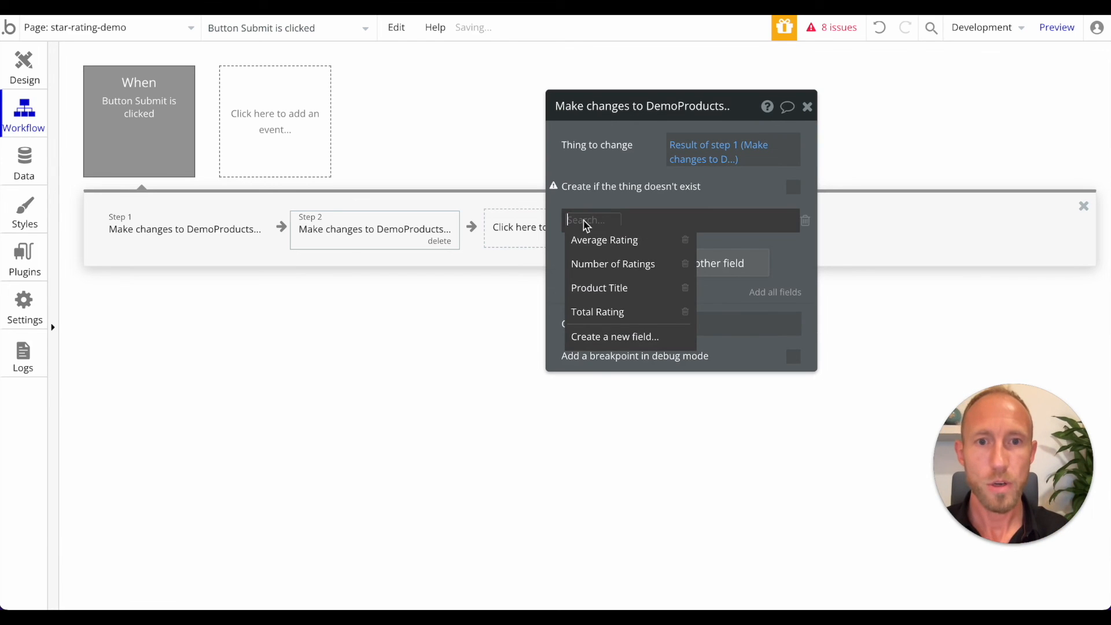
left_click(604, 239)
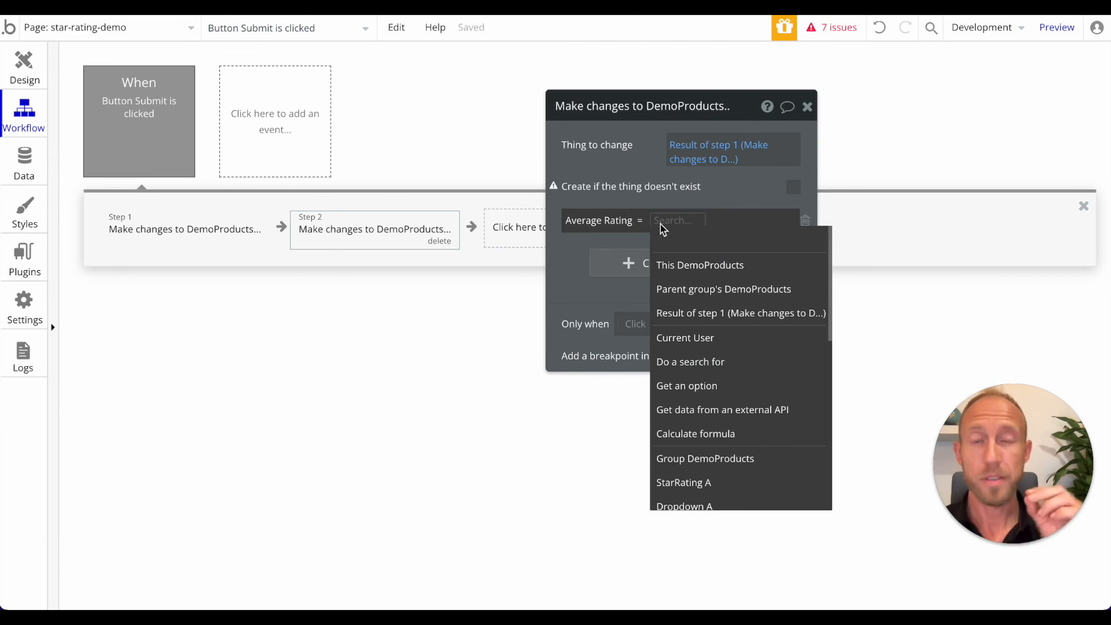
mouse_move(724, 288)
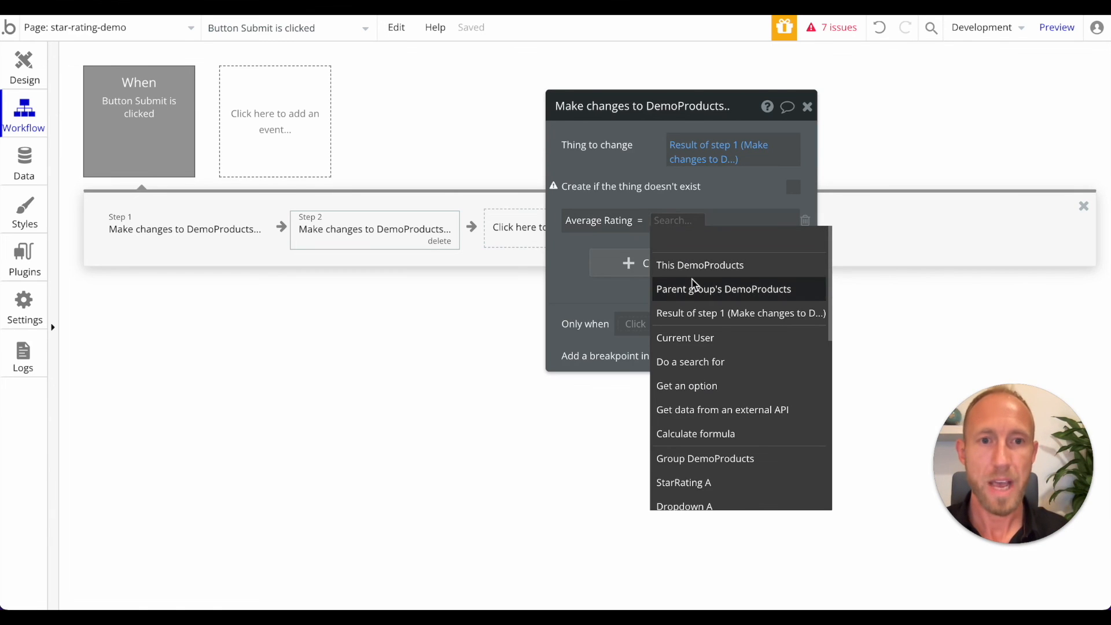
mouse_move(716, 353)
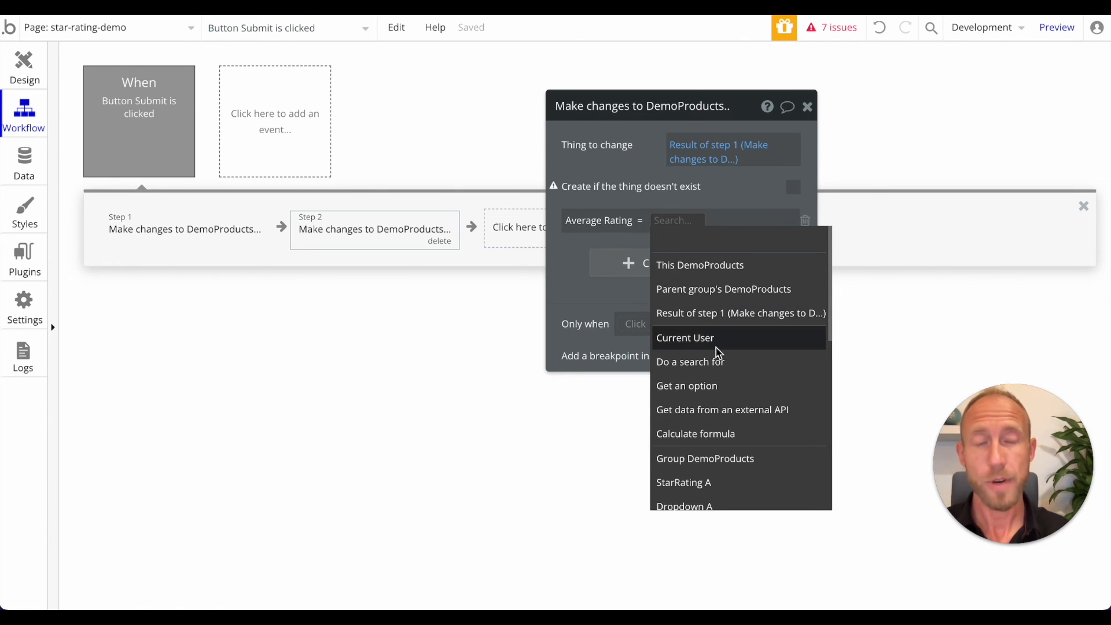
mouse_move(686, 338)
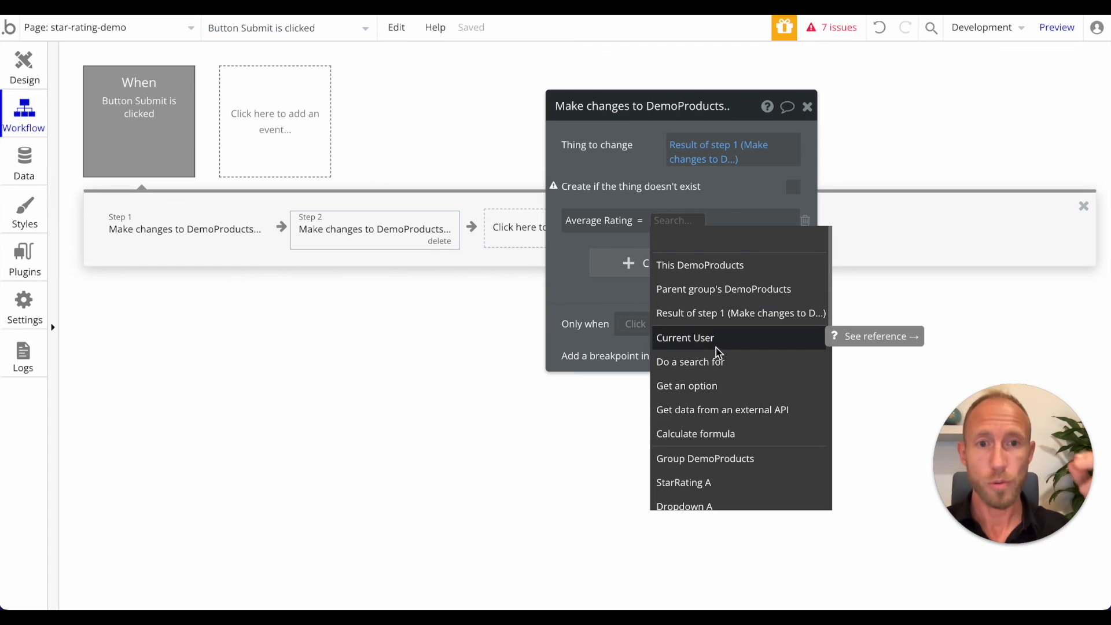
mouse_move(741, 288)
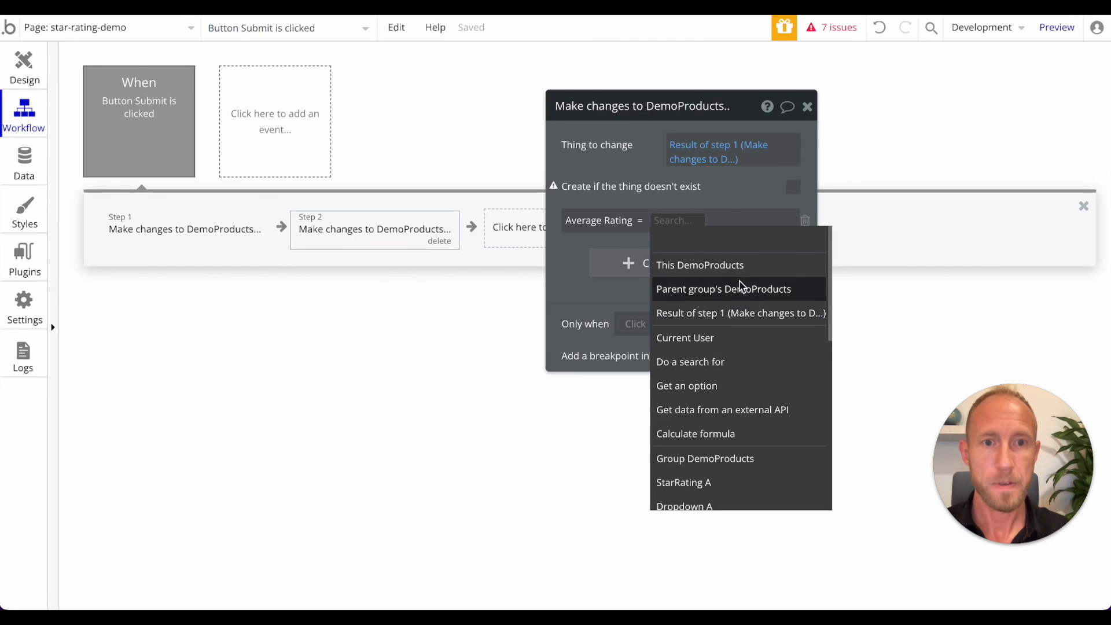
left_click(722, 288)
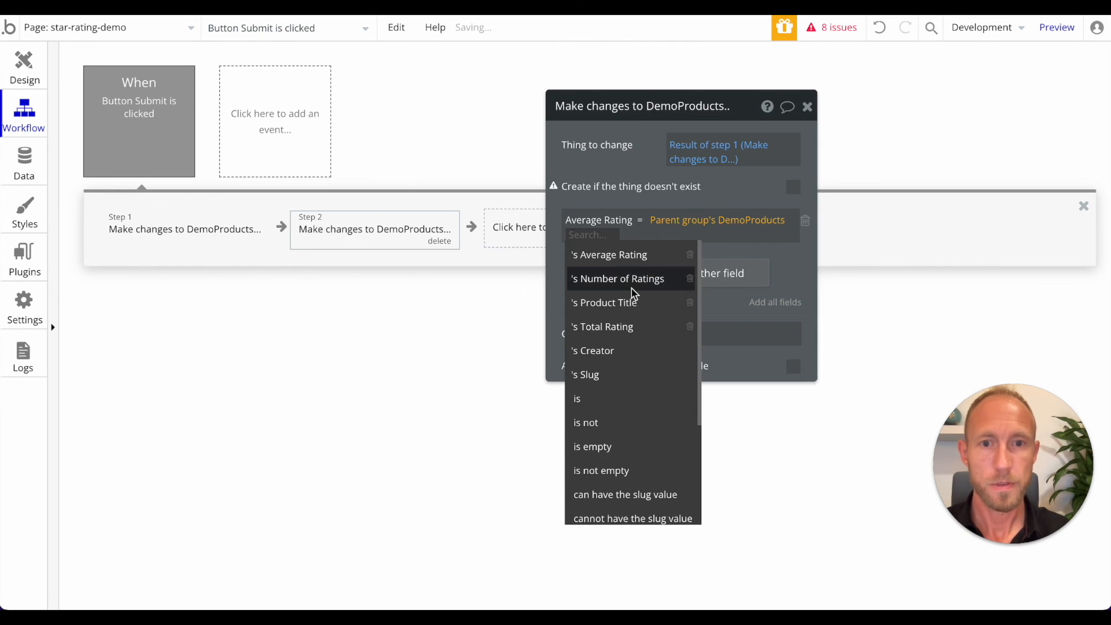
left_click(602, 325)
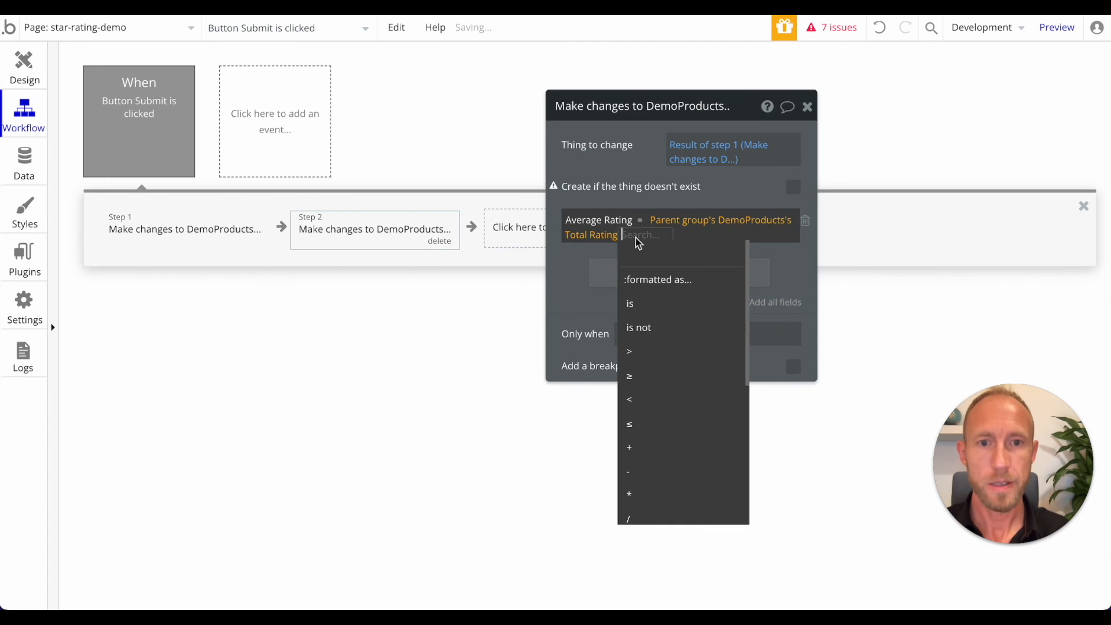
left_click(628, 518)
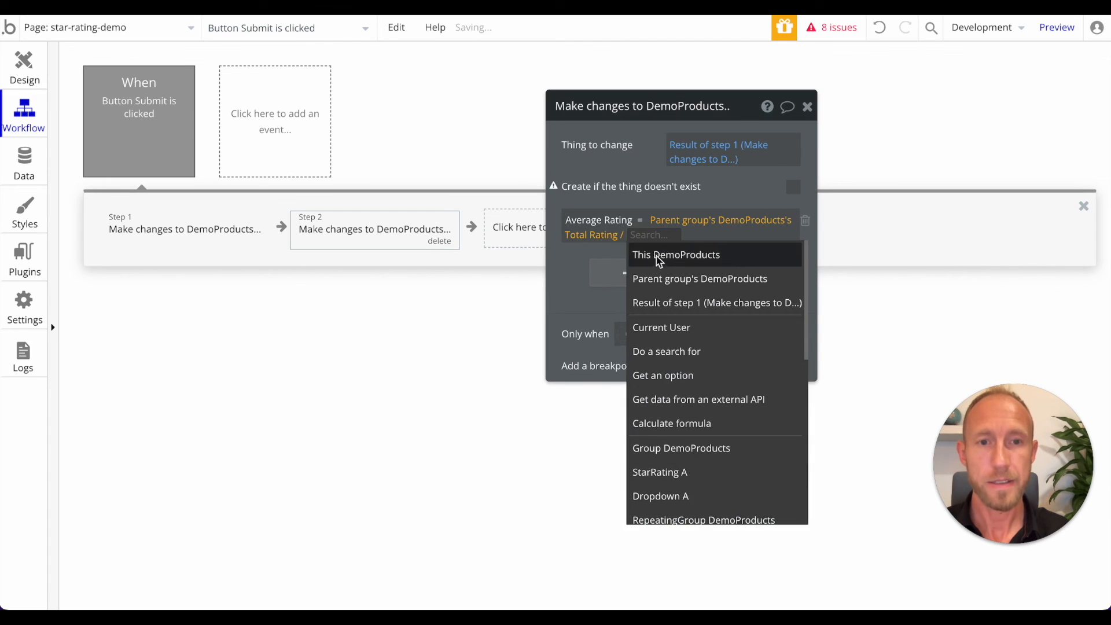
left_click(698, 278)
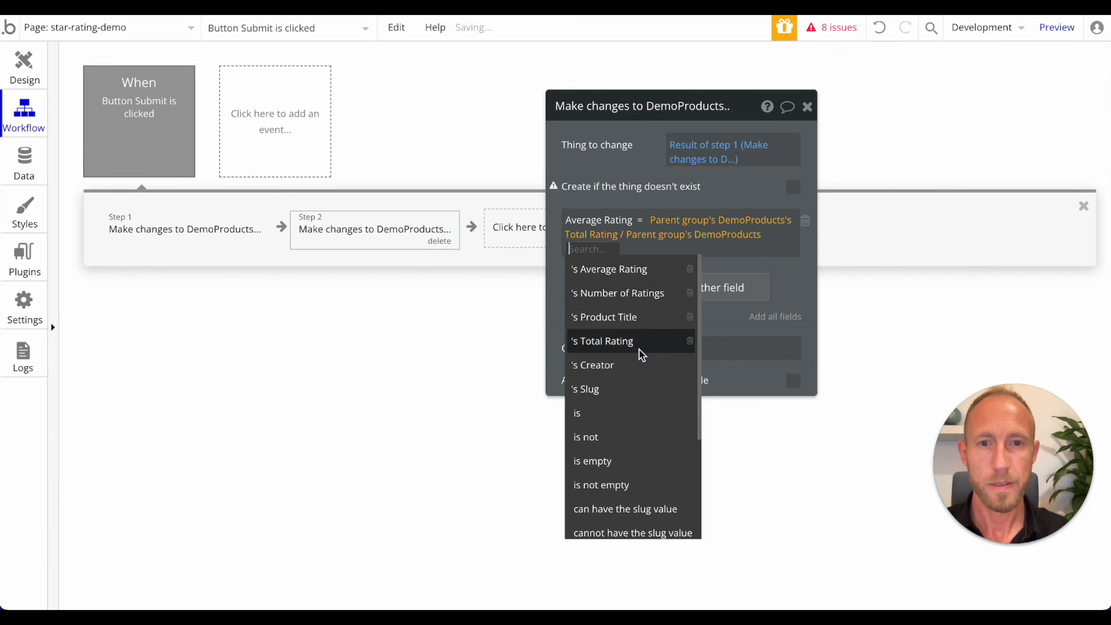
left_click(618, 293)
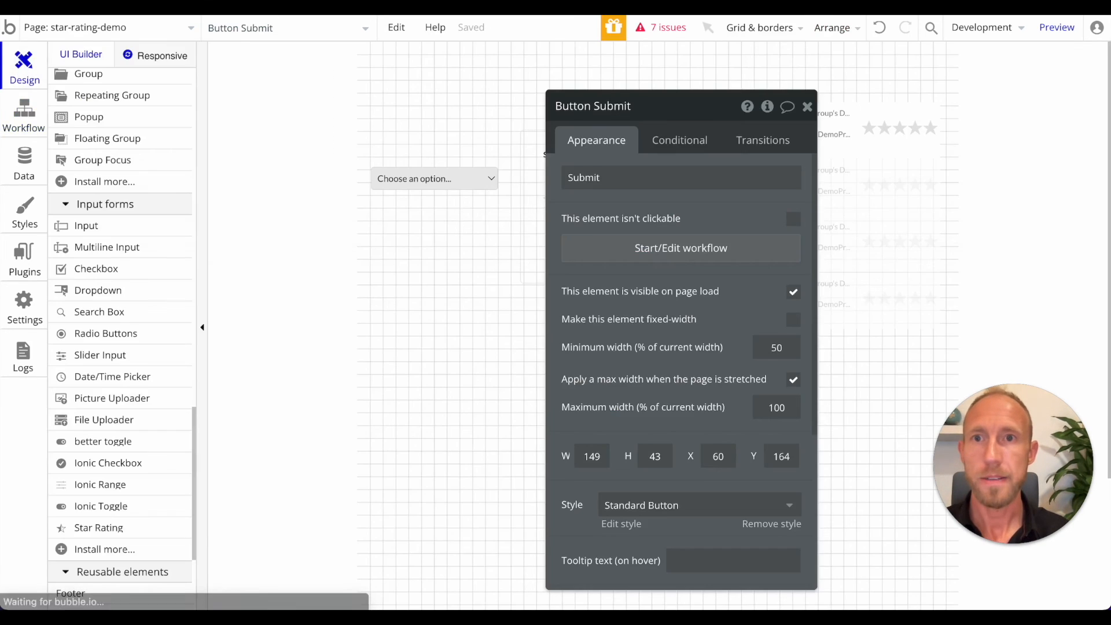
Submit a five-star rating for iPhone 11 in preview and check its App data row.
left_click(1057, 27)
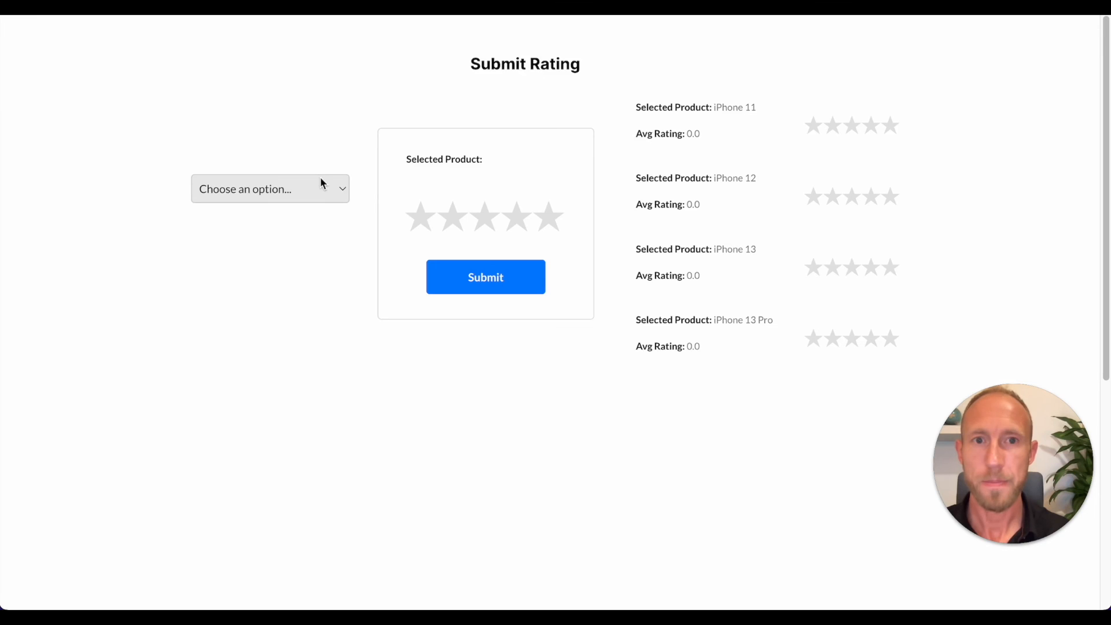
left_click(270, 189)
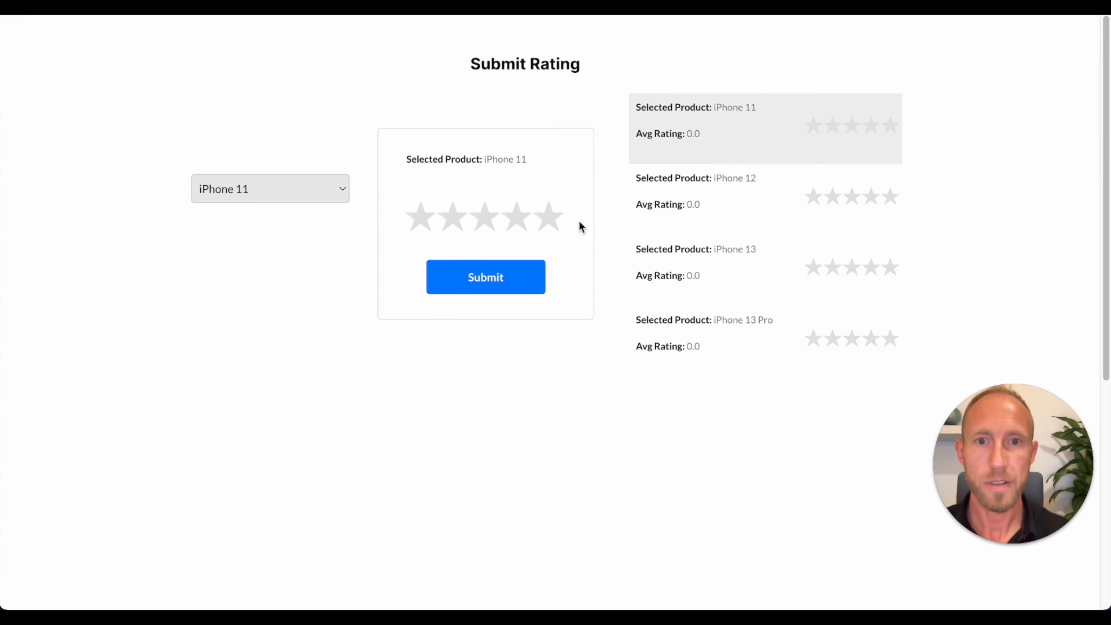
left_click(544, 218)
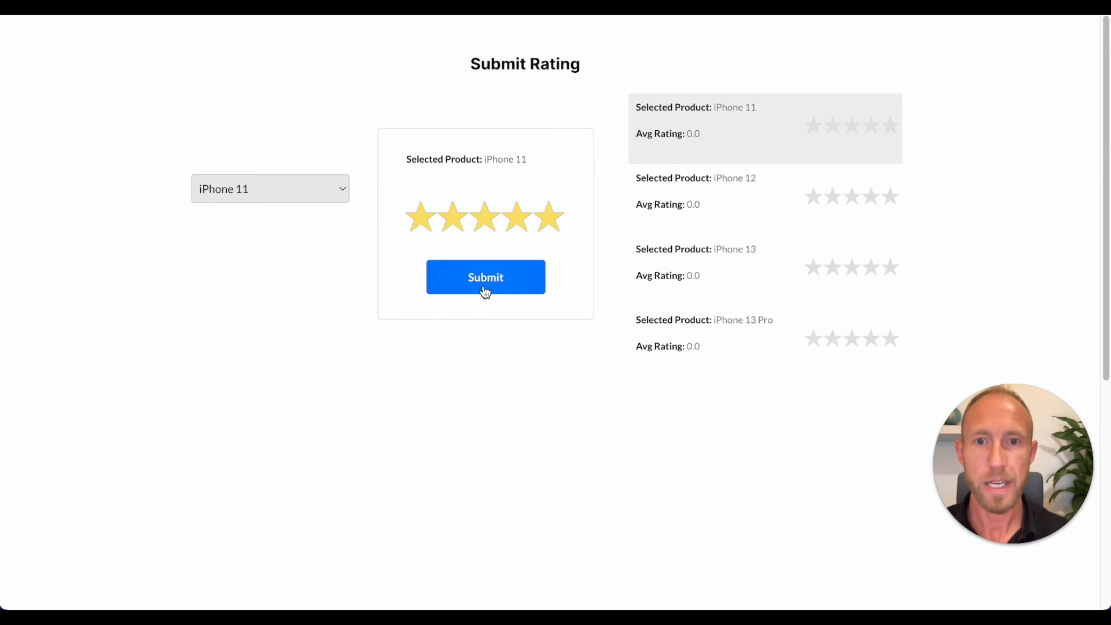
left_click(486, 276)
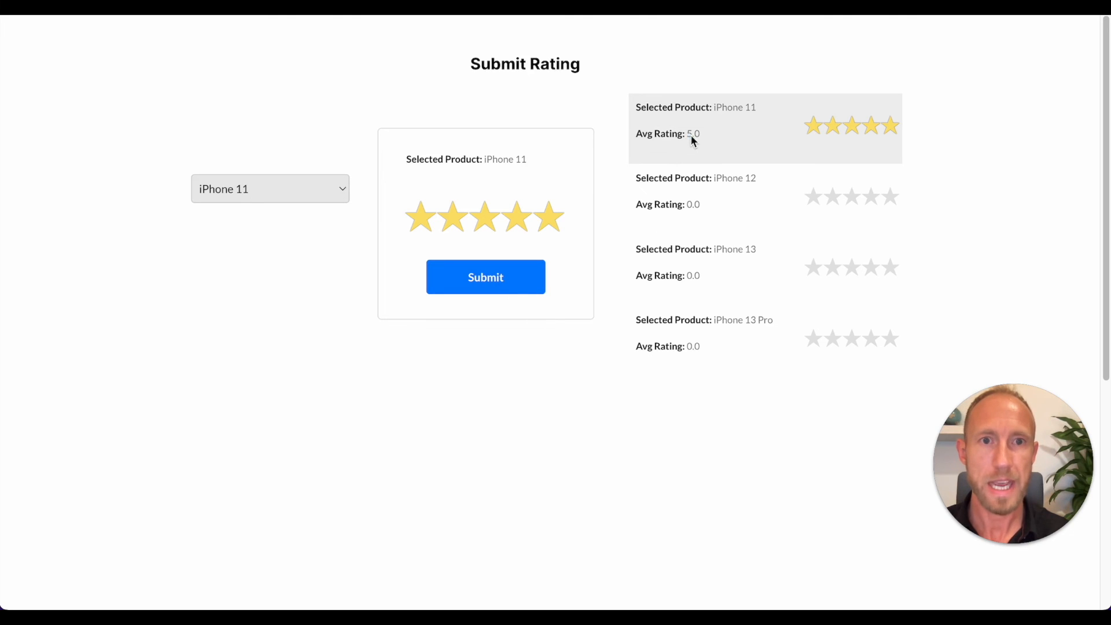
double_click(692, 133)
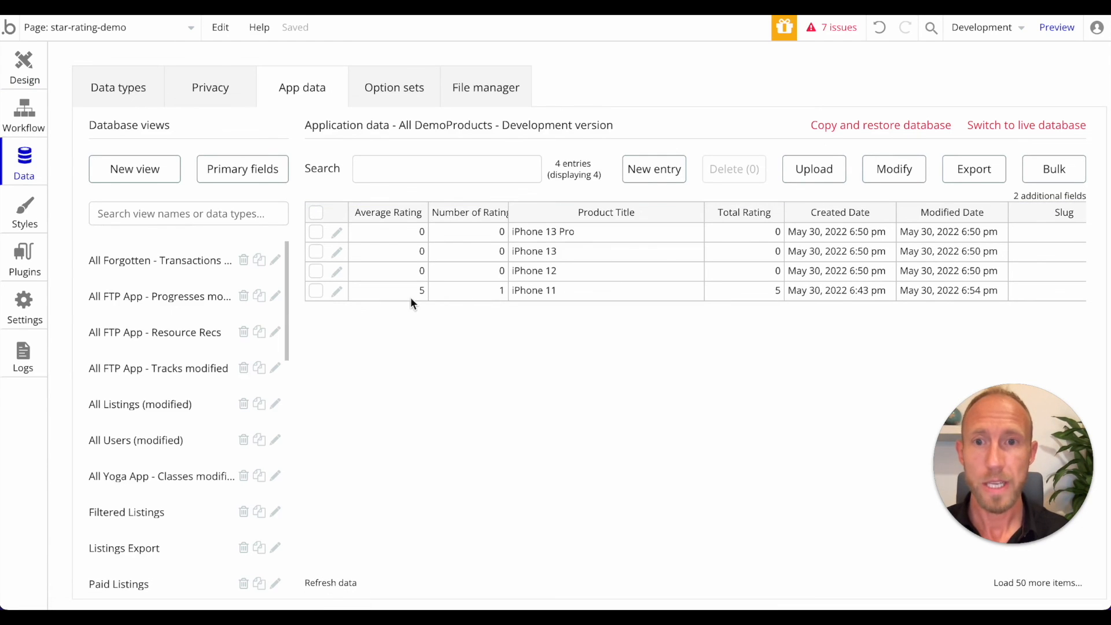
left_click(467, 290)
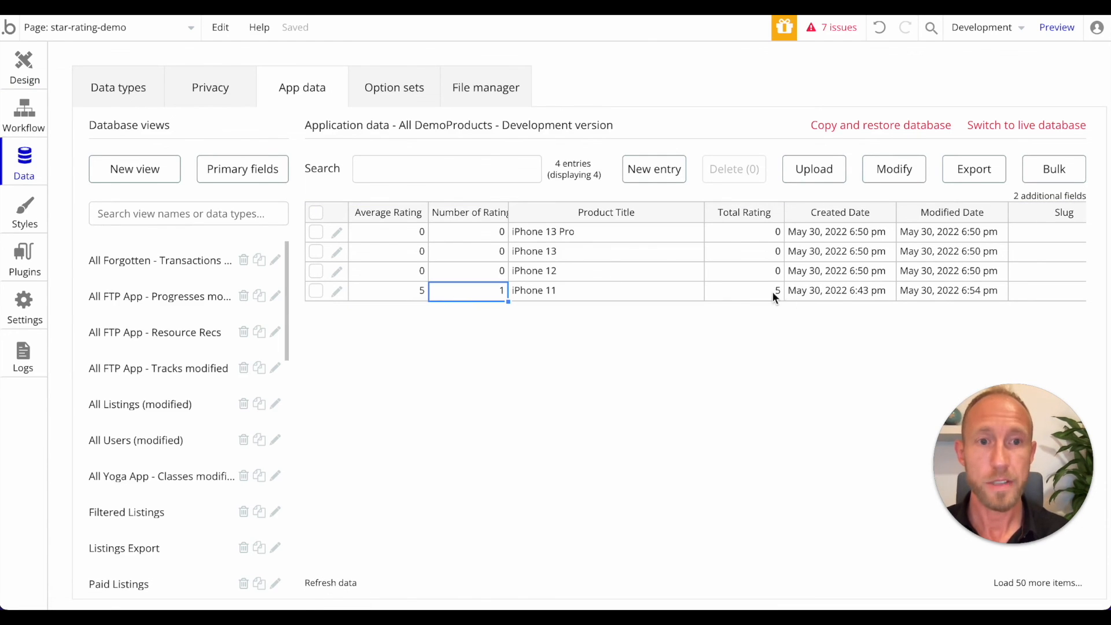
left_click(1056, 28)
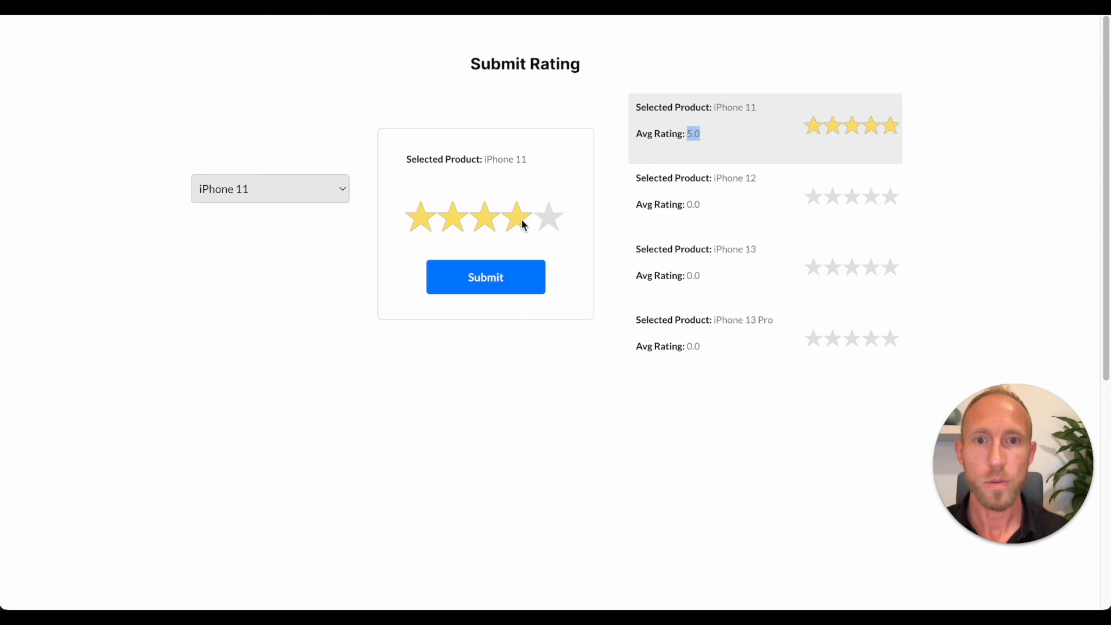
mouse_move(599, 237)
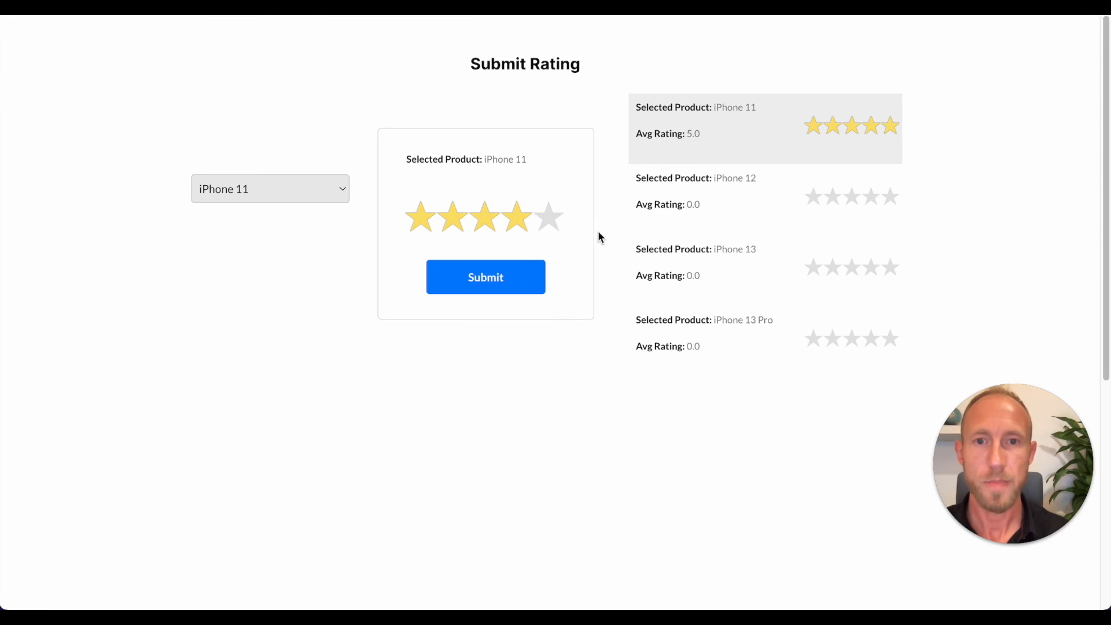
mouse_move(572, 281)
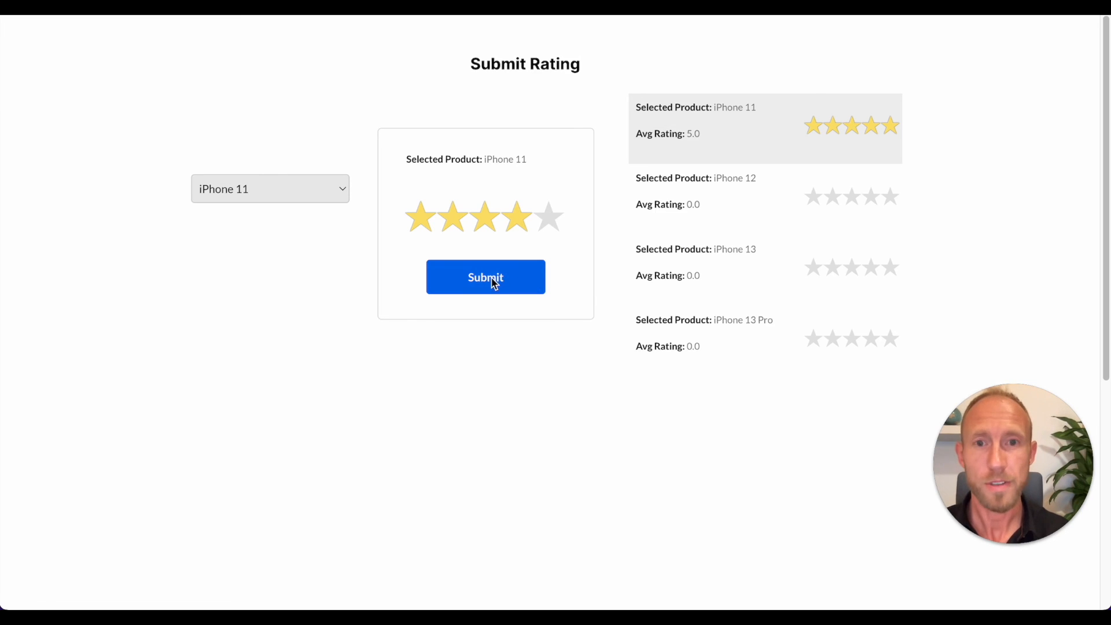
Submit a four-star rating for iPhone 11 and confirm Total Rating 9, 2 ratings, 4.5 average.
left_click(486, 277)
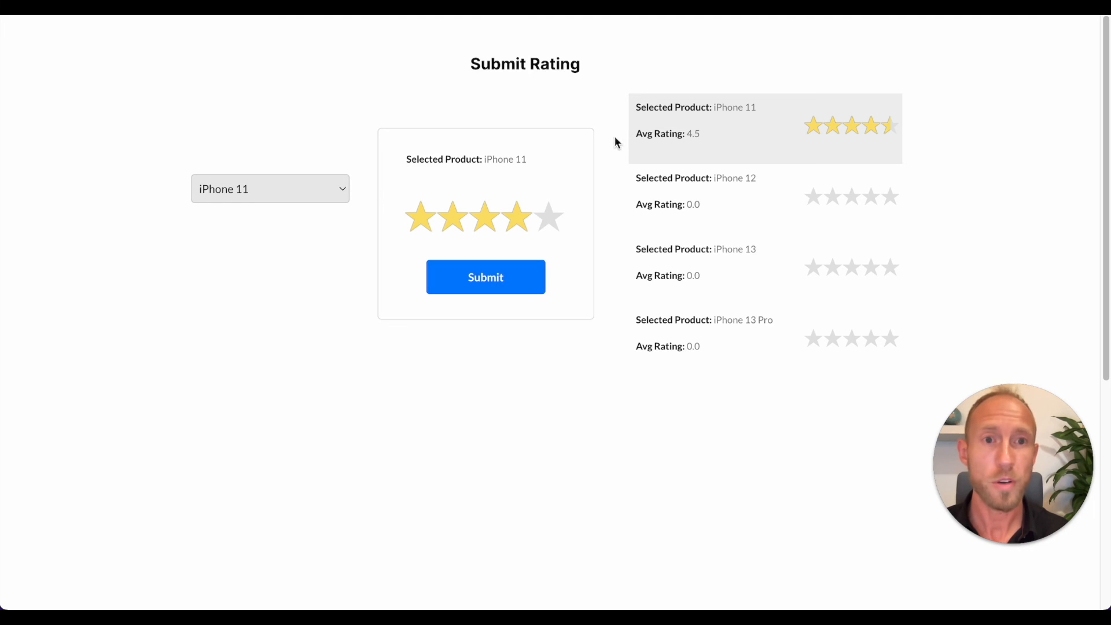
mouse_move(534, 227)
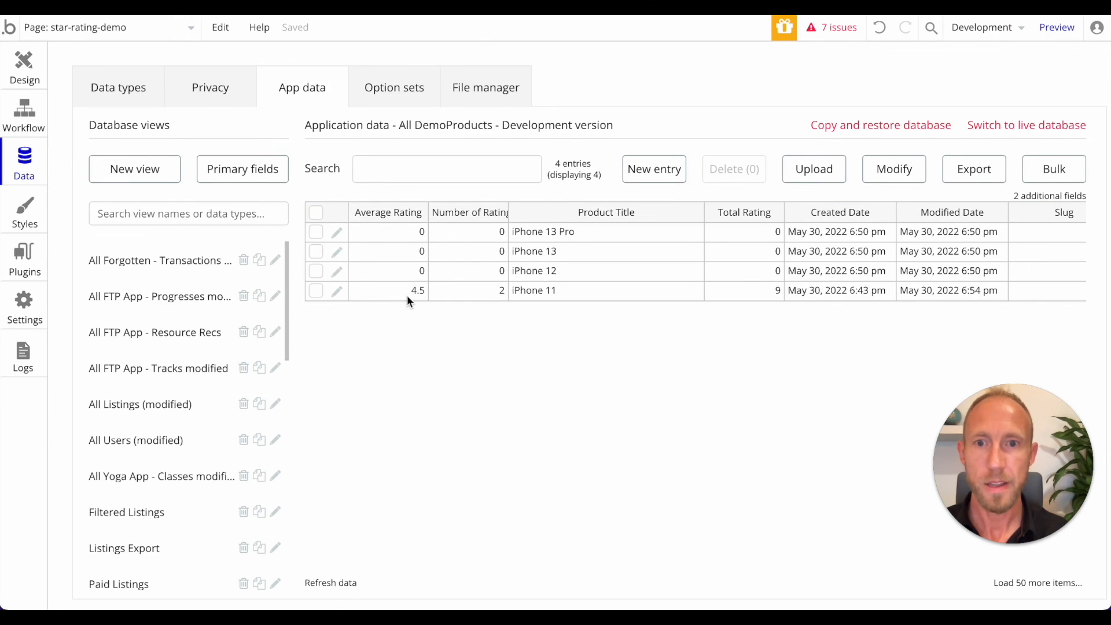
left_click(743, 290)
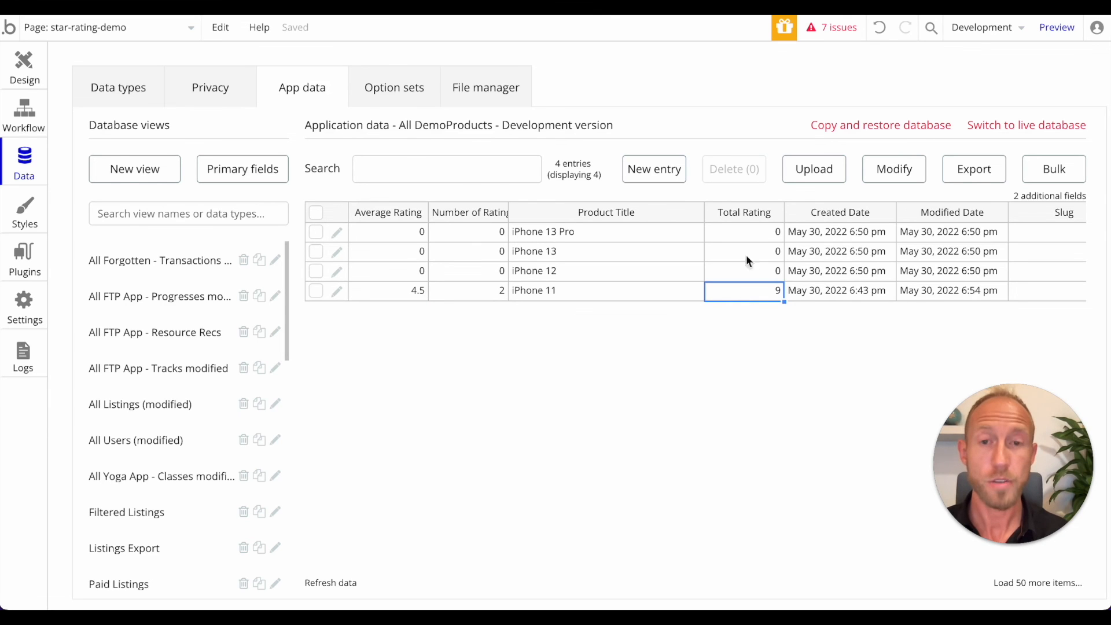
left_click(467, 290)
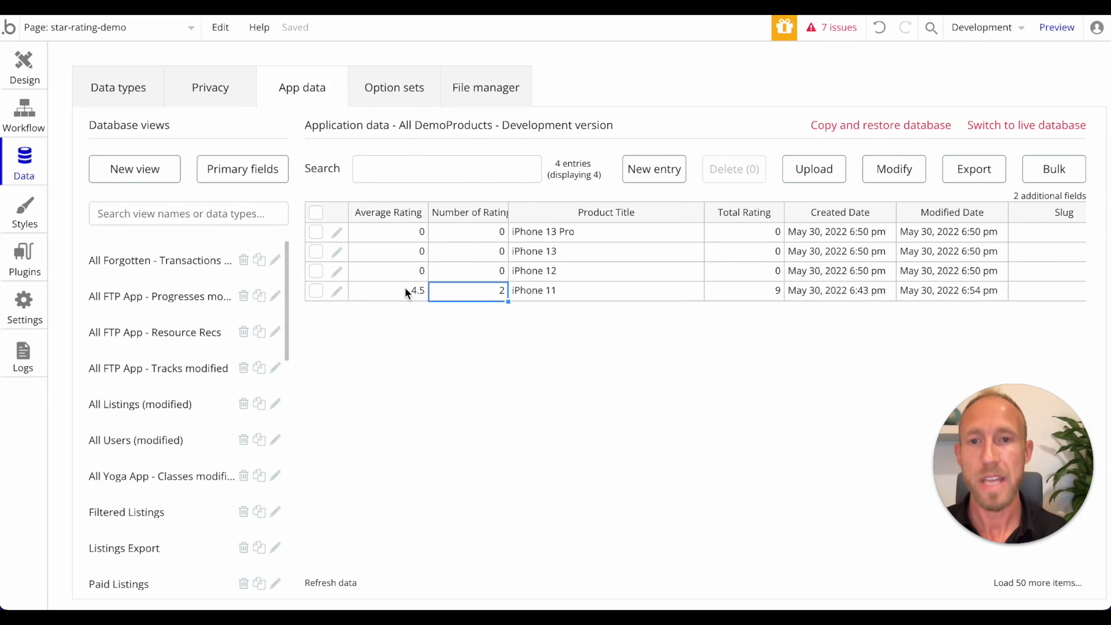
left_click(743, 290)
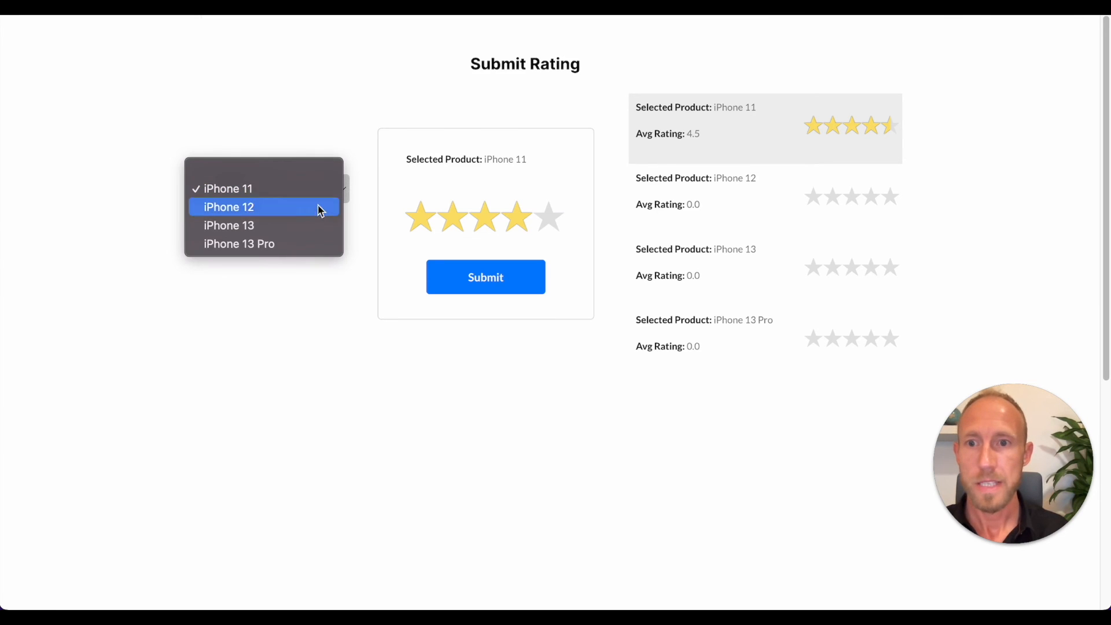
Rate iPhone 13 Pro five stars and confirm 6 ratings totalling 30 in App data.
left_click(239, 244)
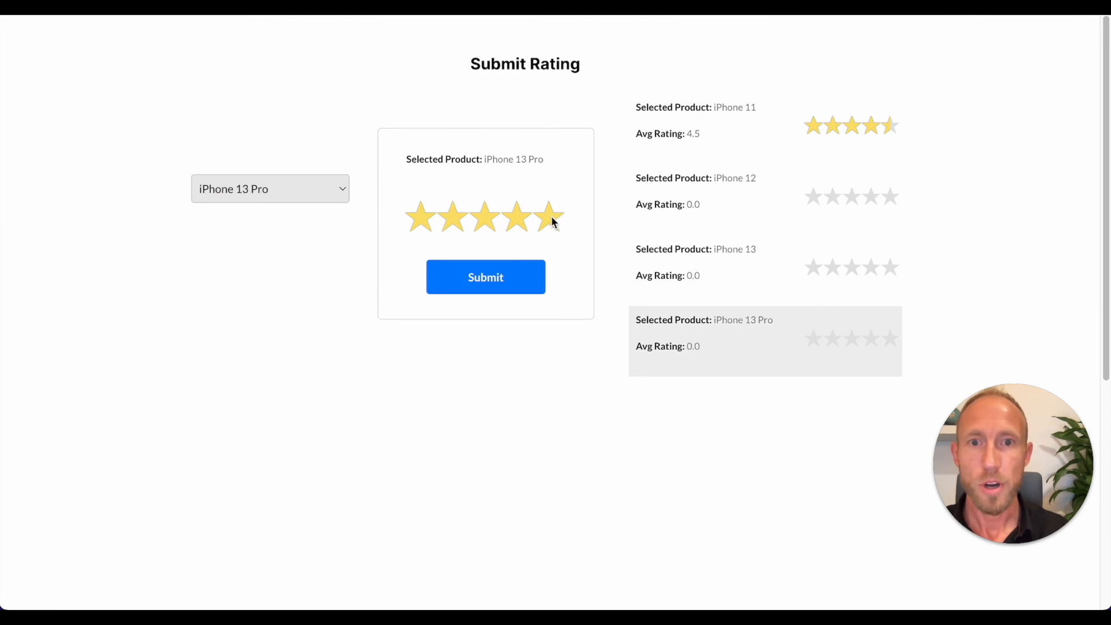
left_click(486, 277)
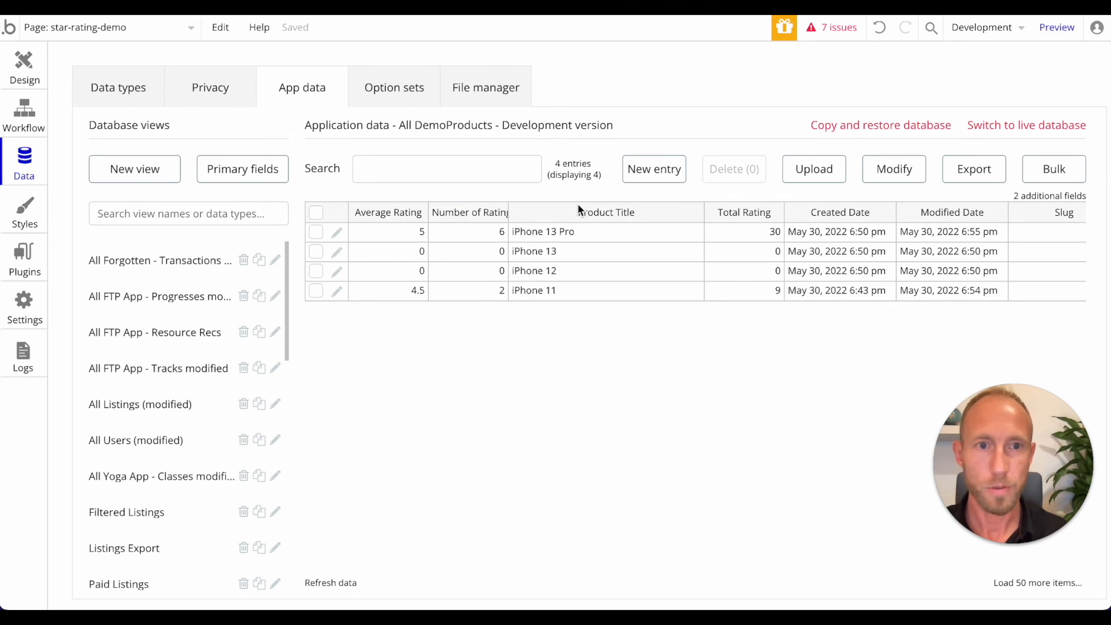
left_click(467, 231)
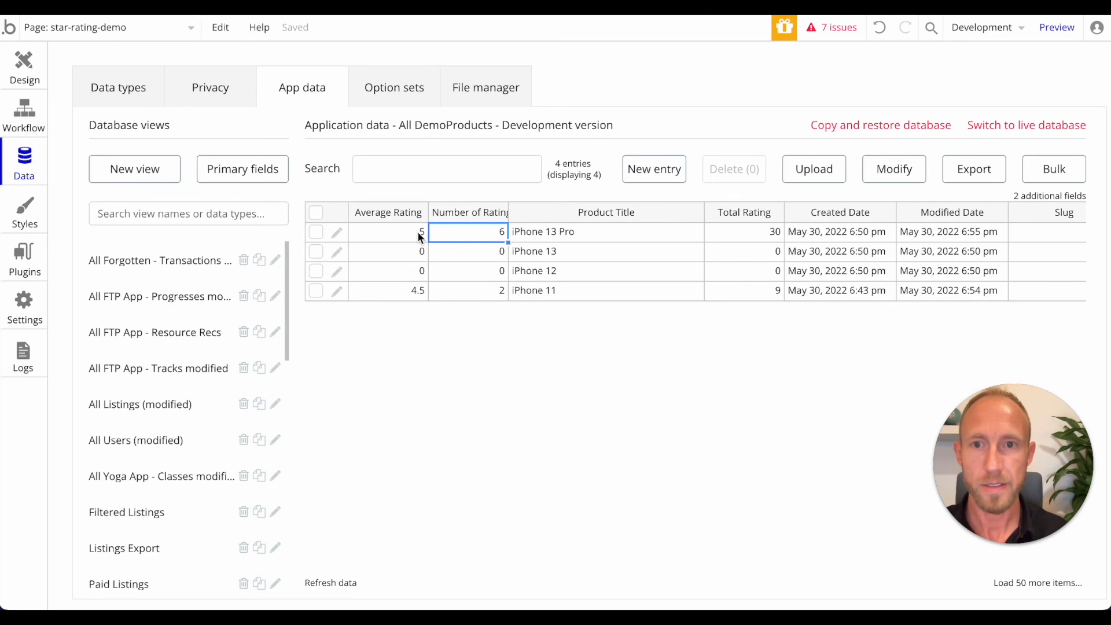
left_click(743, 231)
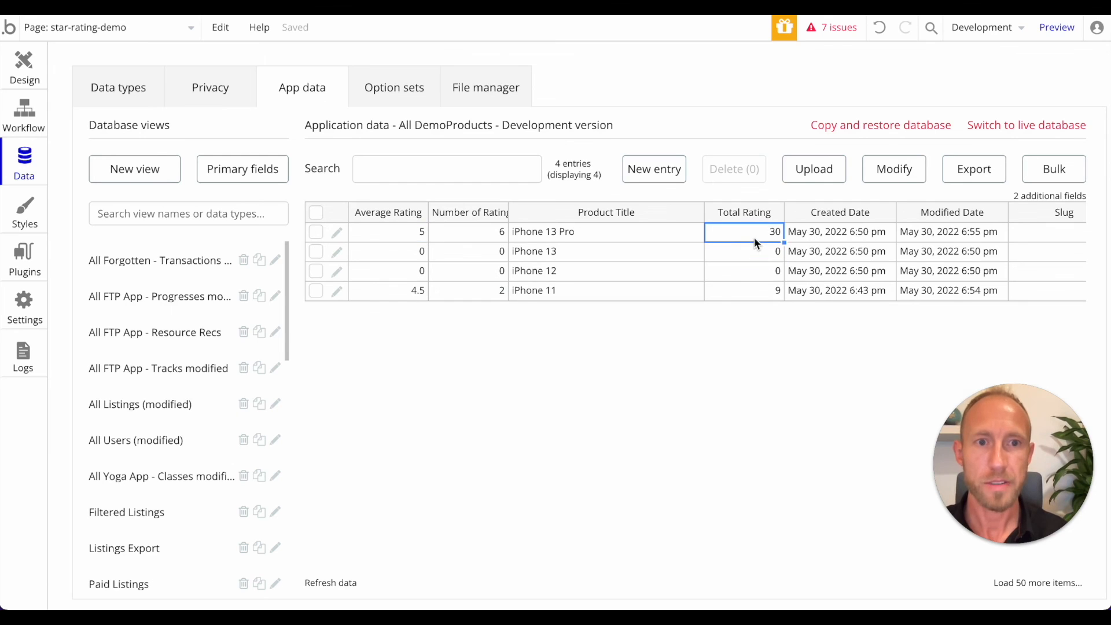
left_click(1057, 27)
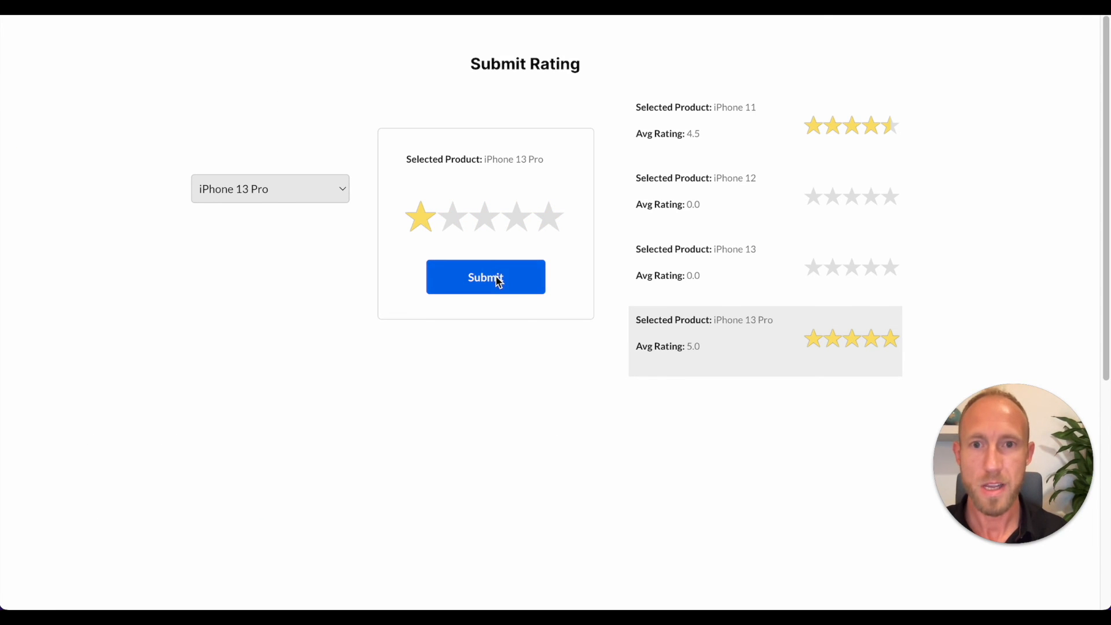
Submit a one-star rating for iPhone 13 Pro and confirm its 4.43 average in App data.
left_click(486, 277)
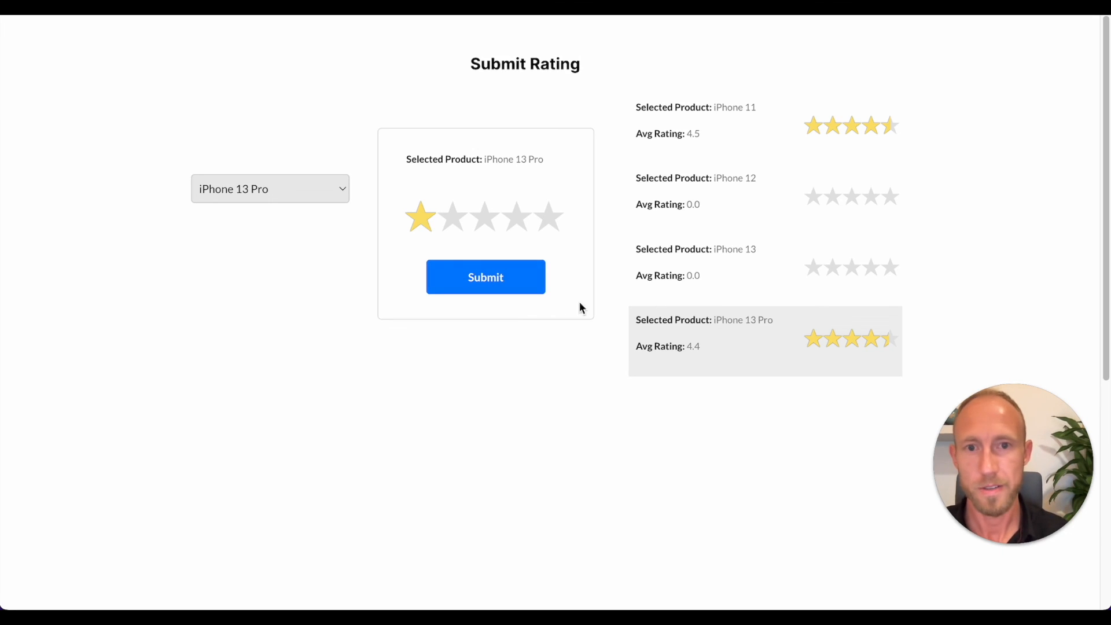
mouse_move(579, 332)
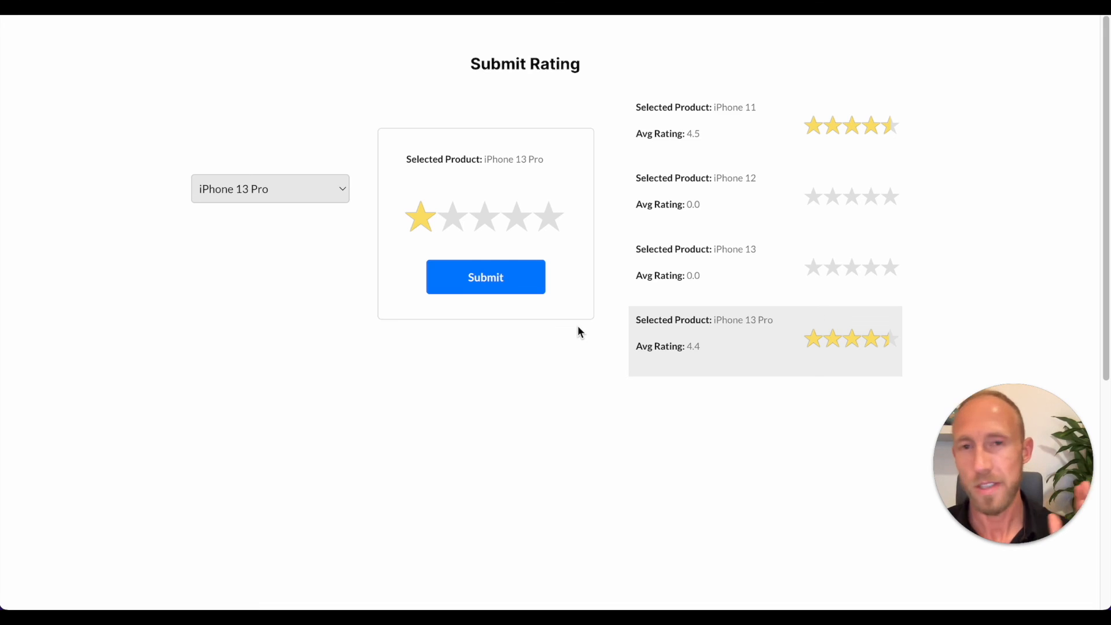
mouse_move(707, 351)
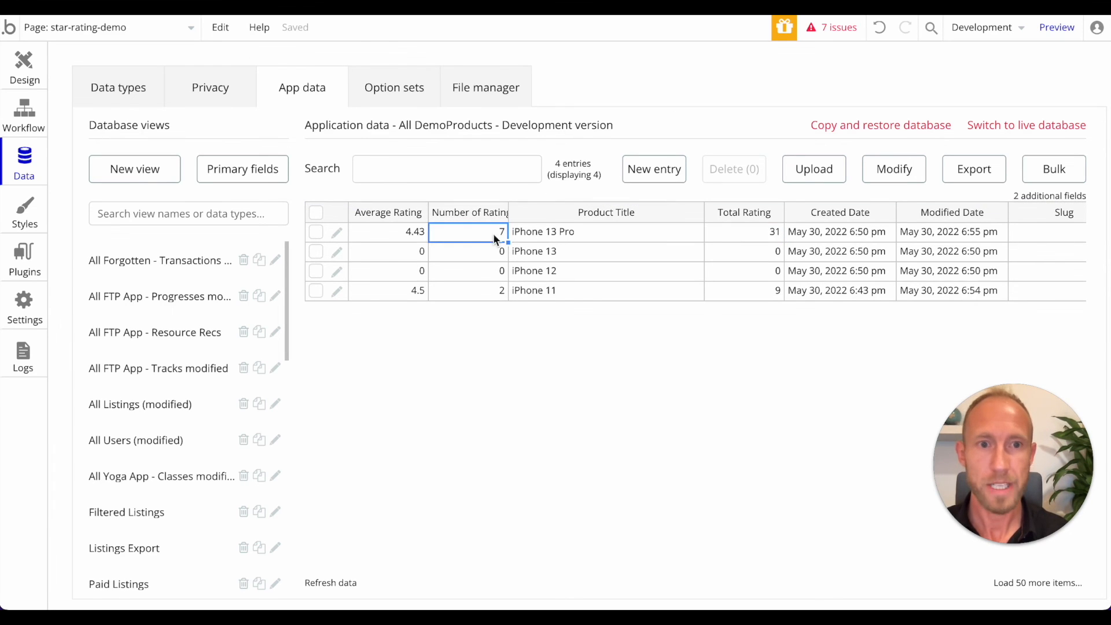
left_click(388, 231)
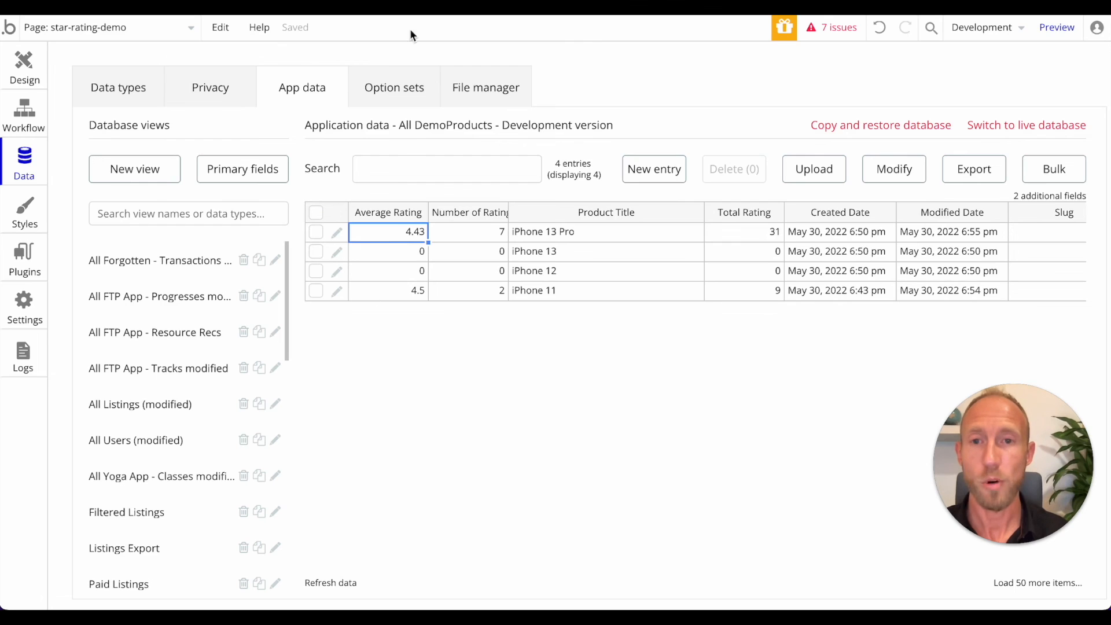
left_click(1056, 27)
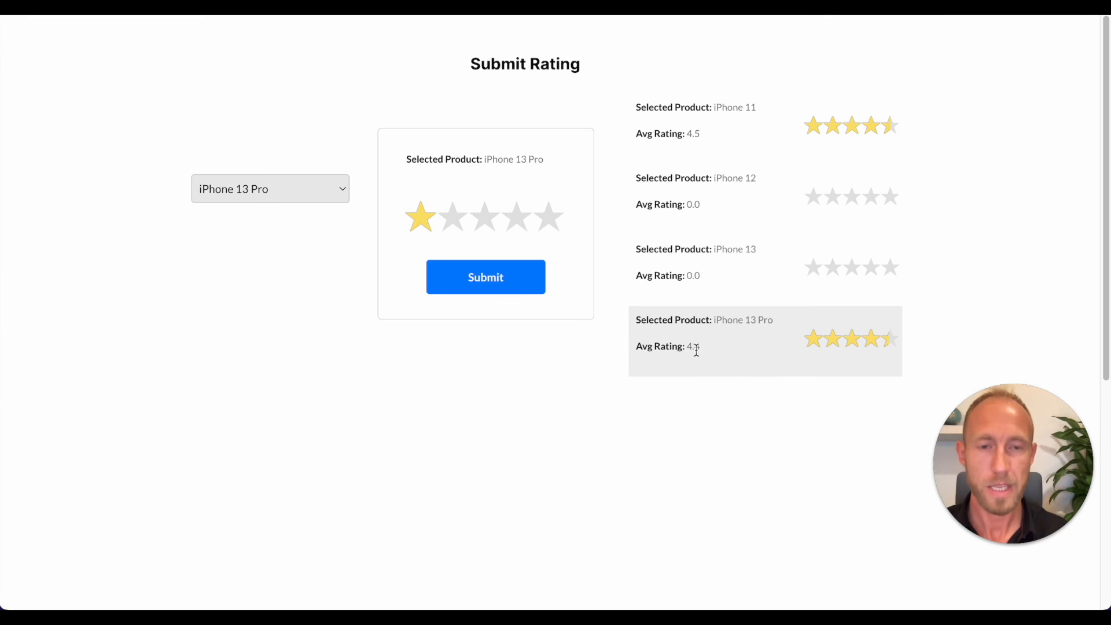